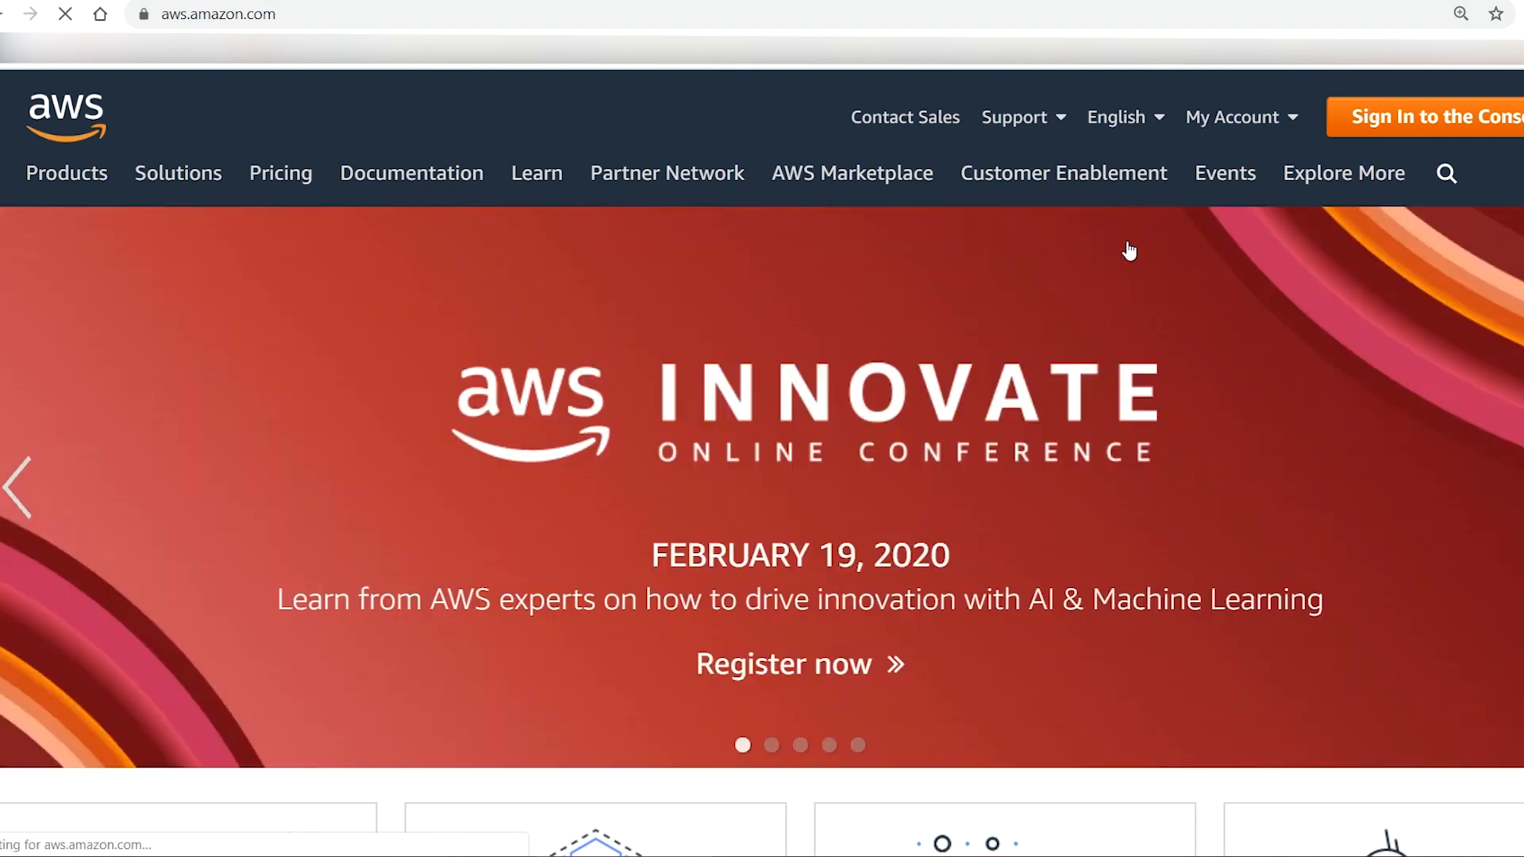
- Sign in as the root user through My Account > AWS Management Console with email and password
{"action": "left_click", "coordinate": [1234, 117]}
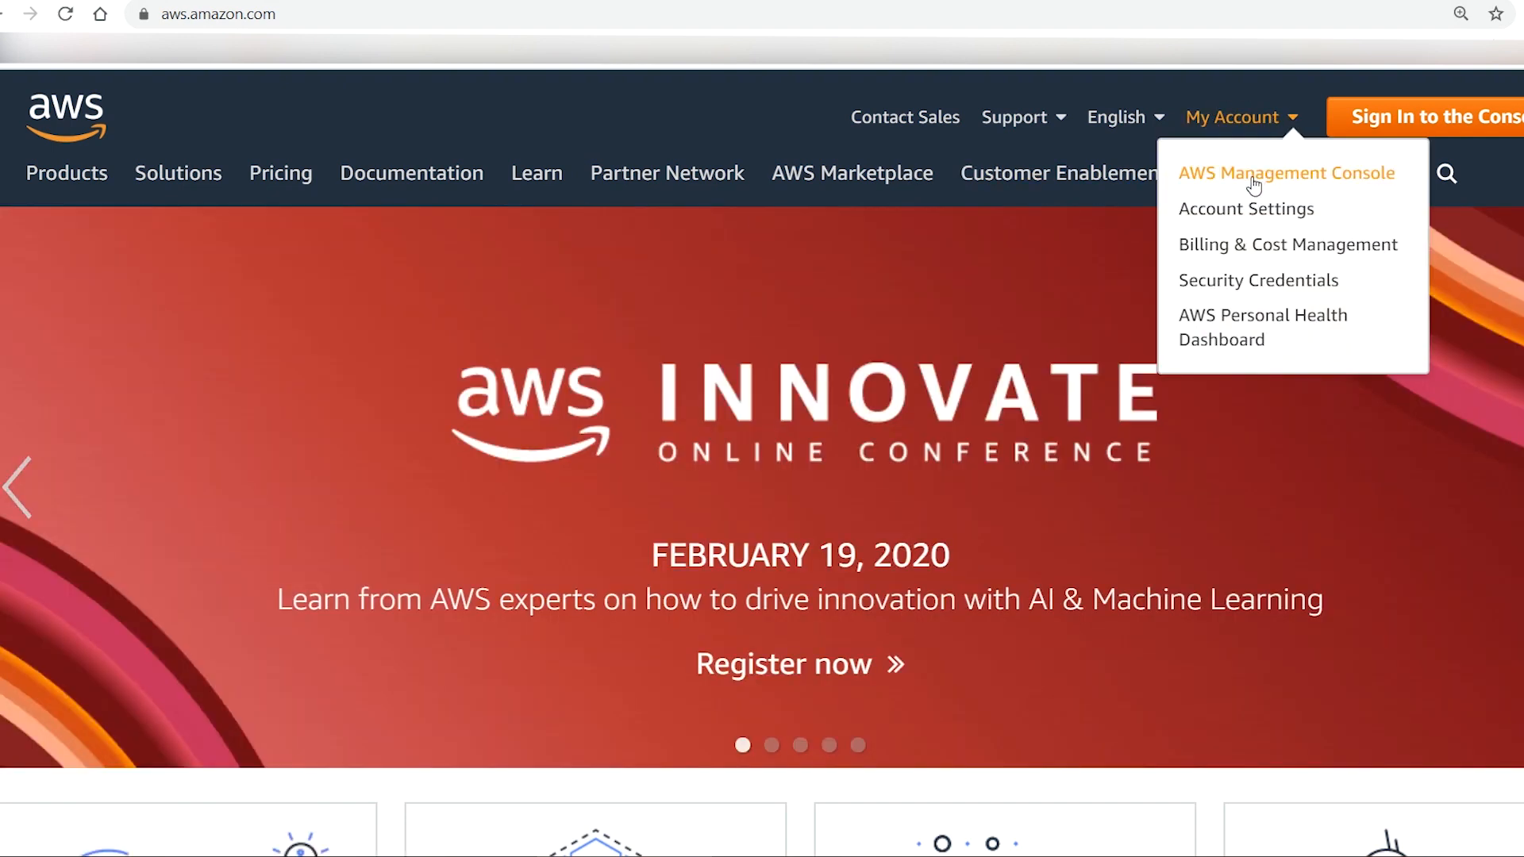
{"action": "mouse_move", "coordinate": [1286, 173]}
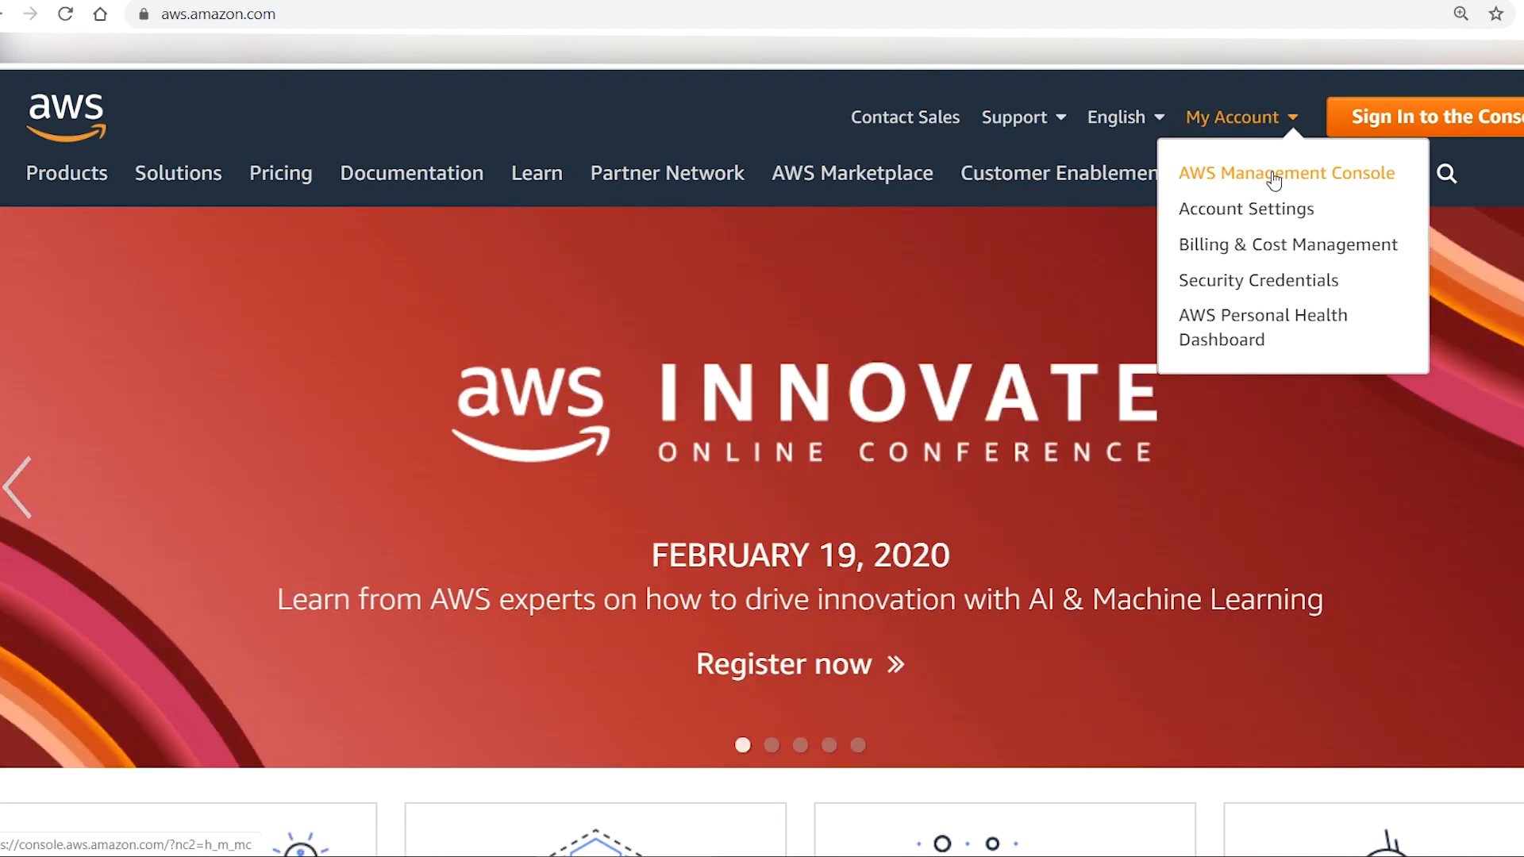
{"action": "left_click", "coordinate": [1285, 173]}
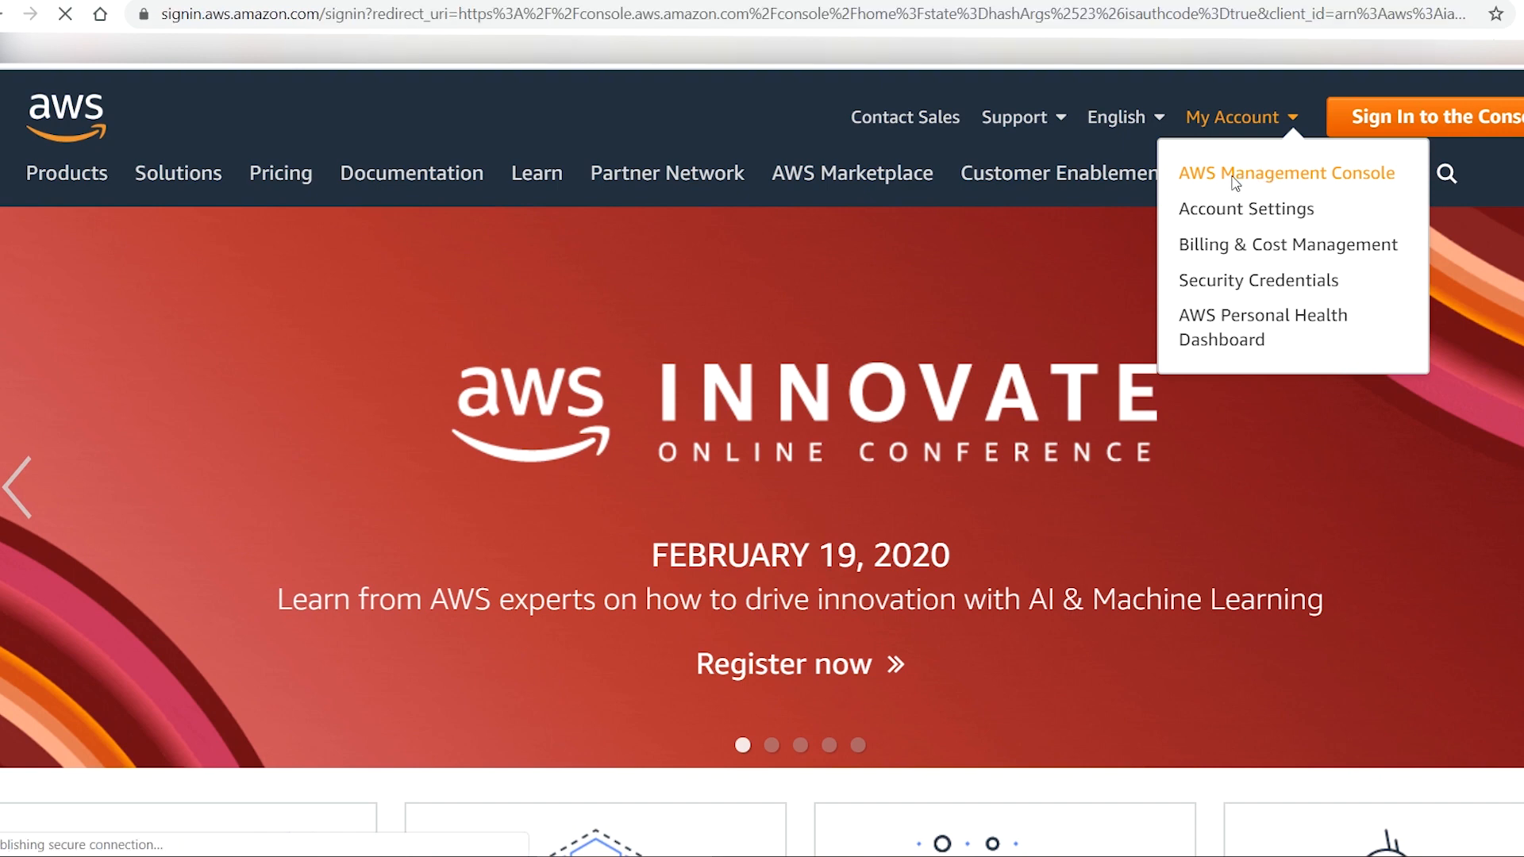
{"action": "left_click", "coordinate": [1285, 173]}
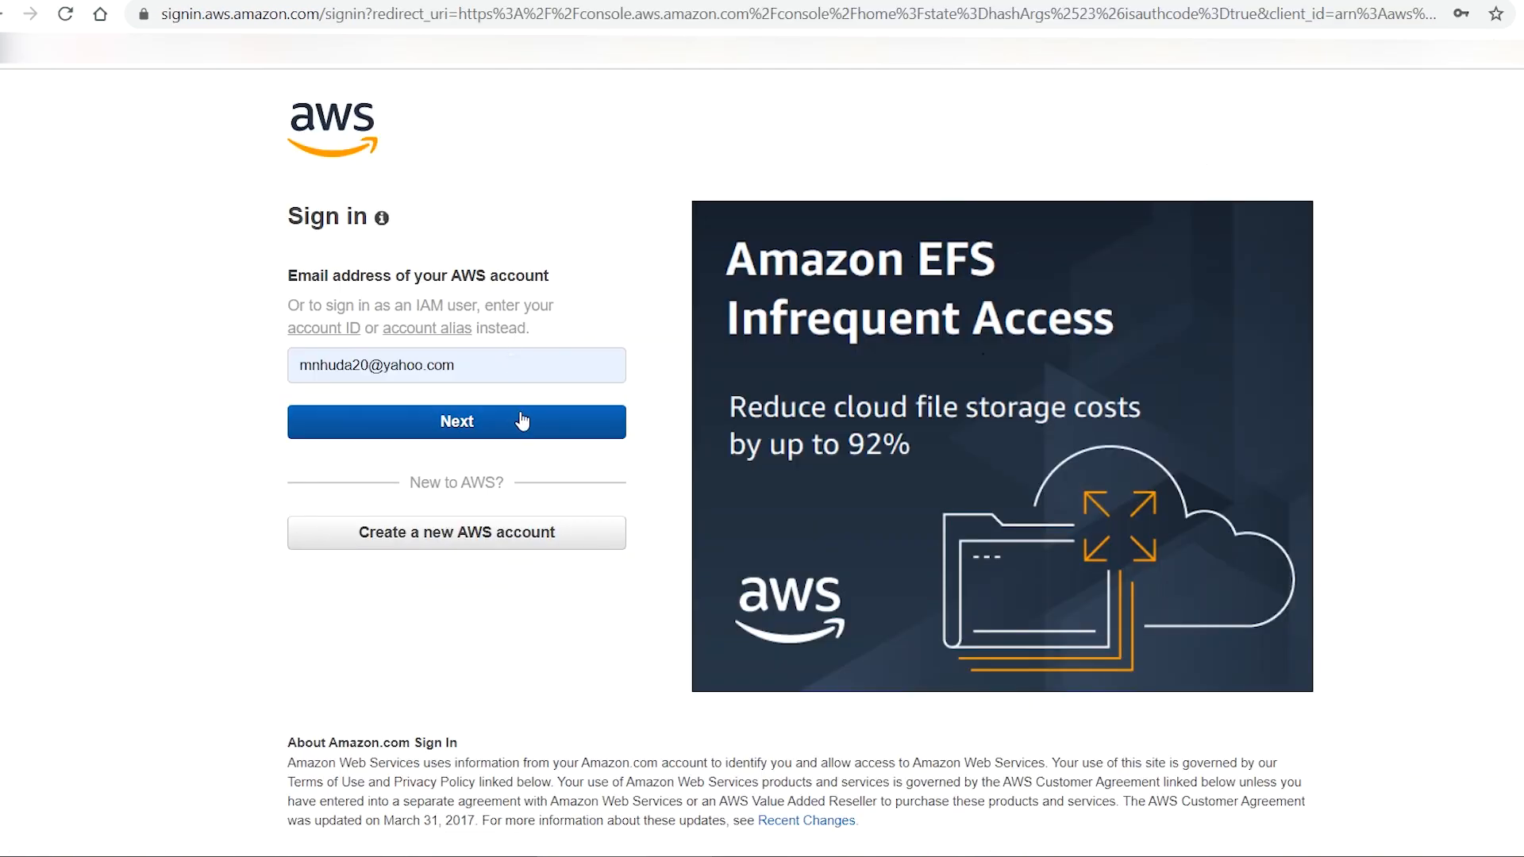
{"action": "left_click", "coordinate": [456, 421]}
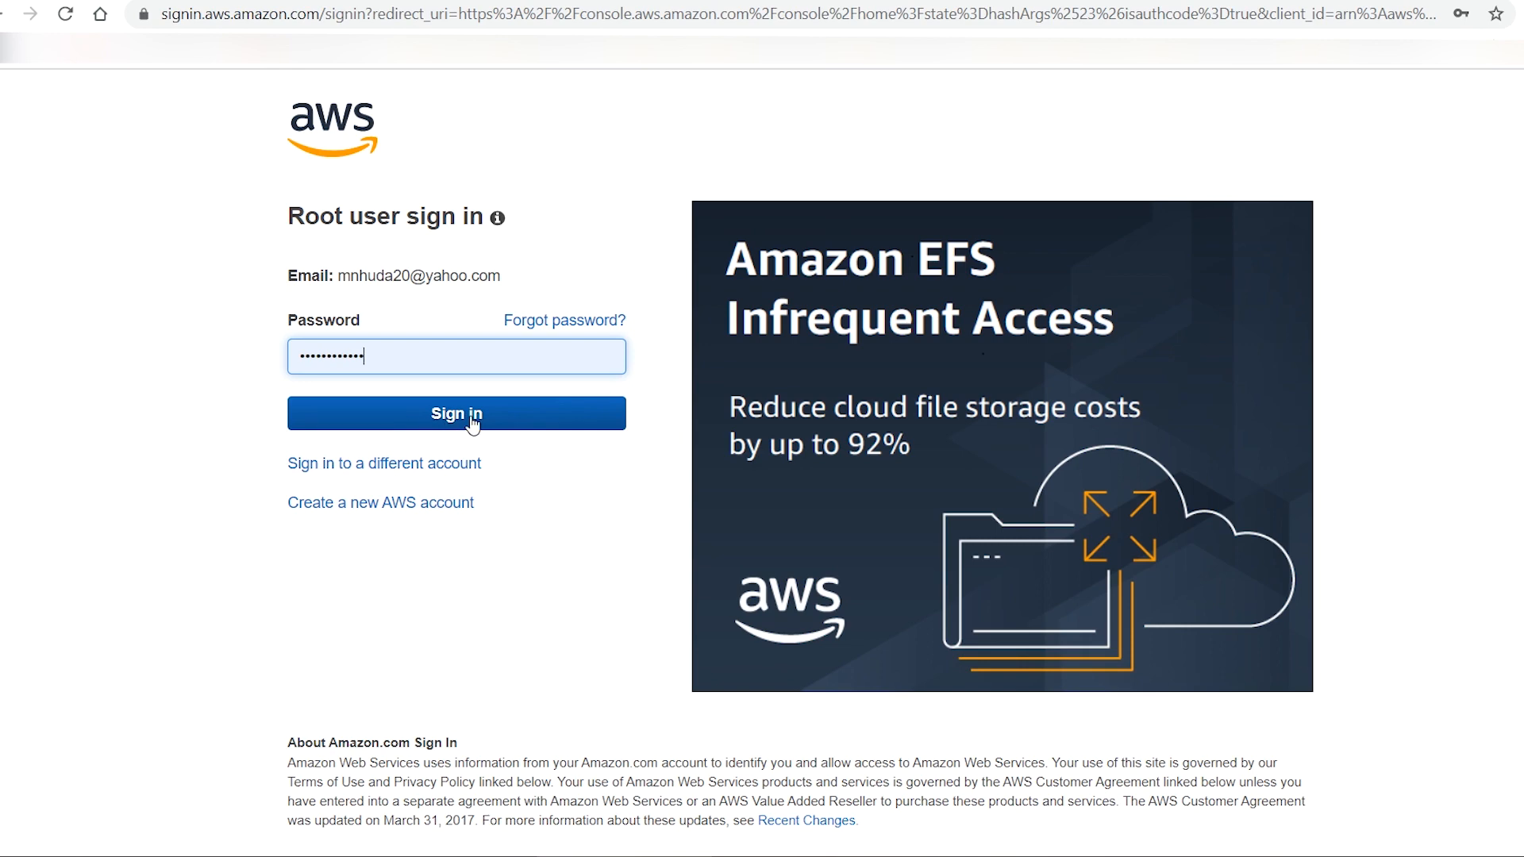
{"action": "left_click", "coordinate": [455, 412]}
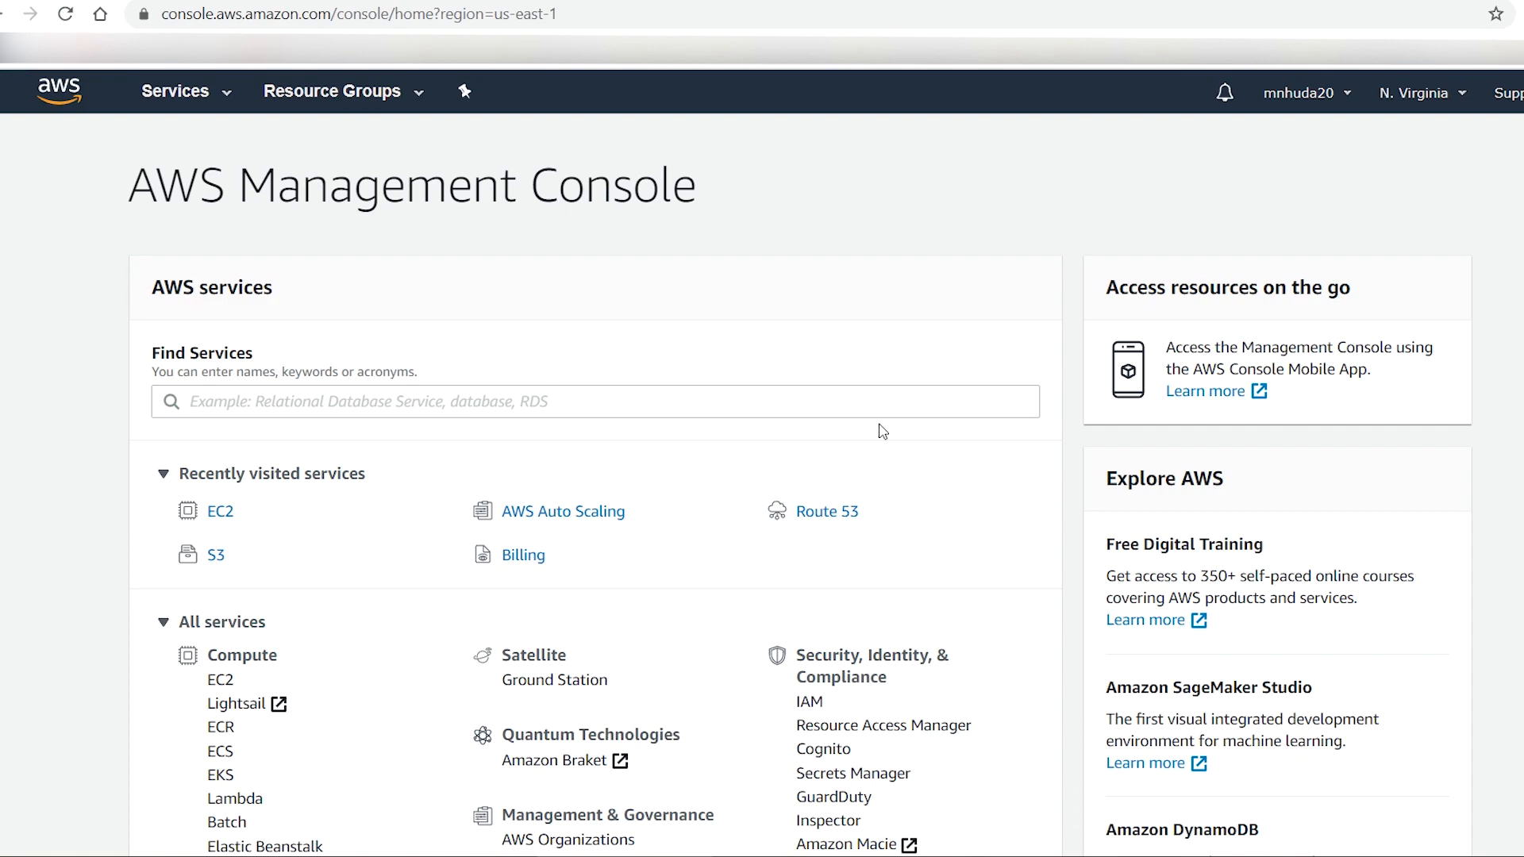
- Open EC2 from the Compute group under All services
{"action": "scroll", "scroll_direction": "down", "scroll_amount": 3}
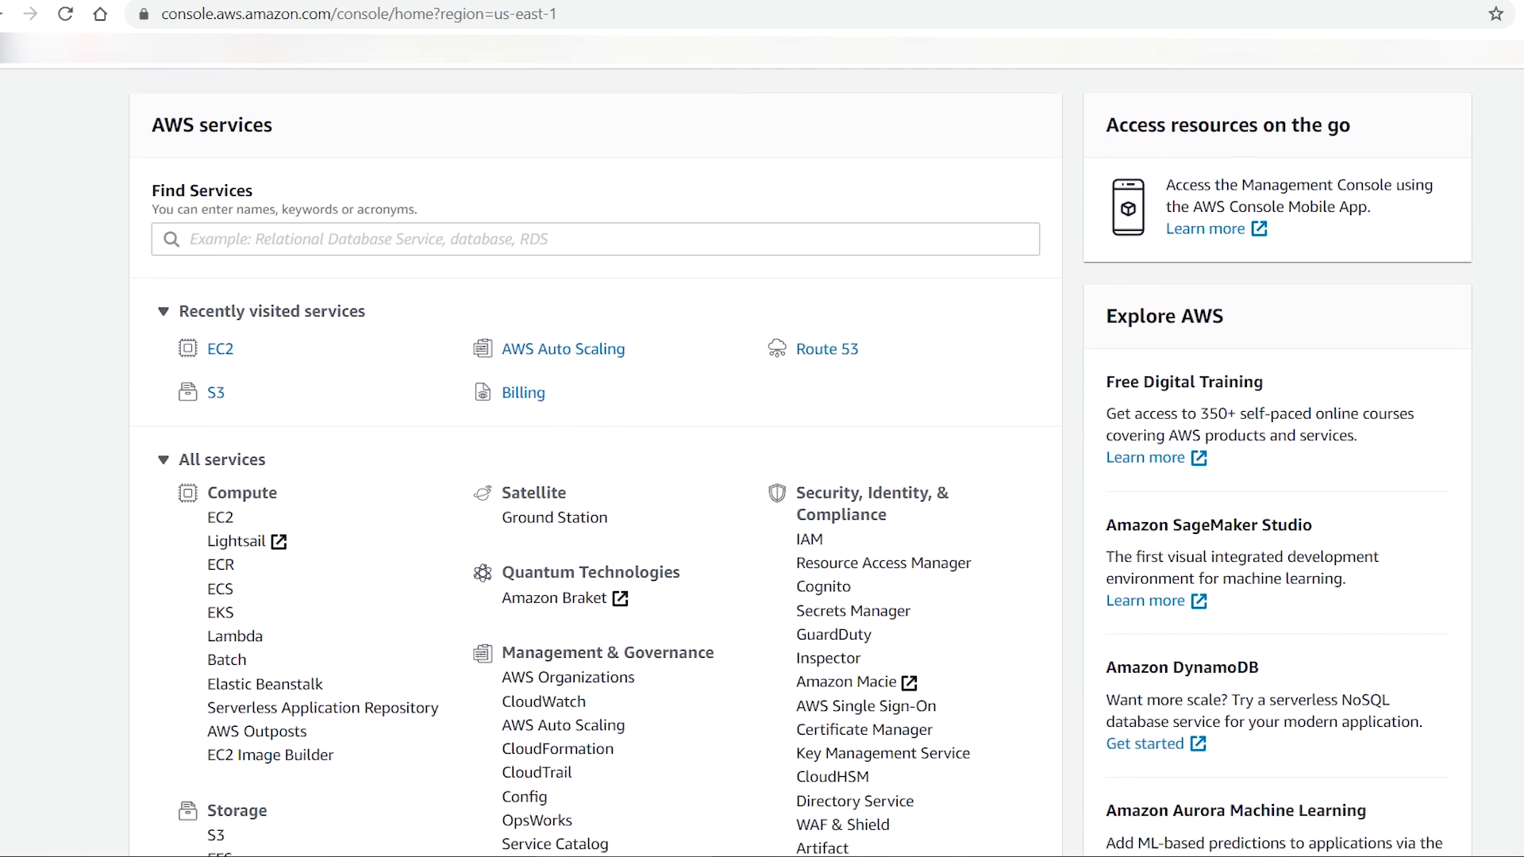
{"action": "scroll", "scroll_direction": "down", "scroll_amount": 3}
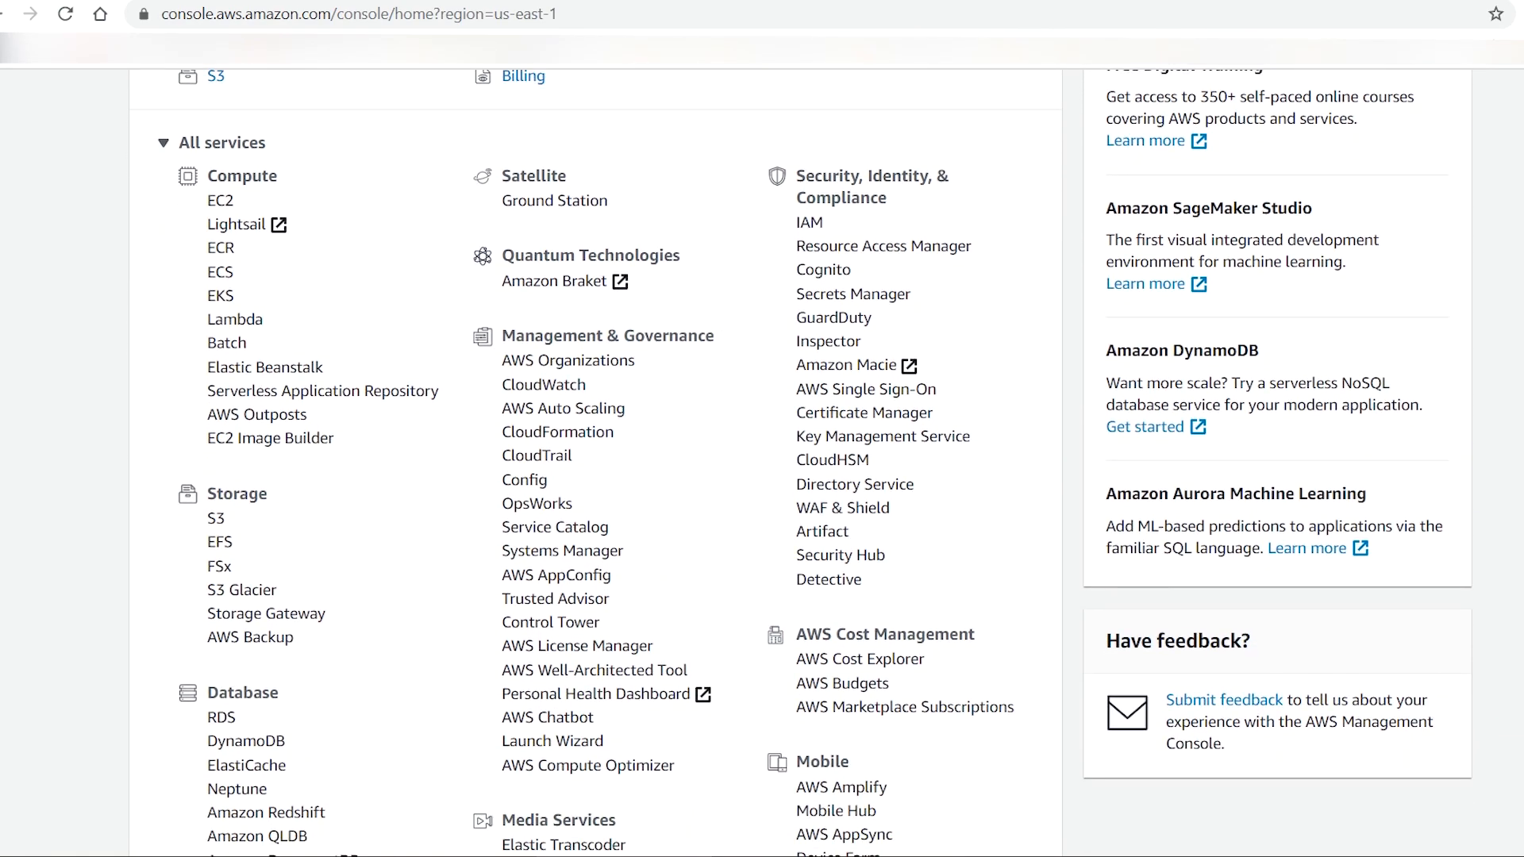
{"action": "mouse_move", "coordinate": [207, 204]}
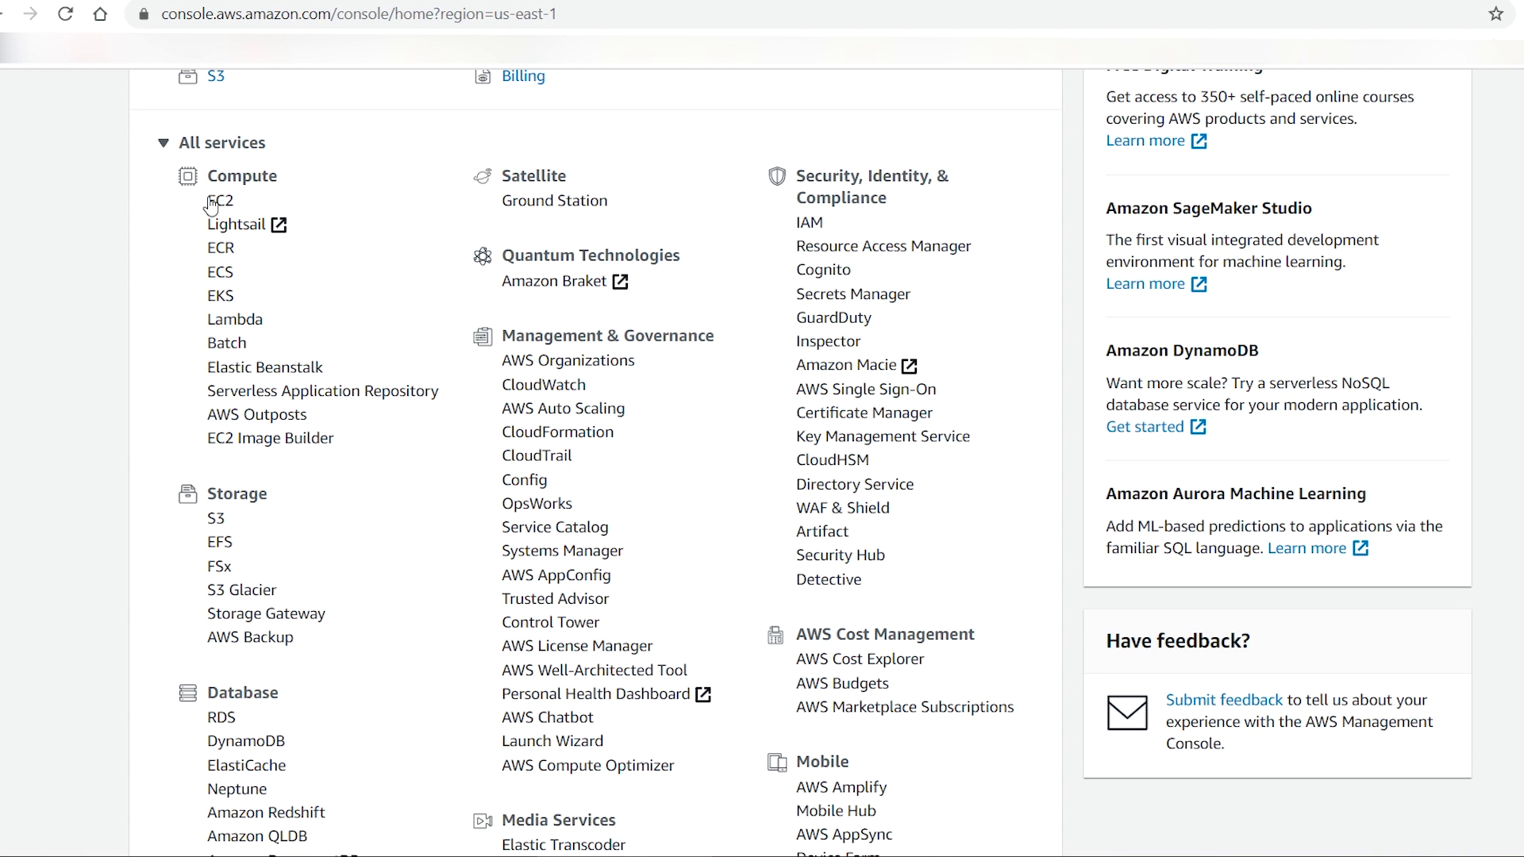
{"action": "left_click", "coordinate": [220, 201]}
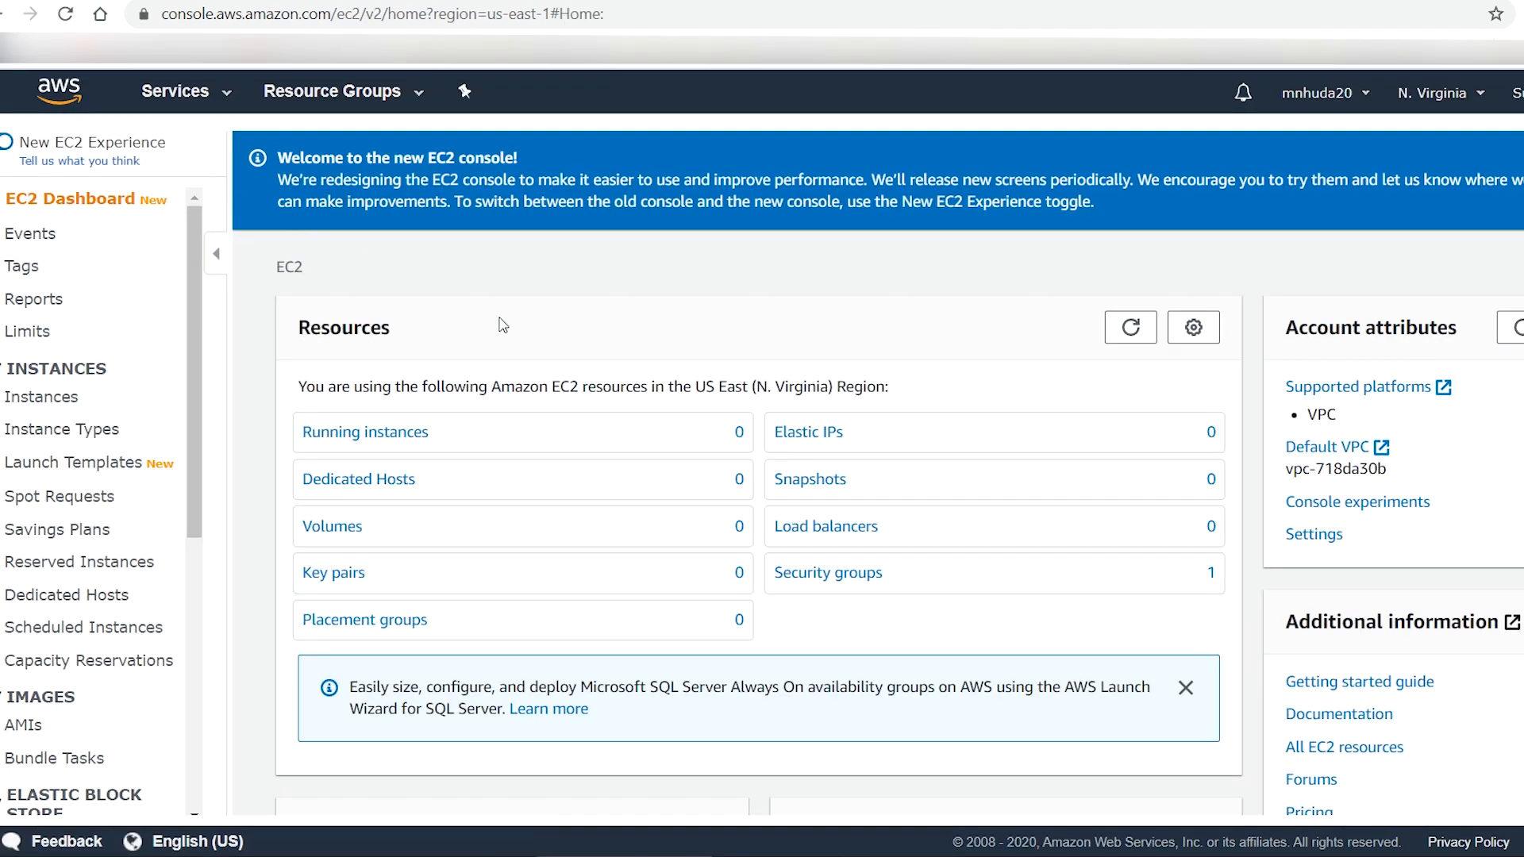
{"action": "mouse_move", "coordinate": [670, 370]}
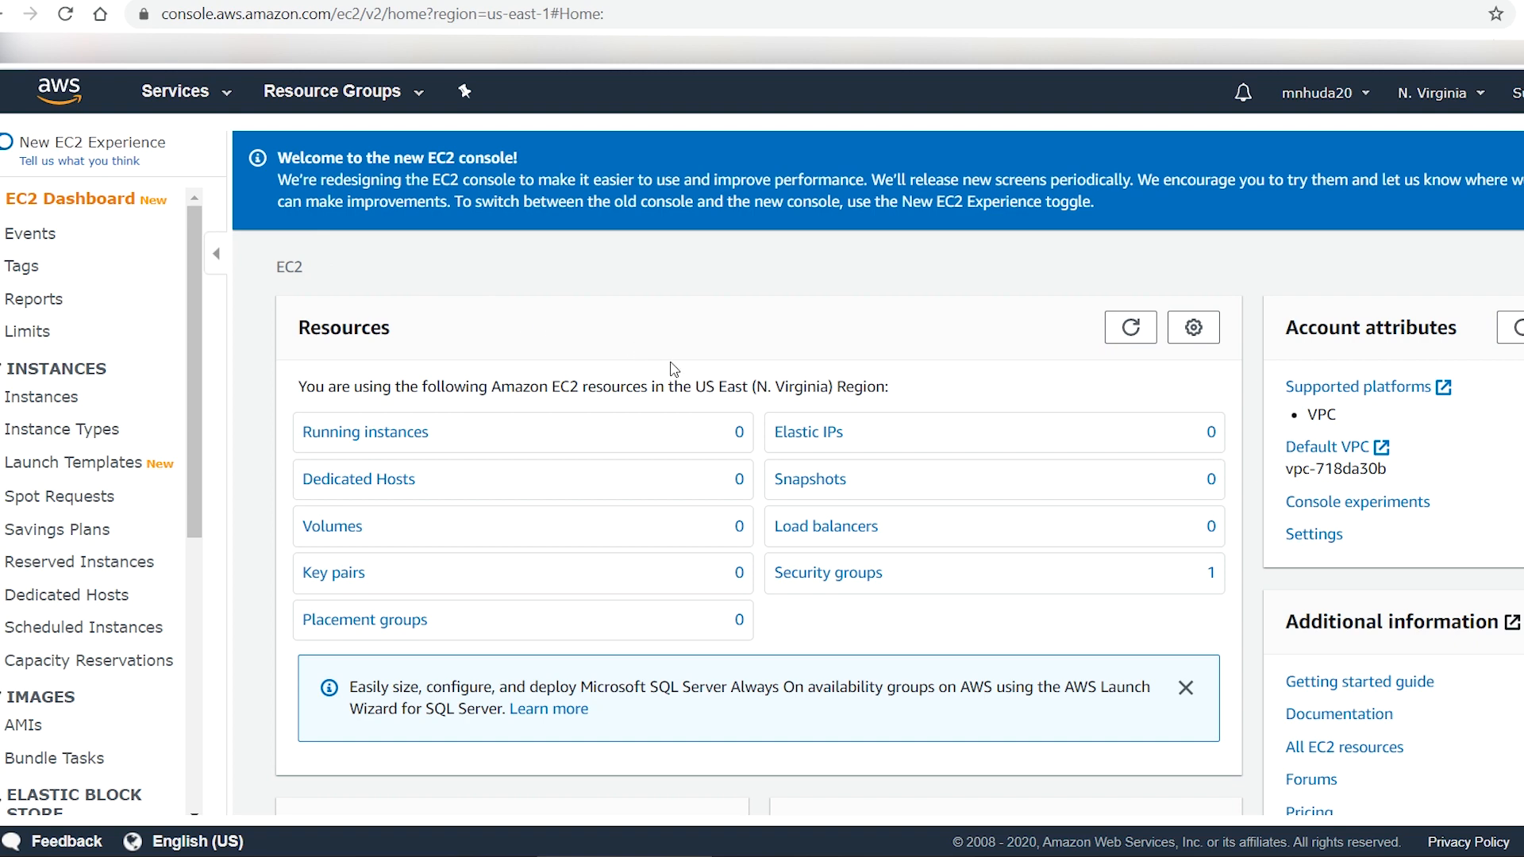
- Start Launch instance from the EC2 Dashboard
{"action": "scroll", "scroll_direction": "down", "scroll_amount": 3}
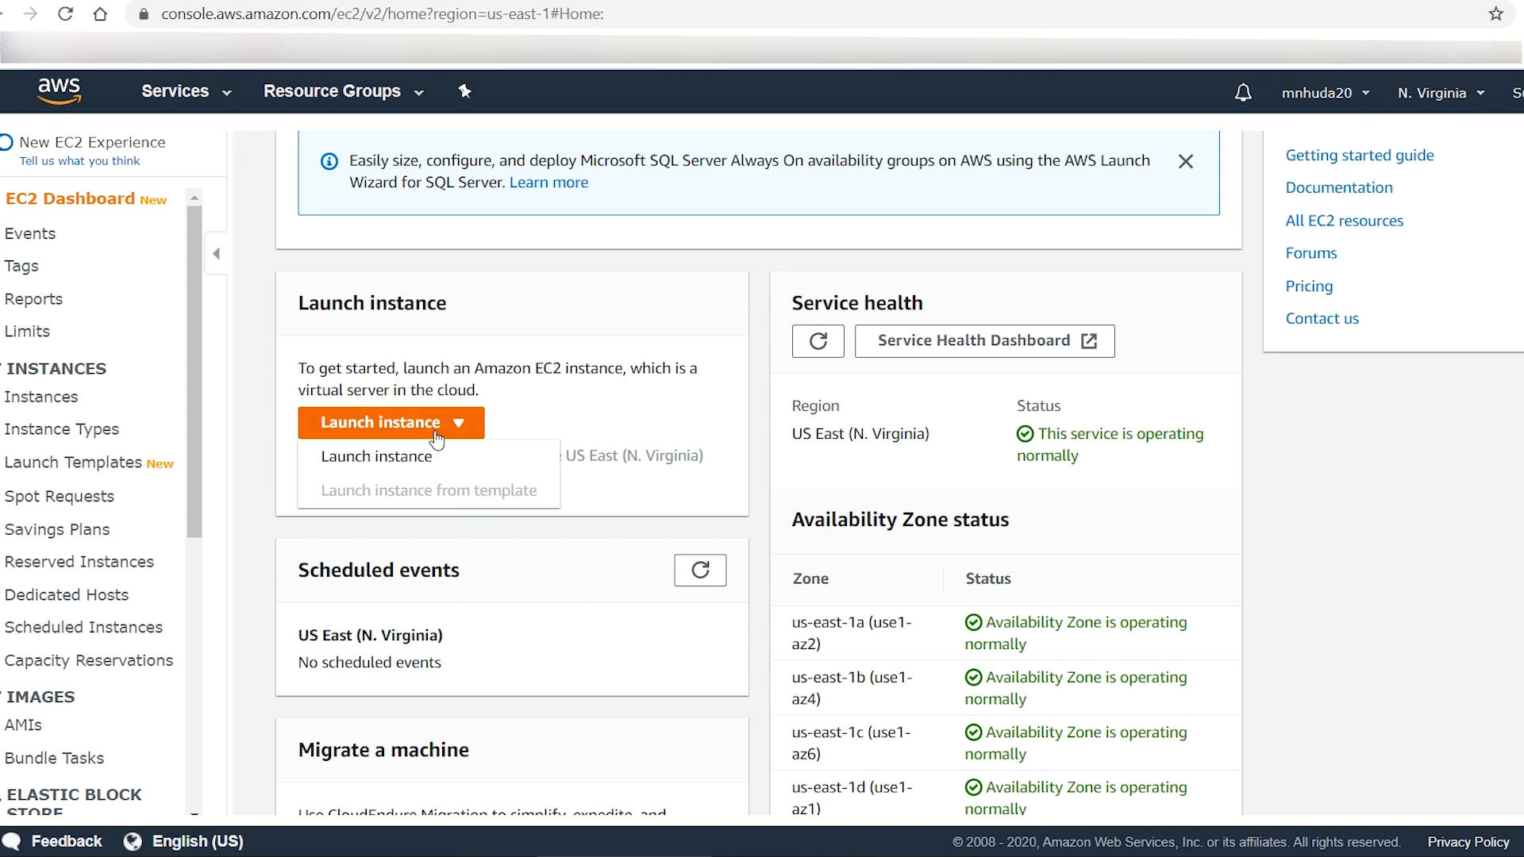
{"action": "left_click", "coordinate": [377, 454]}
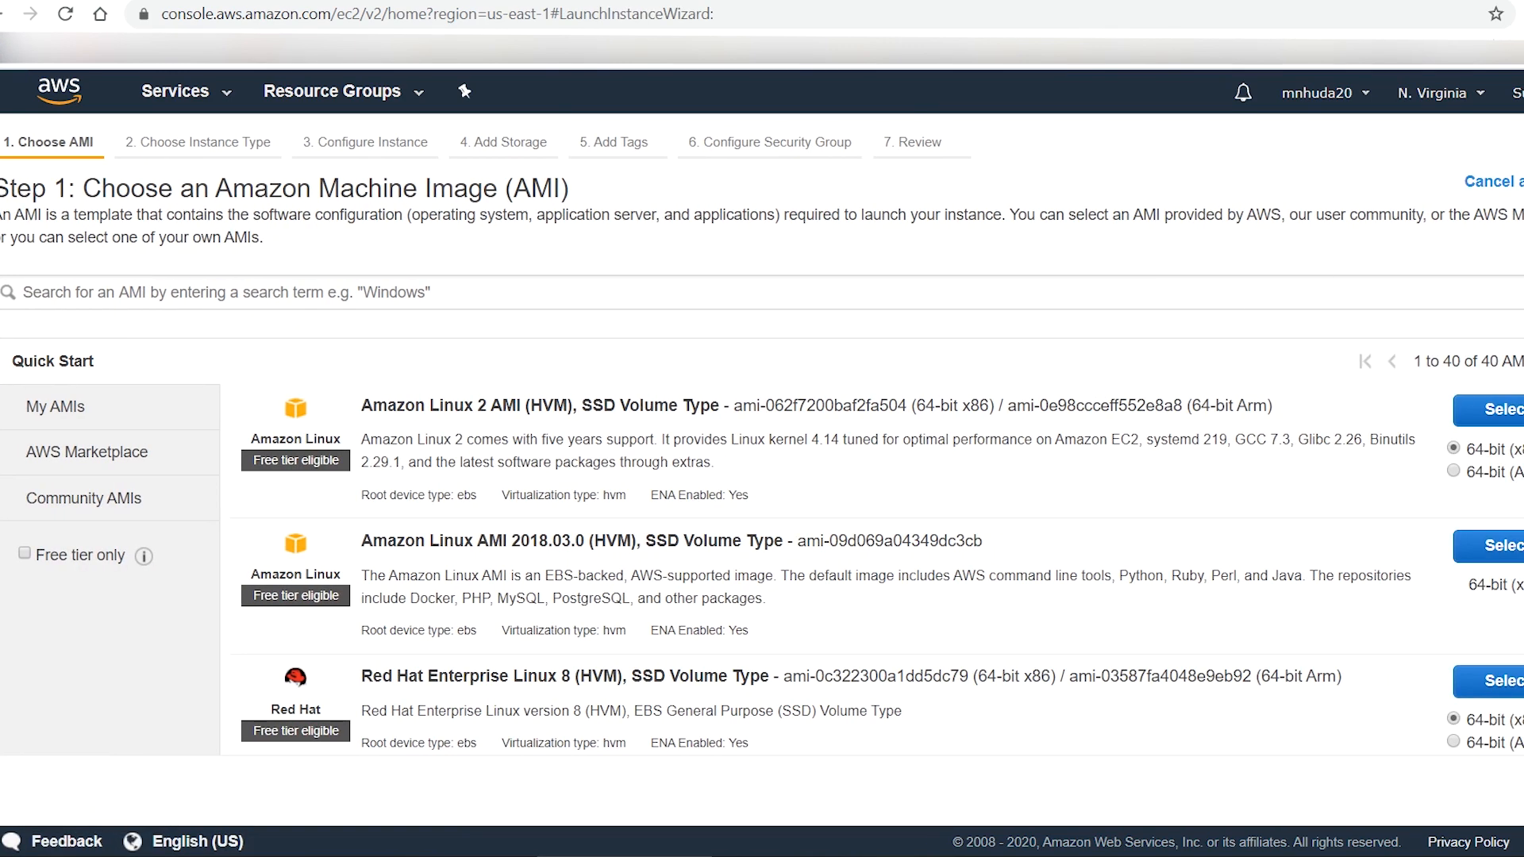
{"action": "mouse_move", "coordinate": [96, 459]}
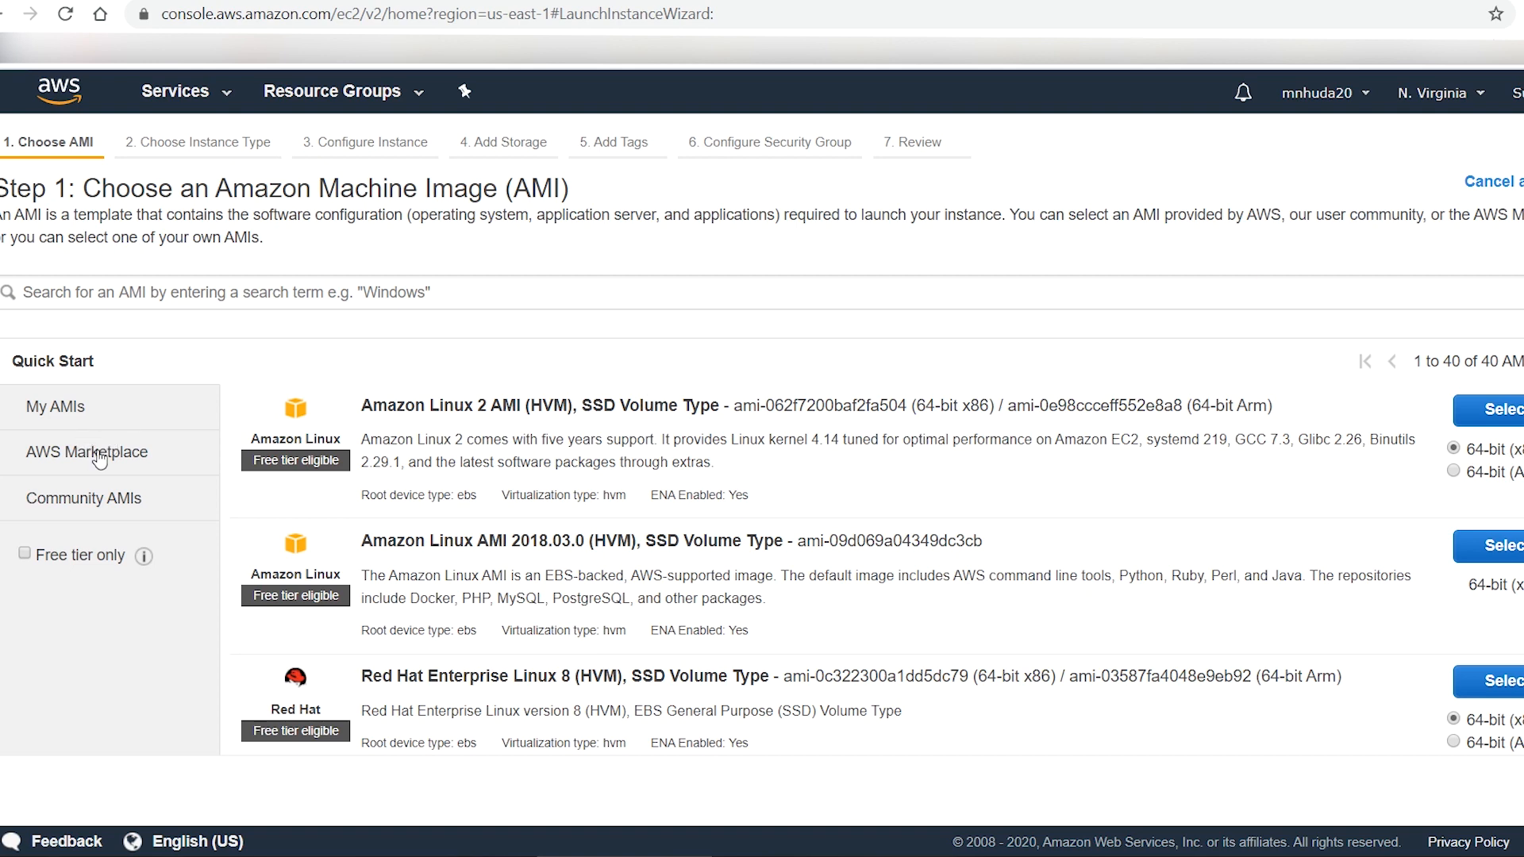
- Search the AWS Marketplace images for 'wordpress' and browse the results
{"action": "left_click", "coordinate": [86, 452]}
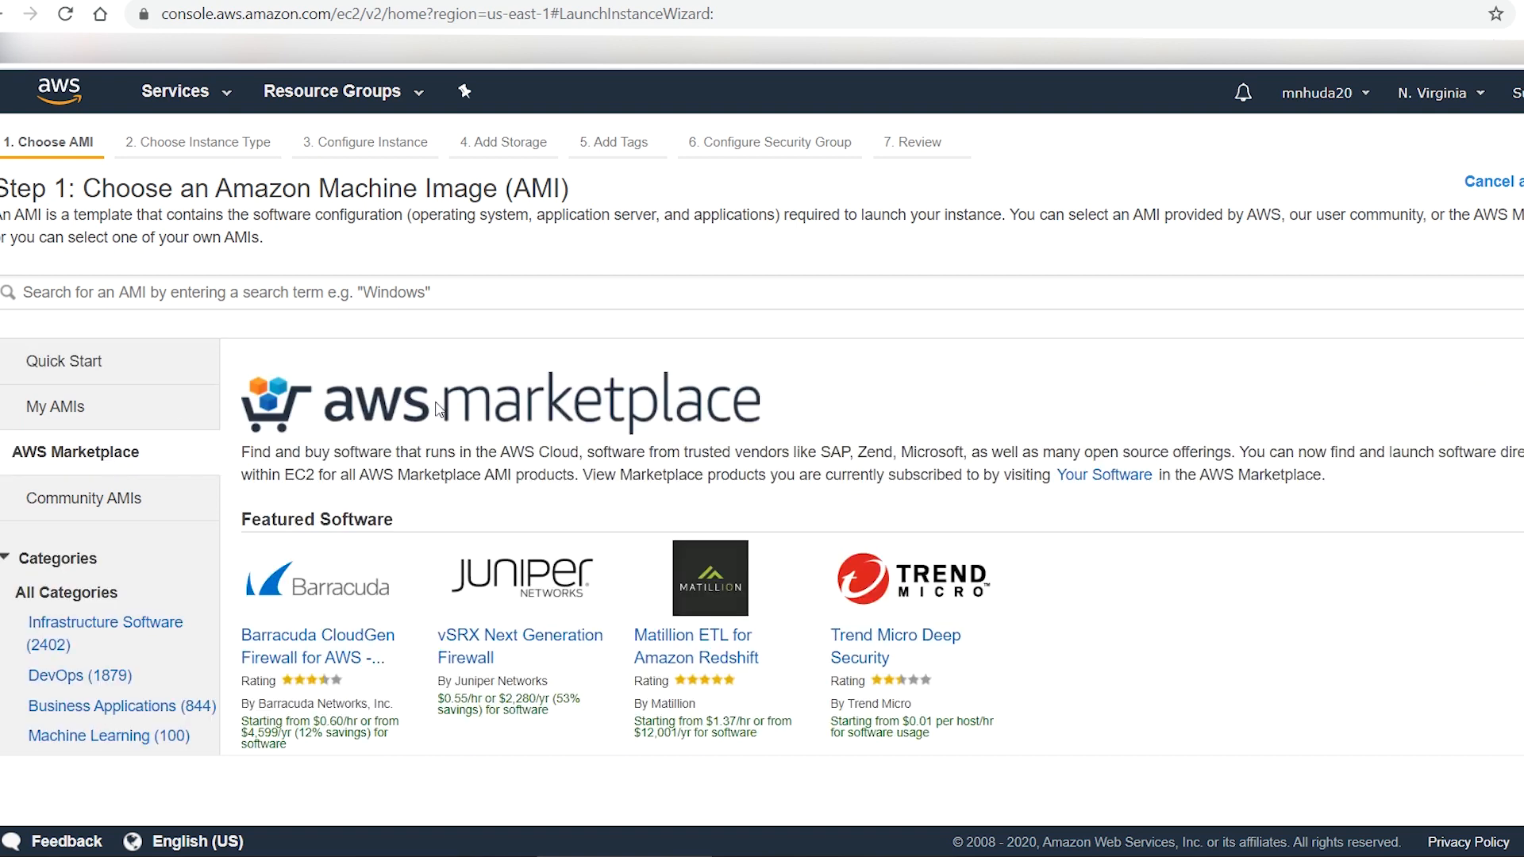
{"action": "type", "text": "wor"}
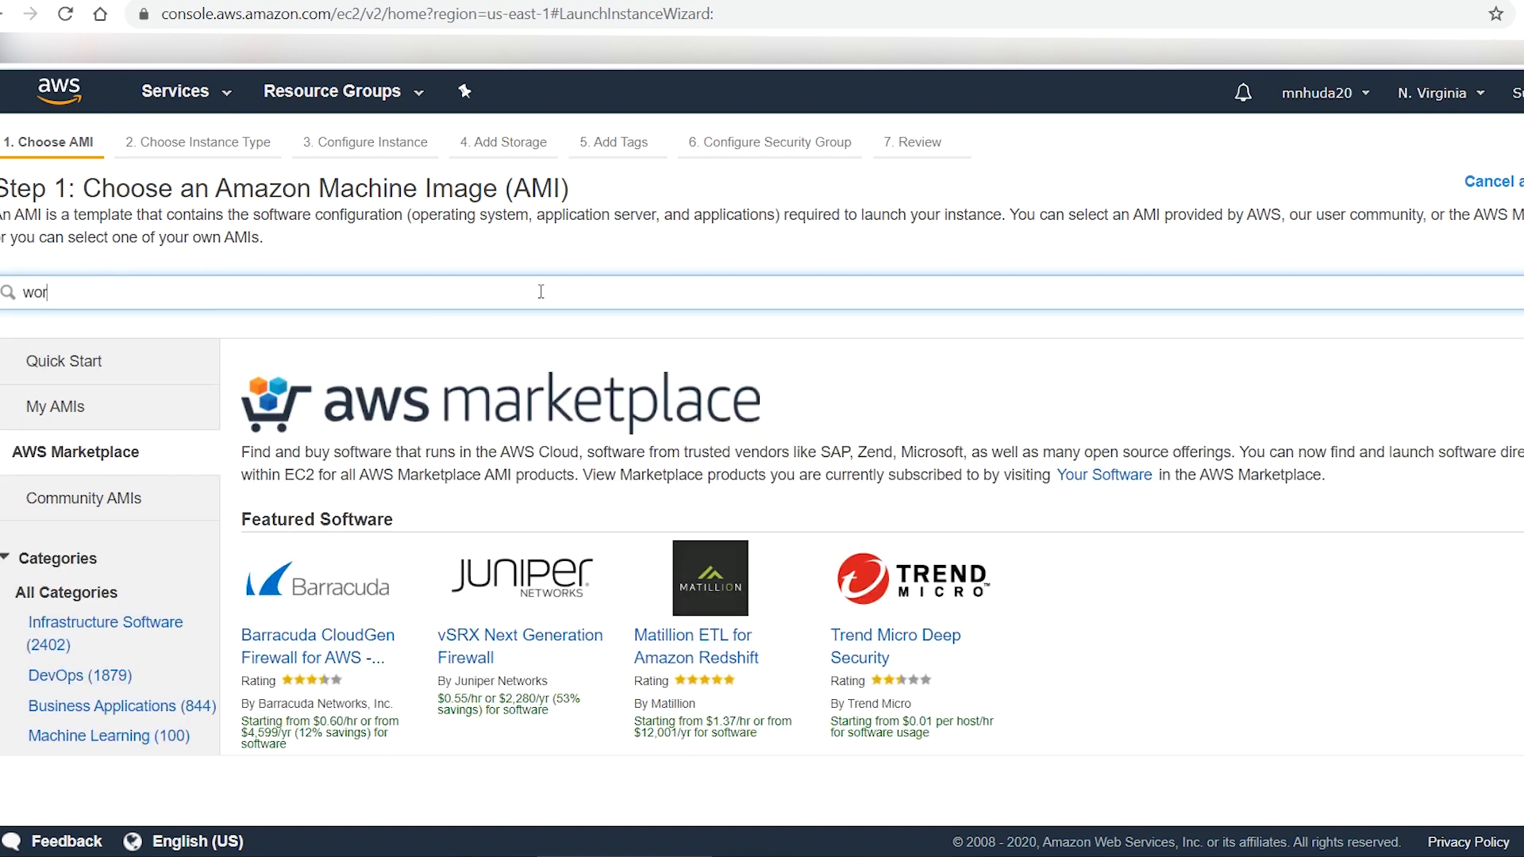
{"action": "type", "text": "dpress"}
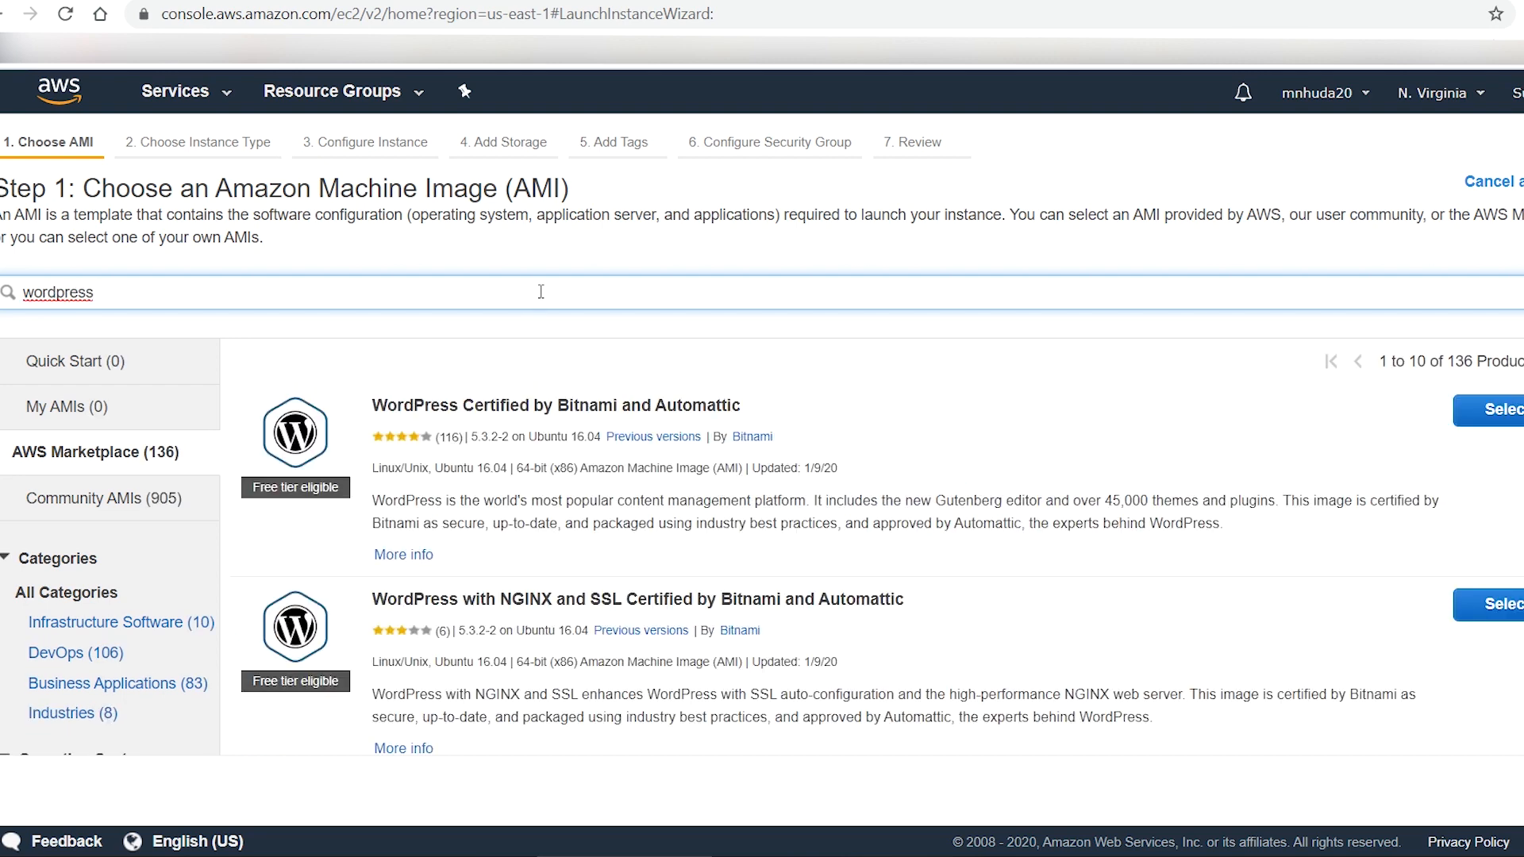
{"action": "mouse_move", "coordinate": [1173, 486]}
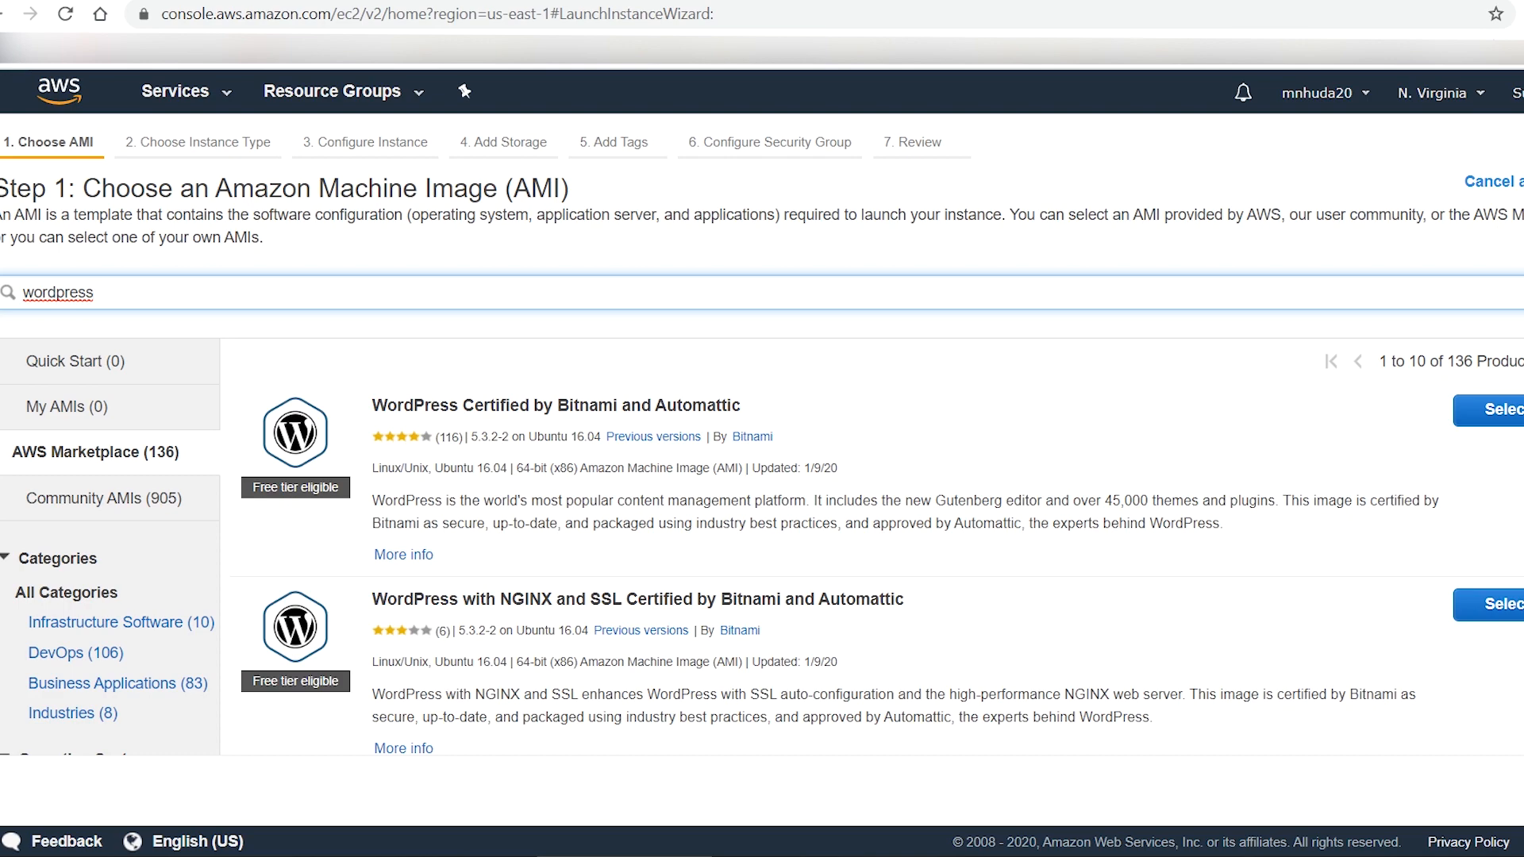
{"action": "scroll", "scroll_direction": "down", "scroll_amount": 3}
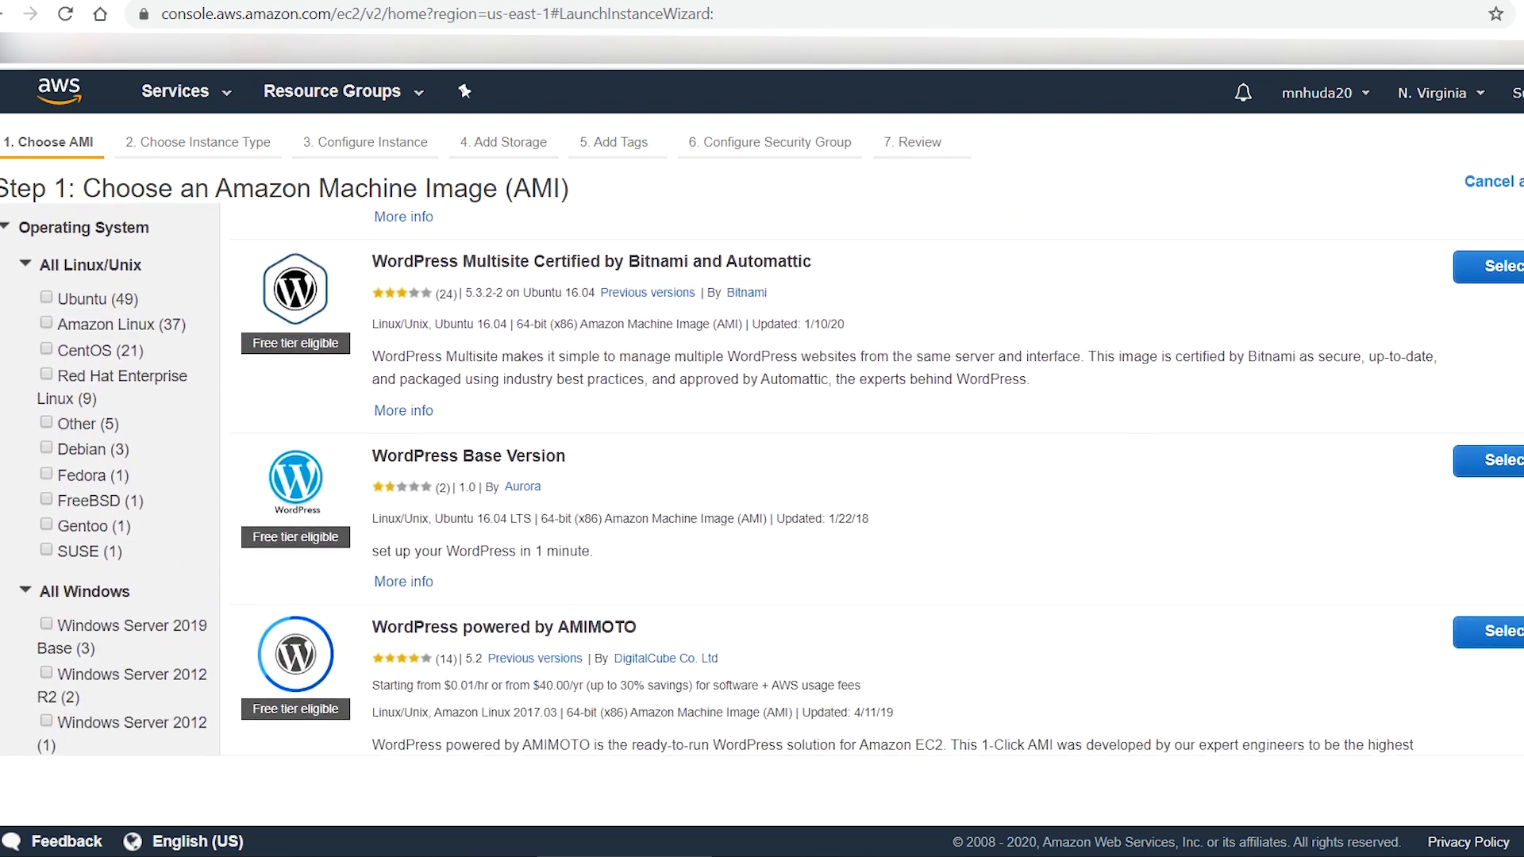
{"action": "scroll", "scroll_direction": "down", "scroll_amount": 3}
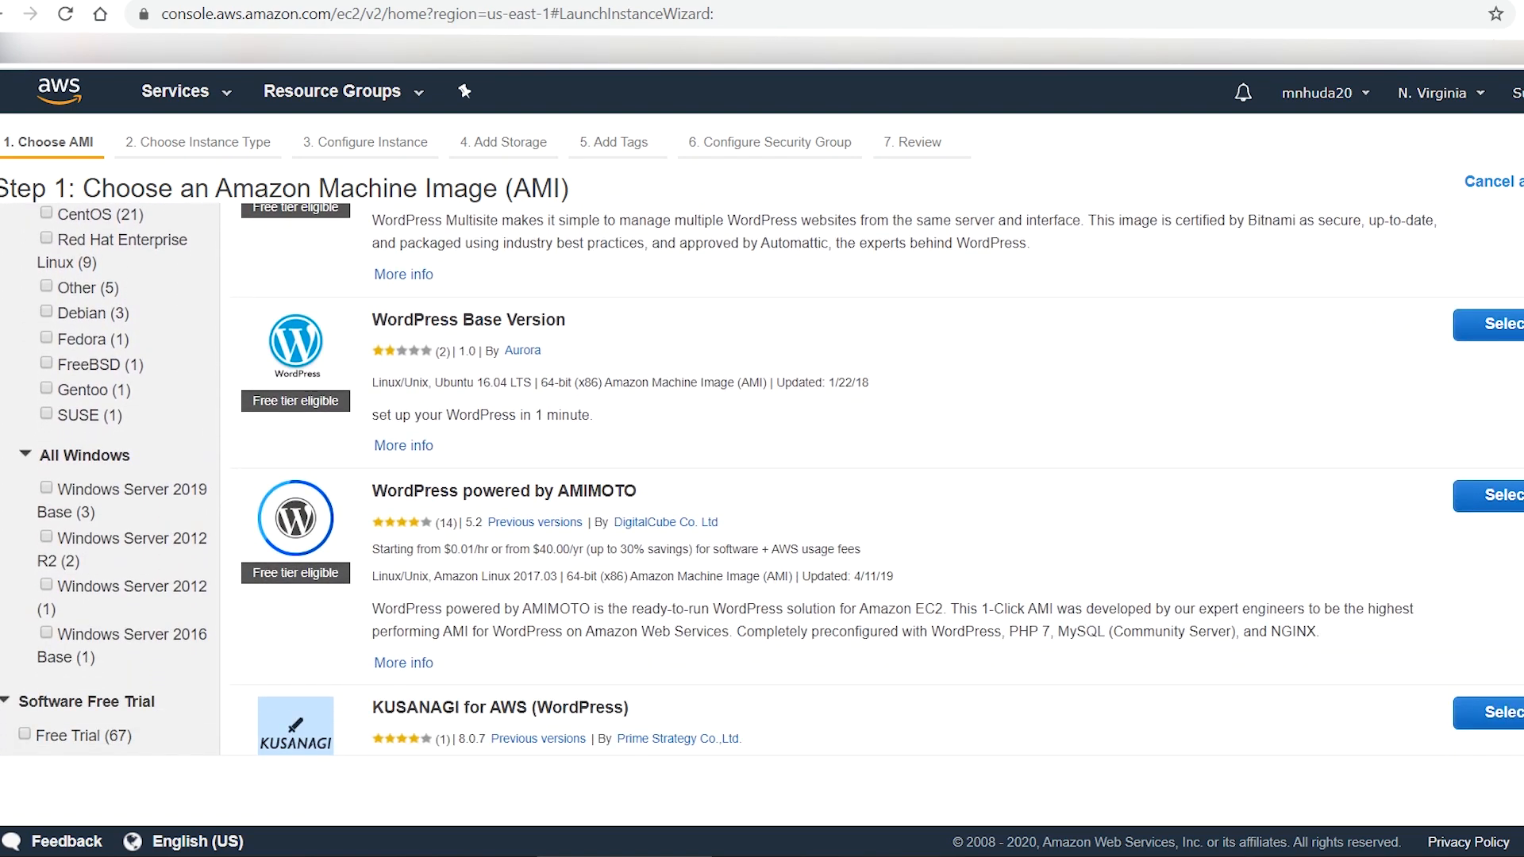
{"action": "scroll", "scroll_direction": "down", "scroll_amount": 3}
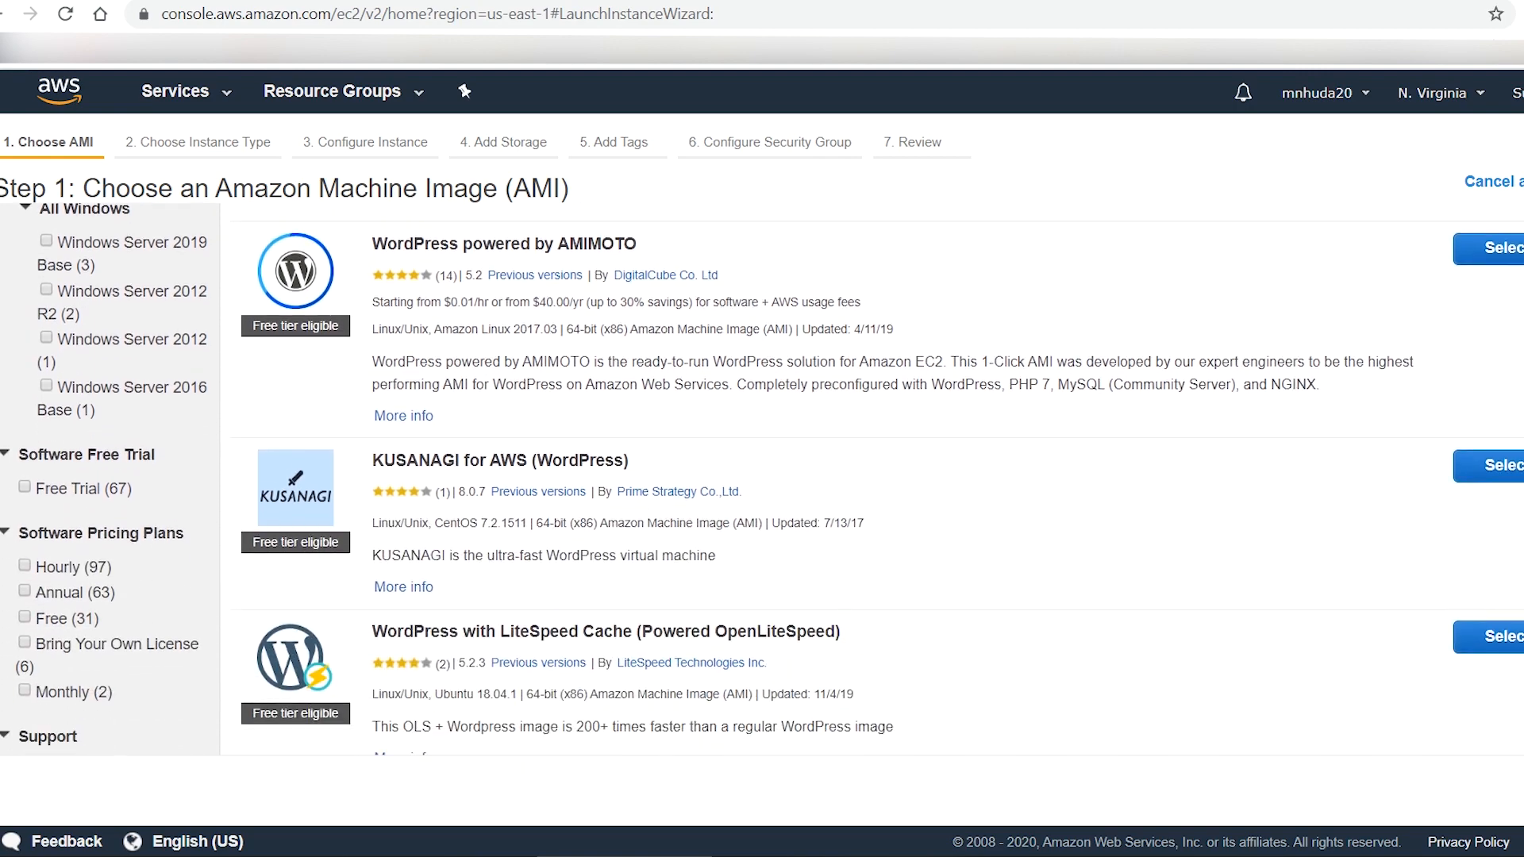
{"action": "scroll", "scroll_direction": "down", "scroll_amount": 3}
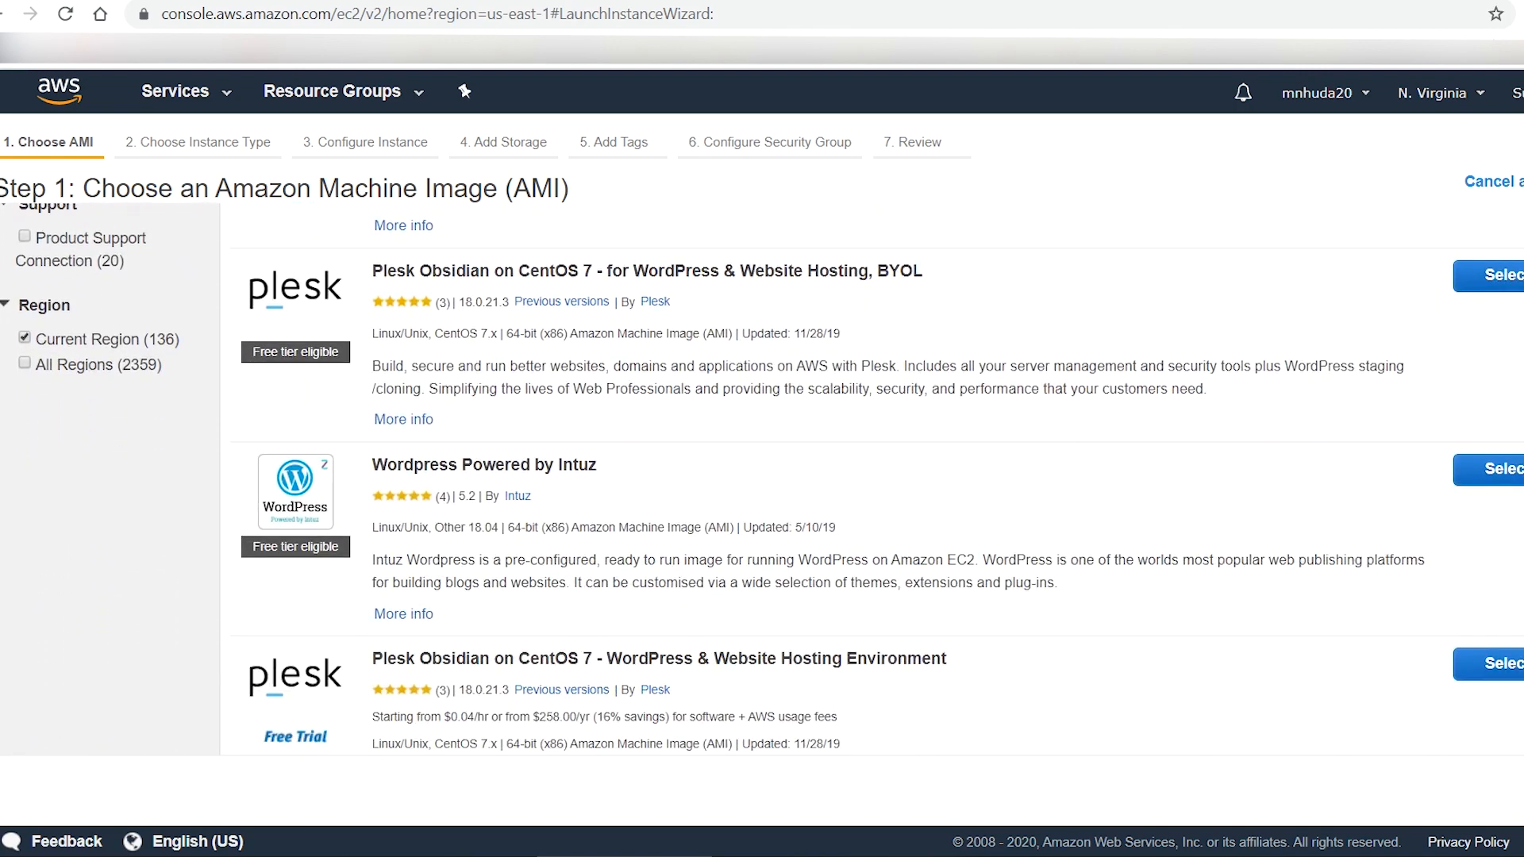
{"action": "scroll", "scroll_direction": "down", "scroll_amount": 3}
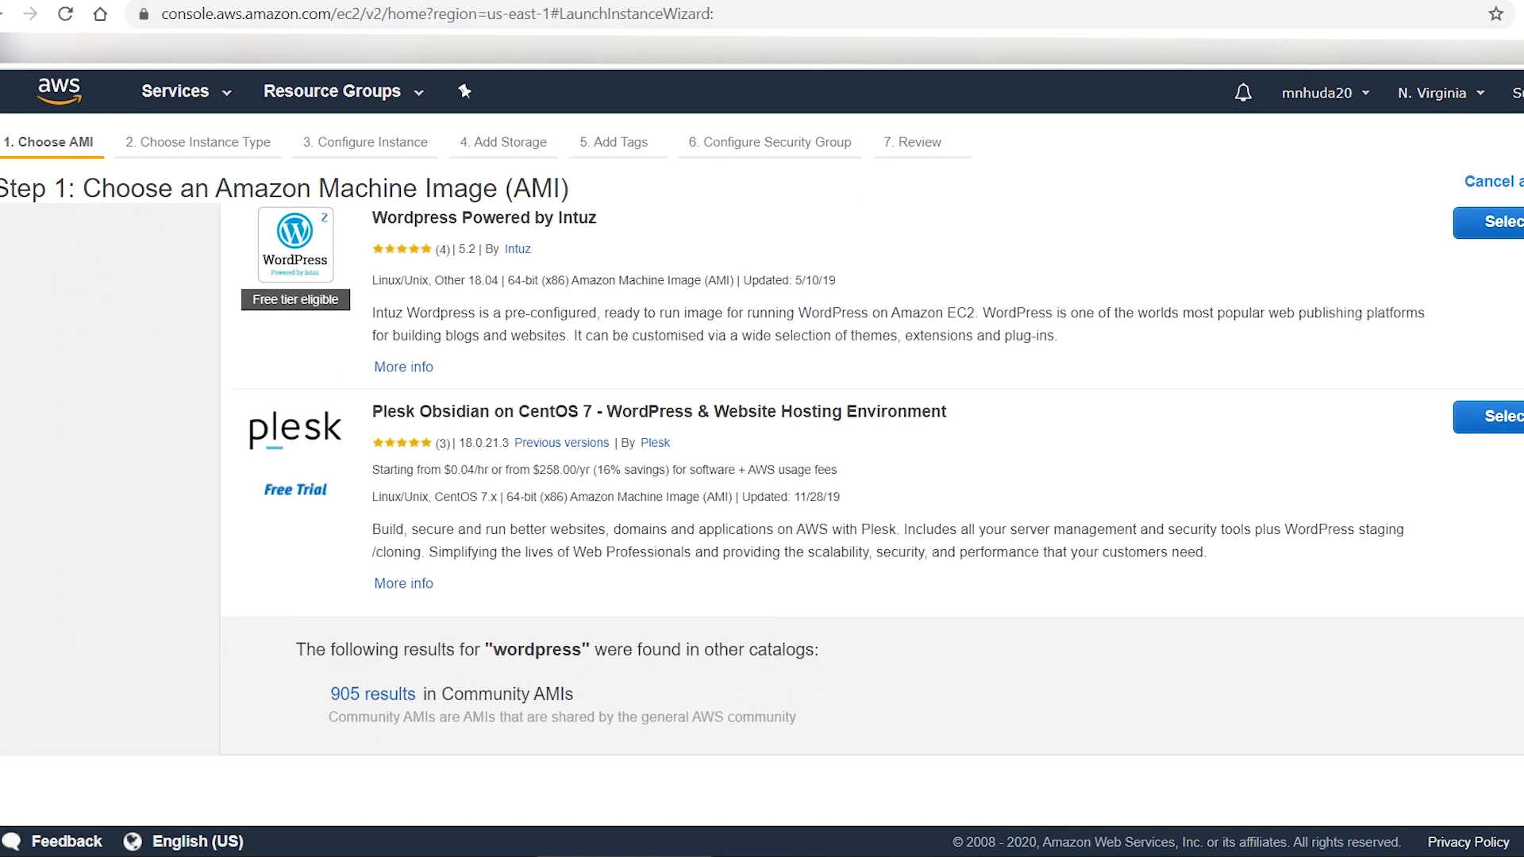
{"action": "double_click", "coordinate": [386, 497]}
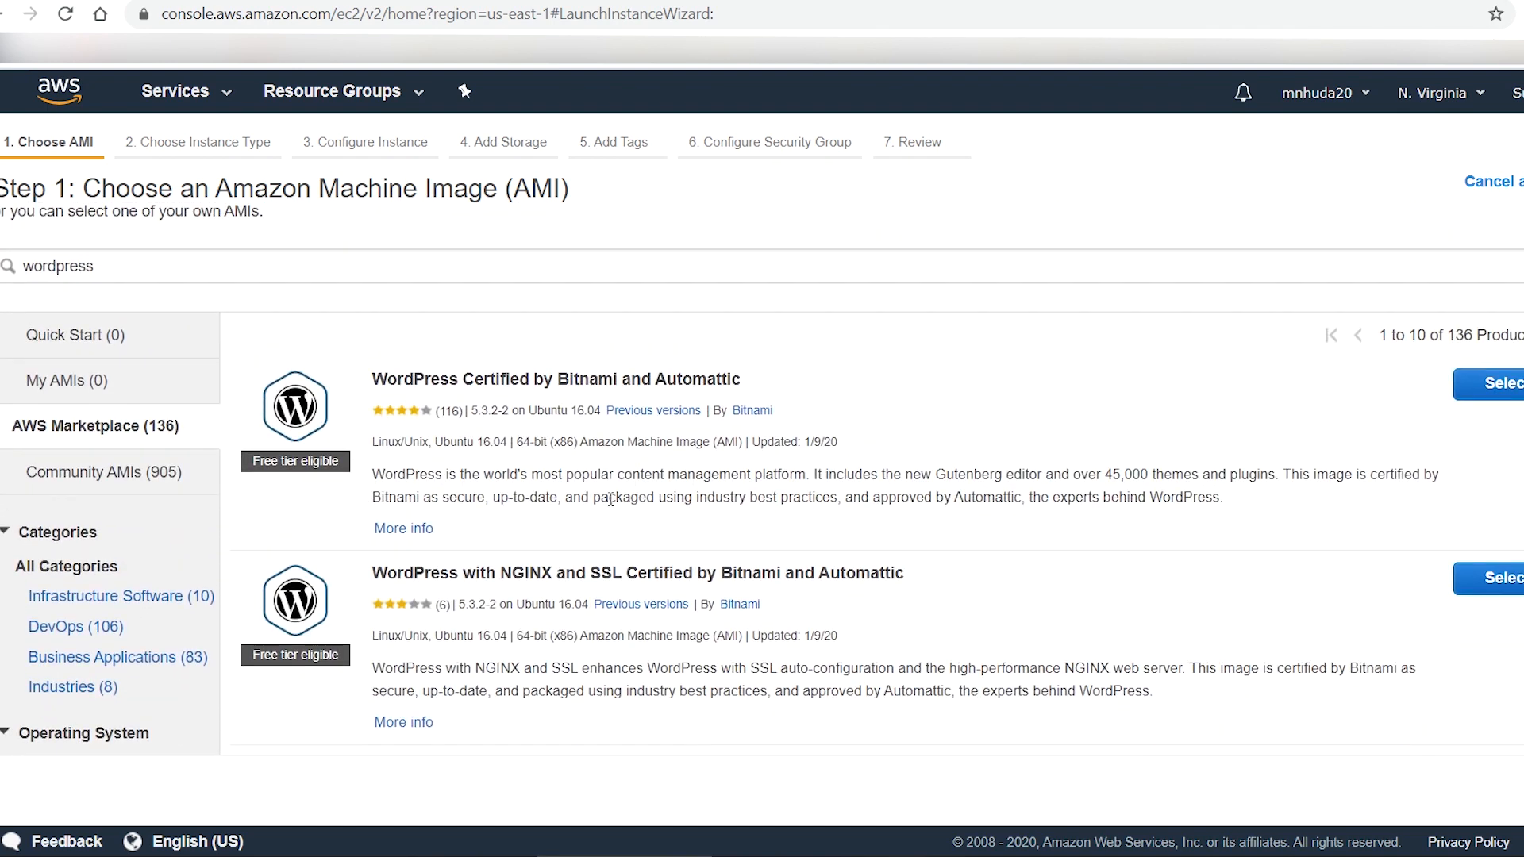
{"action": "double_click", "coordinate": [391, 442]}
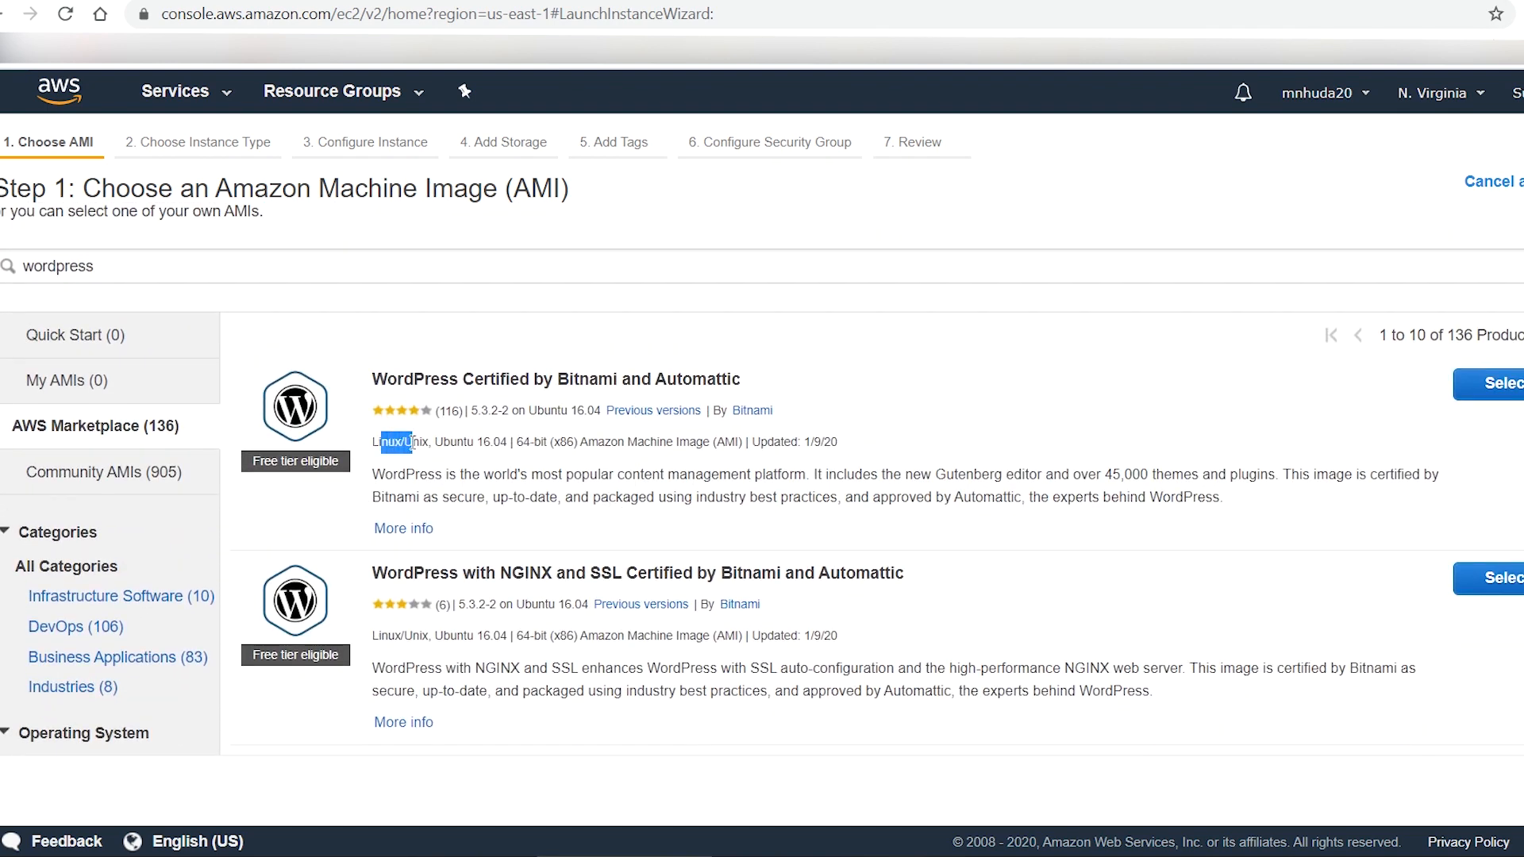
- Choose the WordPress Certified by Bitnami image and the t2.micro instance type
{"action": "left_click", "coordinate": [1497, 383]}
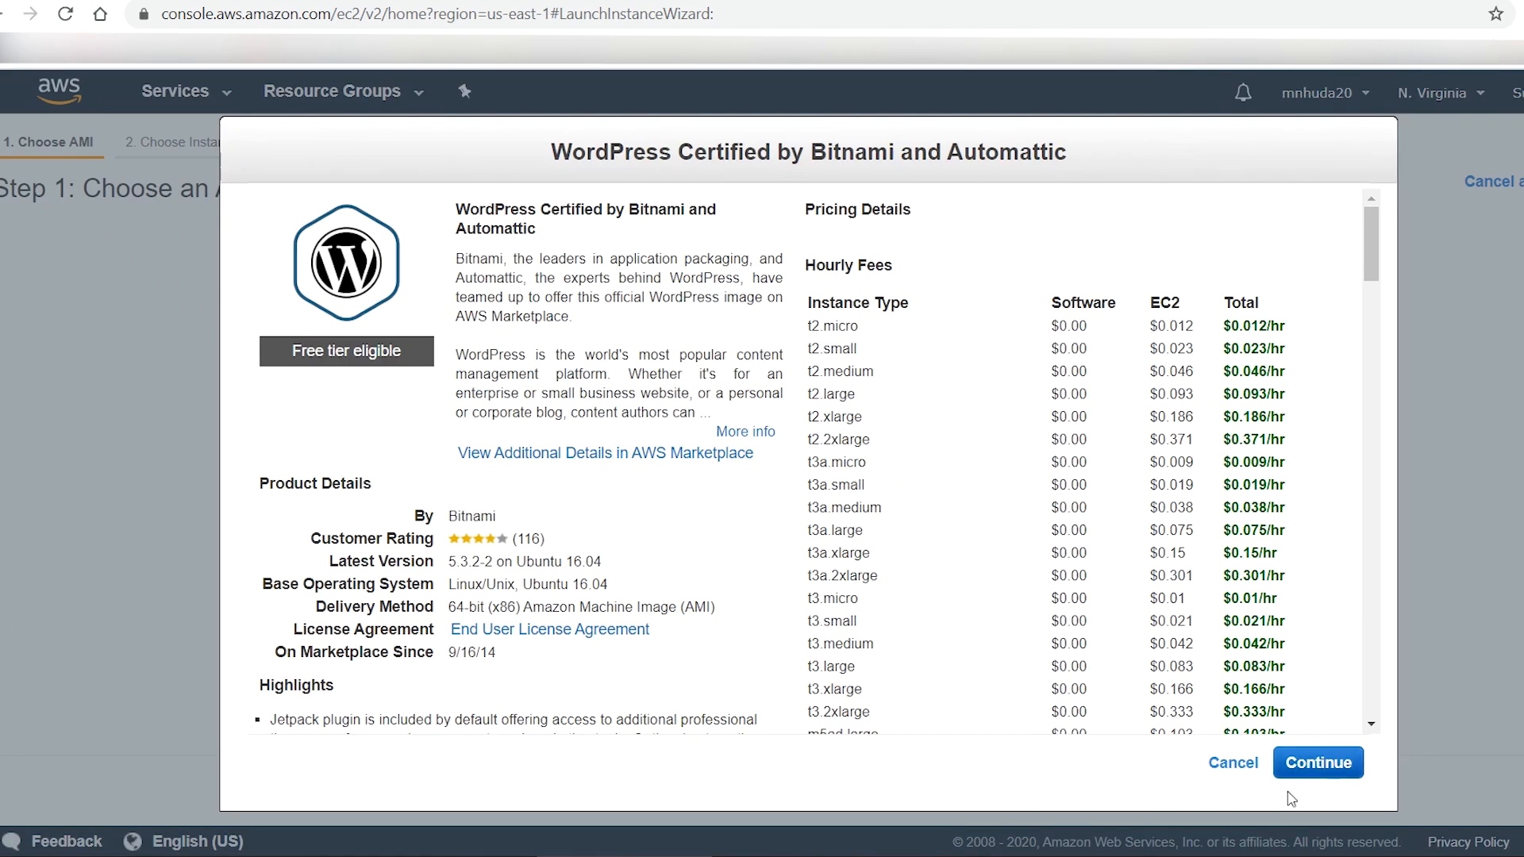
{"action": "left_click", "coordinate": [1316, 762]}
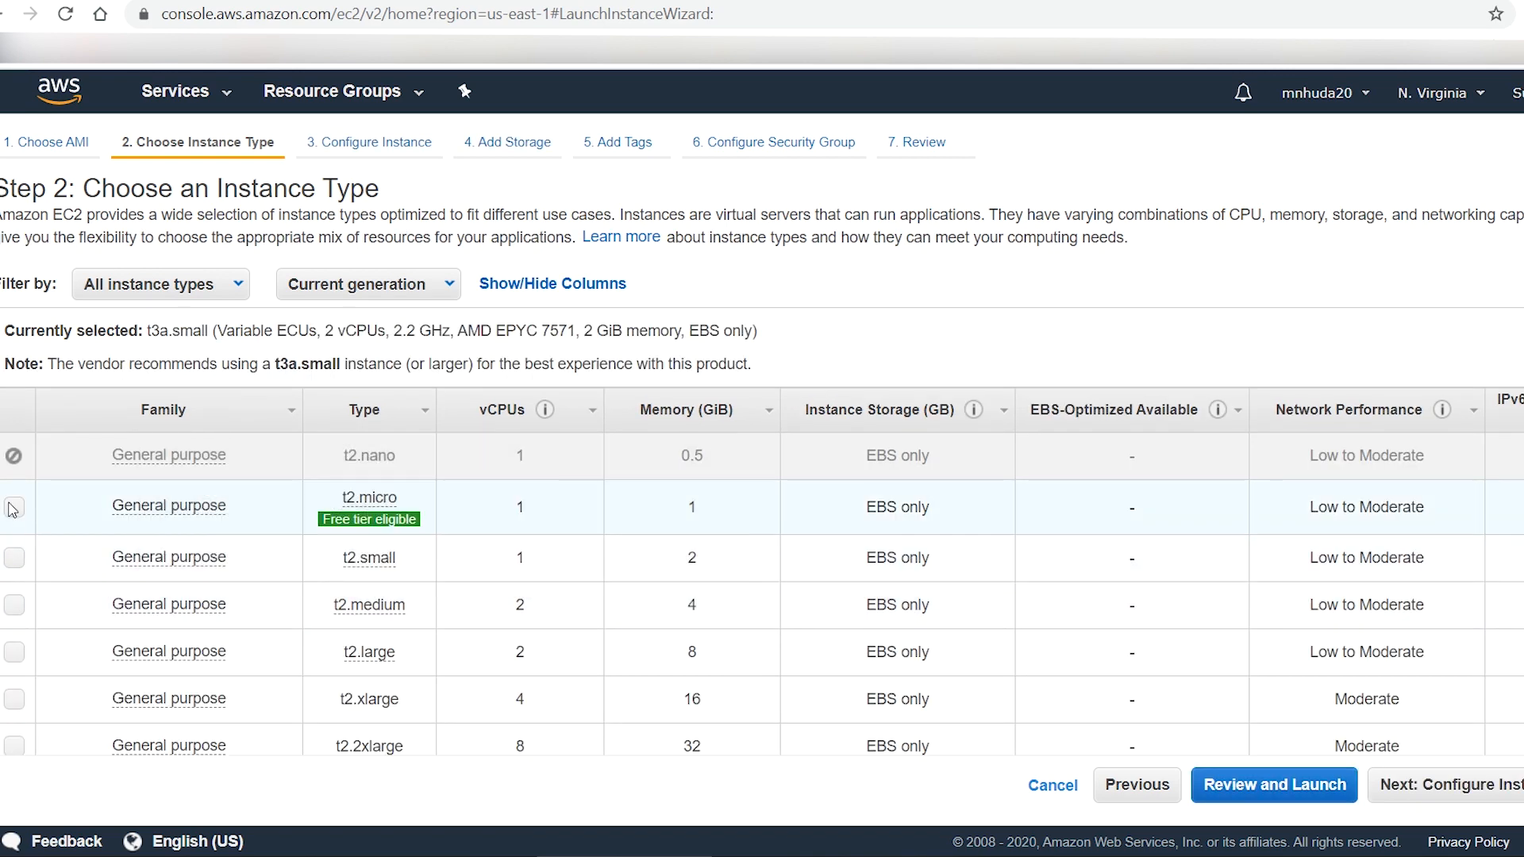
{"action": "left_click", "coordinate": [15, 507]}
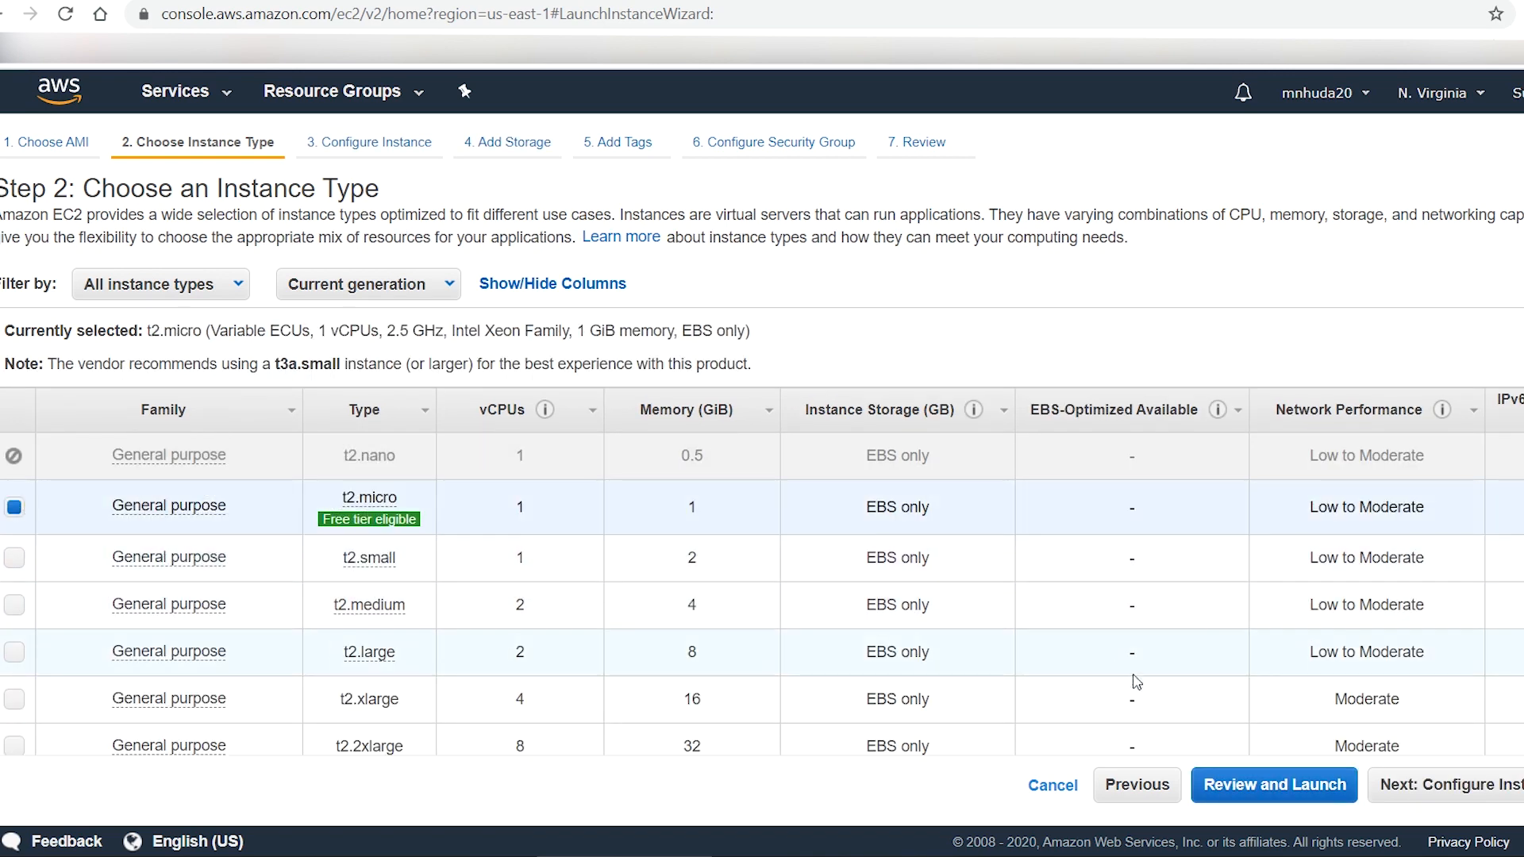
{"action": "left_click", "coordinate": [1447, 785]}
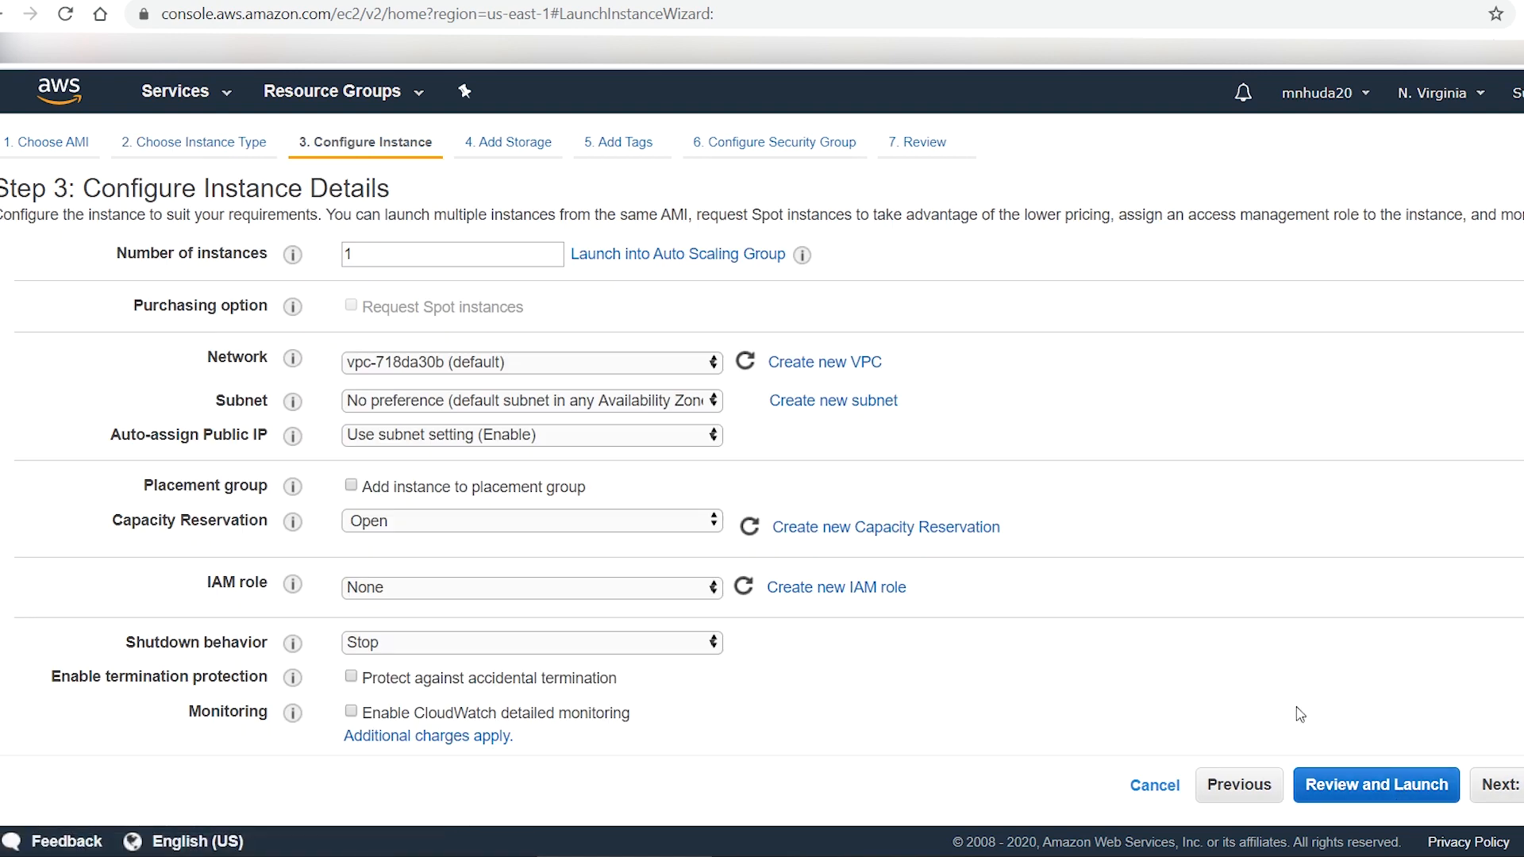
{"action": "mouse_move", "coordinate": [159, 475]}
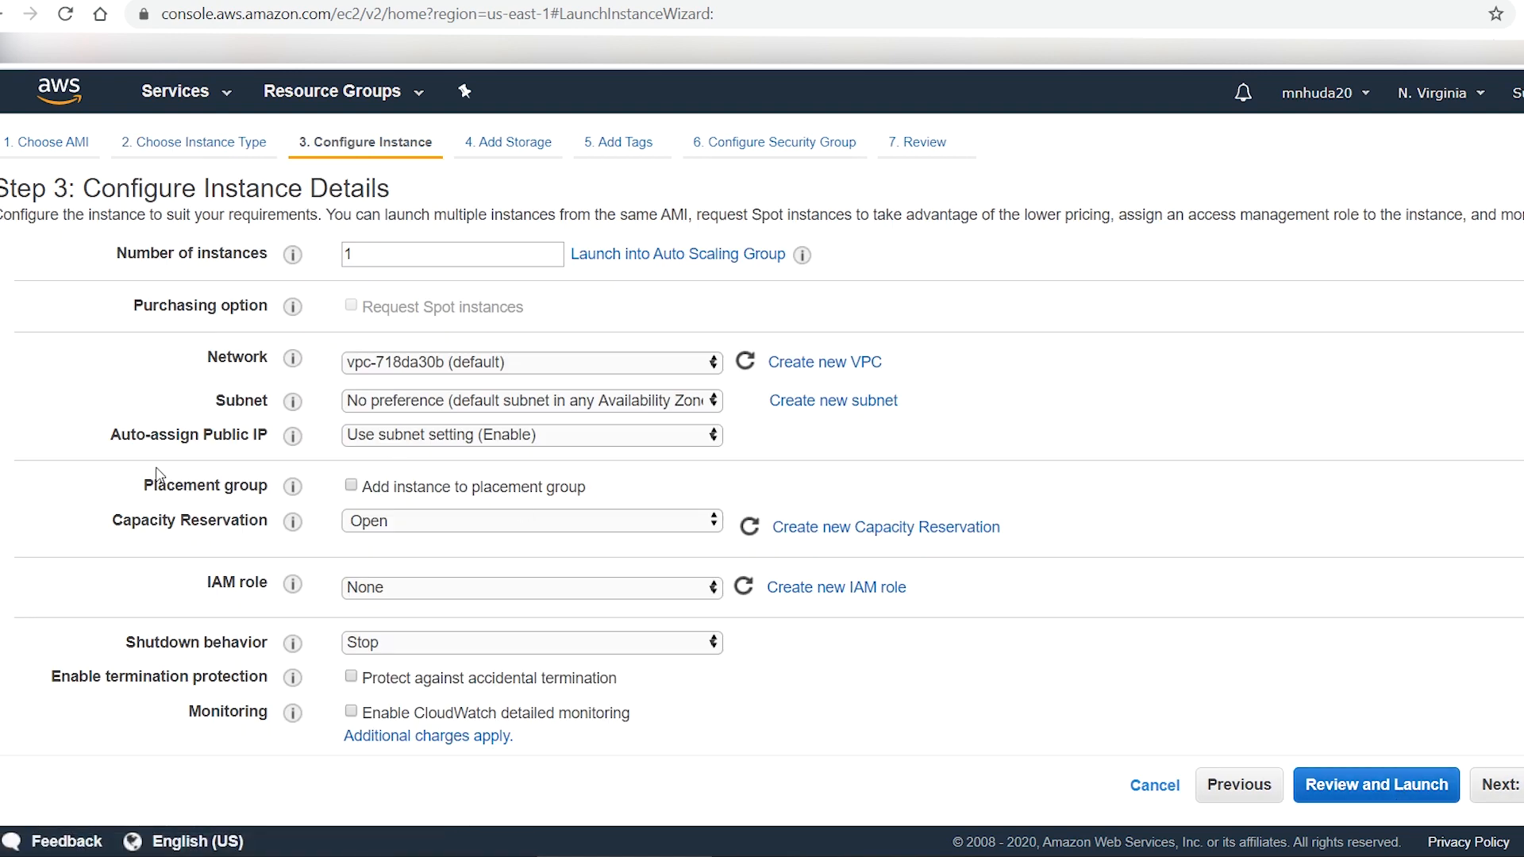
{"action": "mouse_move", "coordinate": [204, 434]}
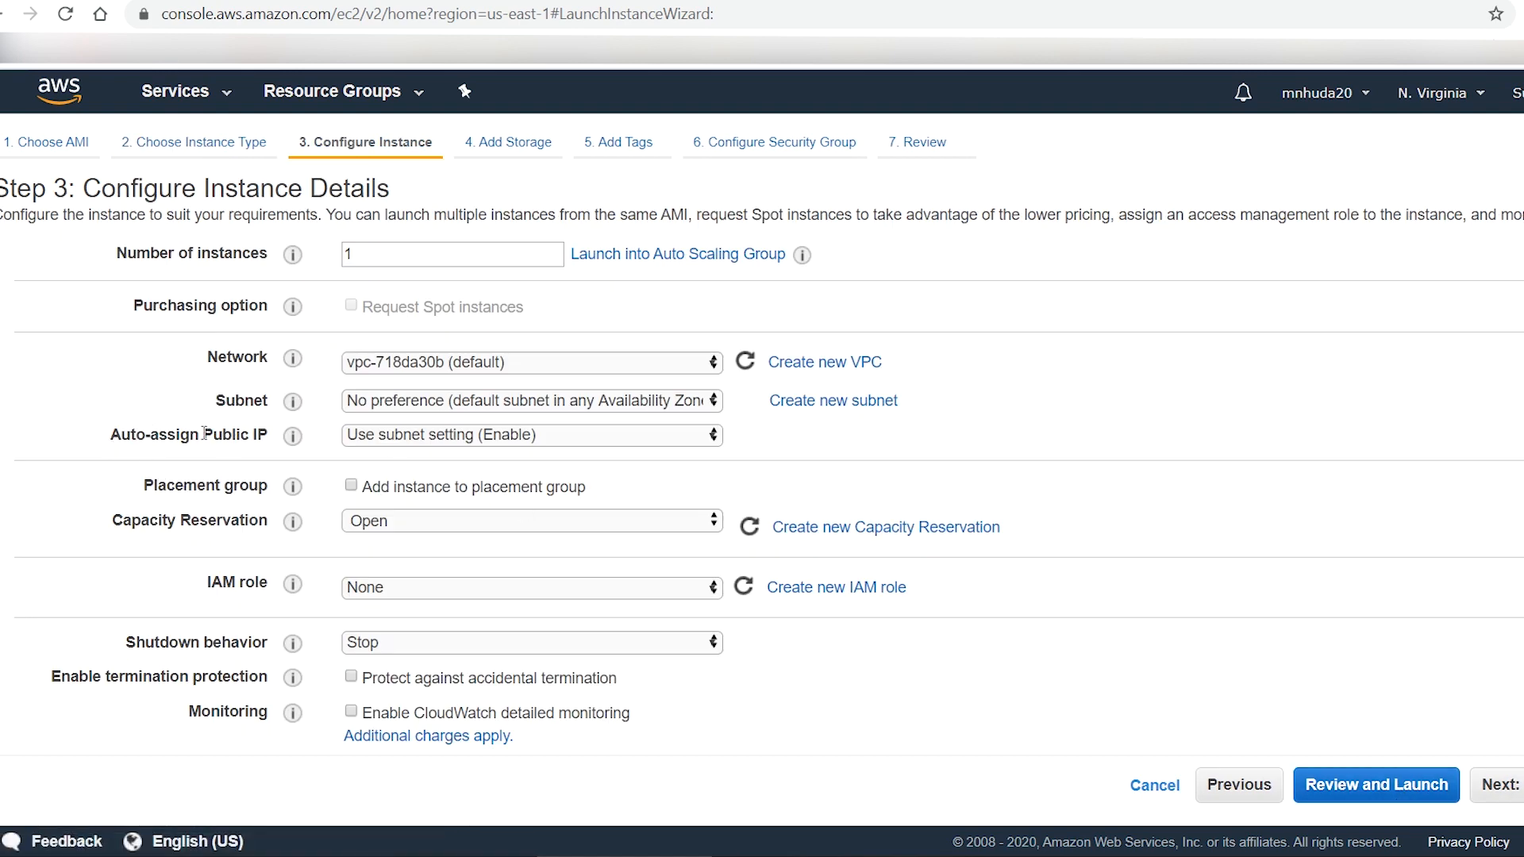
- Set Auto-assign Public IP to Enable and move on past the instance details
{"action": "double_click", "coordinate": [231, 434]}
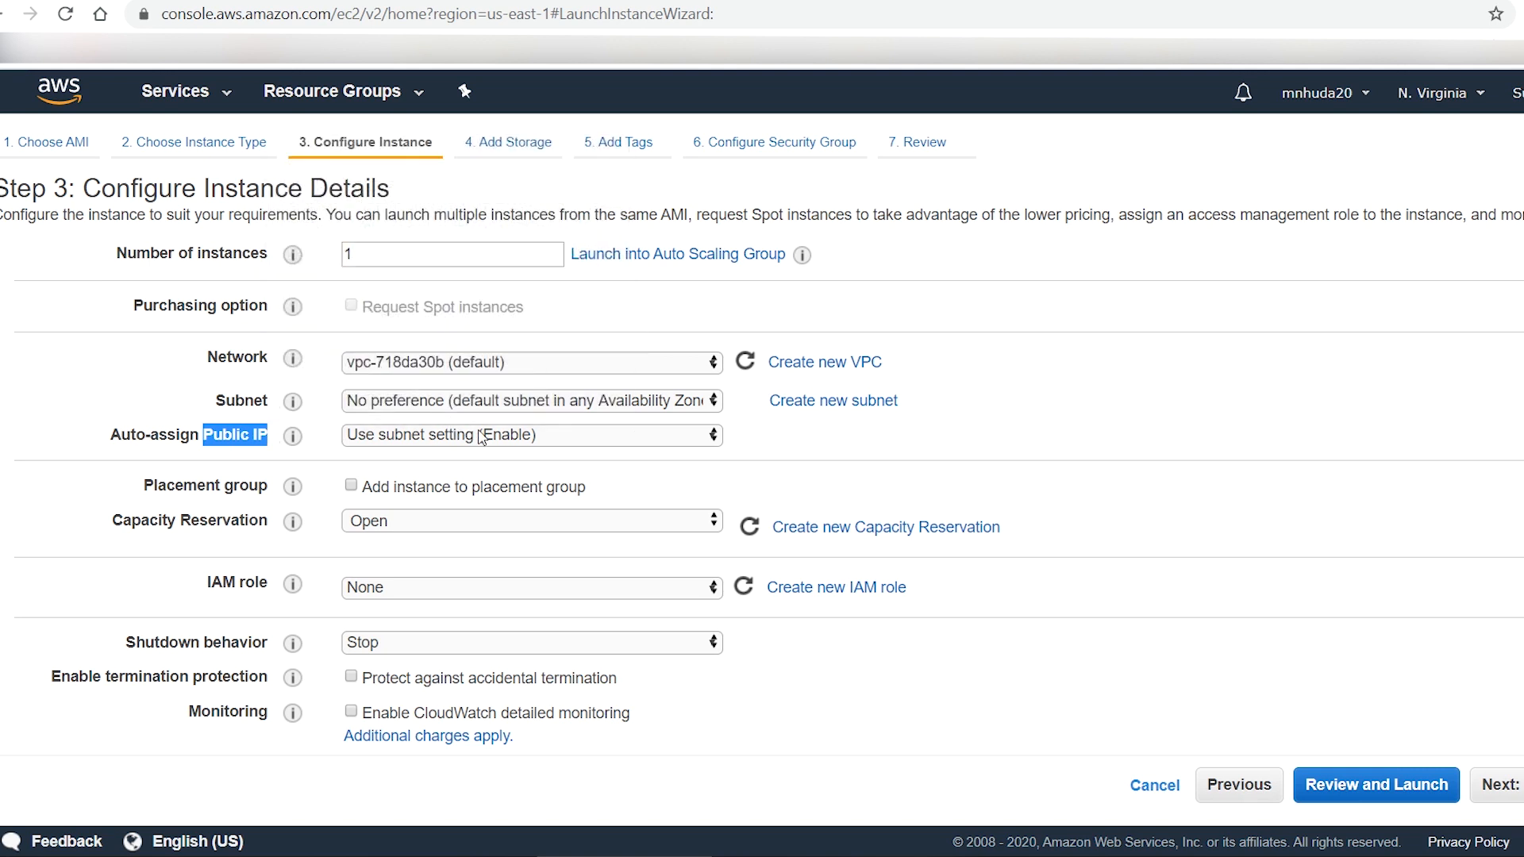
{"action": "left_click", "coordinate": [532, 435]}
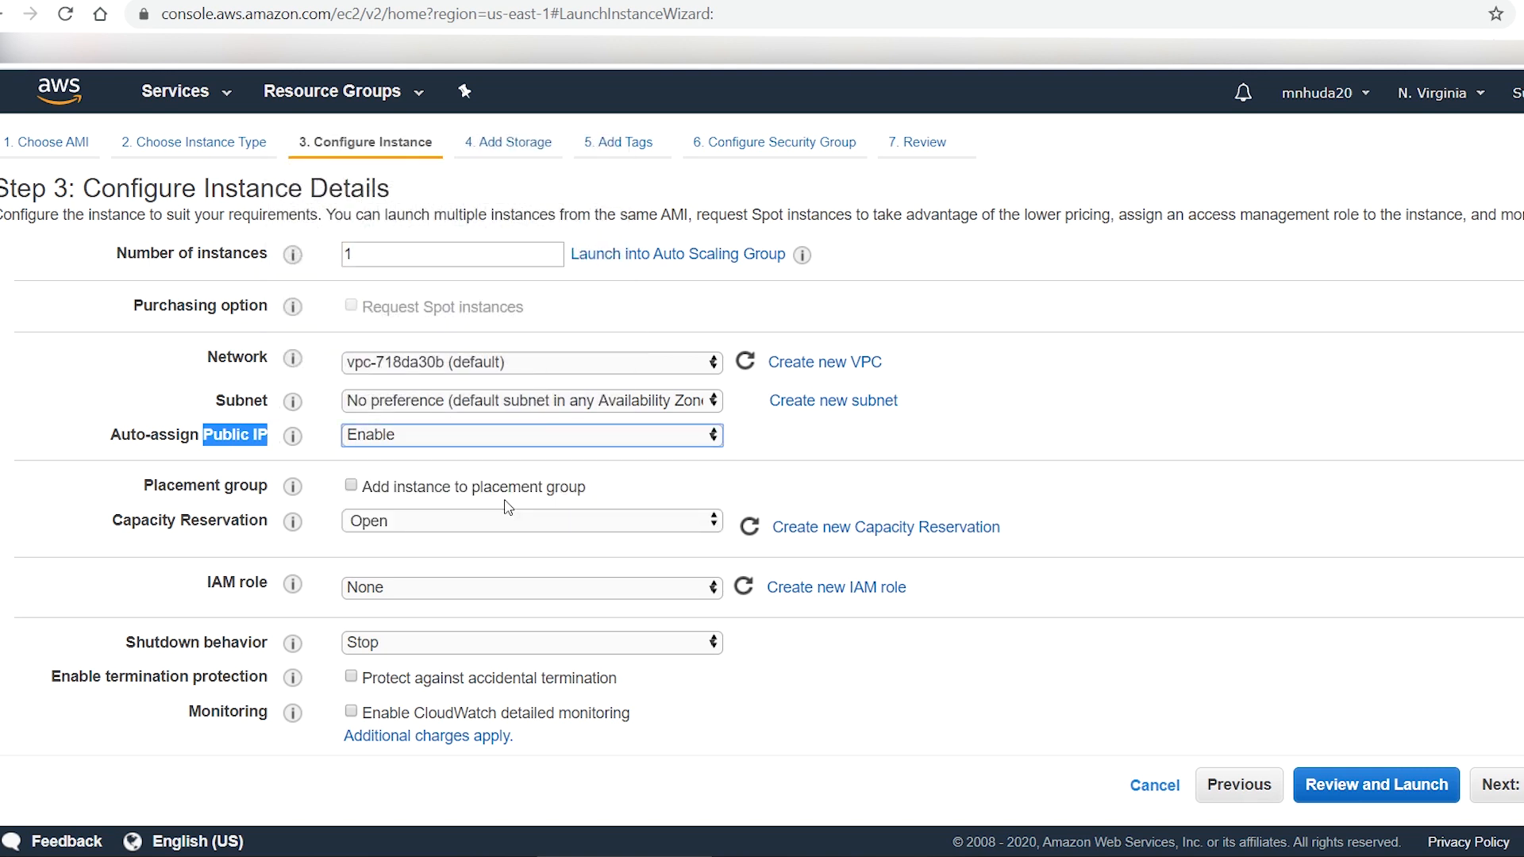
{"action": "mouse_move", "coordinate": [904, 457]}
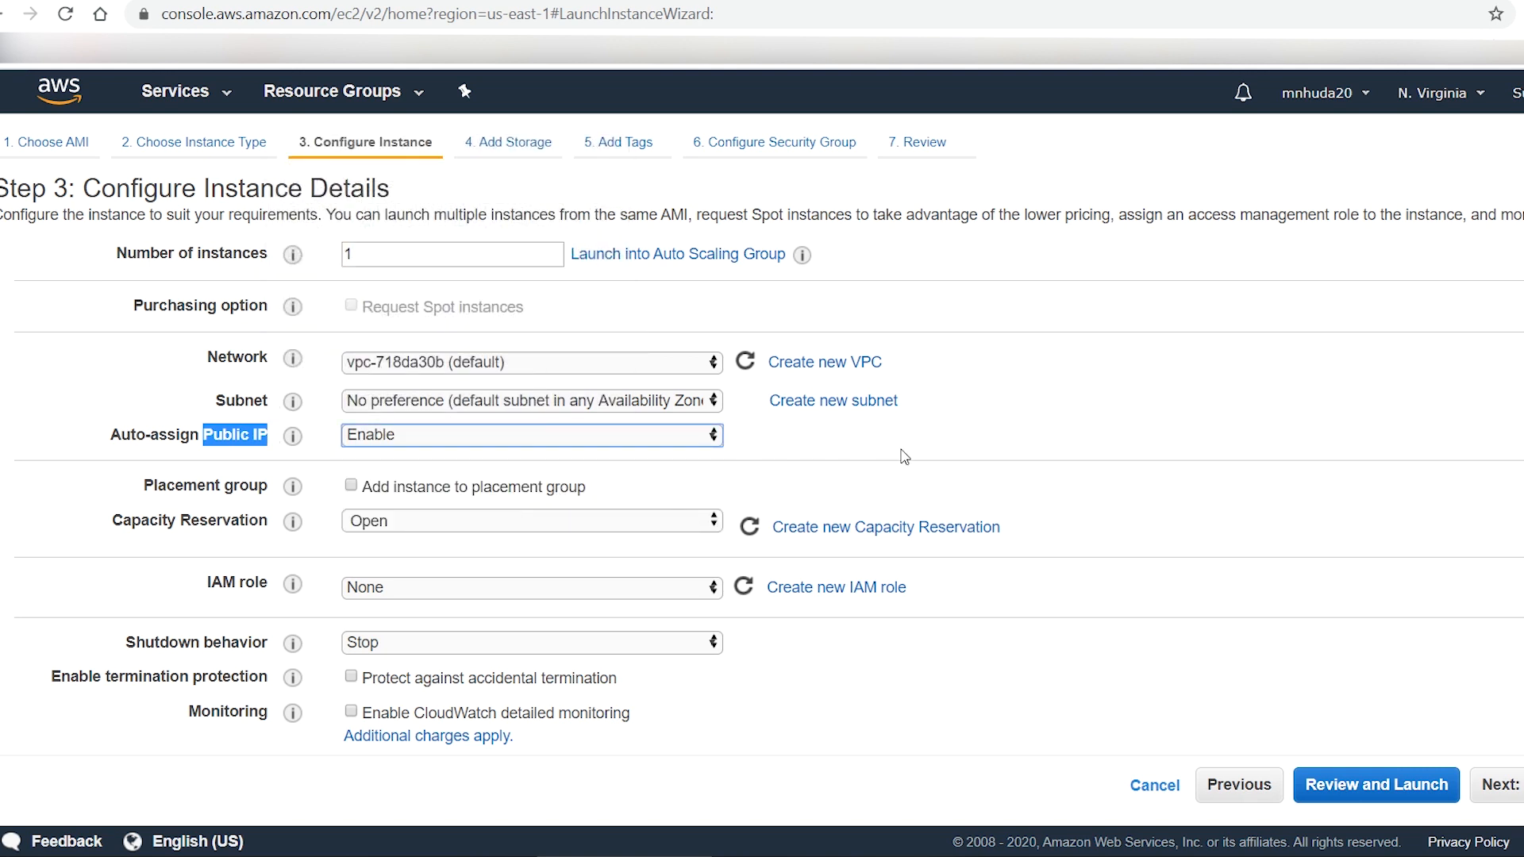
{"action": "mouse_move", "coordinate": [1505, 784]}
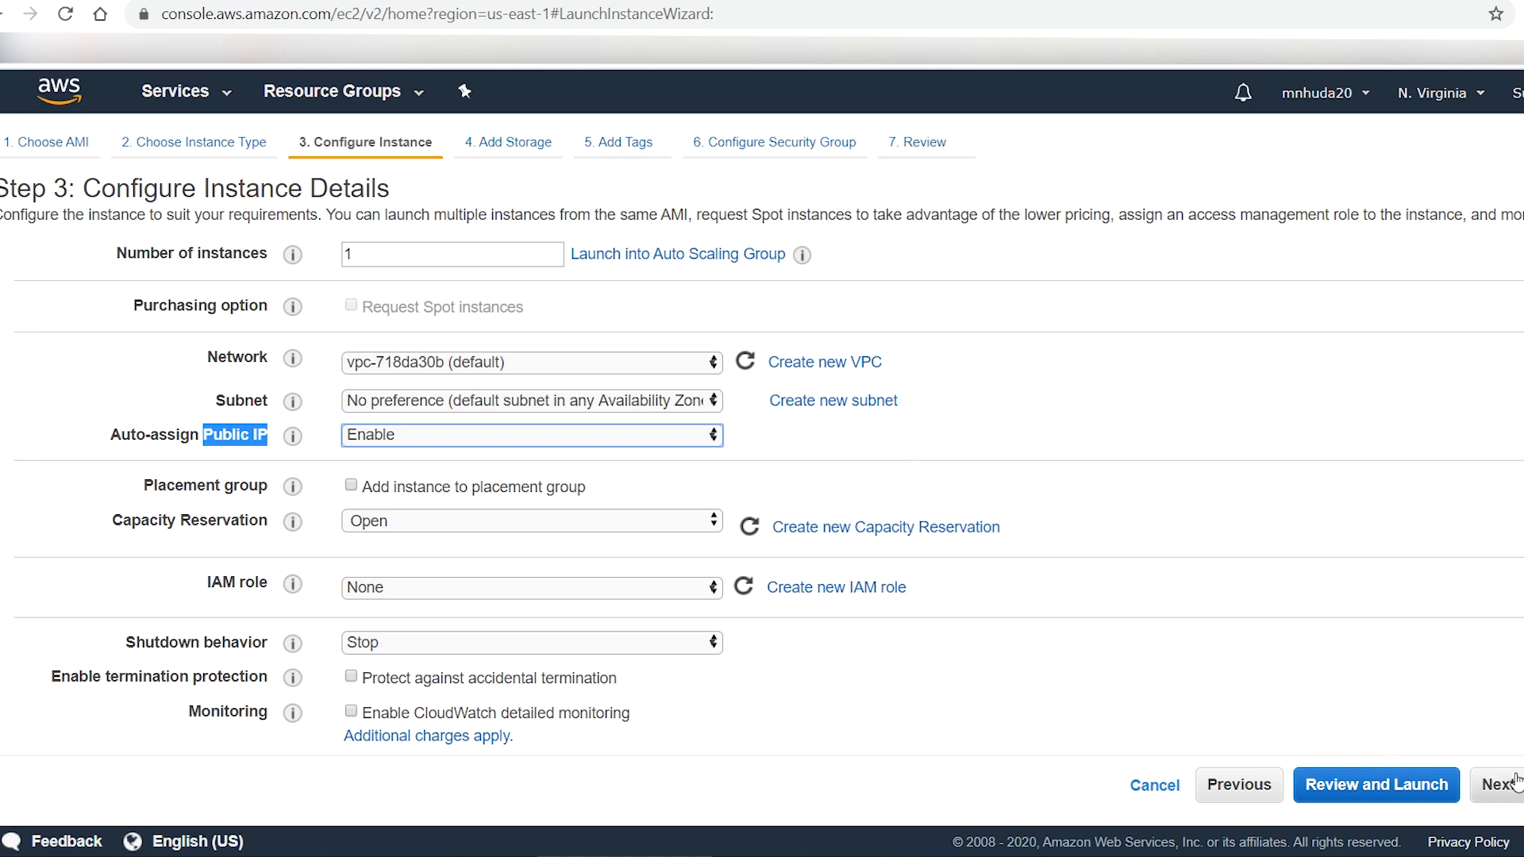
{"action": "left_click", "coordinate": [1502, 785]}
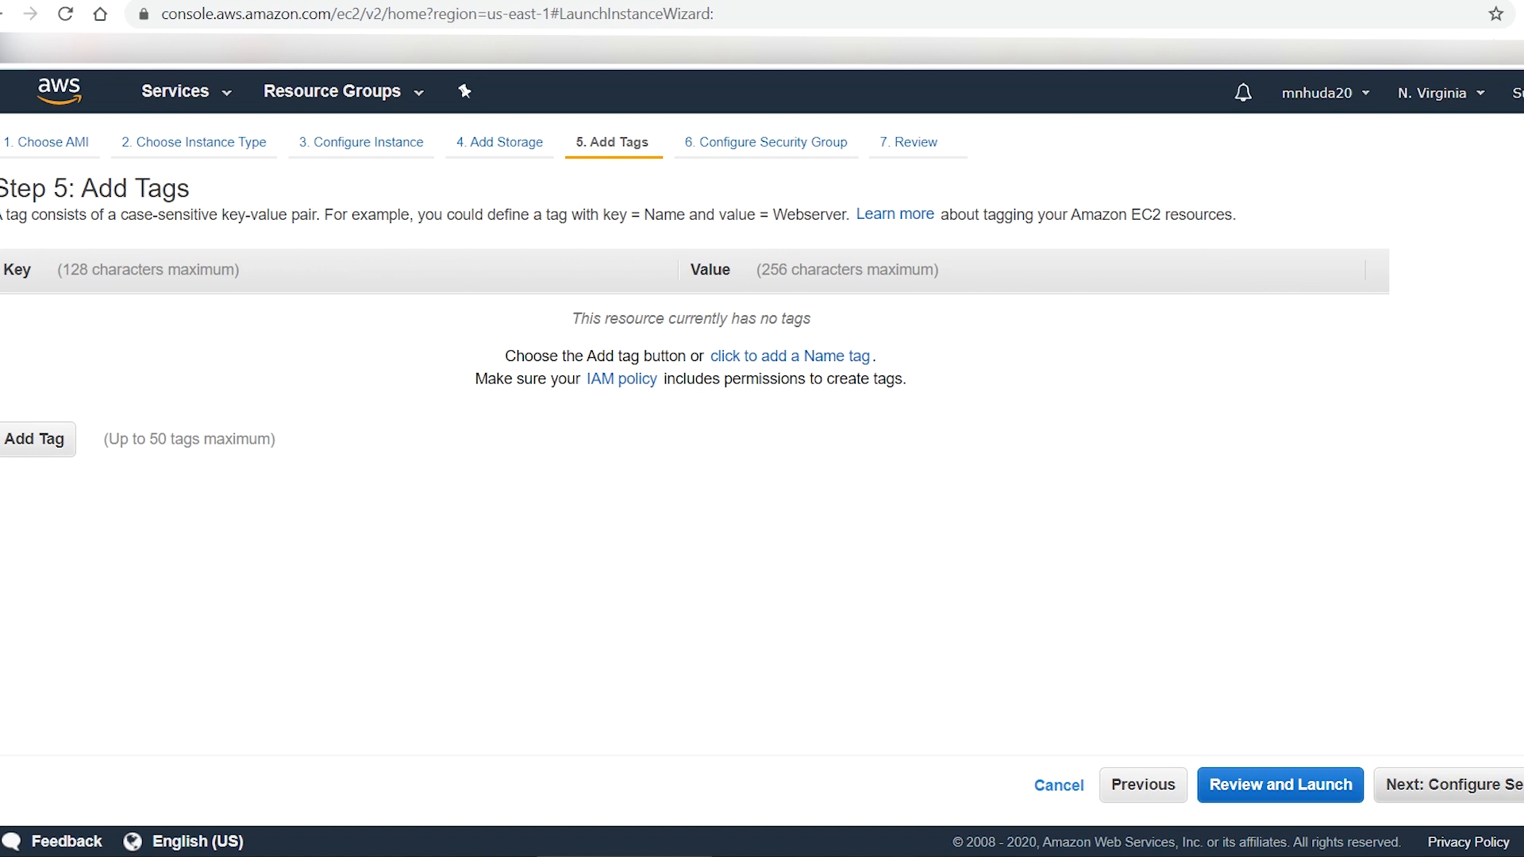
- Keep the default SSH, HTTP and HTTPS security rules, review the settings, and launch
{"action": "left_click", "coordinate": [1450, 784]}
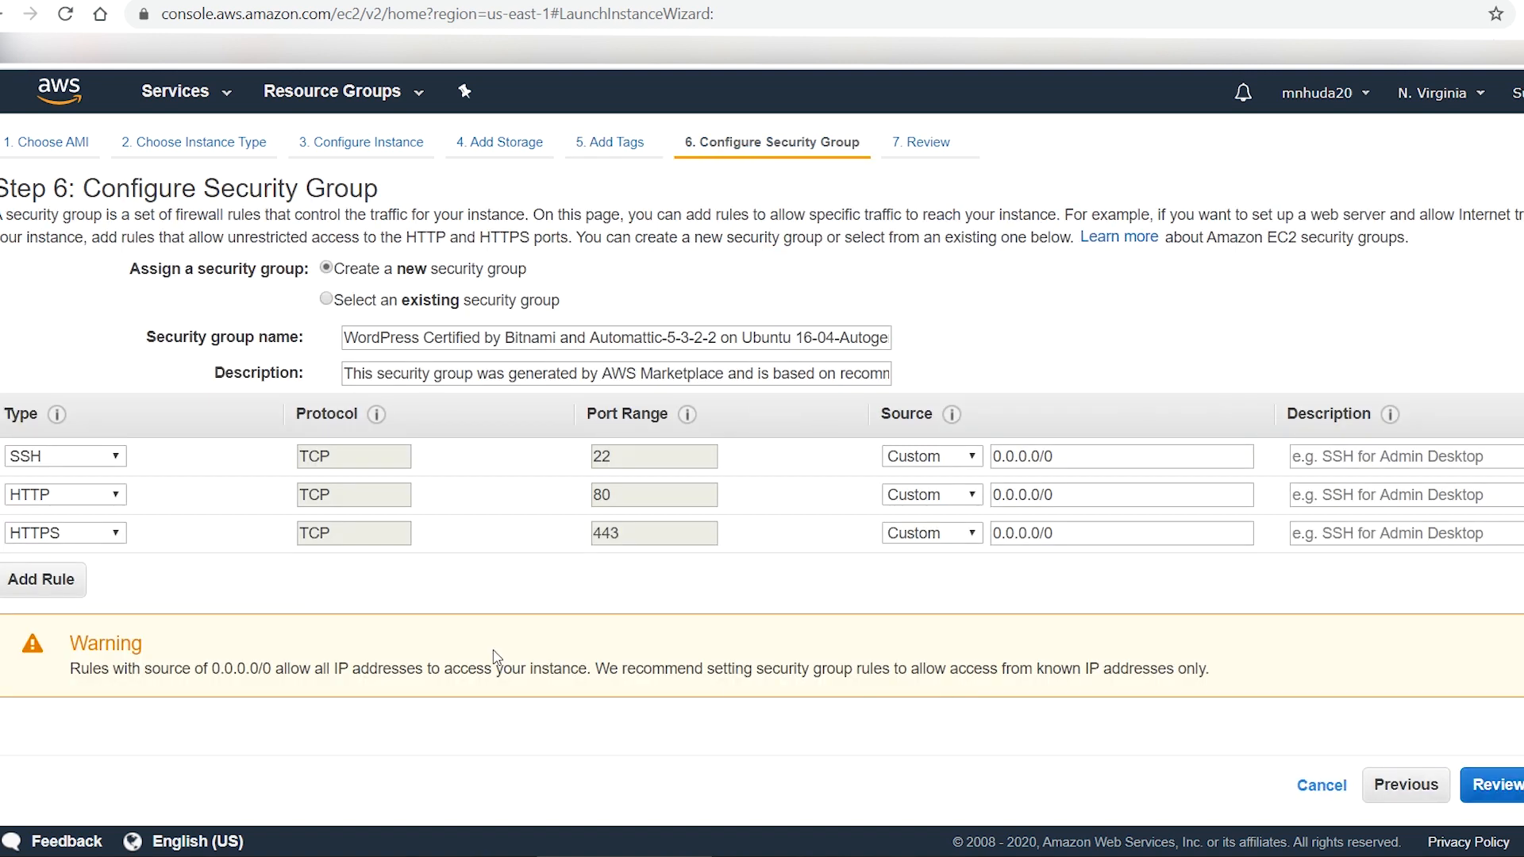
{"action": "mouse_move", "coordinate": [341, 592]}
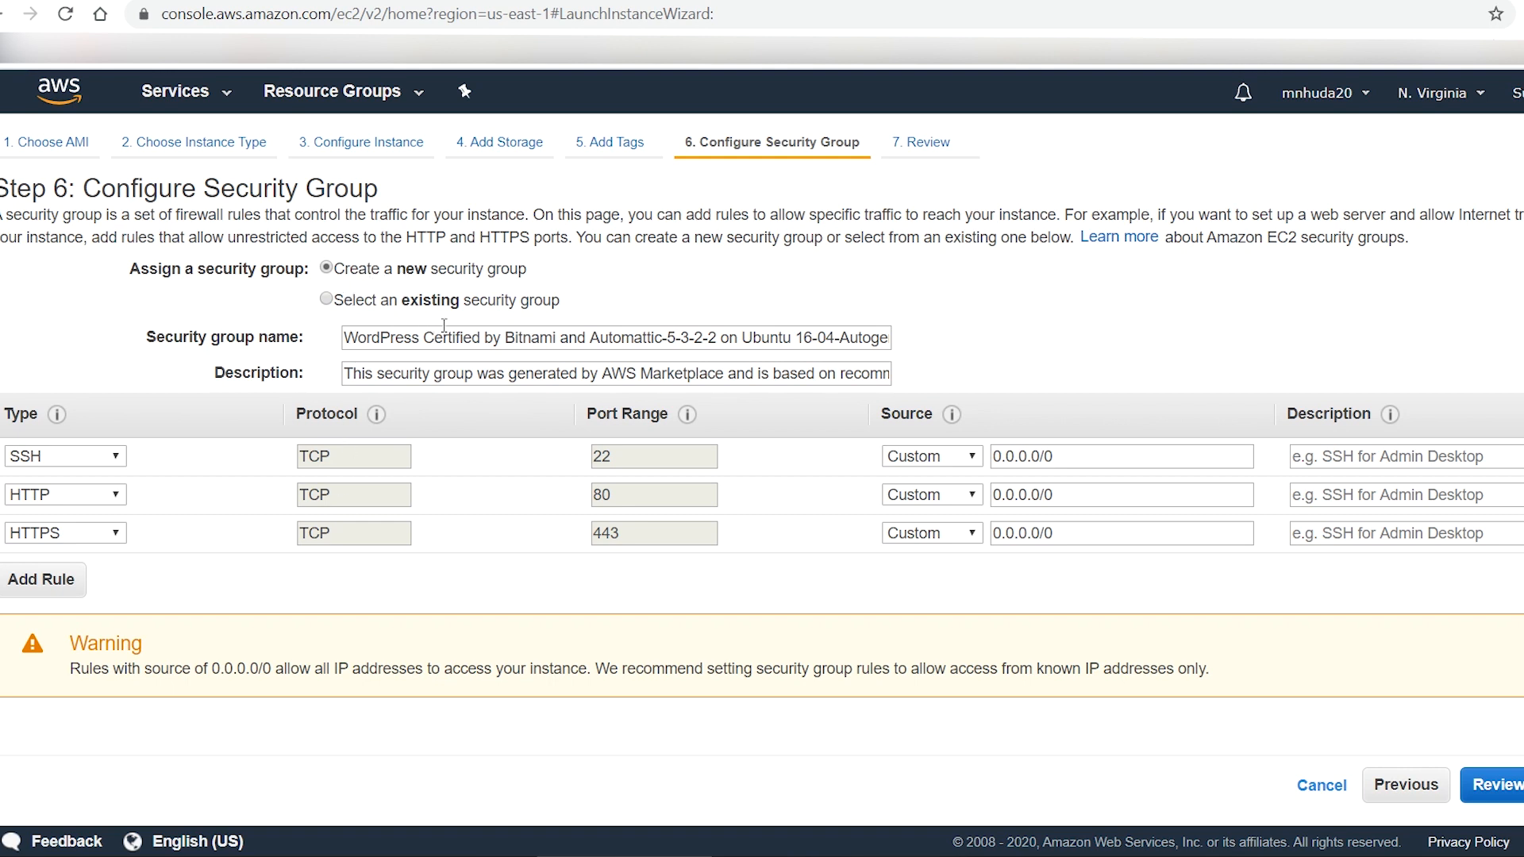
{"action": "left_click", "coordinate": [767, 337]}
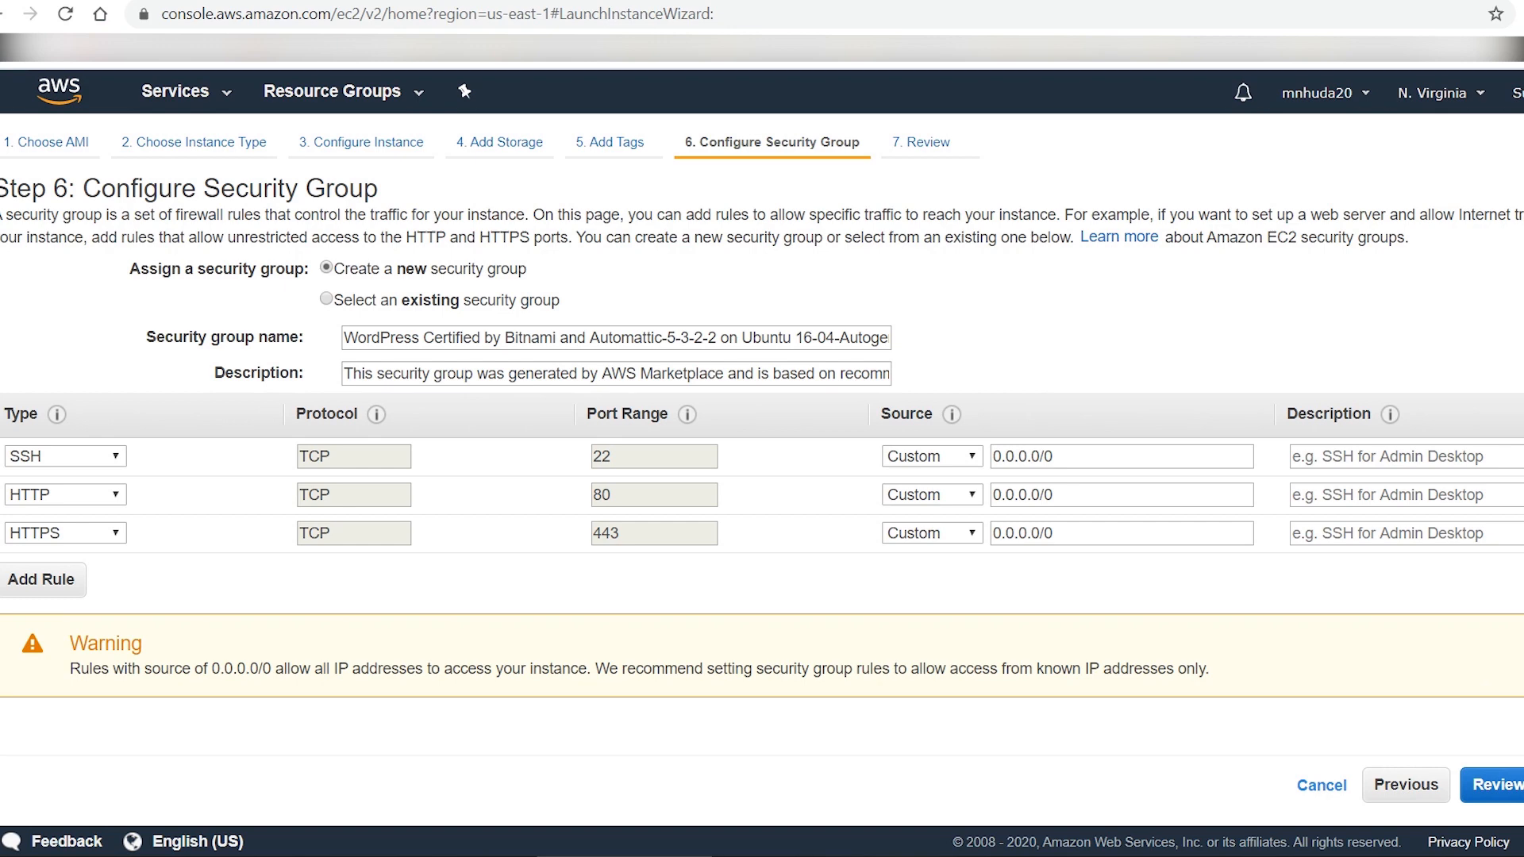
{"action": "left_click", "coordinate": [1507, 785]}
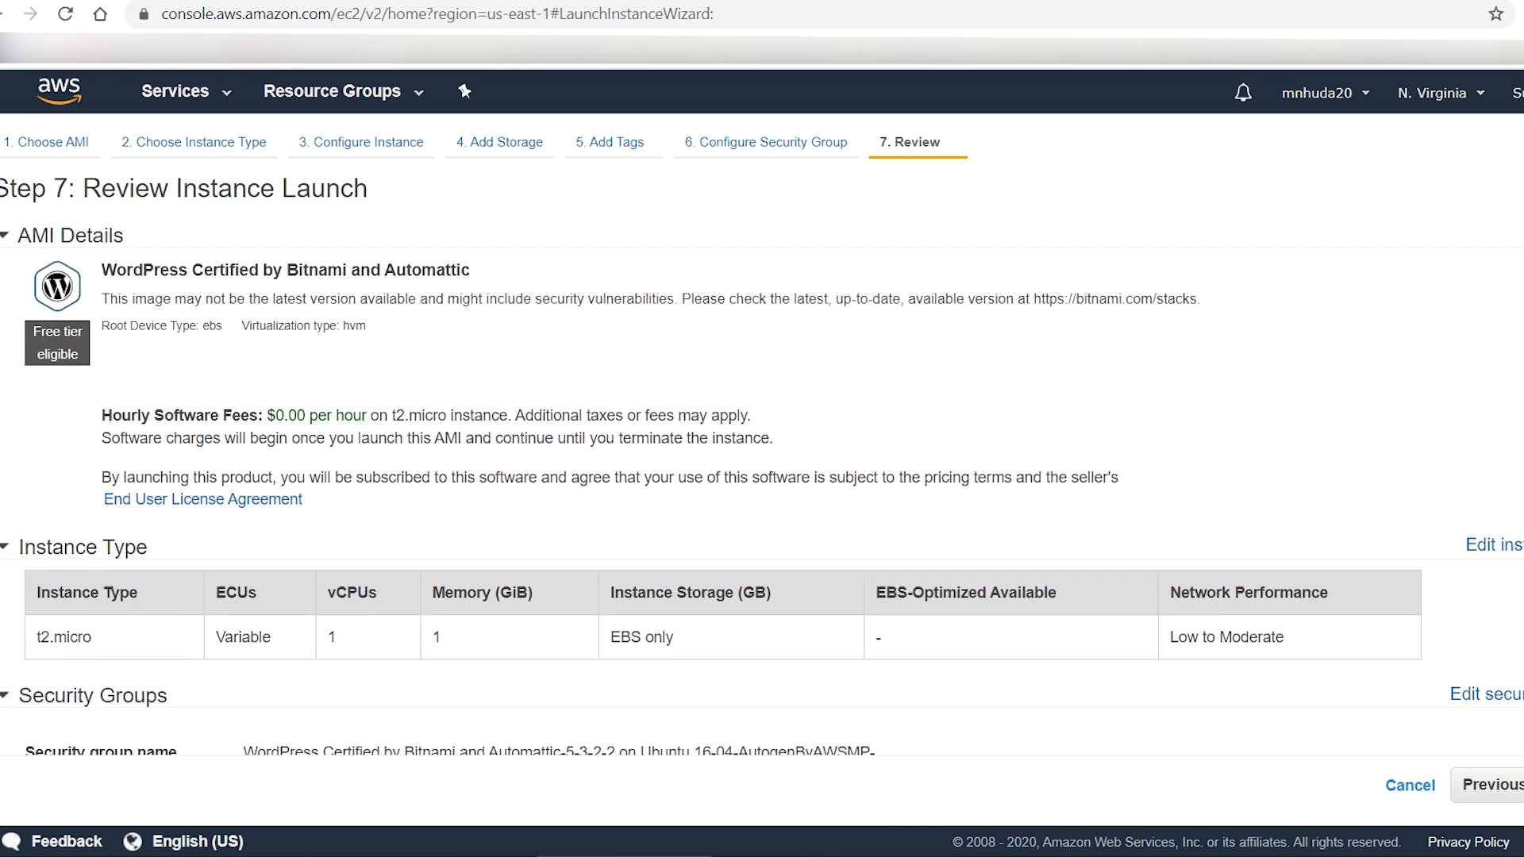
{"action": "scroll", "scroll_direction": "down", "scroll_amount": 3}
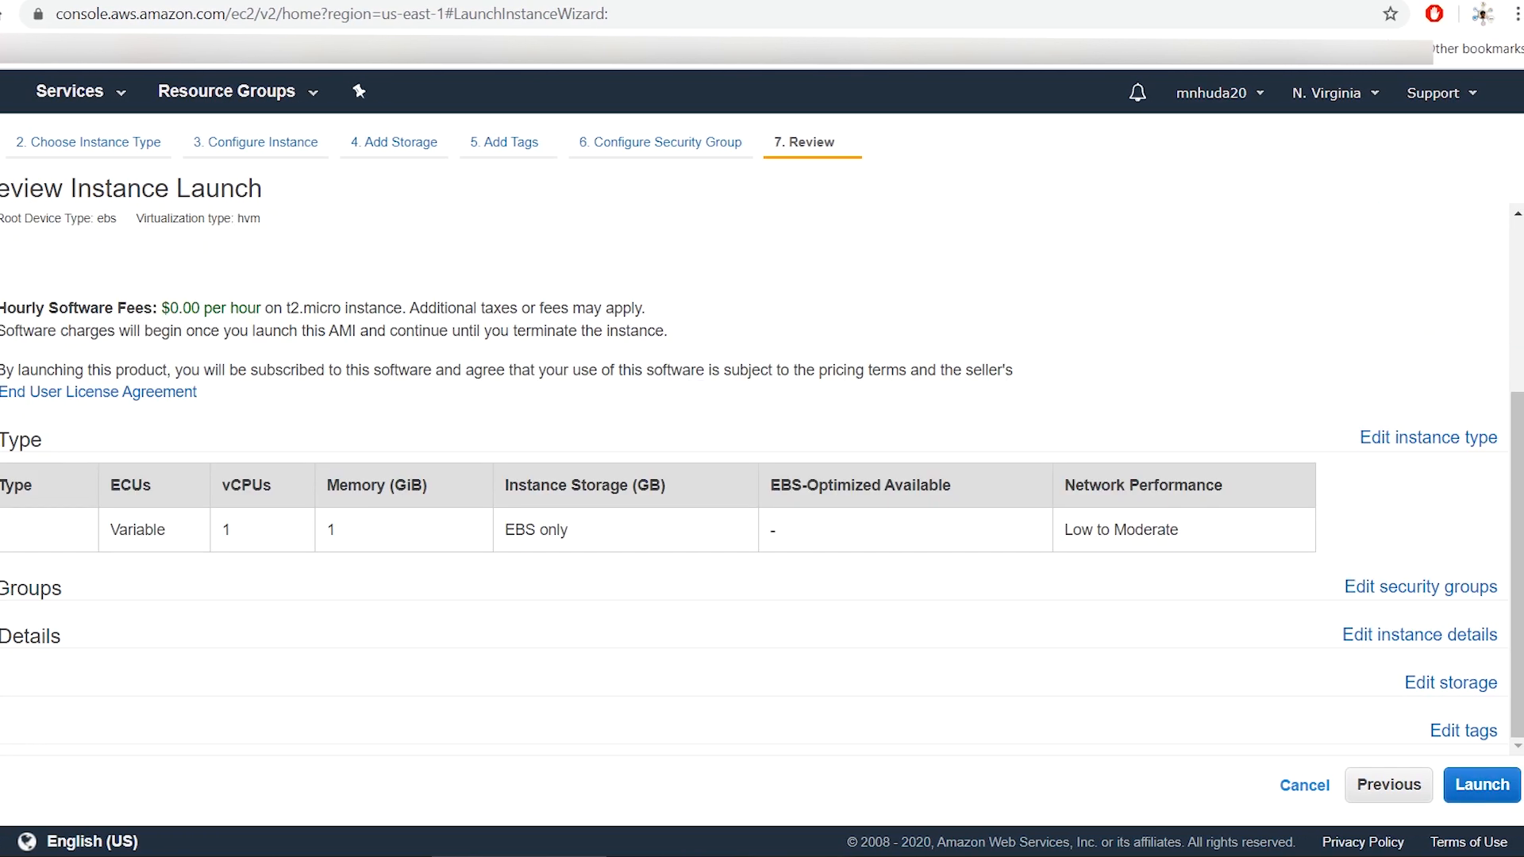
{"action": "left_click", "coordinate": [1481, 784]}
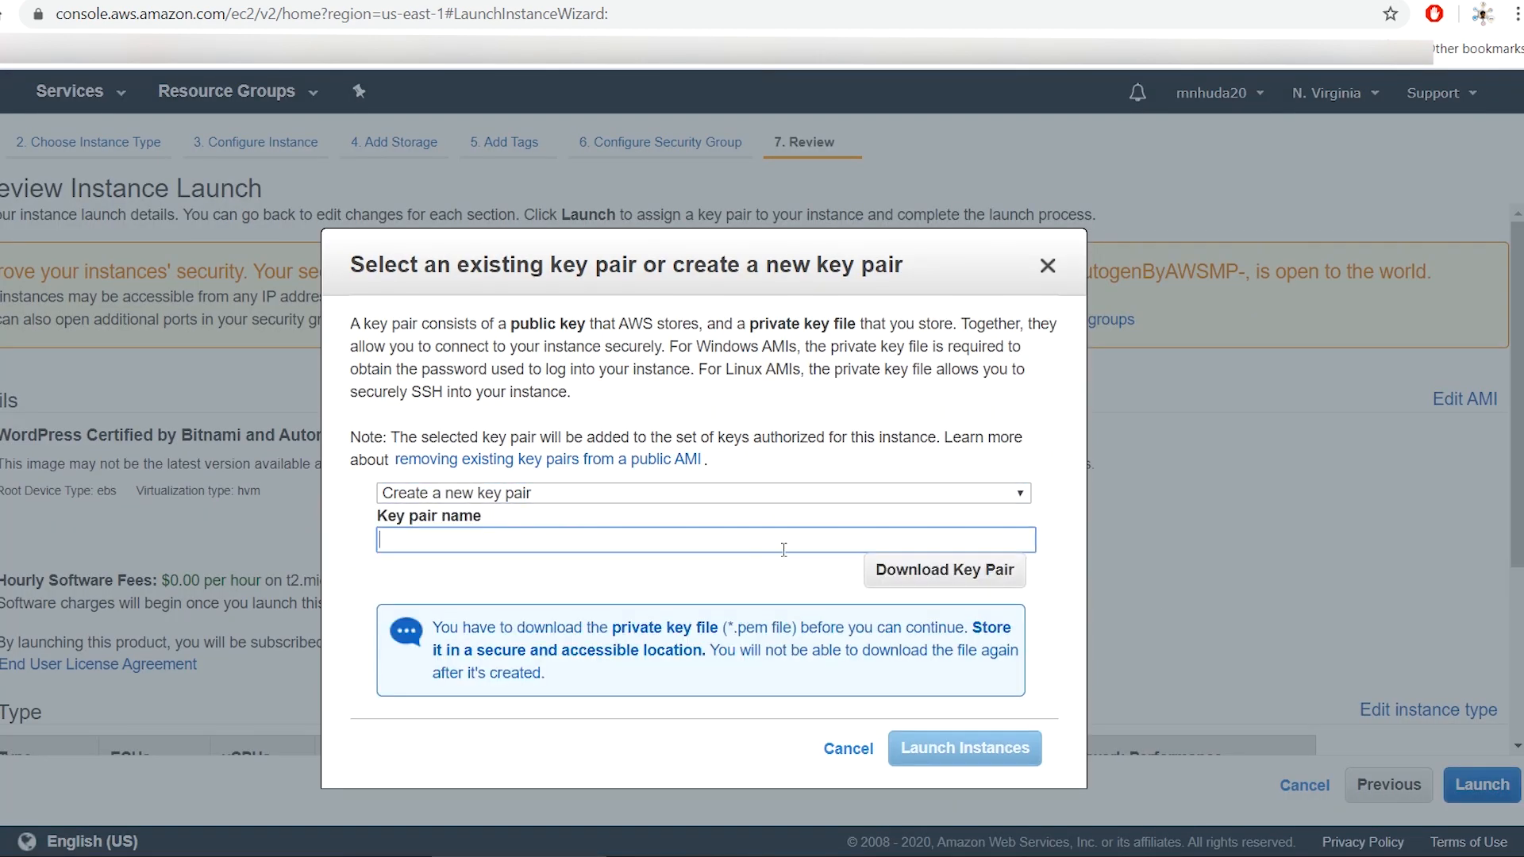
- Download the 'Wordpress Instance on Linux' key pair as a .pem file into the AWS folder
{"action": "type", "text": "Wordpress"}
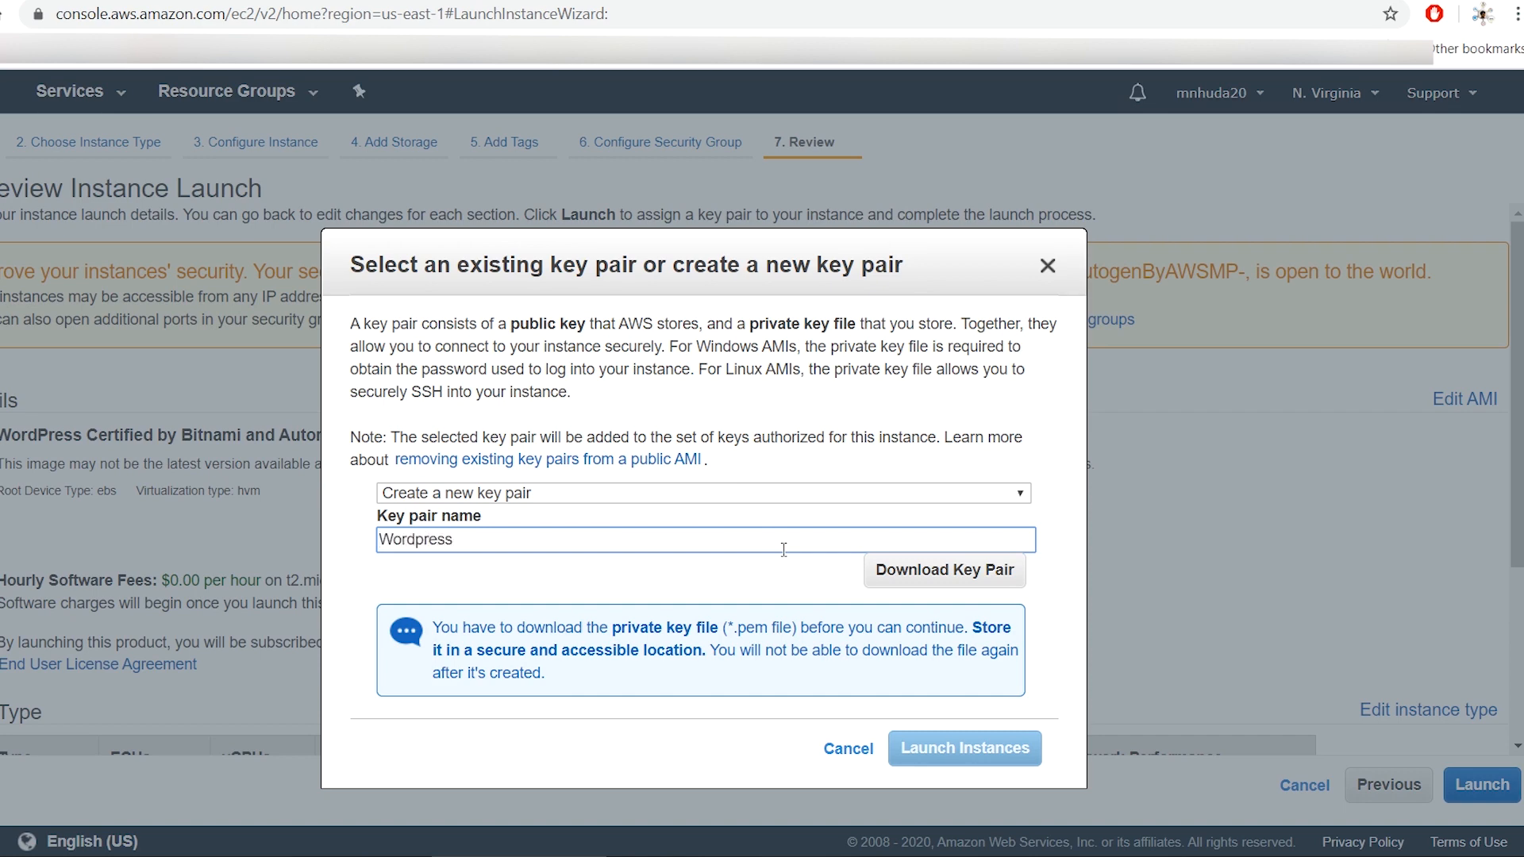
{"action": "type", "text": "Instance on Lin"}
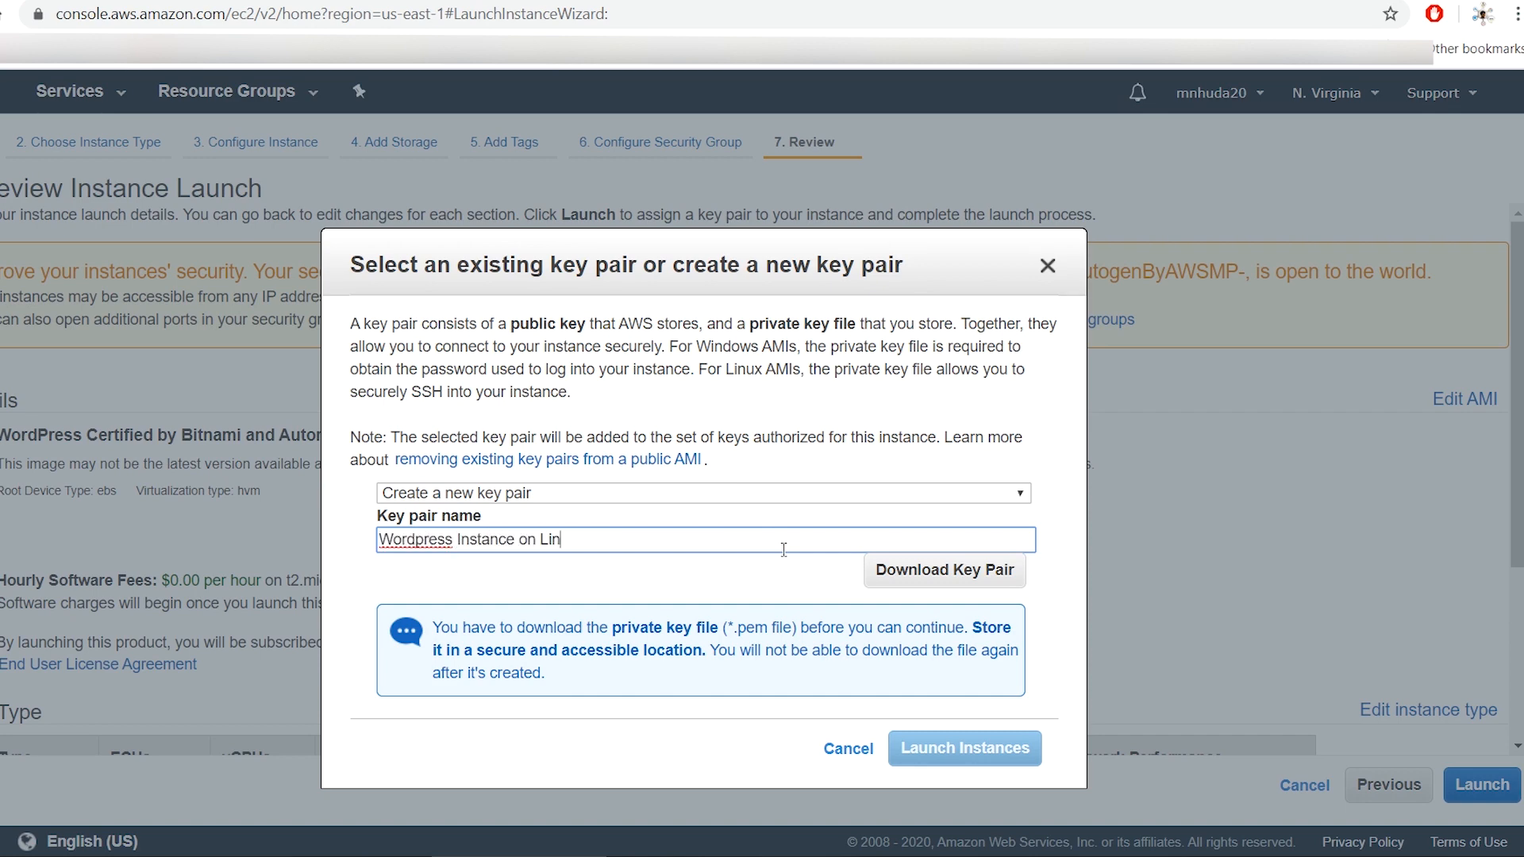
{"action": "left_click", "coordinate": [943, 571]}
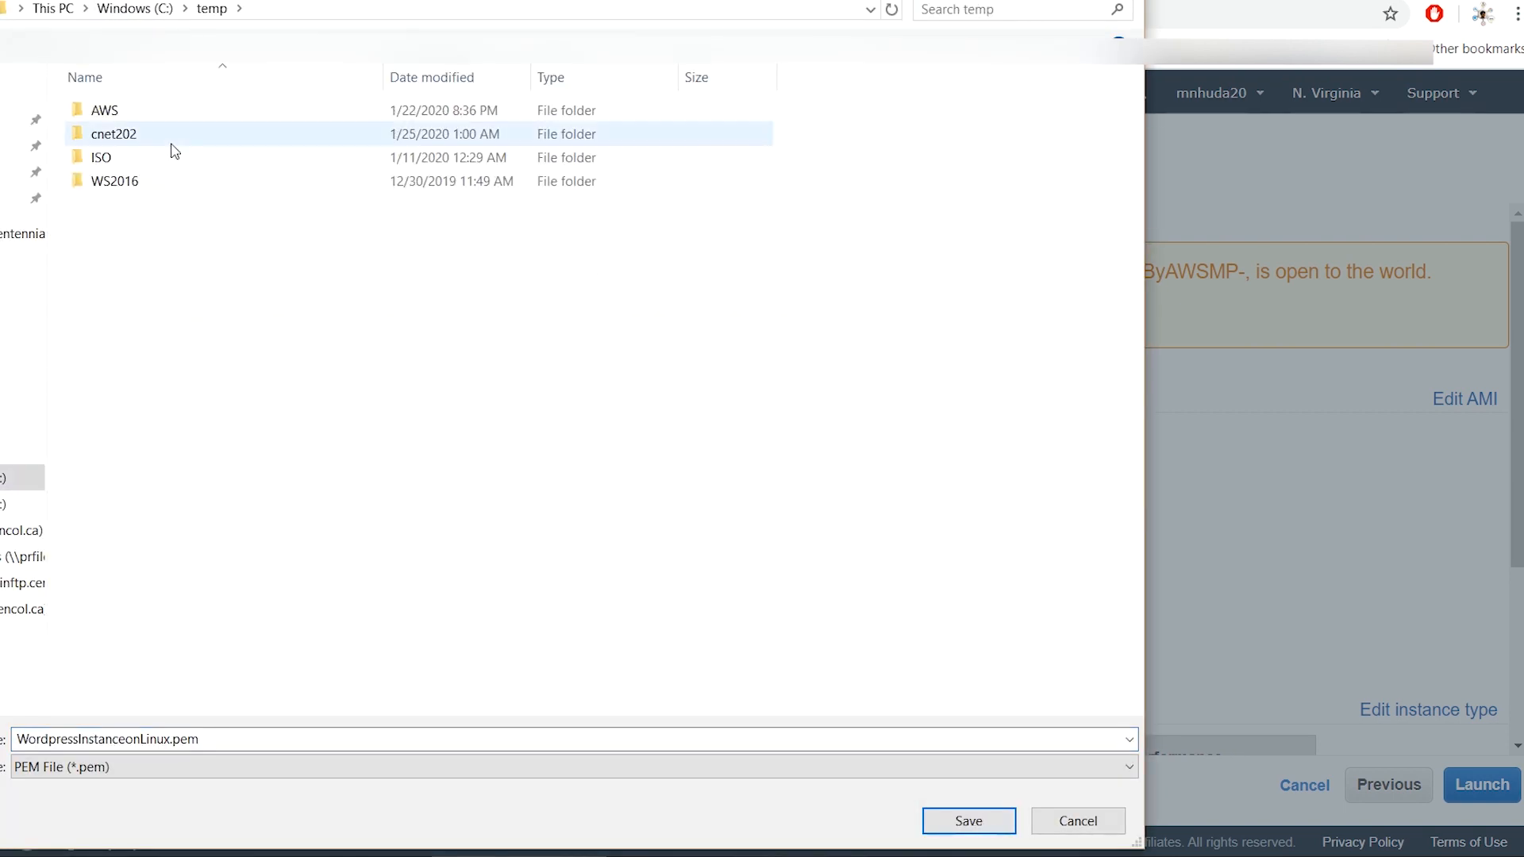
{"action": "double_click", "coordinate": [104, 109]}
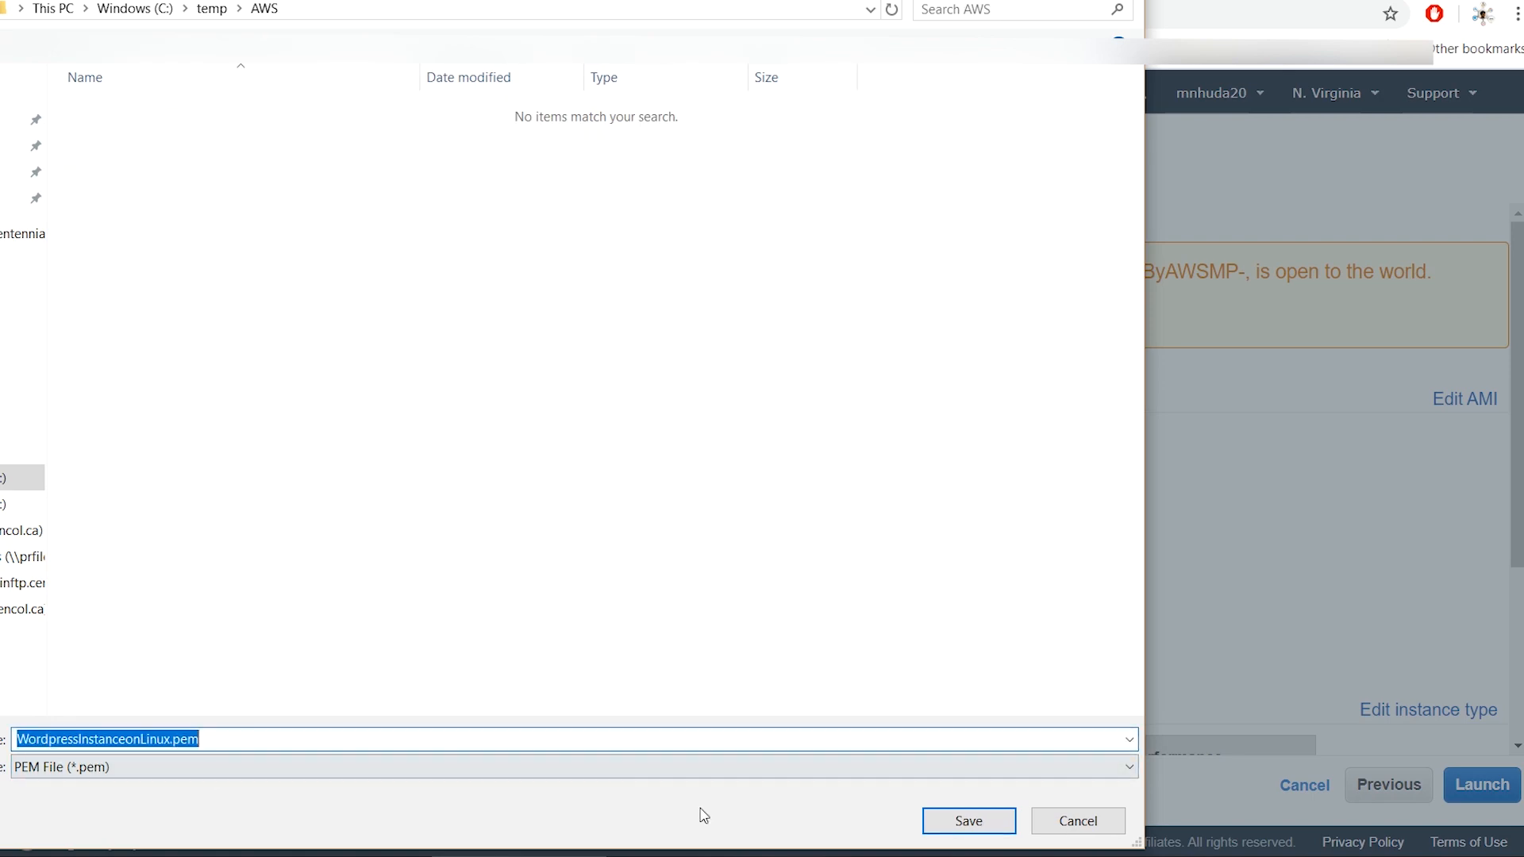
{"action": "left_click", "coordinate": [967, 820]}
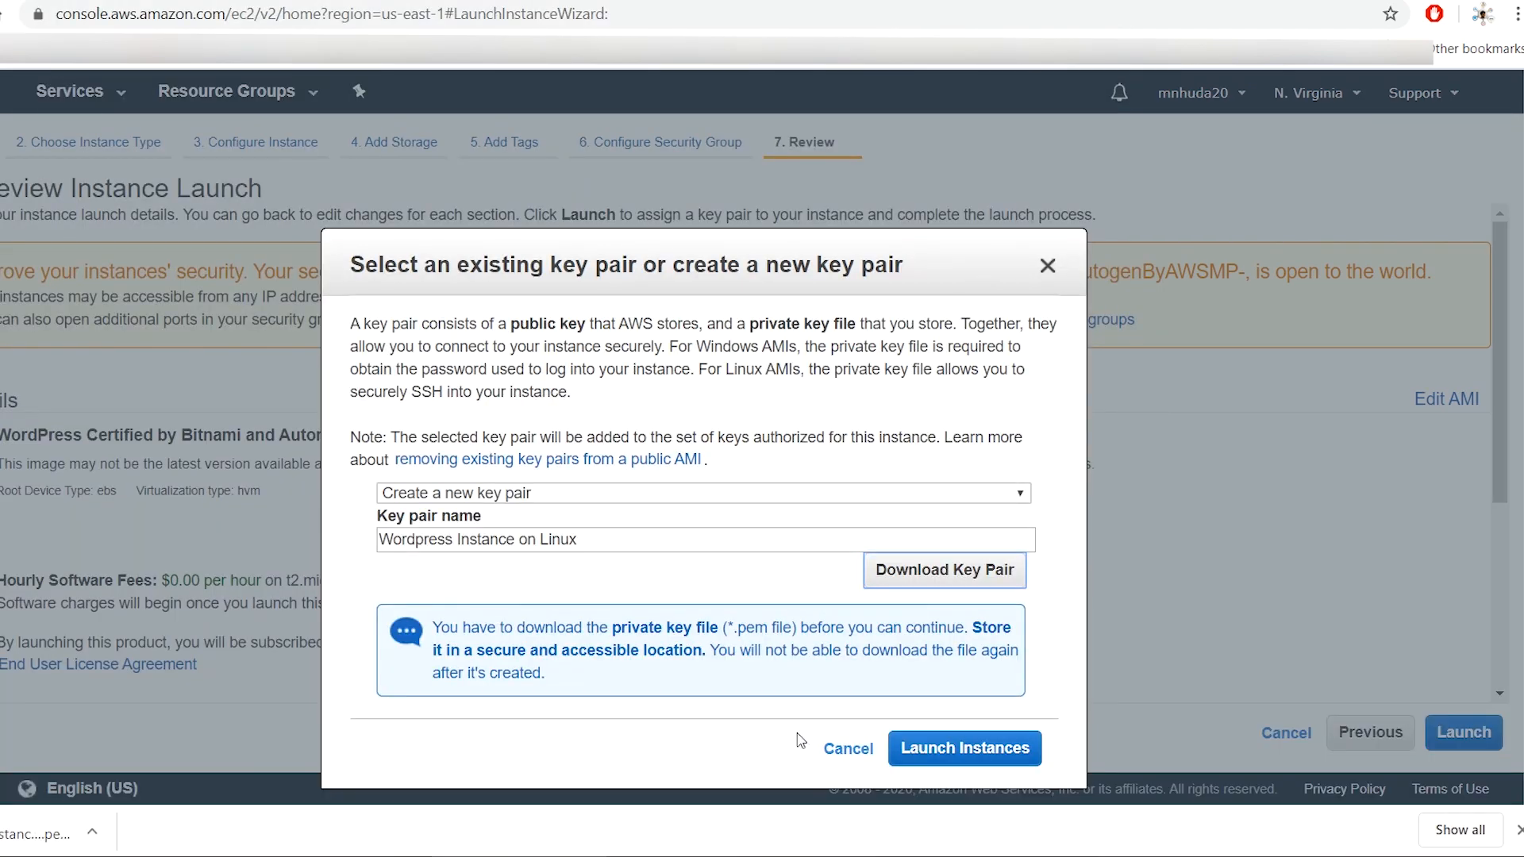
{"action": "mouse_move", "coordinate": [649, 769]}
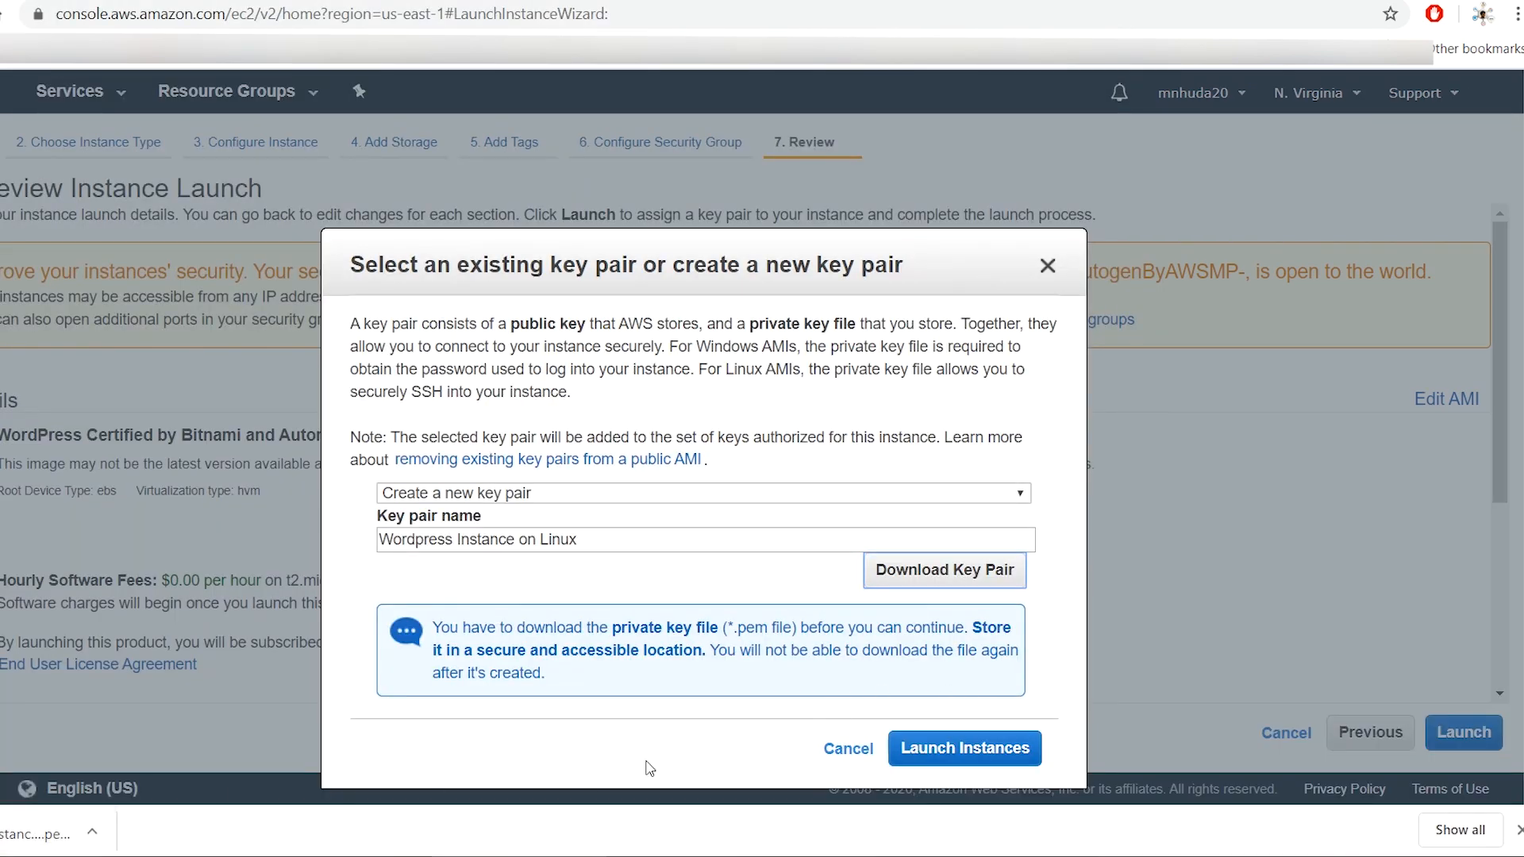
- Launch the t2.micro instance with the new key pair and view the instance list
{"action": "left_click", "coordinate": [965, 748]}
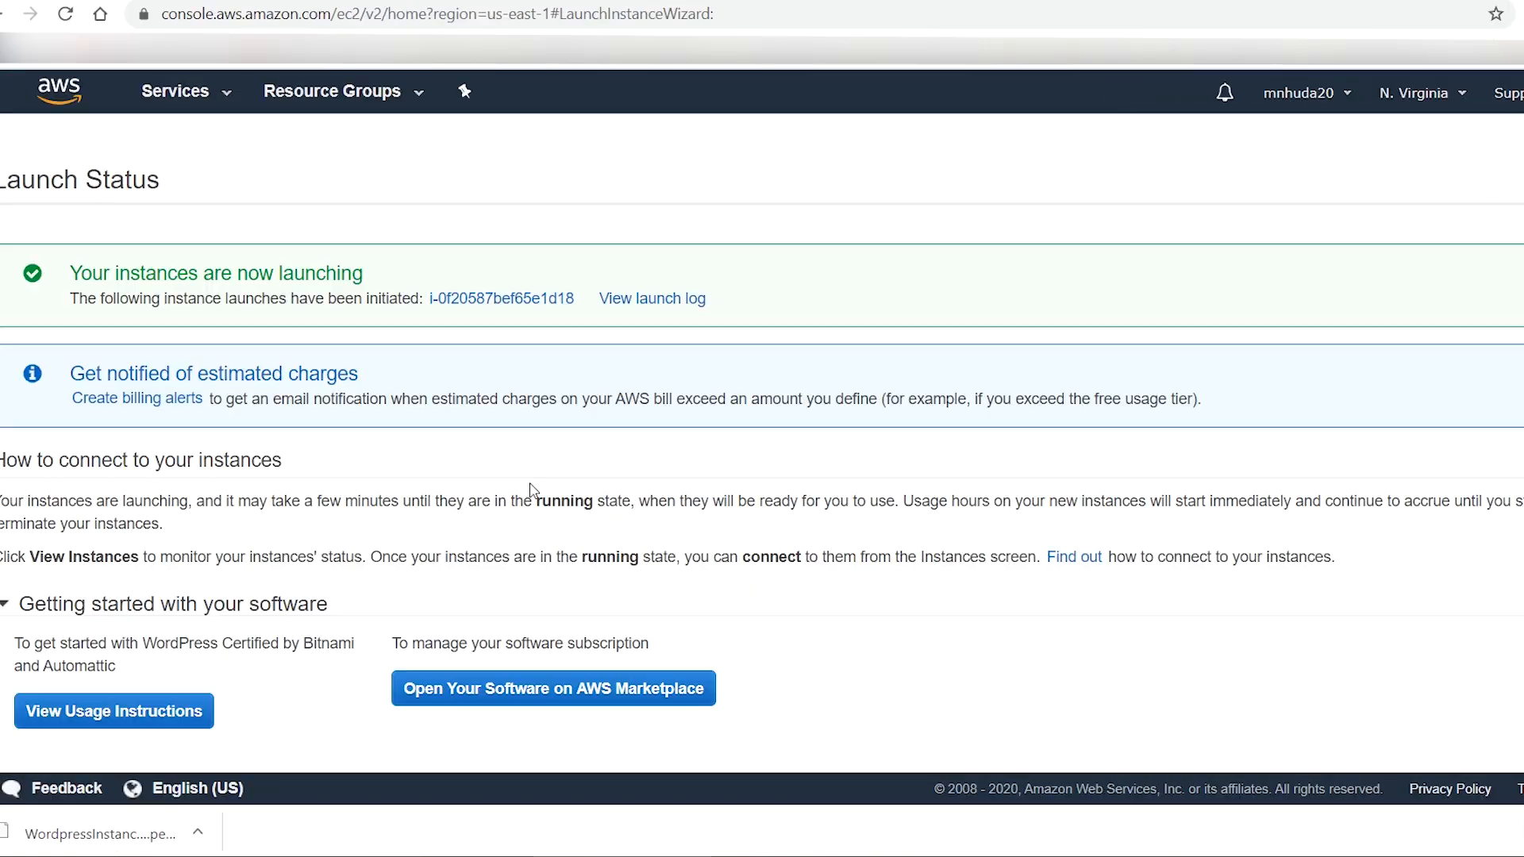
{"action": "mouse_move", "coordinate": [1155, 444]}
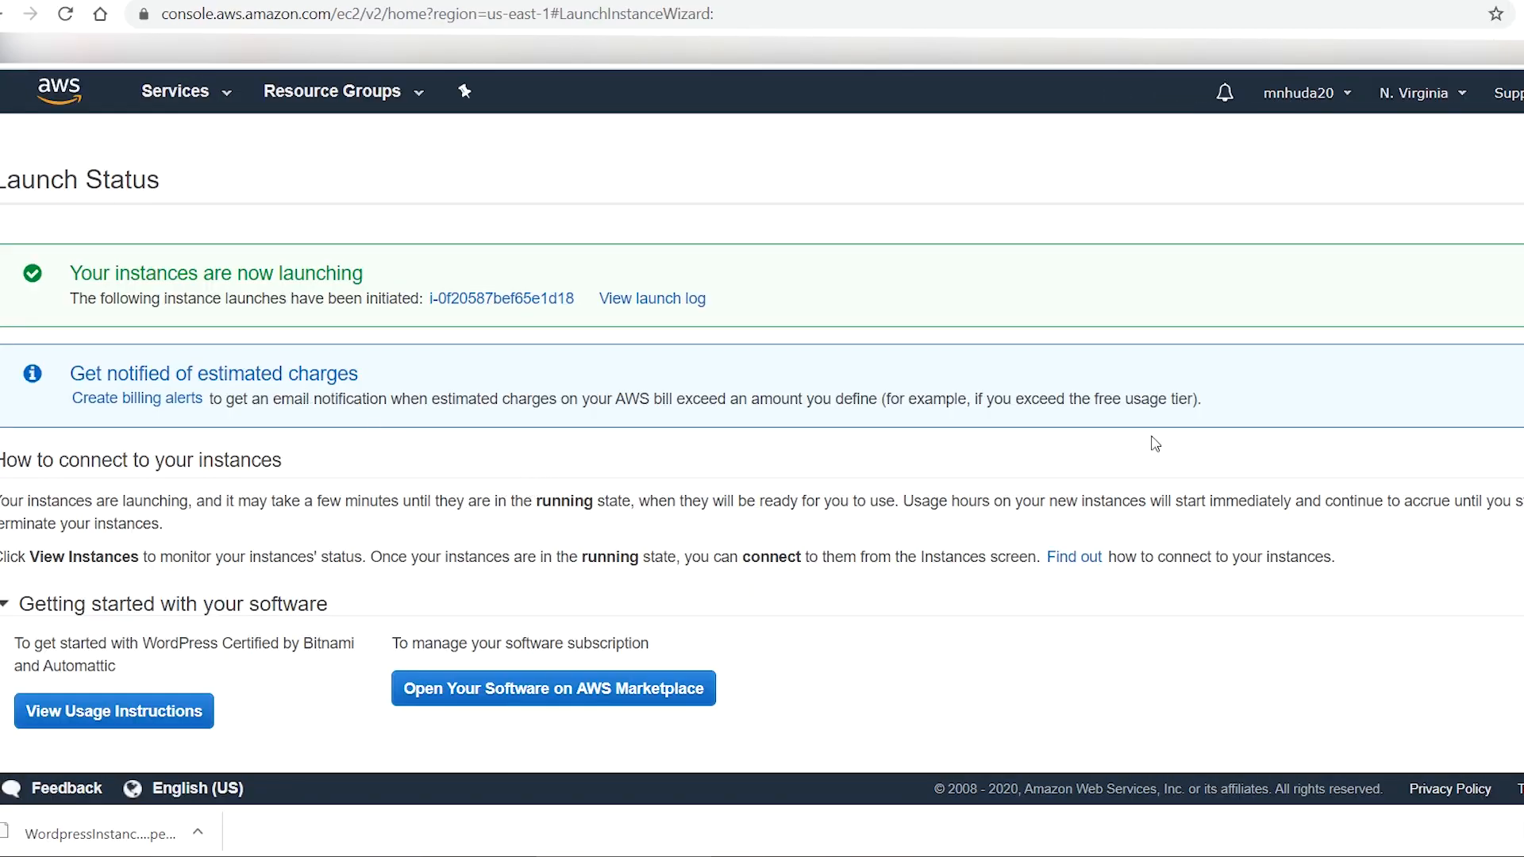
{"action": "scroll", "scroll_direction": "down", "scroll_amount": 3}
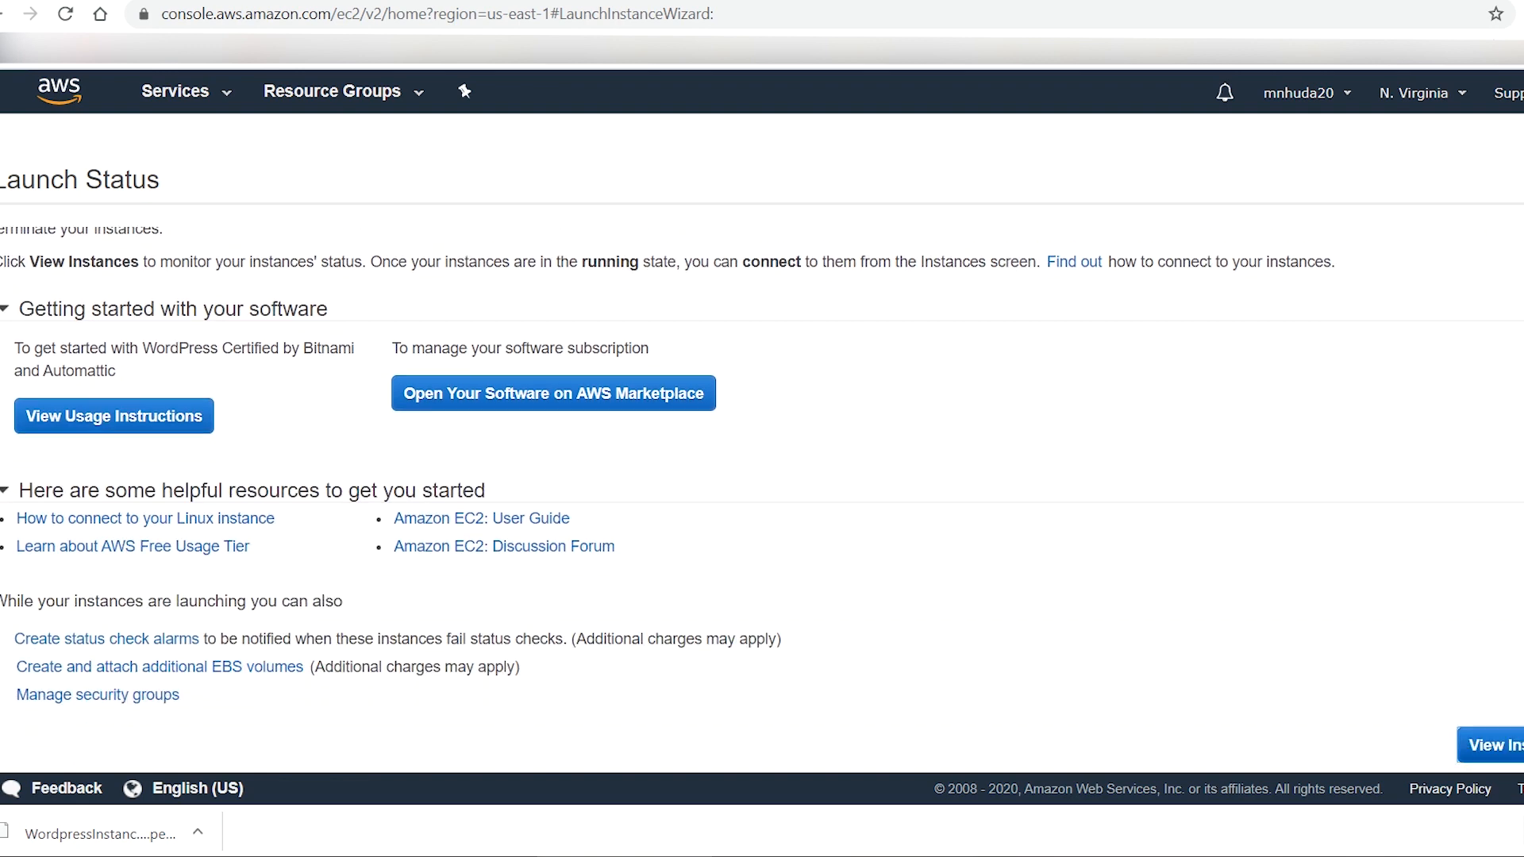
{"action": "left_click", "coordinate": [1497, 744]}
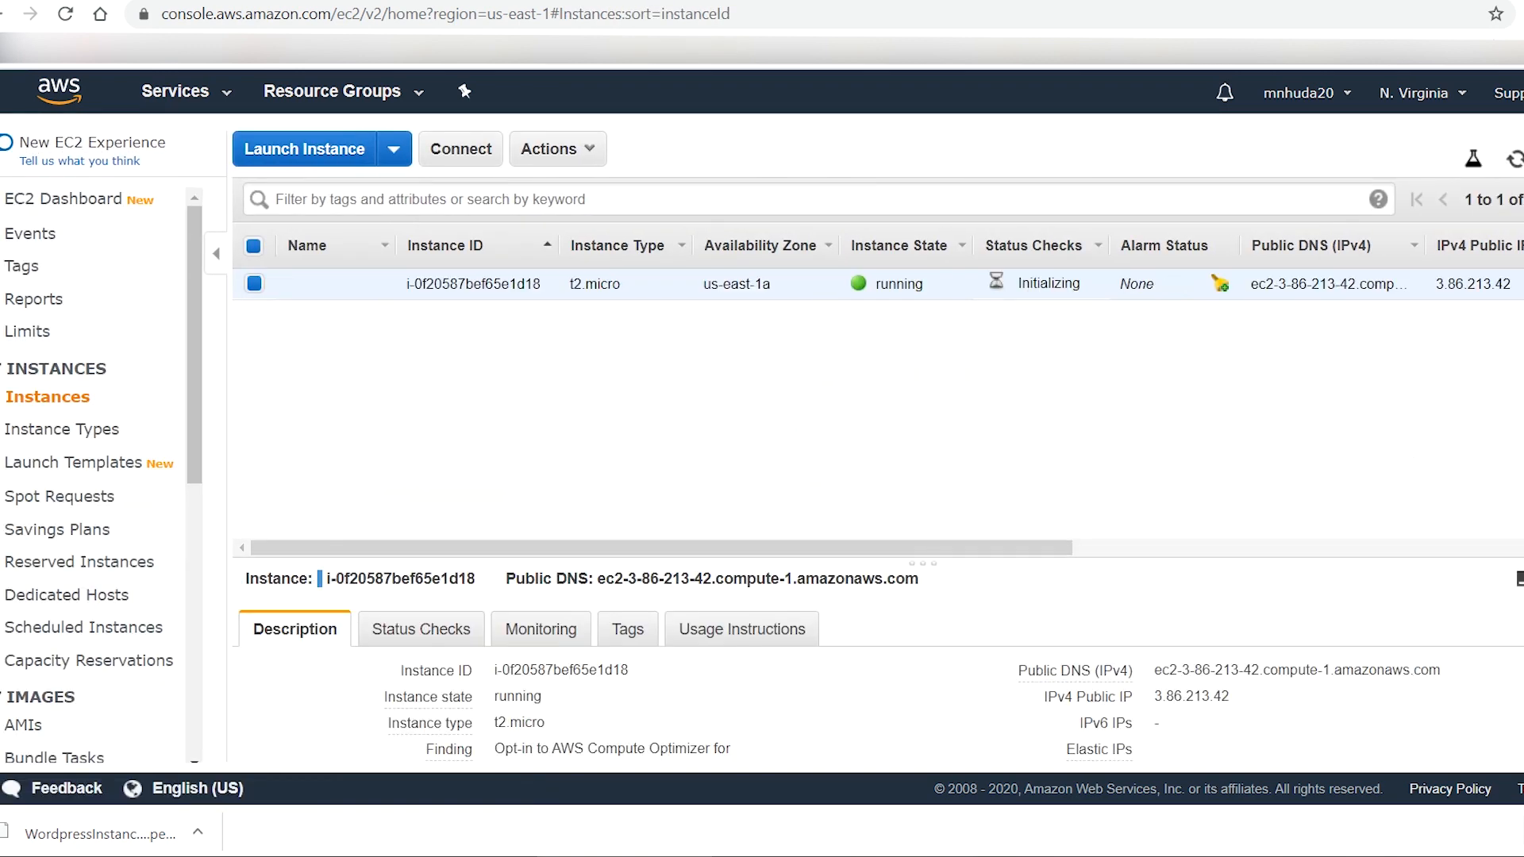
{"action": "mouse_move", "coordinate": [1349, 597]}
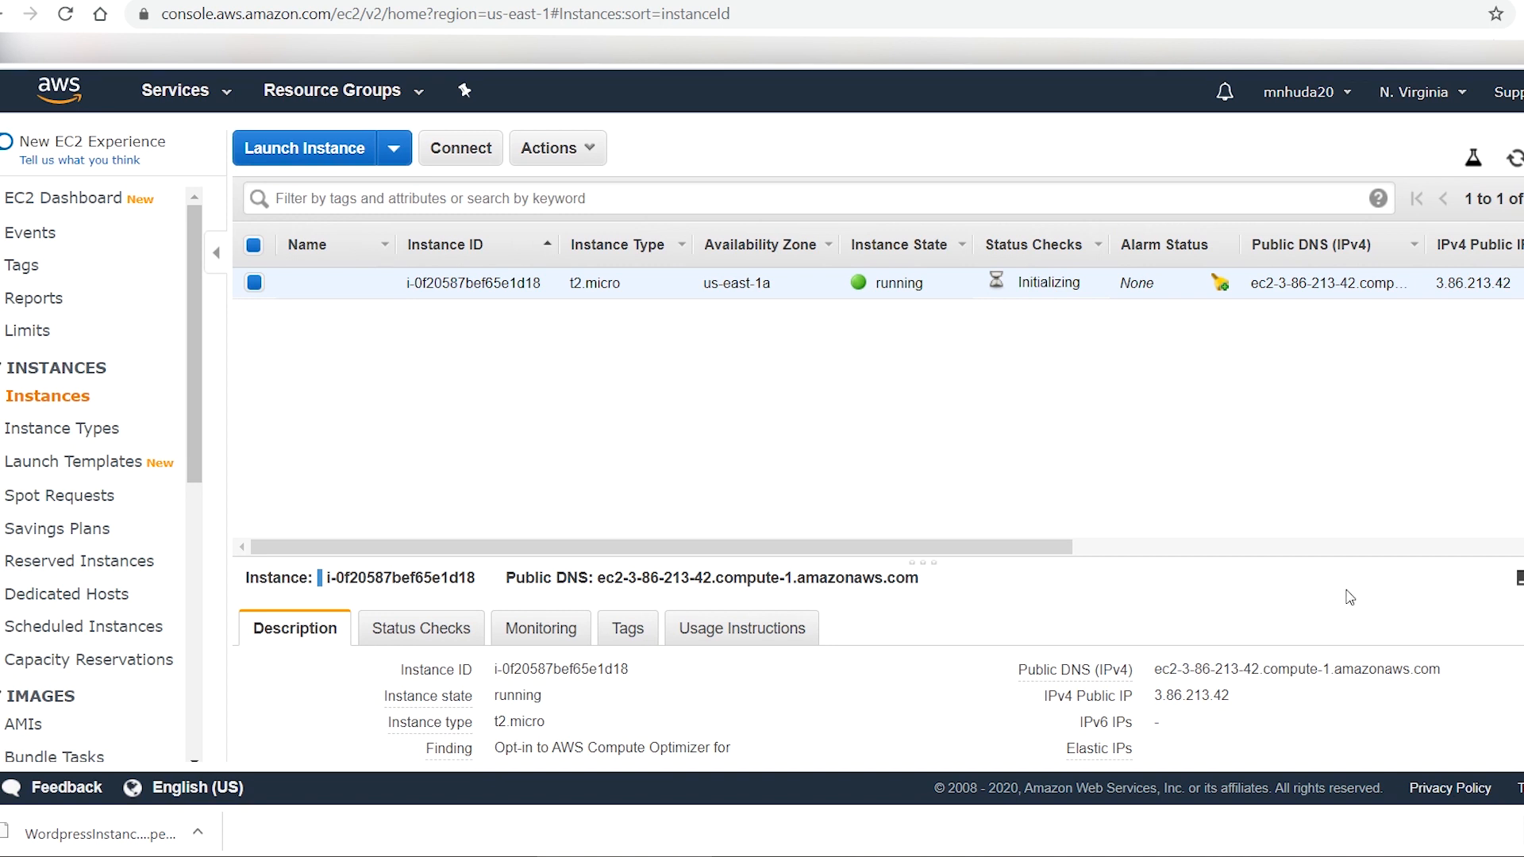
{"action": "mouse_move", "coordinate": [1191, 696]}
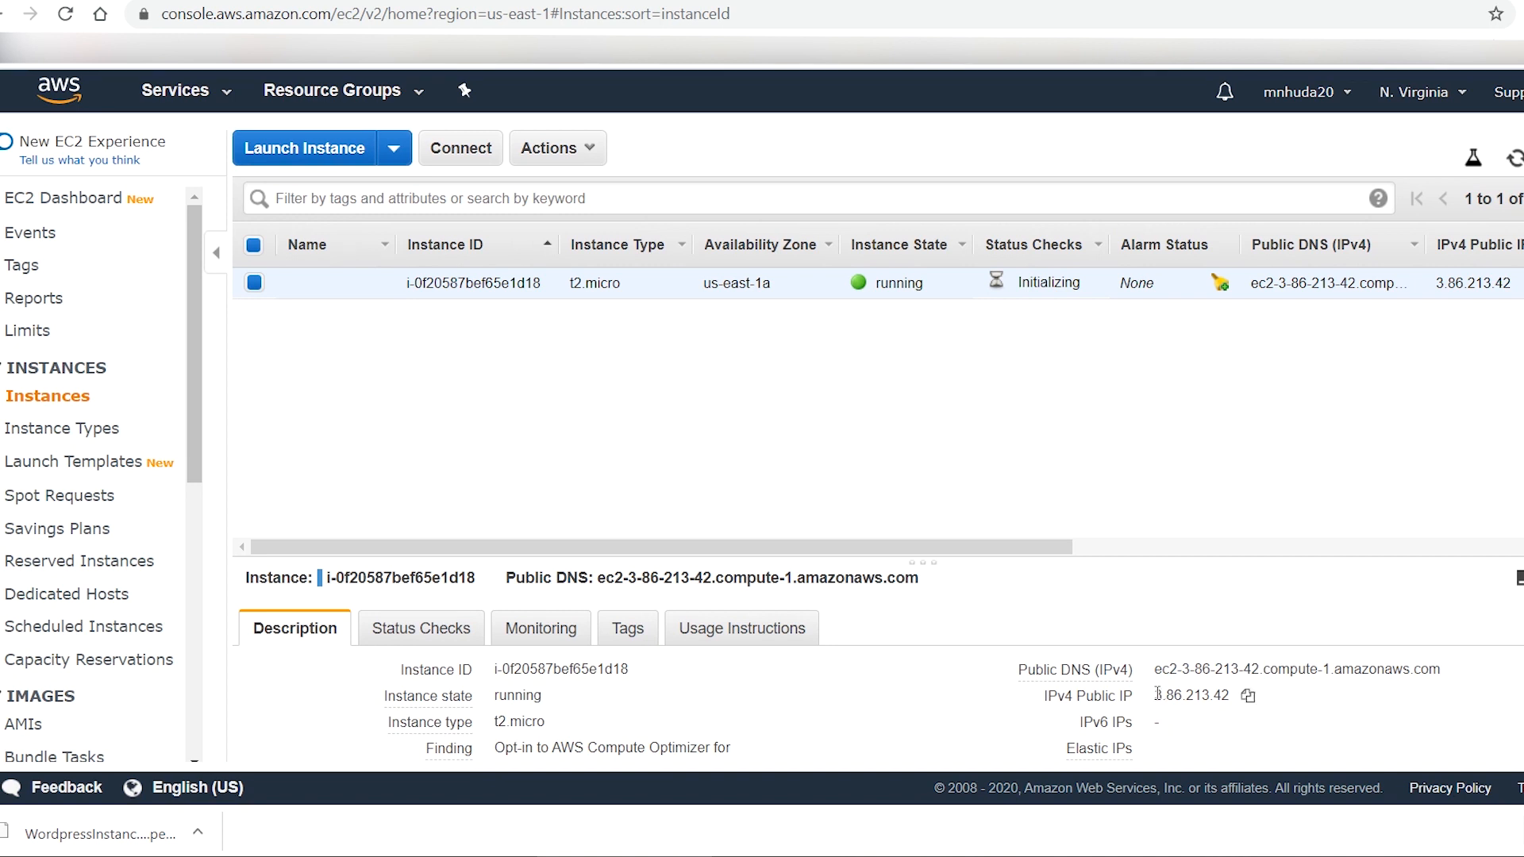
- Copy the instance's public IP and DNS, then view the 'Hello world!' WordPress blog
{"action": "left_click", "coordinate": [1251, 697]}
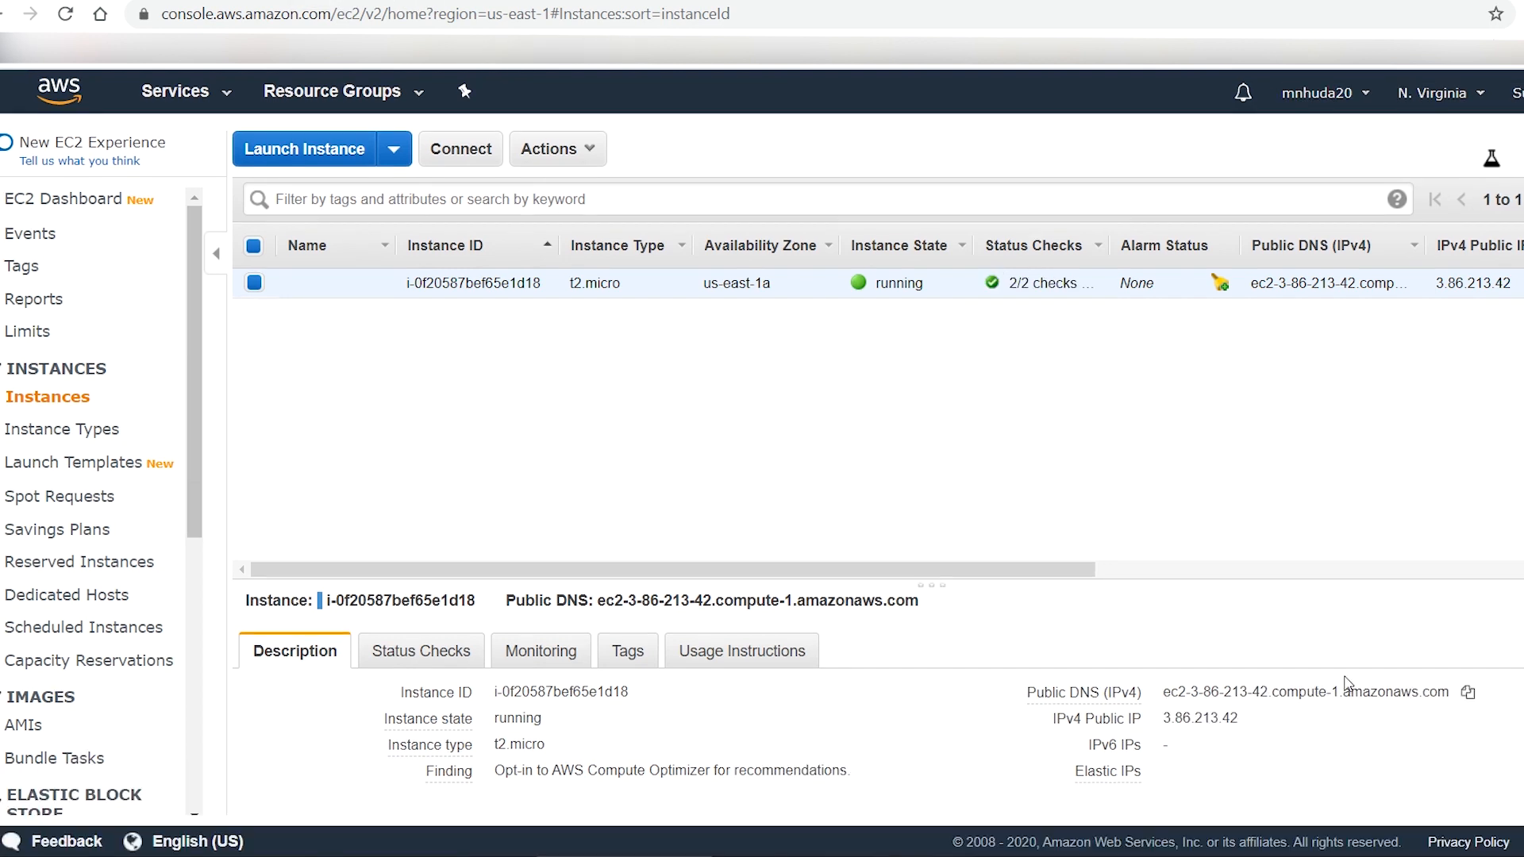
{"action": "mouse_move", "coordinate": [1309, 618]}
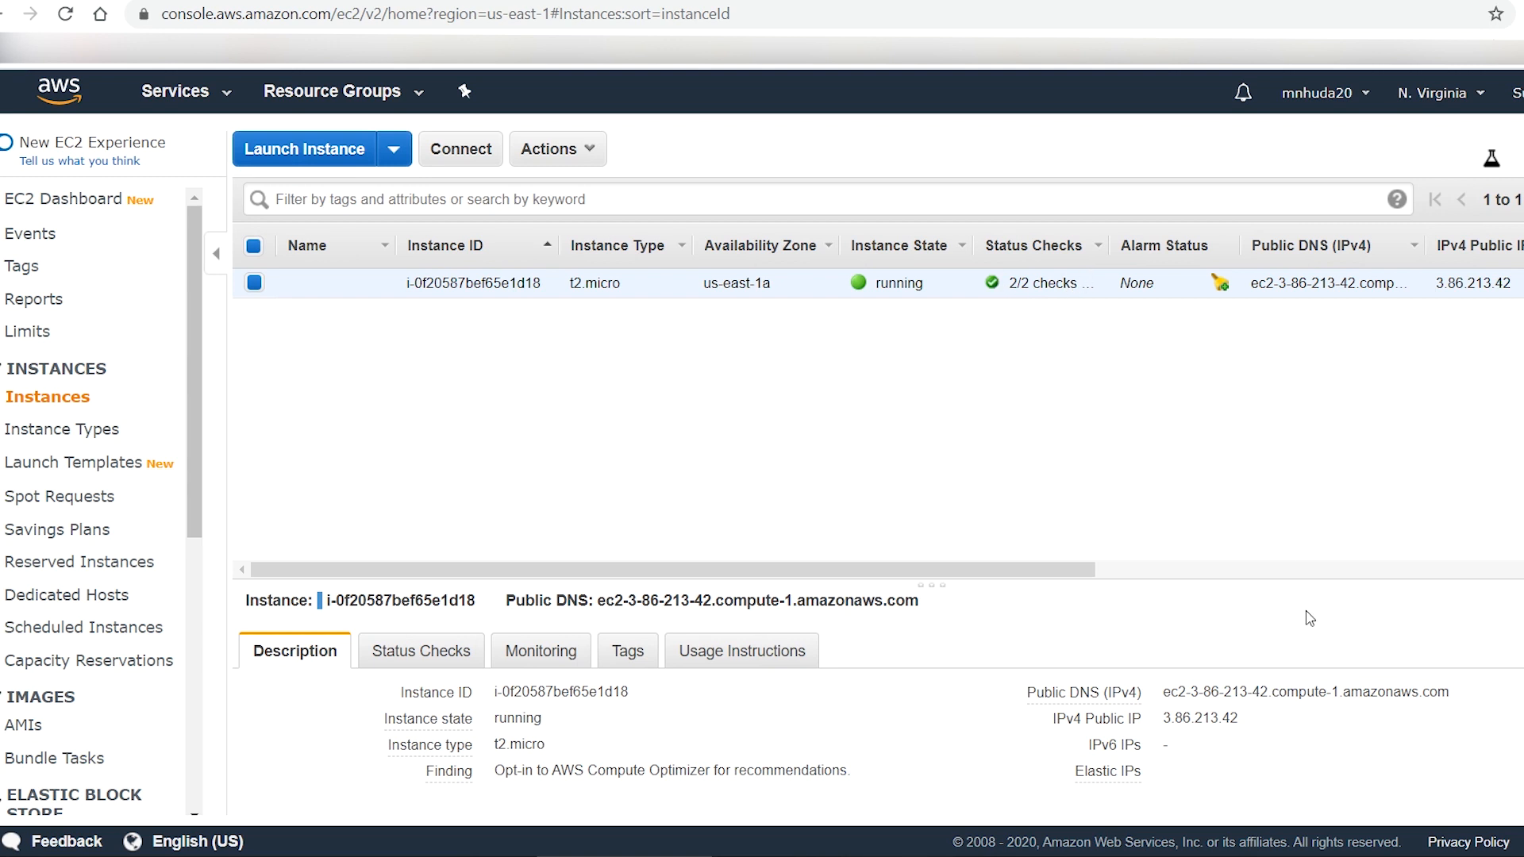
{"action": "mouse_move", "coordinate": [1467, 701]}
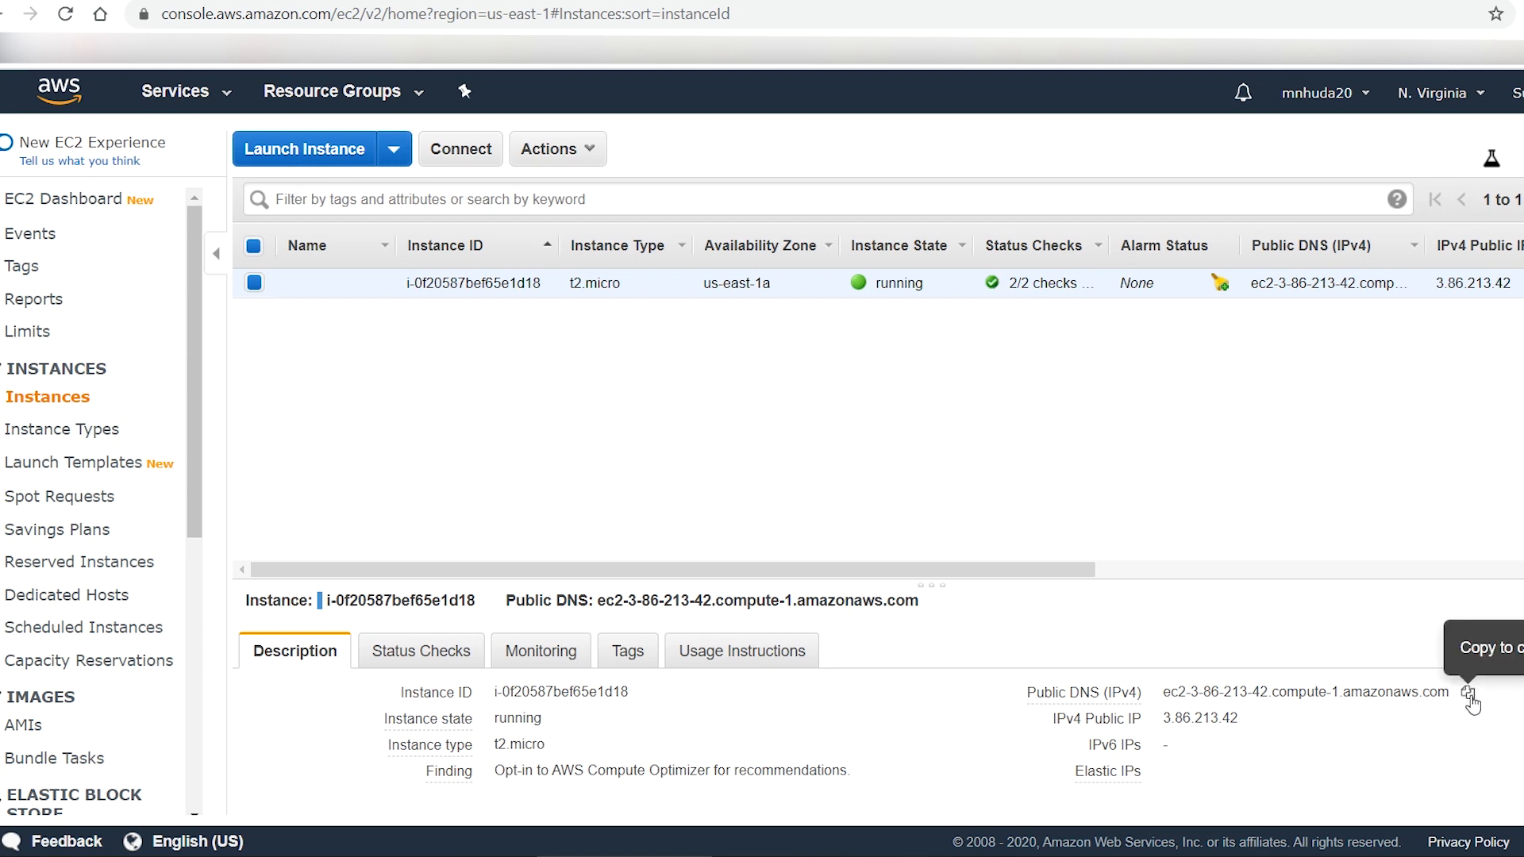
{"action": "left_click", "coordinate": [1472, 702]}
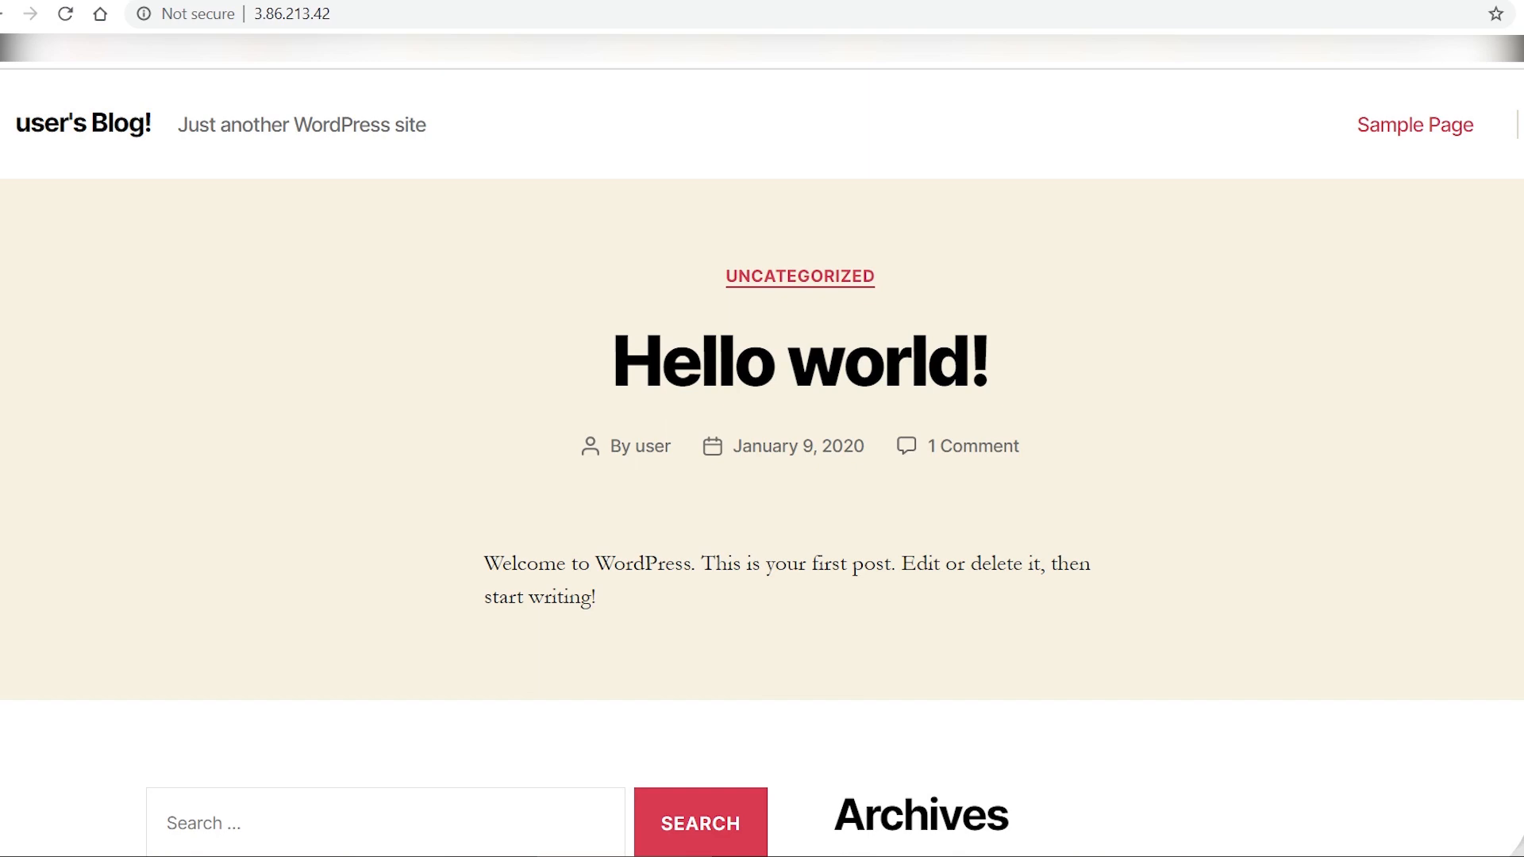
{"action": "scroll", "scroll_direction": "down", "scroll_amount": 3}
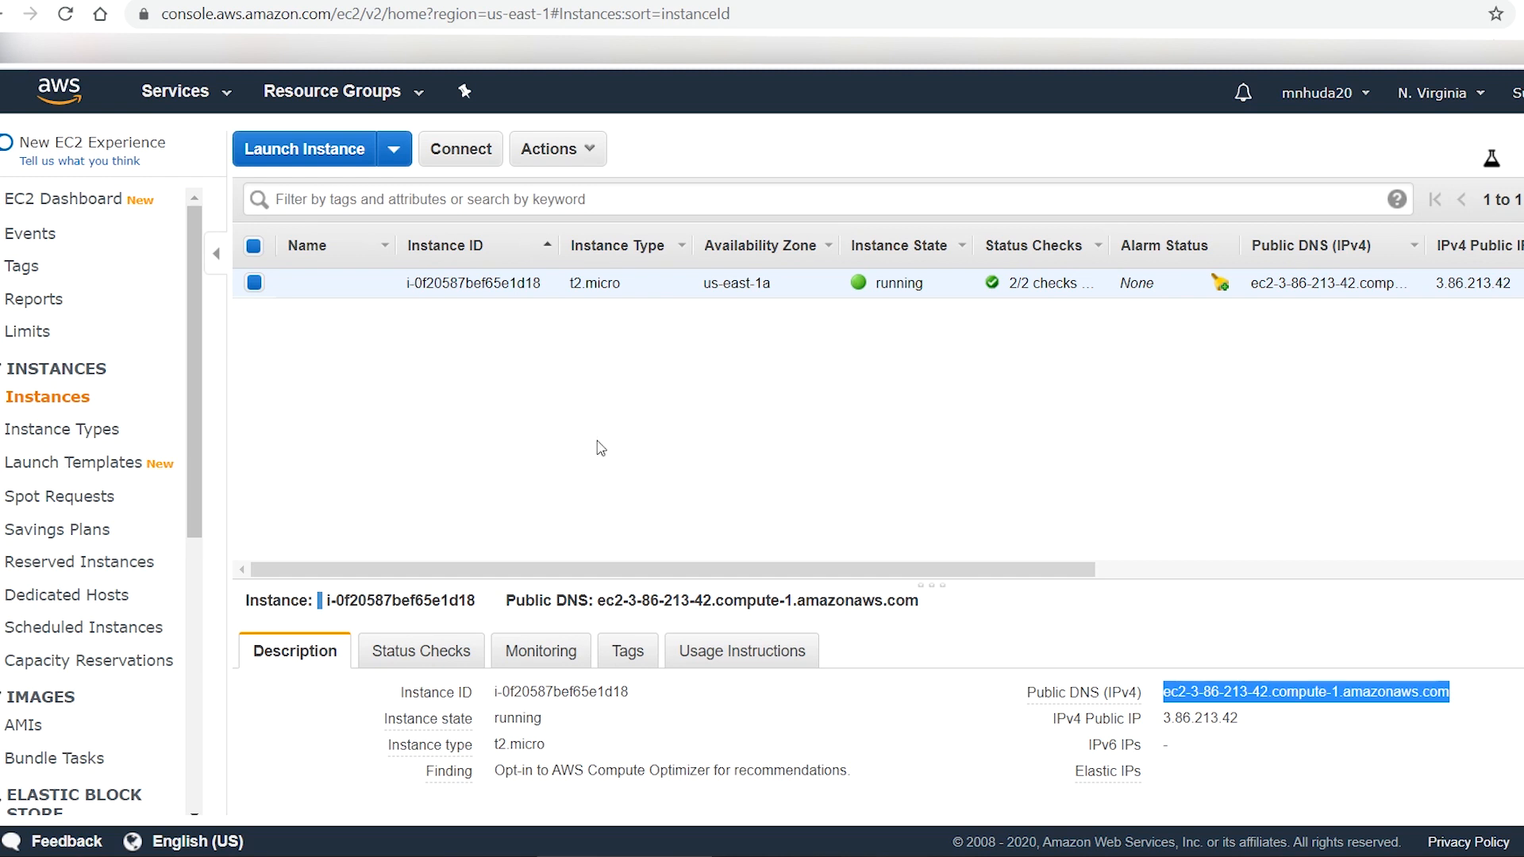
- Open the instance's system log via Actions > Instance Settings > Get System Log
{"action": "left_click", "coordinate": [557, 148]}
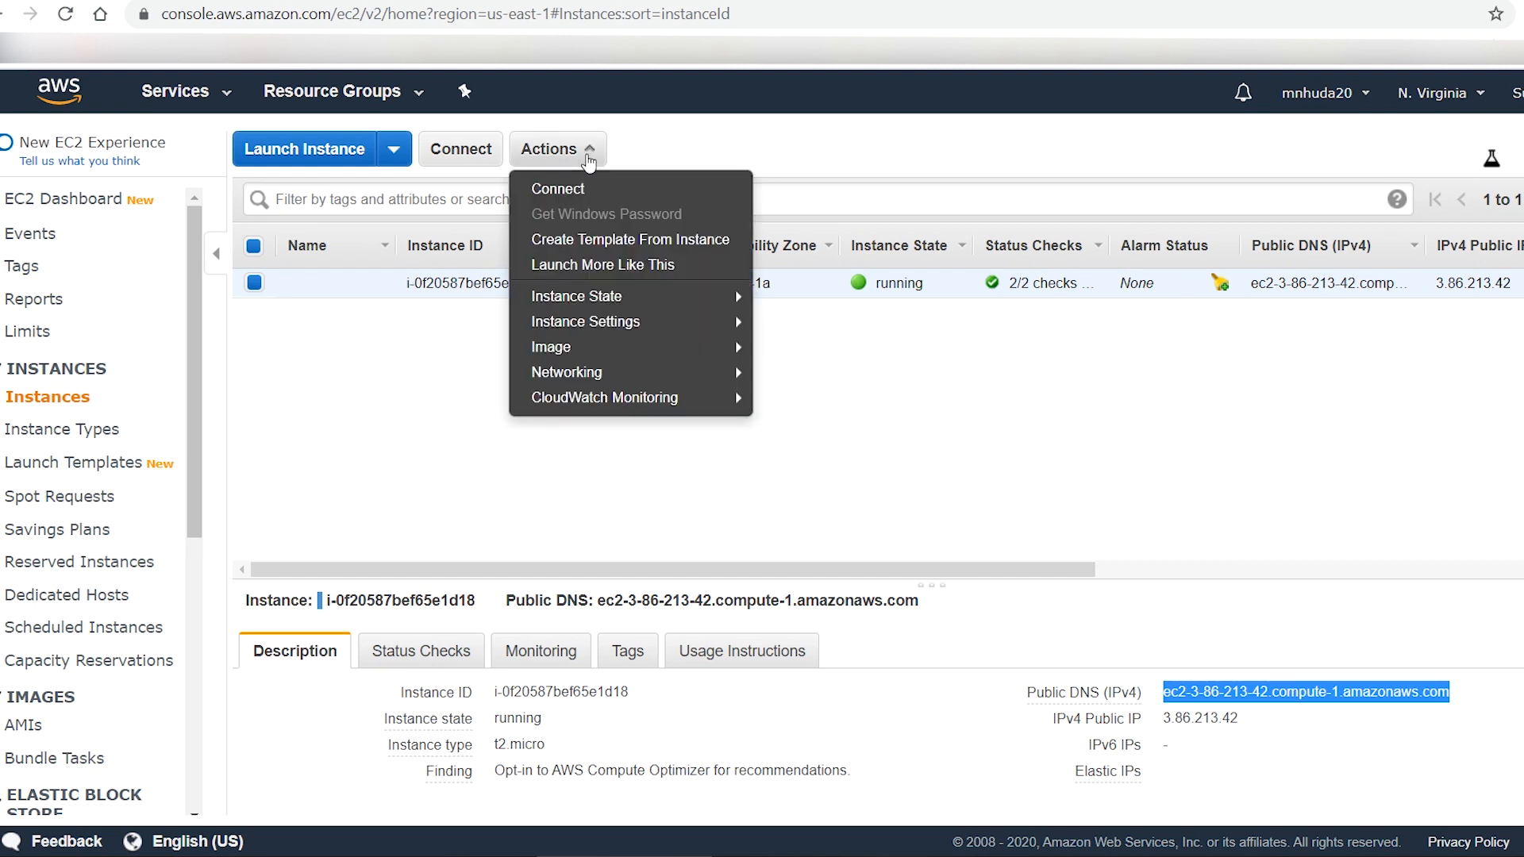
{"action": "mouse_move", "coordinate": [585, 321]}
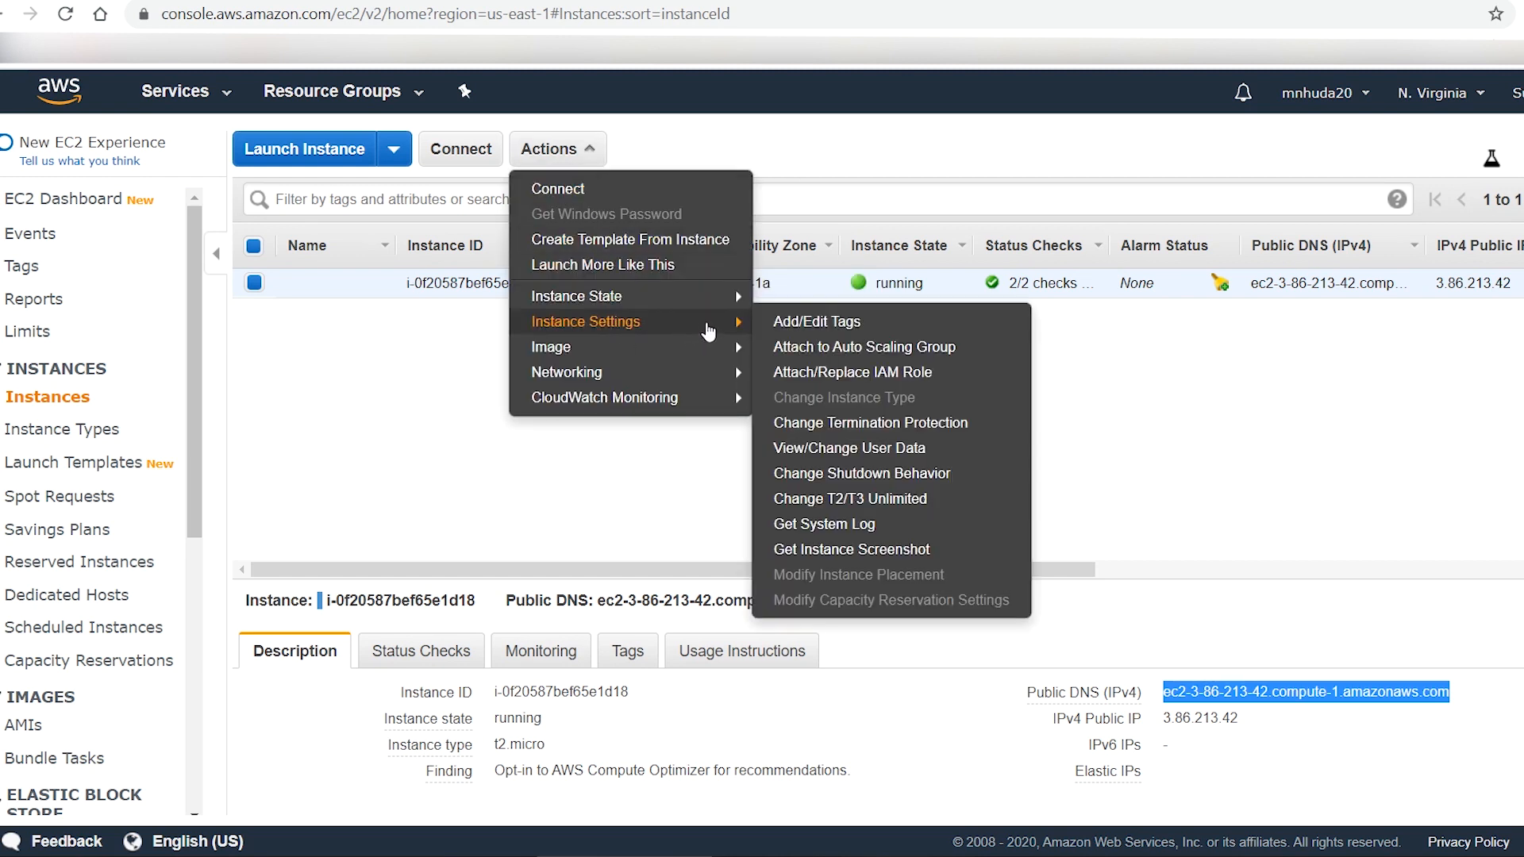
{"action": "mouse_move", "coordinate": [851, 524]}
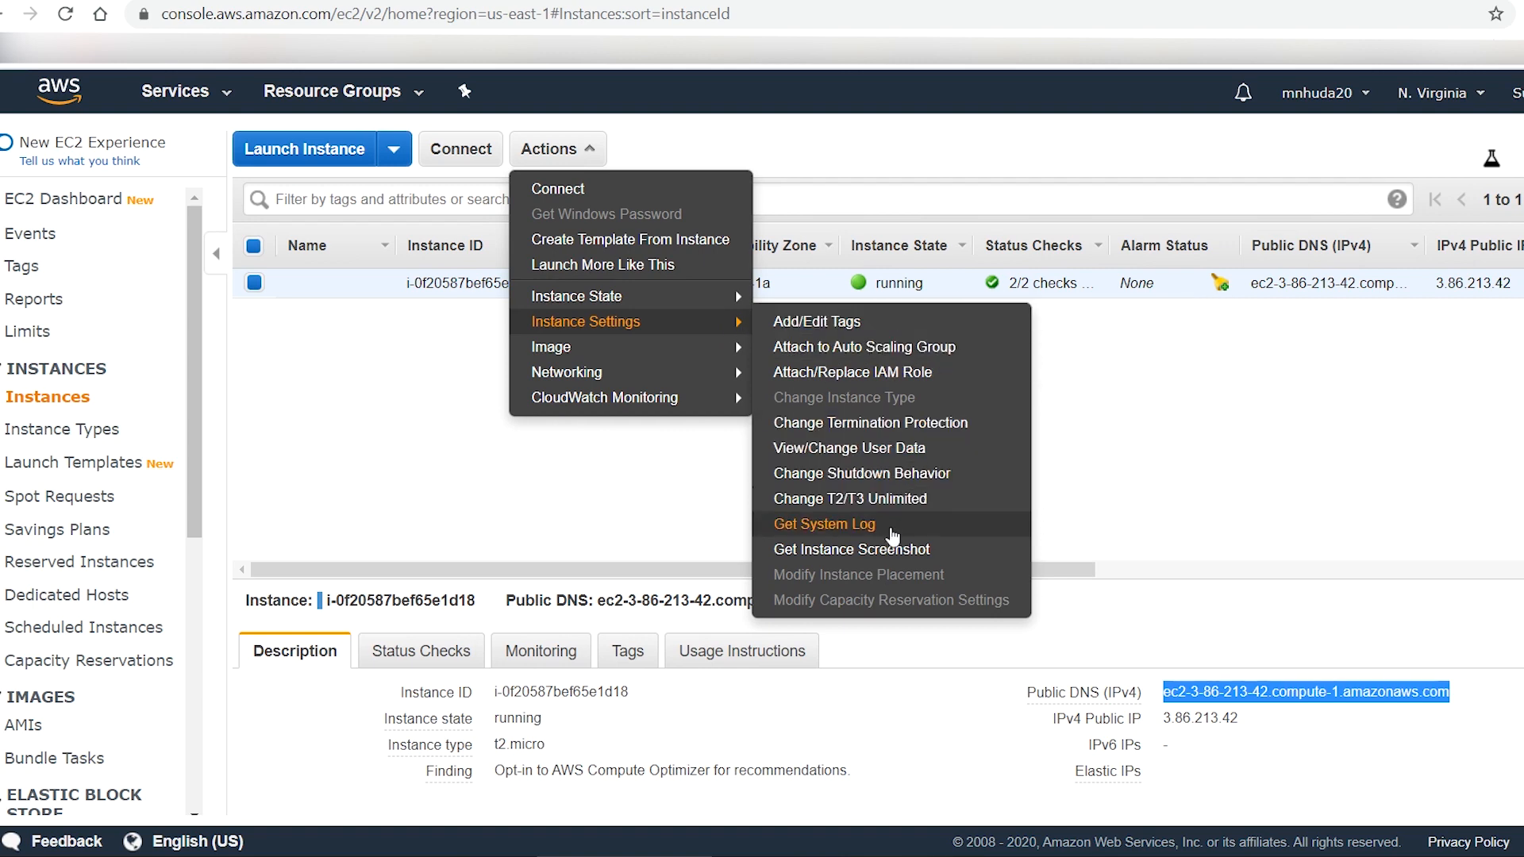
{"action": "left_click", "coordinate": [824, 524]}
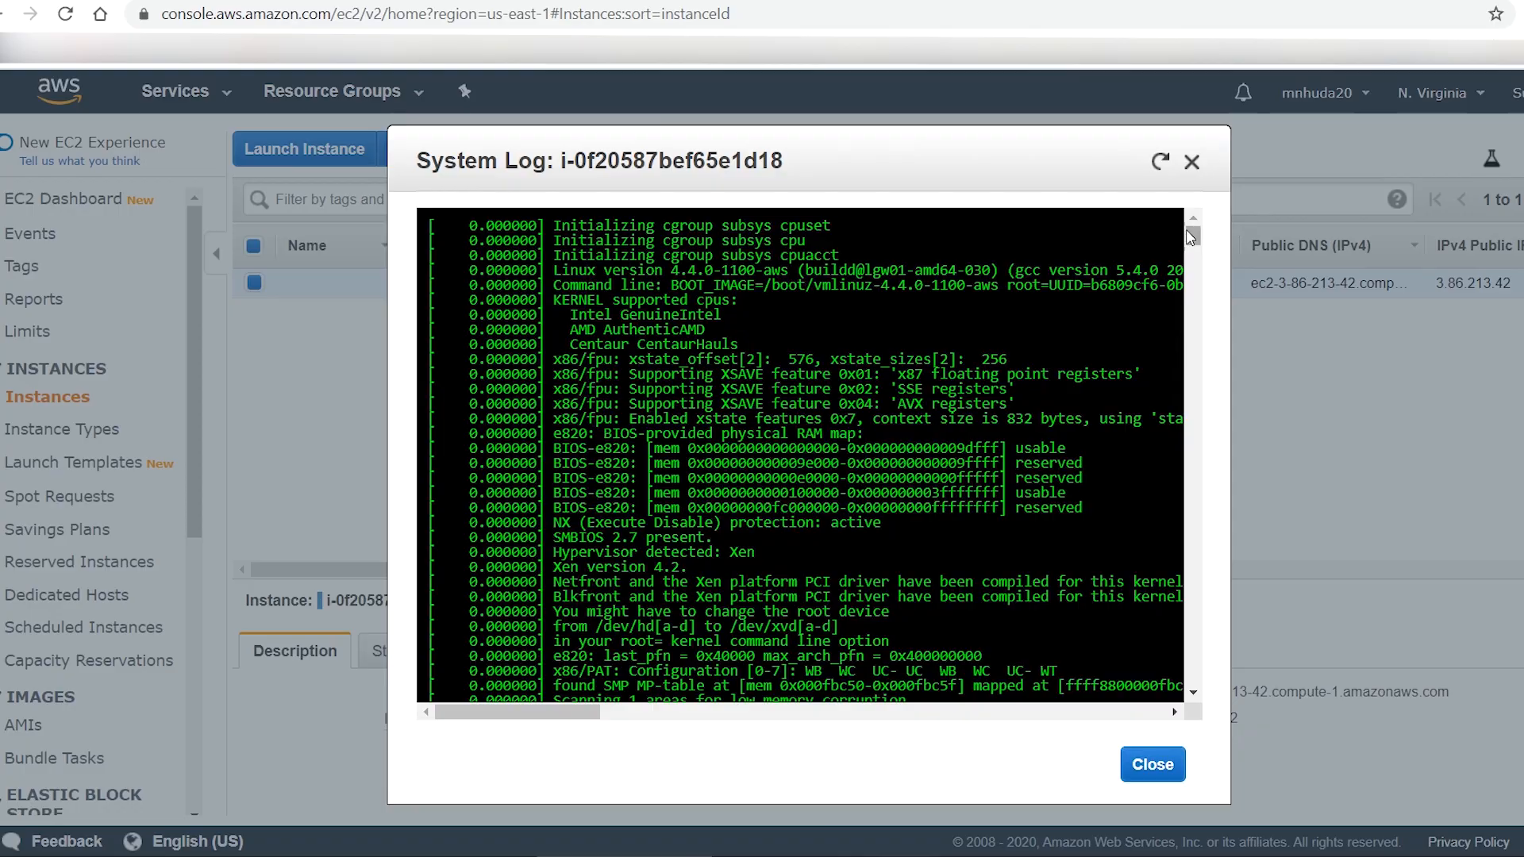
{"action": "scroll", "scroll_direction": "down", "scroll_amount": 3}
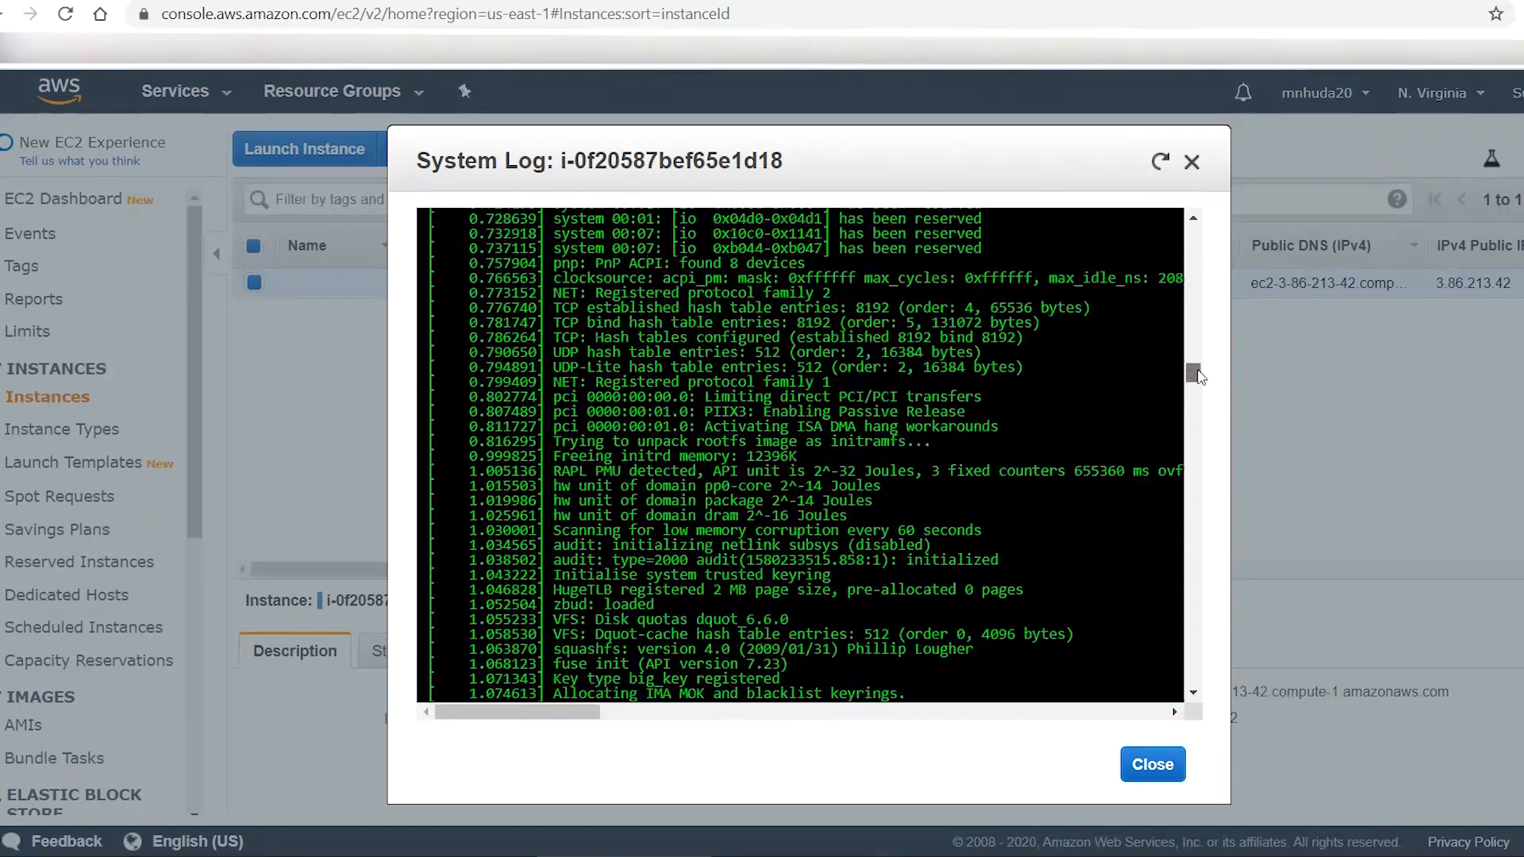
{"action": "scroll", "scroll_direction": "down", "scroll_amount": 3}
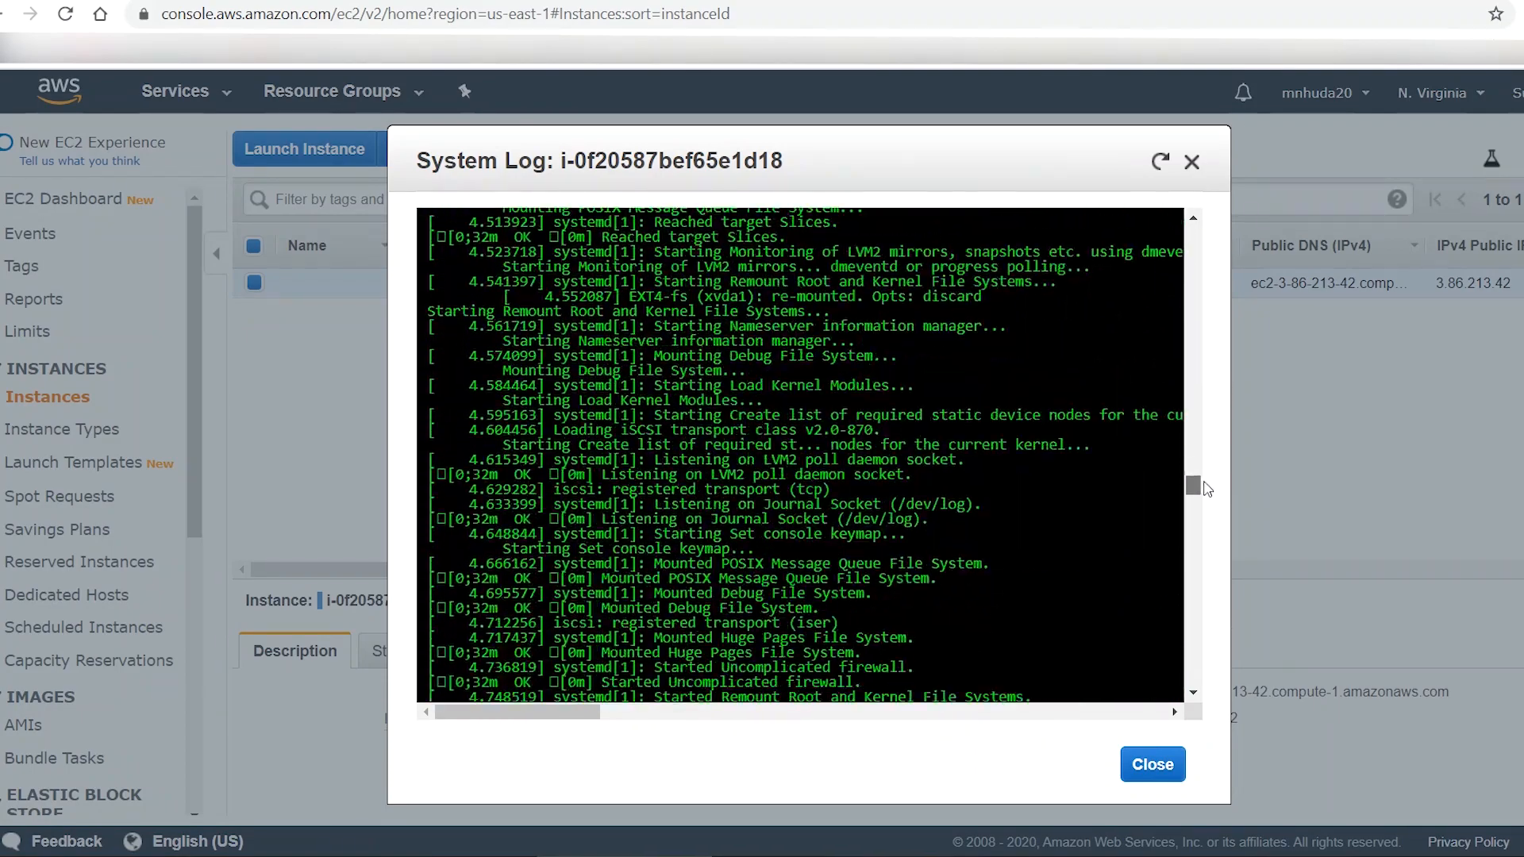
{"action": "scroll", "scroll_direction": "down", "scroll_amount": 3}
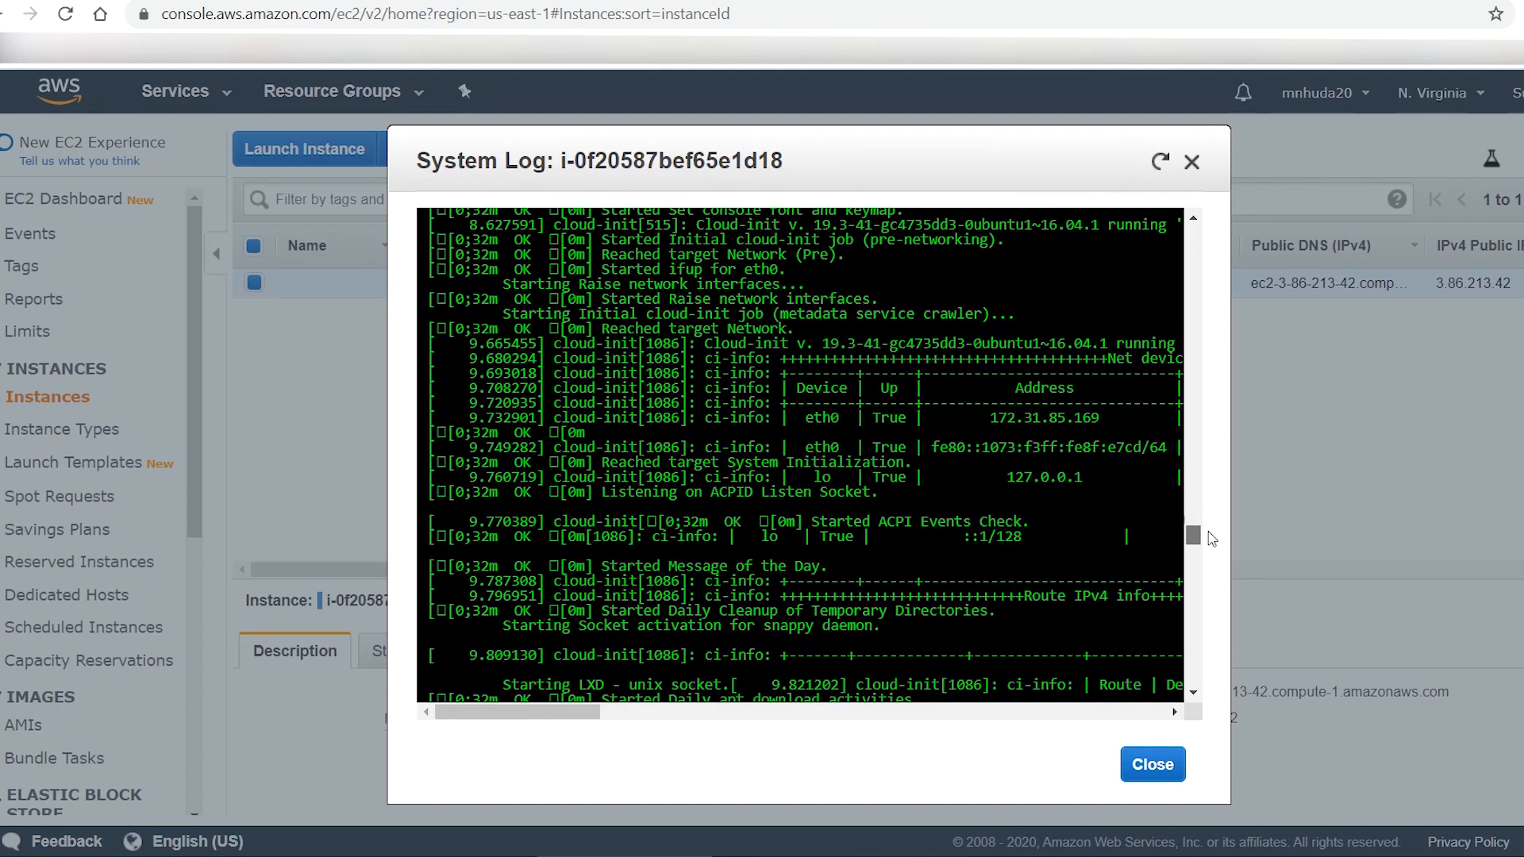
{"action": "scroll", "scroll_direction": "down", "scroll_amount": 3}
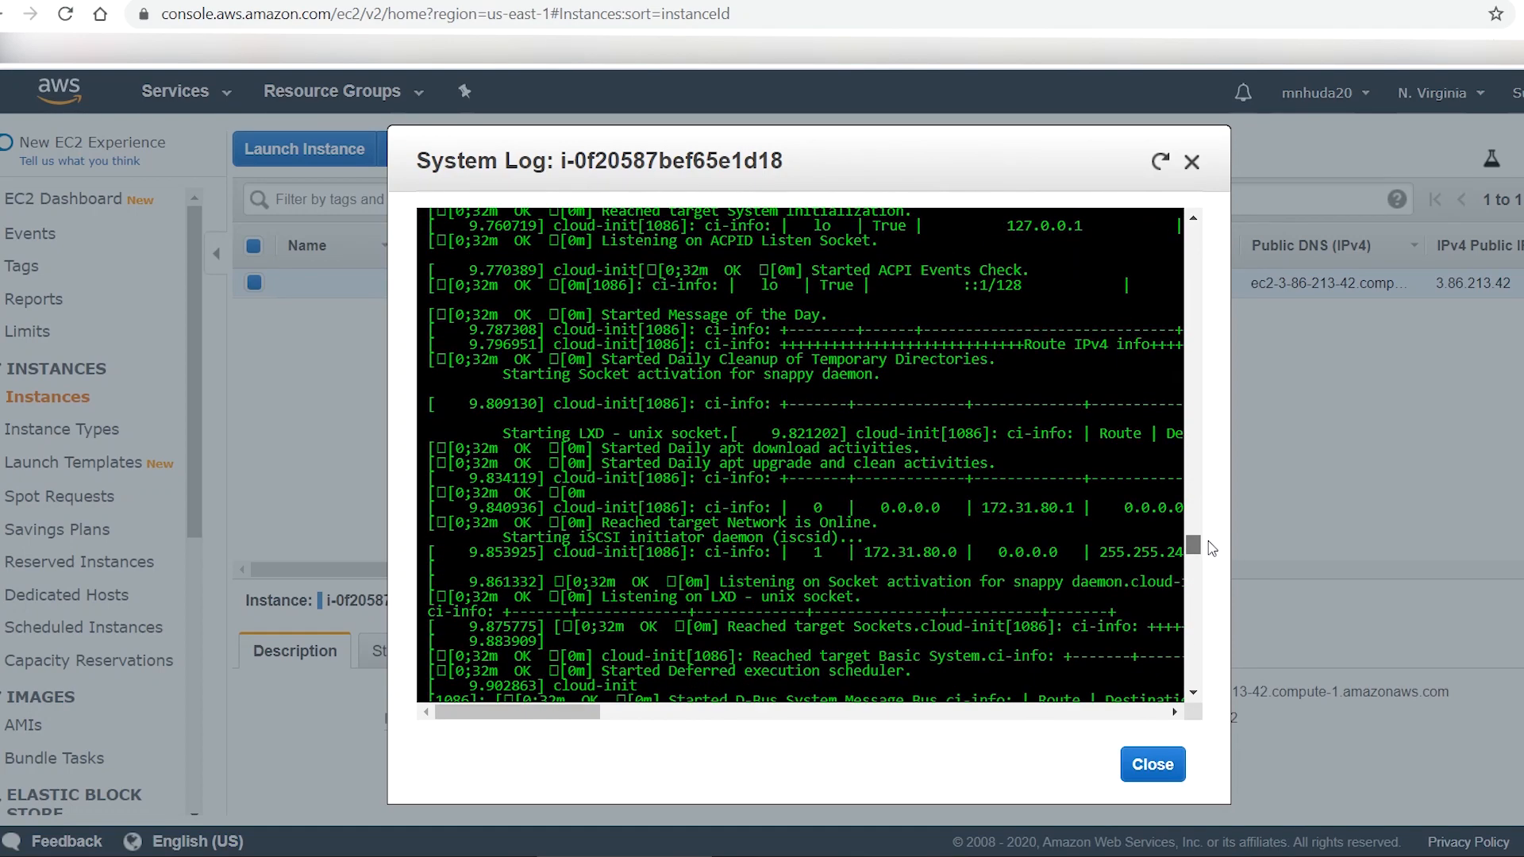
- Scroll to the Bitnami password line and select the application password
{"action": "scroll", "scroll_direction": "down", "scroll_amount": 3}
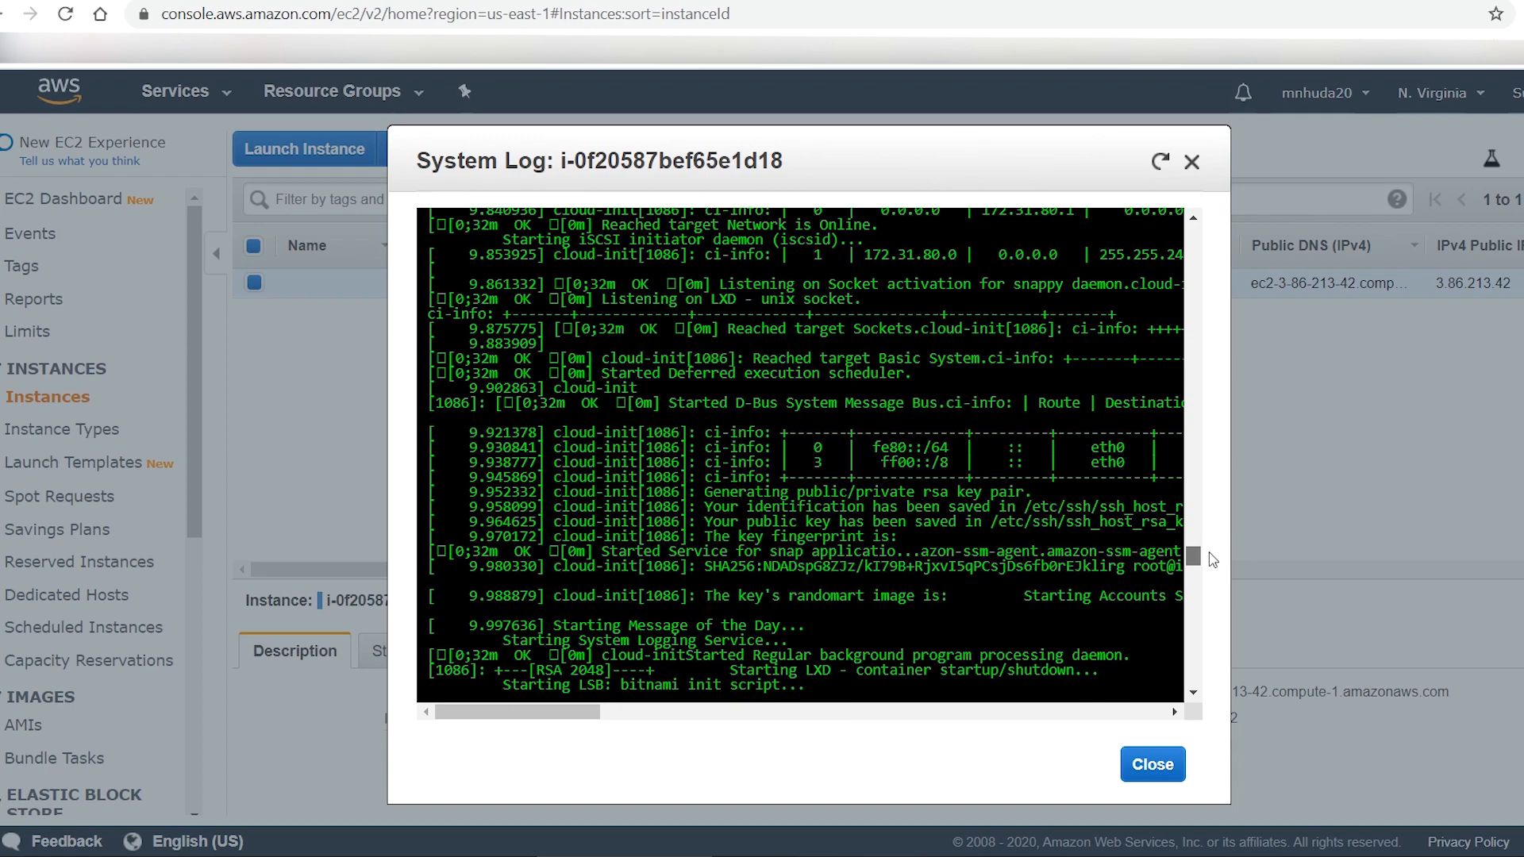
{"action": "scroll", "scroll_direction": "down", "scroll_amount": 3}
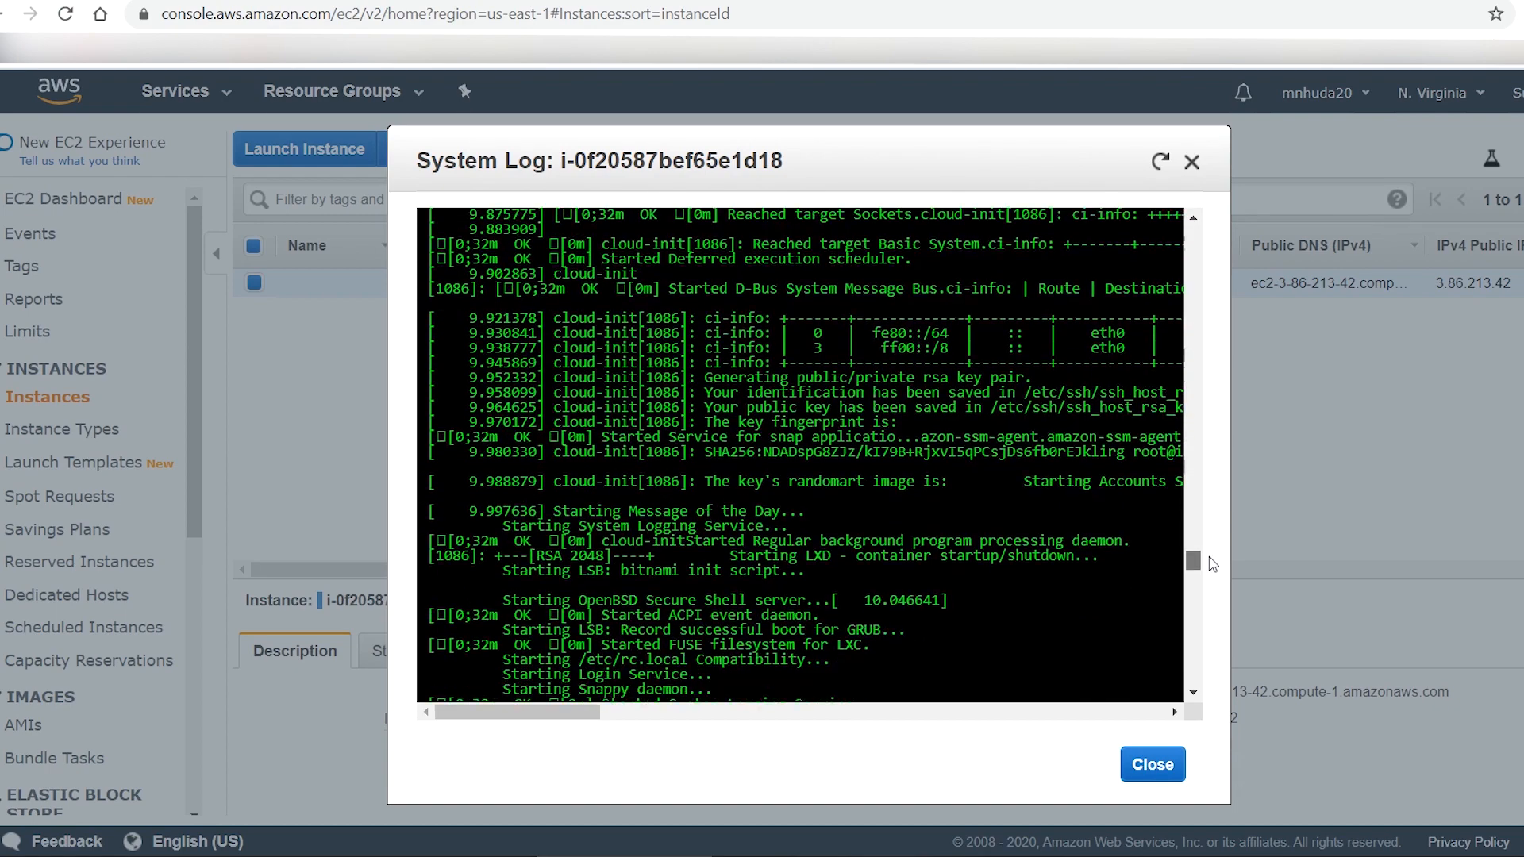
{"action": "scroll", "scroll_direction": "down", "scroll_amount": 3}
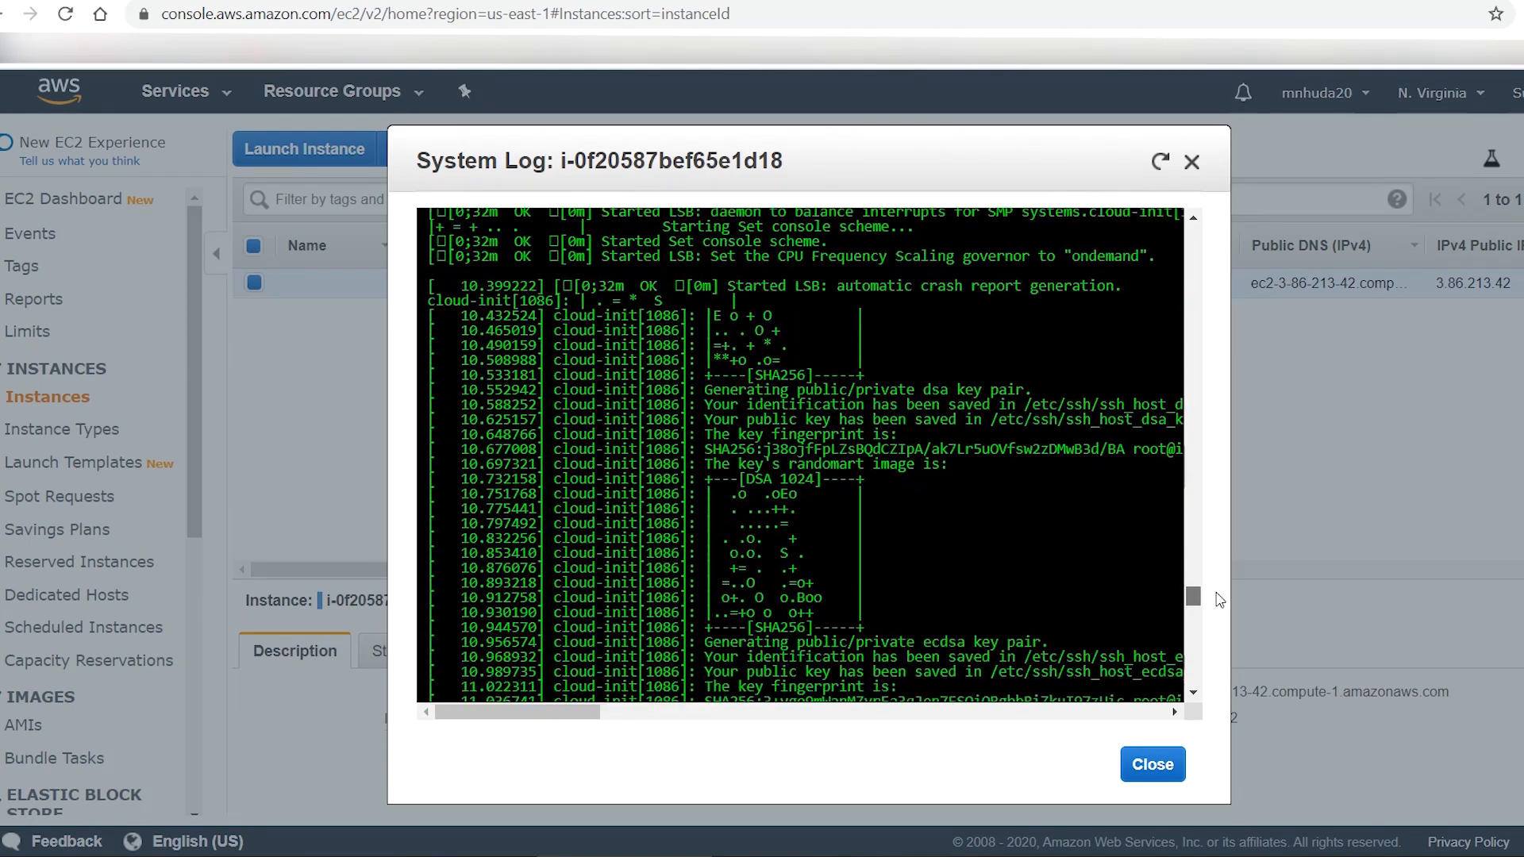
{"action": "scroll", "scroll_direction": "down", "scroll_amount": 3}
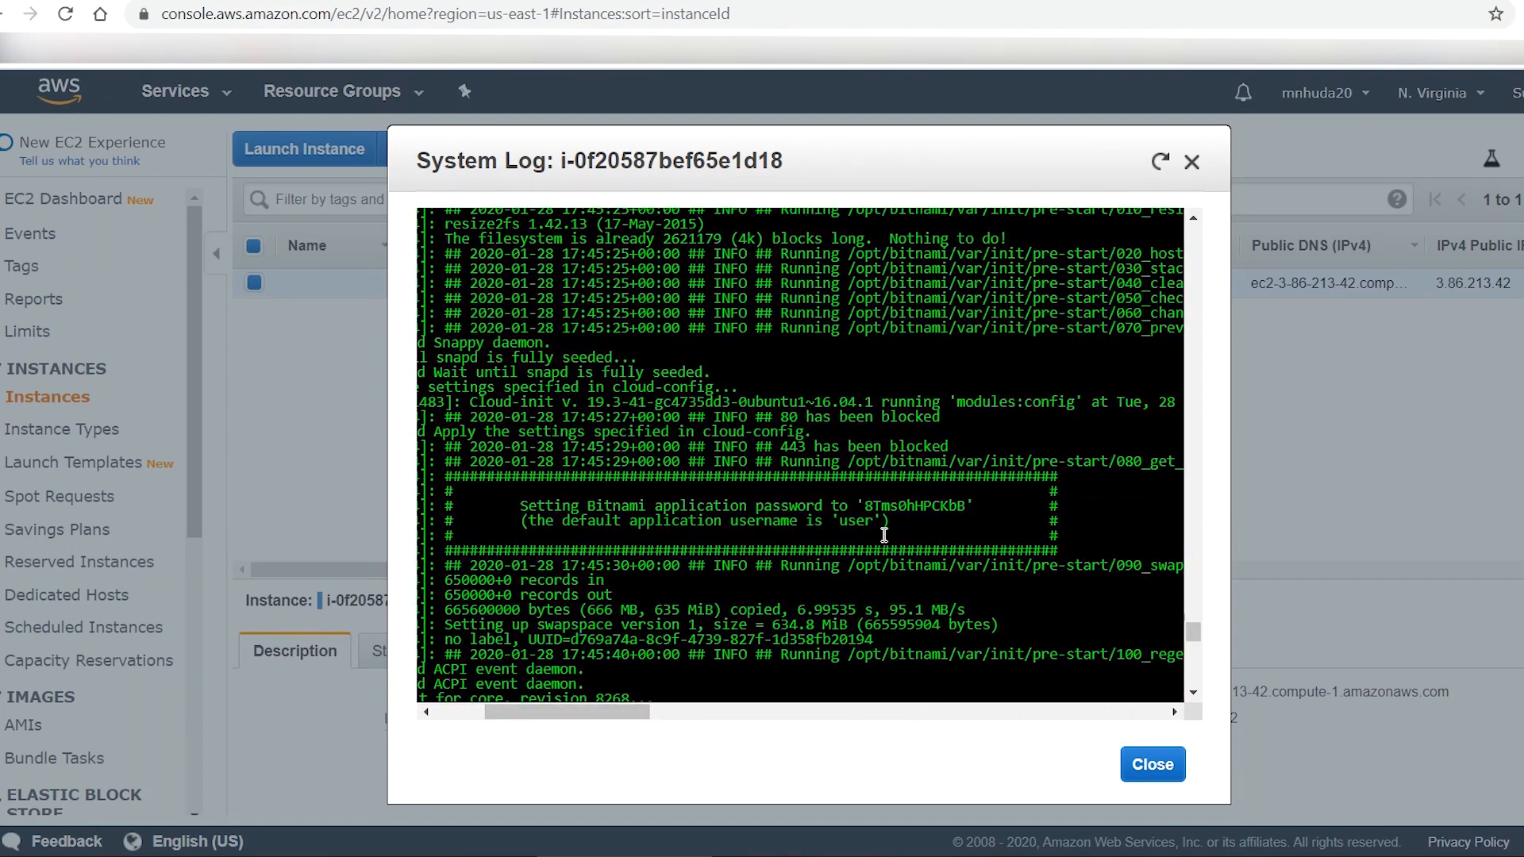
{"action": "double_click", "coordinate": [914, 505]}
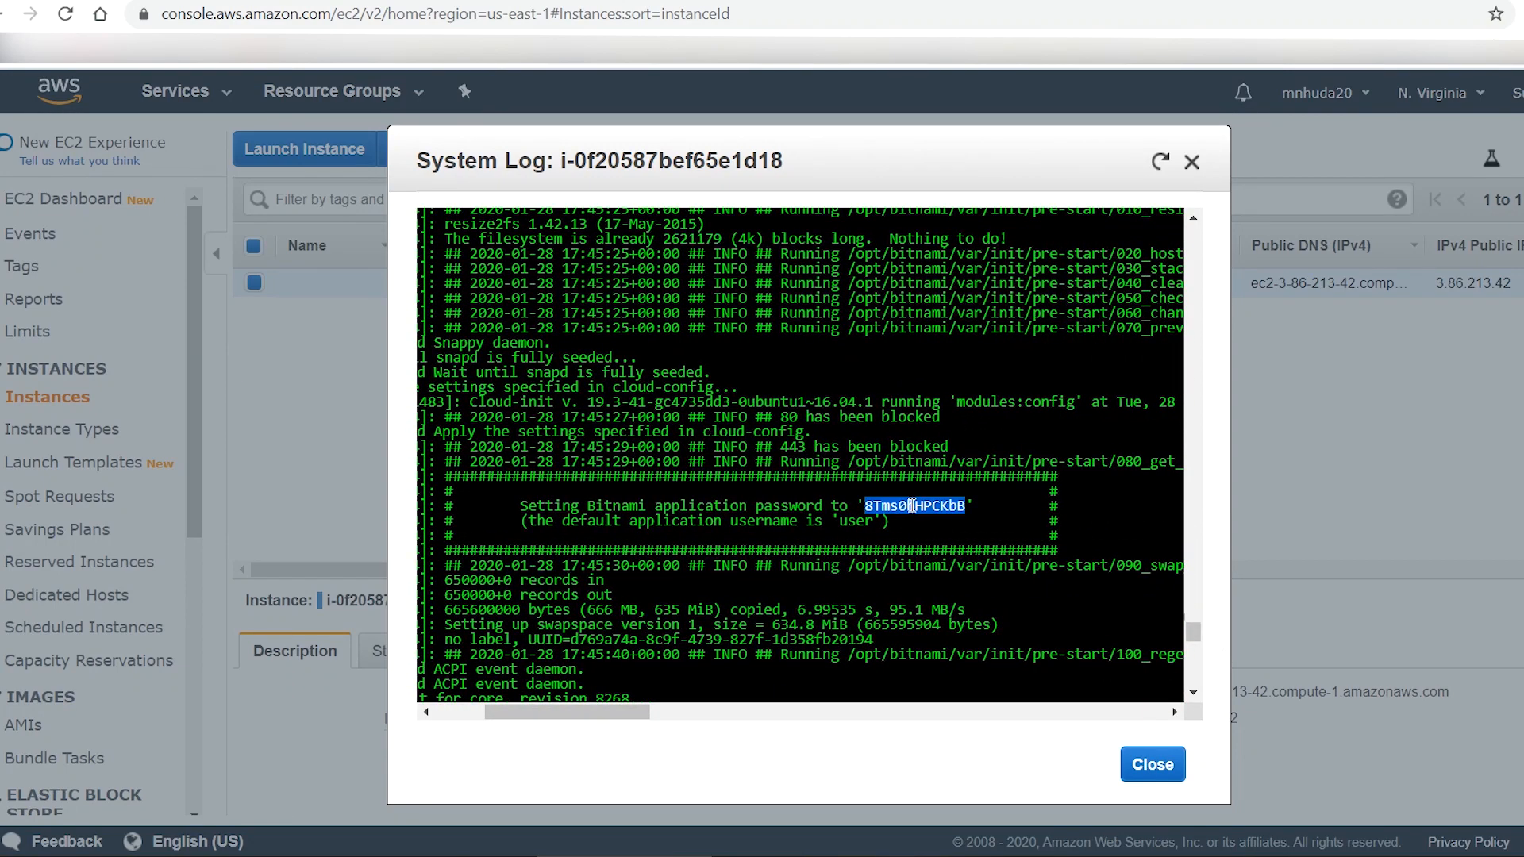
{"action": "double_click", "coordinate": [856, 520]}
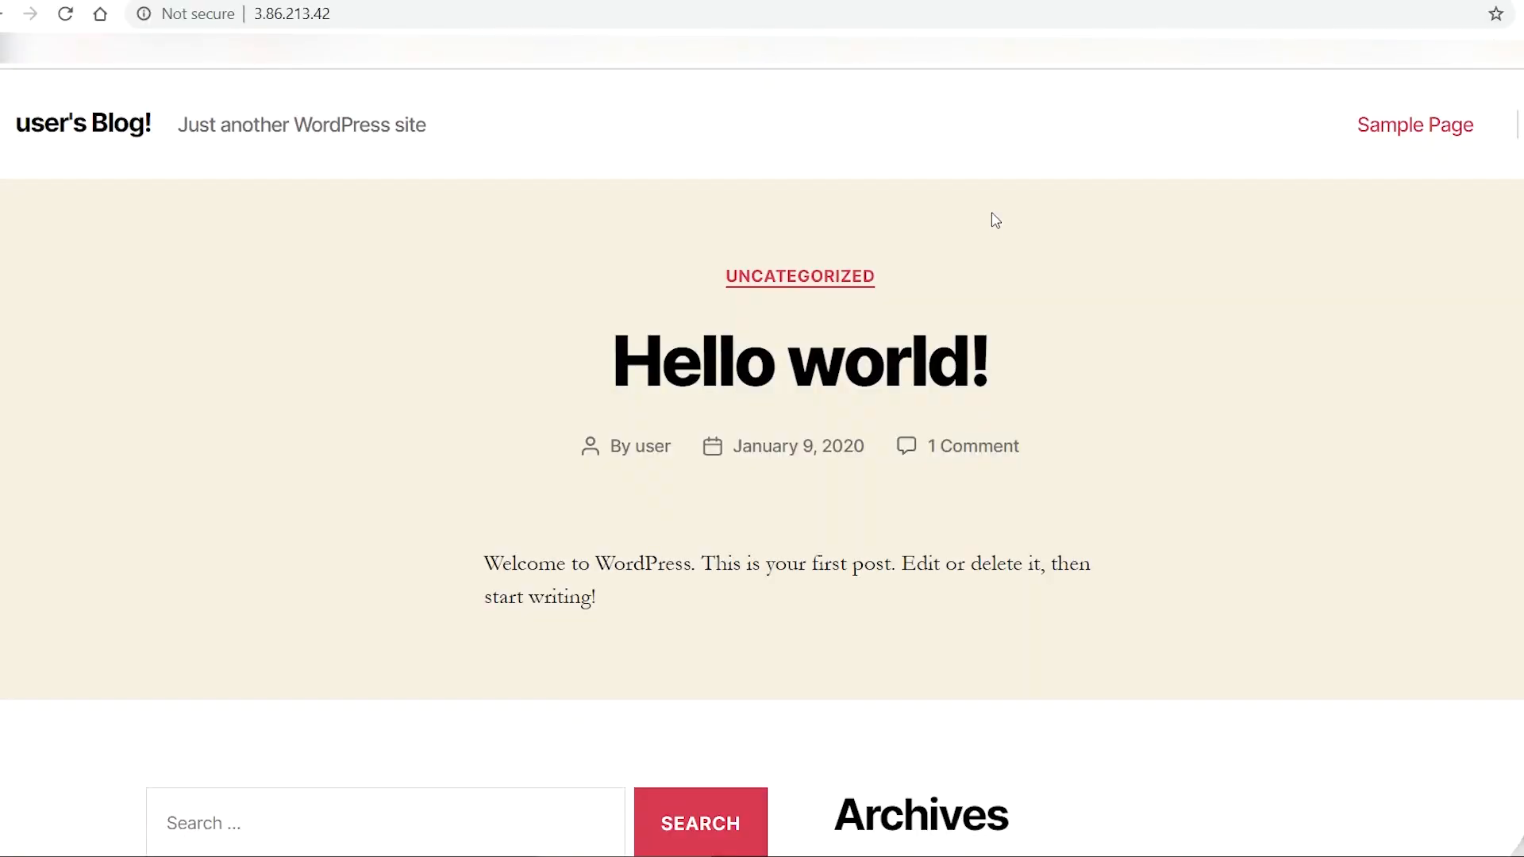
- Scroll to Meta, go to the login page, and enter username 'user'
{"action": "scroll", "scroll_direction": "down", "scroll_amount": 3}
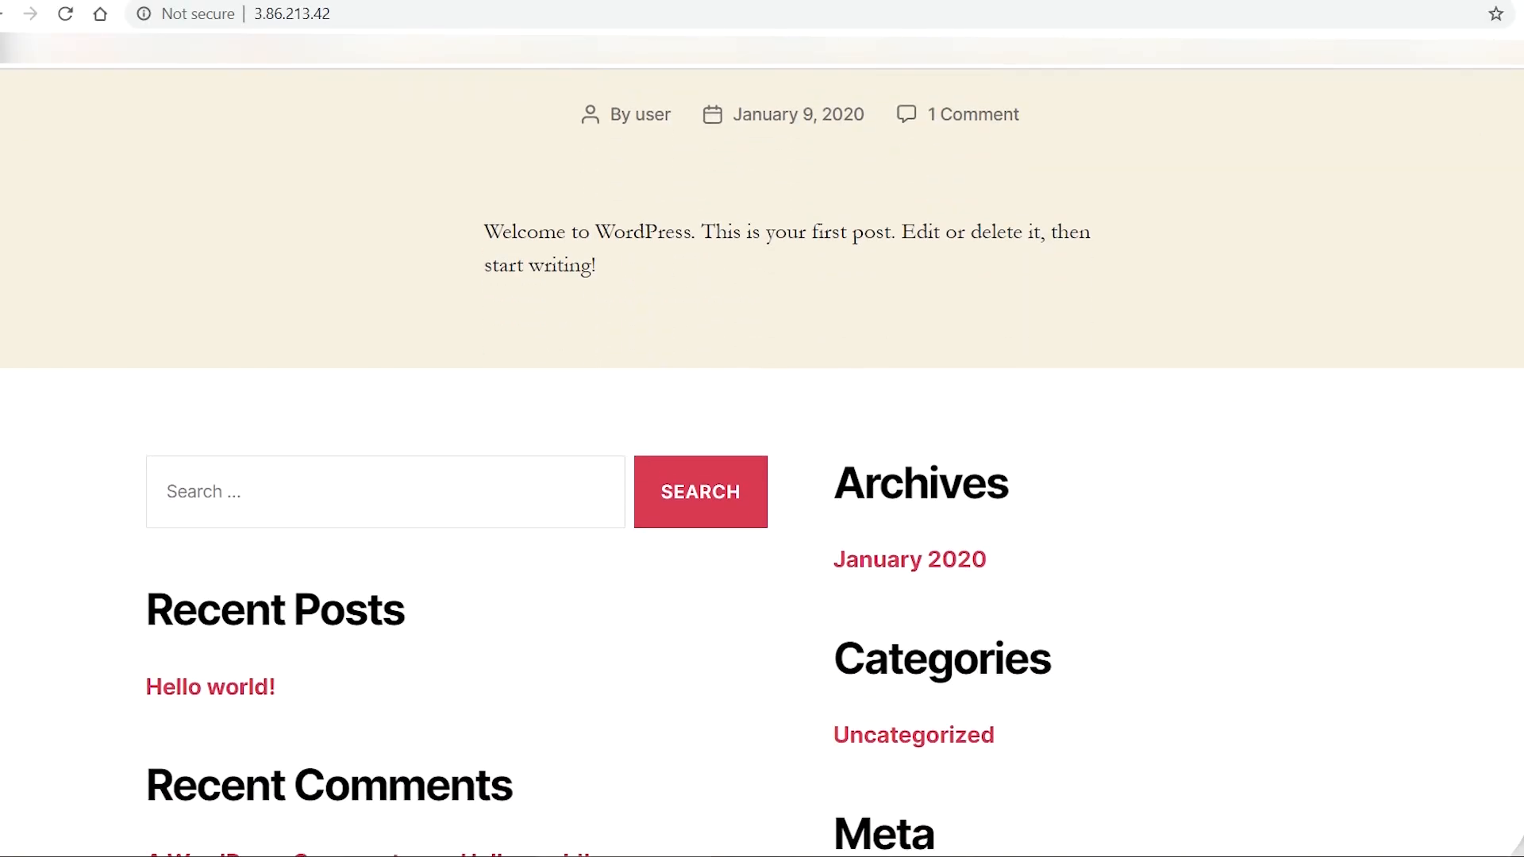
{"action": "scroll", "scroll_direction": "down", "scroll_amount": 3}
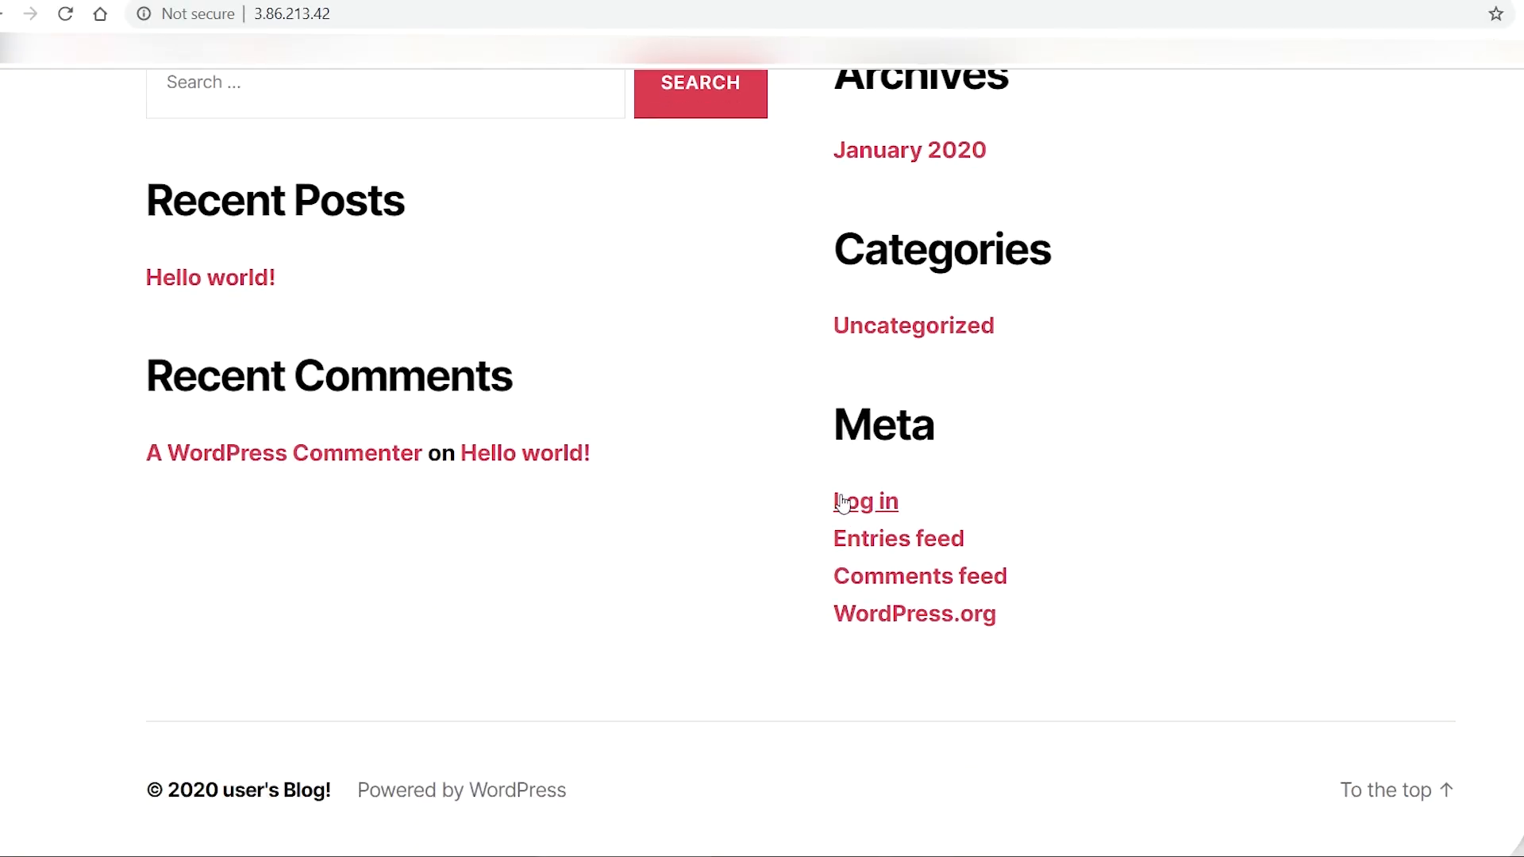
{"action": "left_click", "coordinate": [865, 502]}
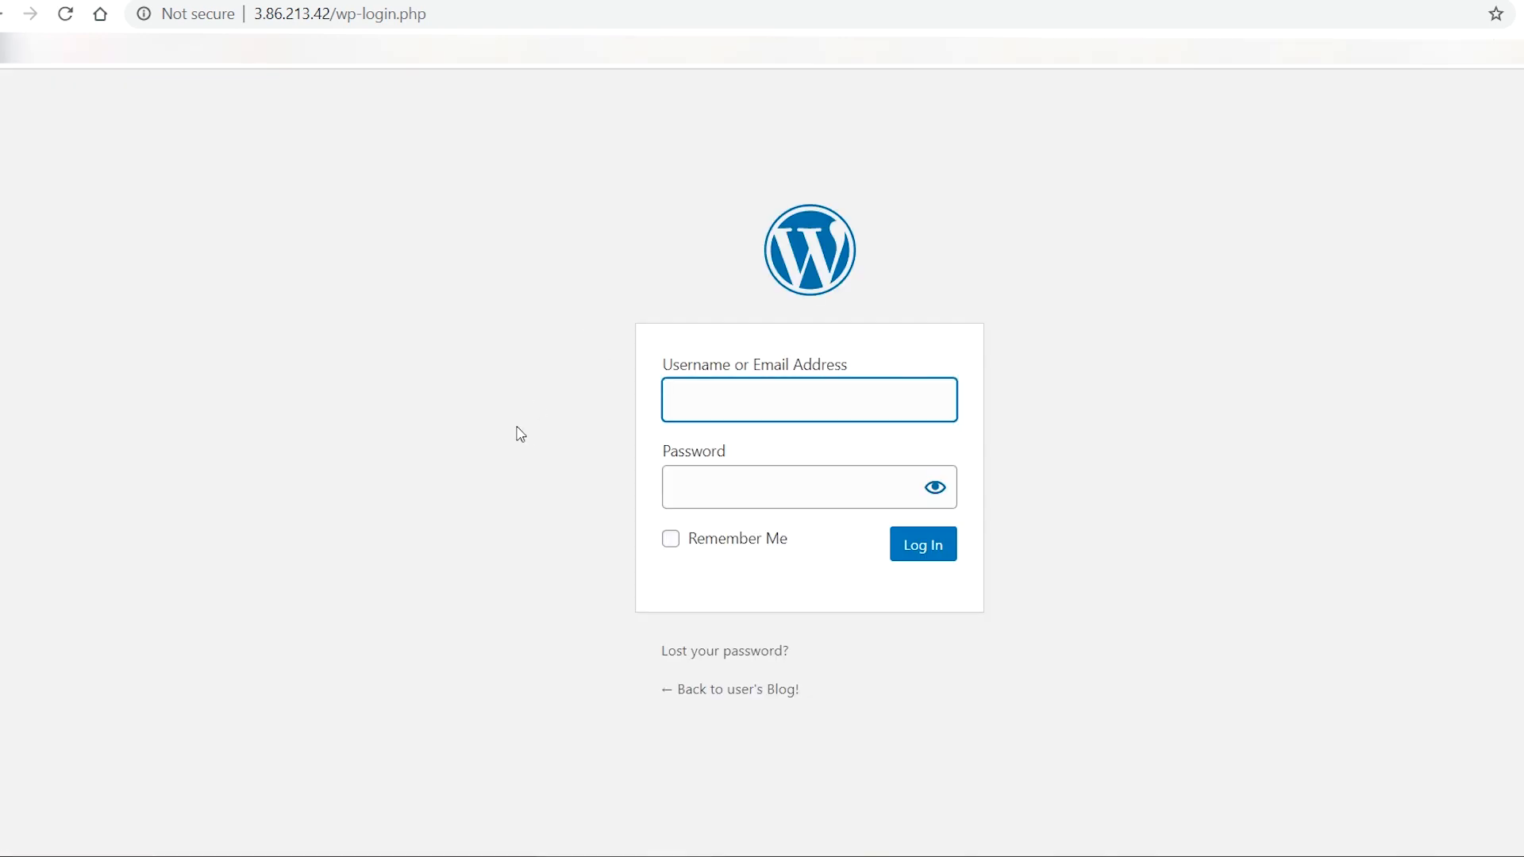
{"action": "type", "text": "user"}
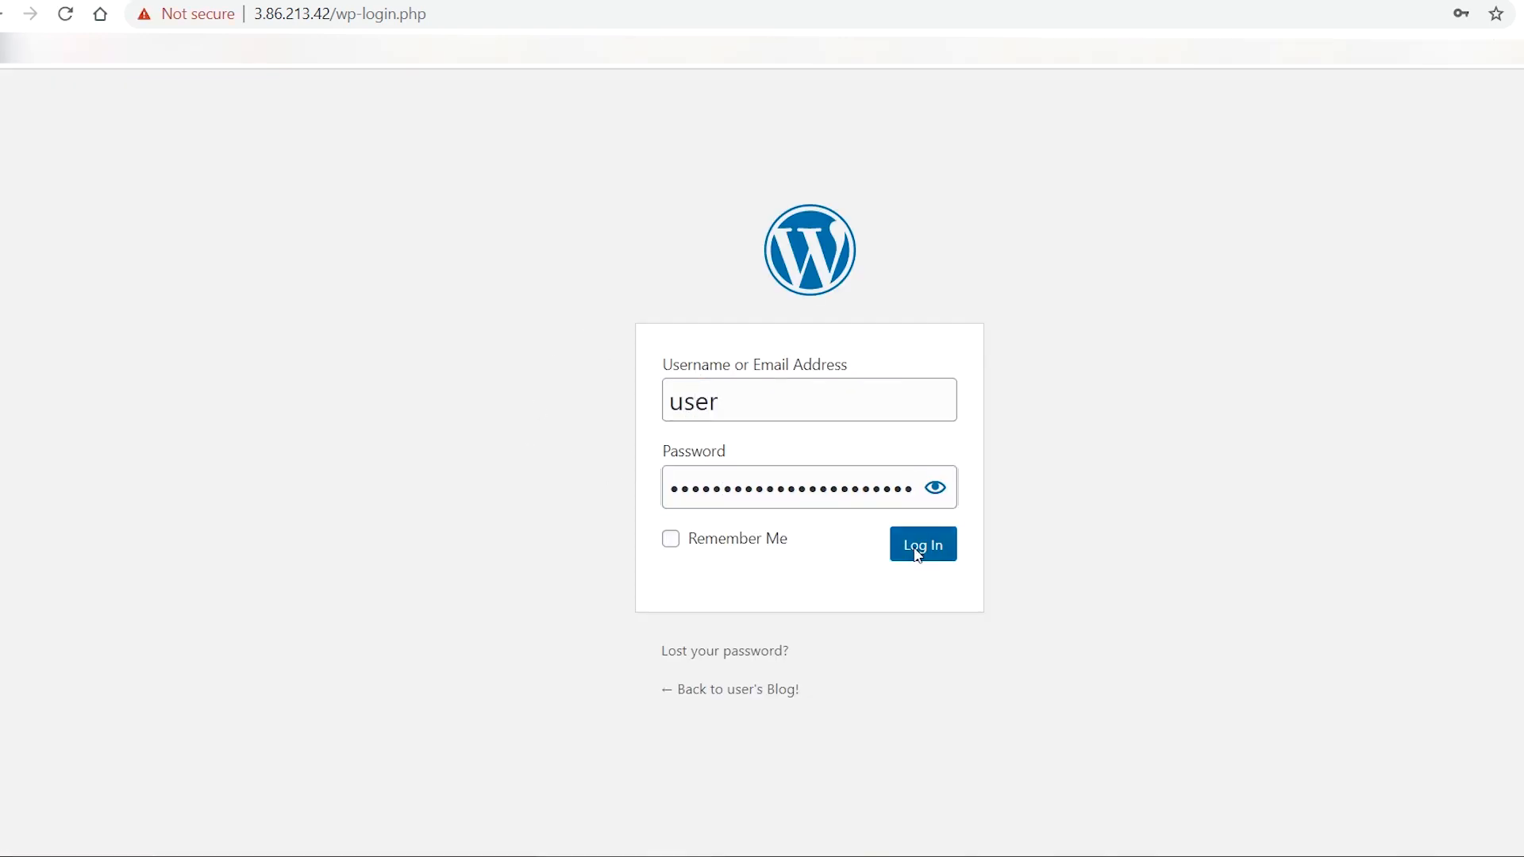
- Submit the login credentials to reach the WordPress dashboard
{"action": "left_click", "coordinate": [921, 543]}
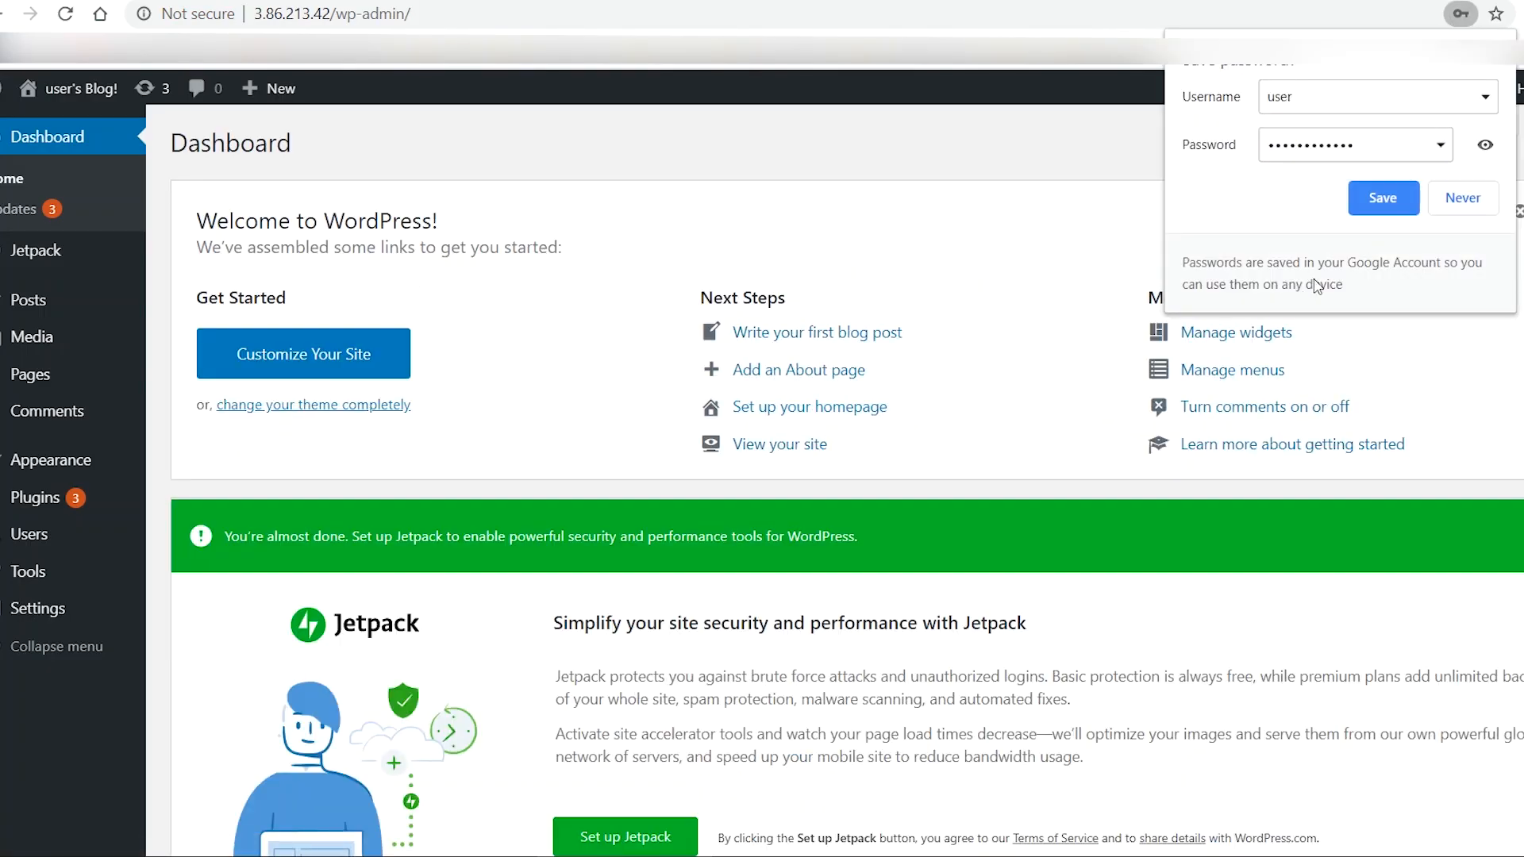
{"action": "mouse_move", "coordinate": [1486, 70]}
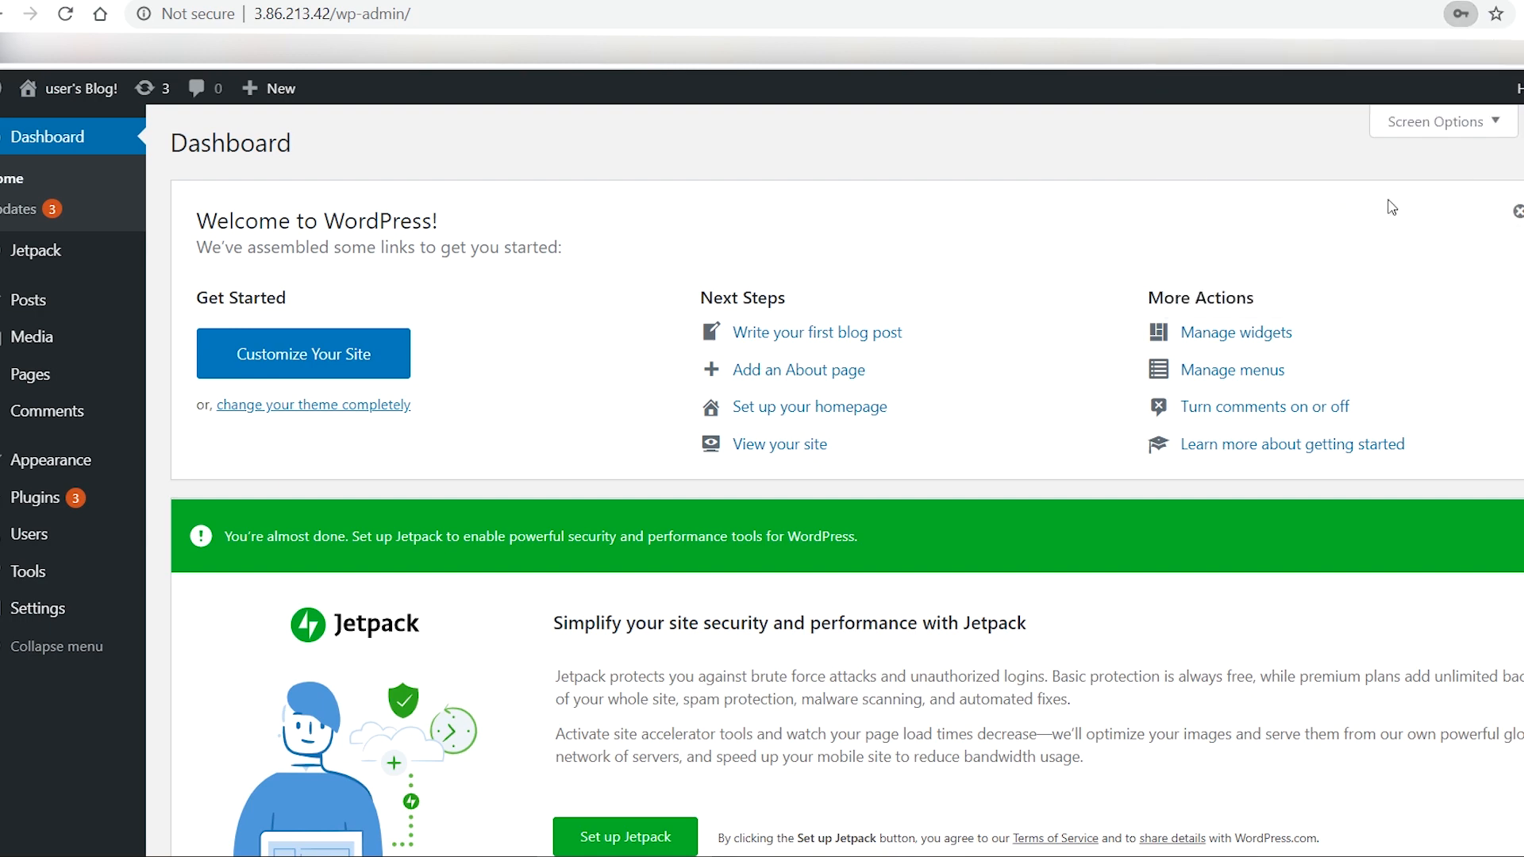
{"action": "scroll", "scroll_direction": "down", "scroll_amount": 3}
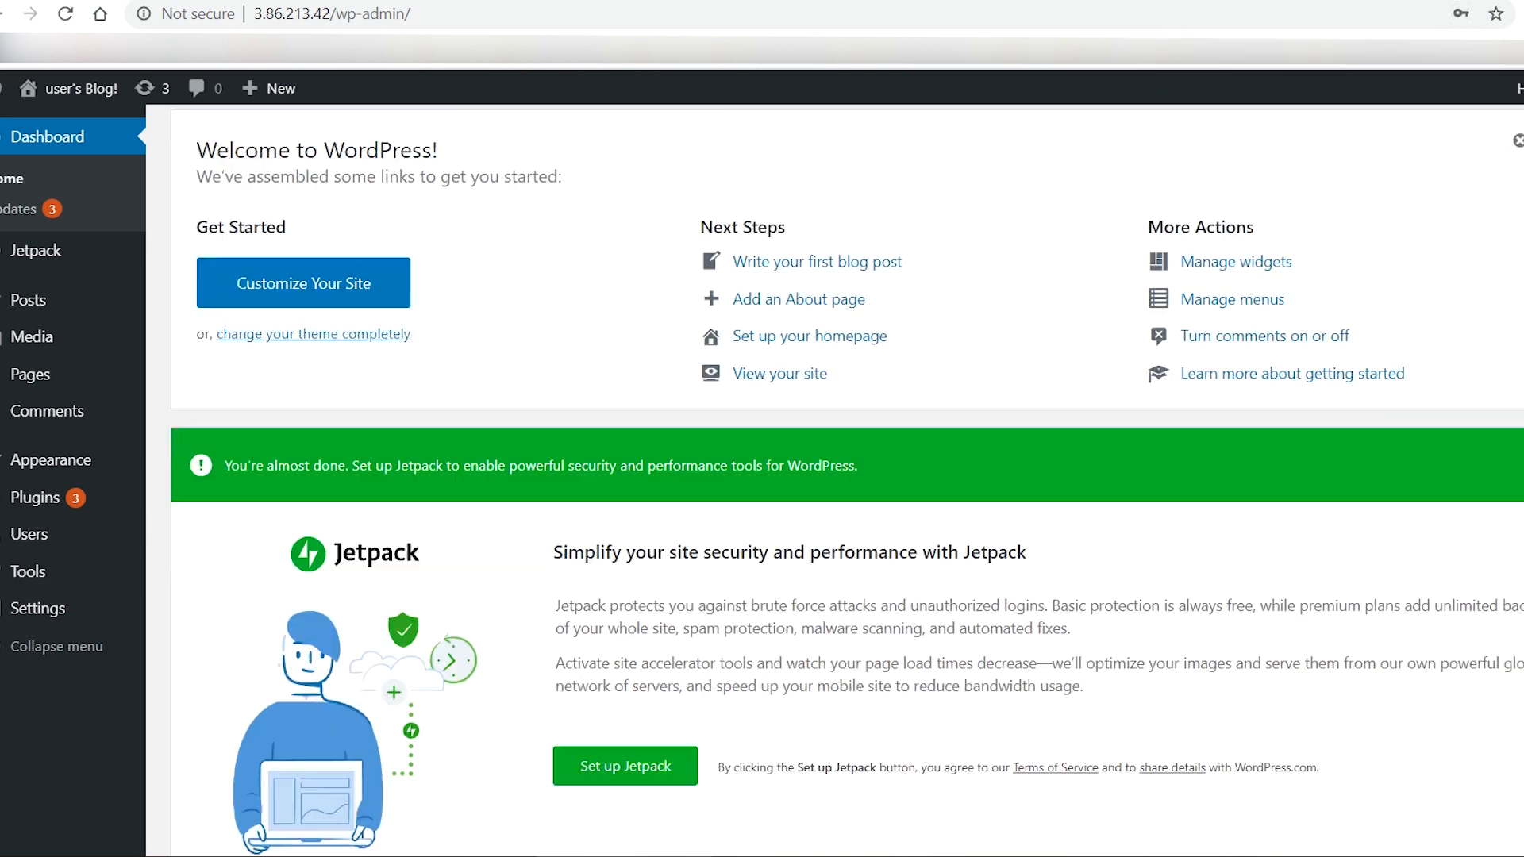
{"action": "scroll", "scroll_direction": "up", "scroll_amount": 3}
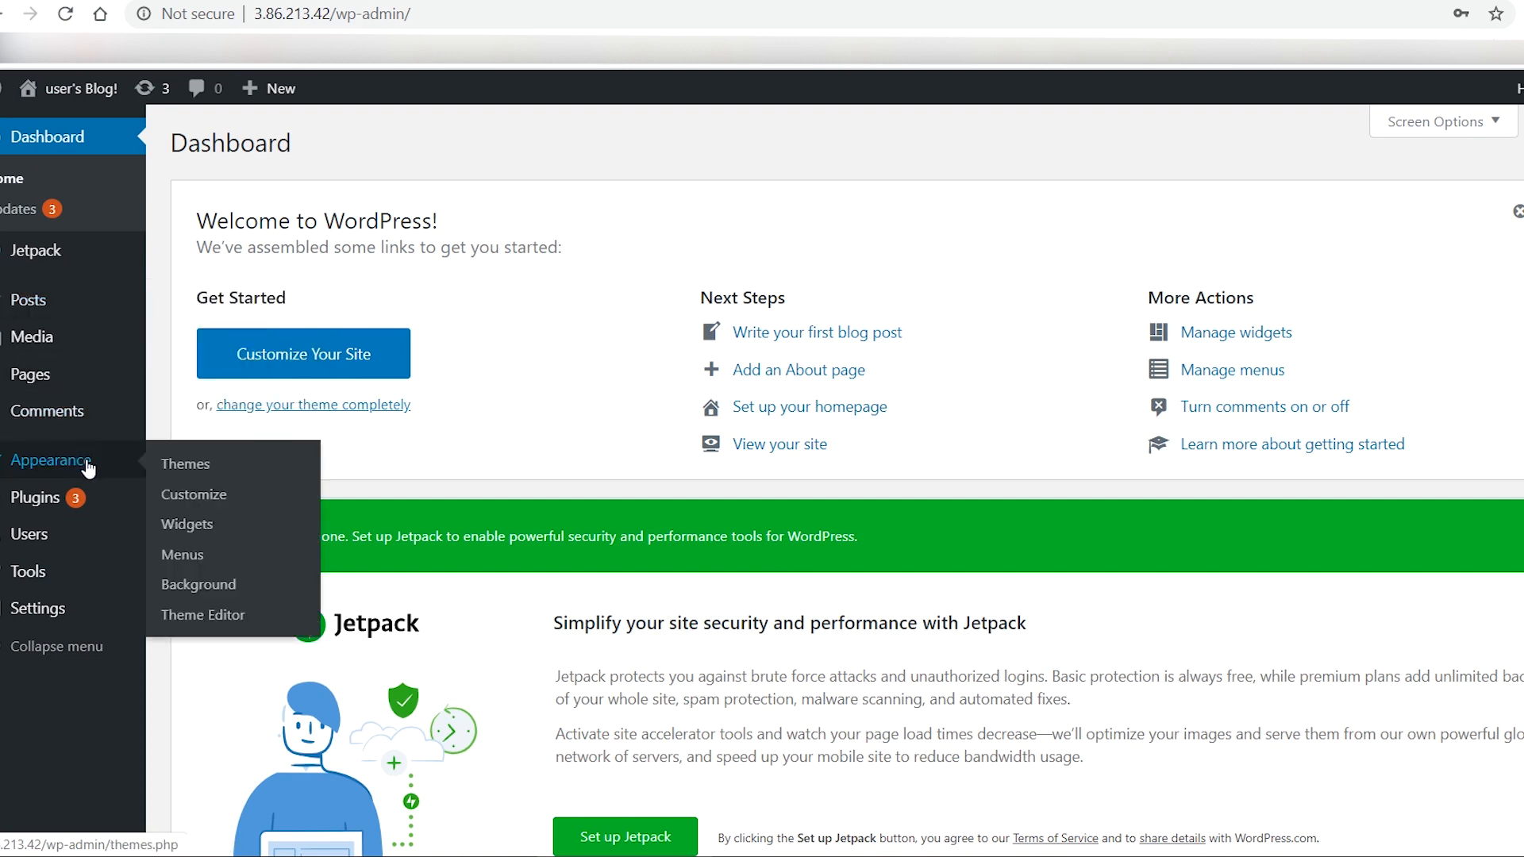
- Activate the Twenty Seventeen theme and view the public site with it
{"action": "left_click", "coordinate": [186, 464]}
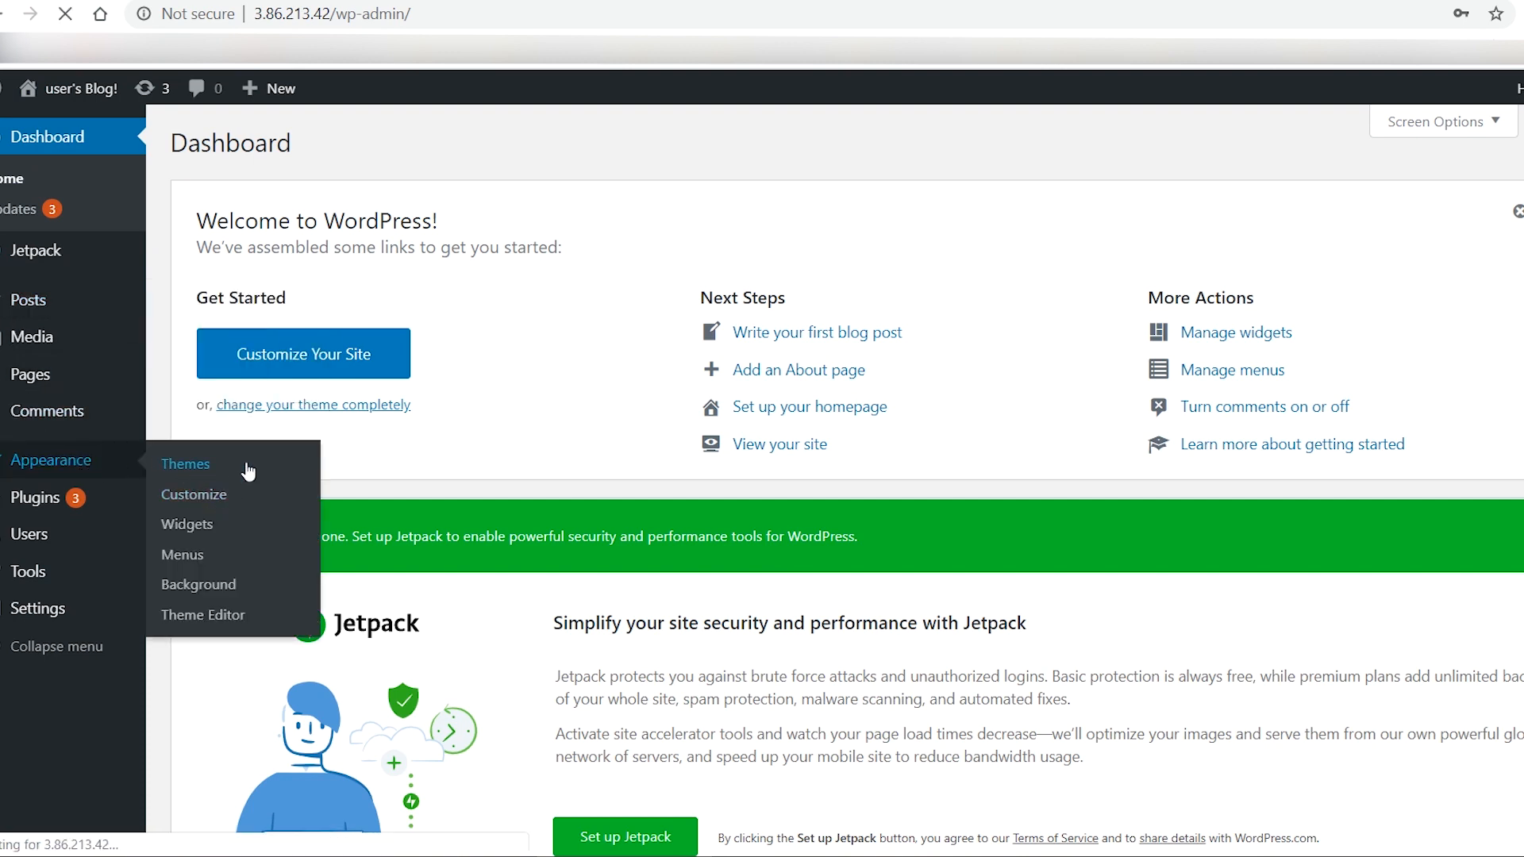
{"action": "left_click", "coordinate": [186, 463]}
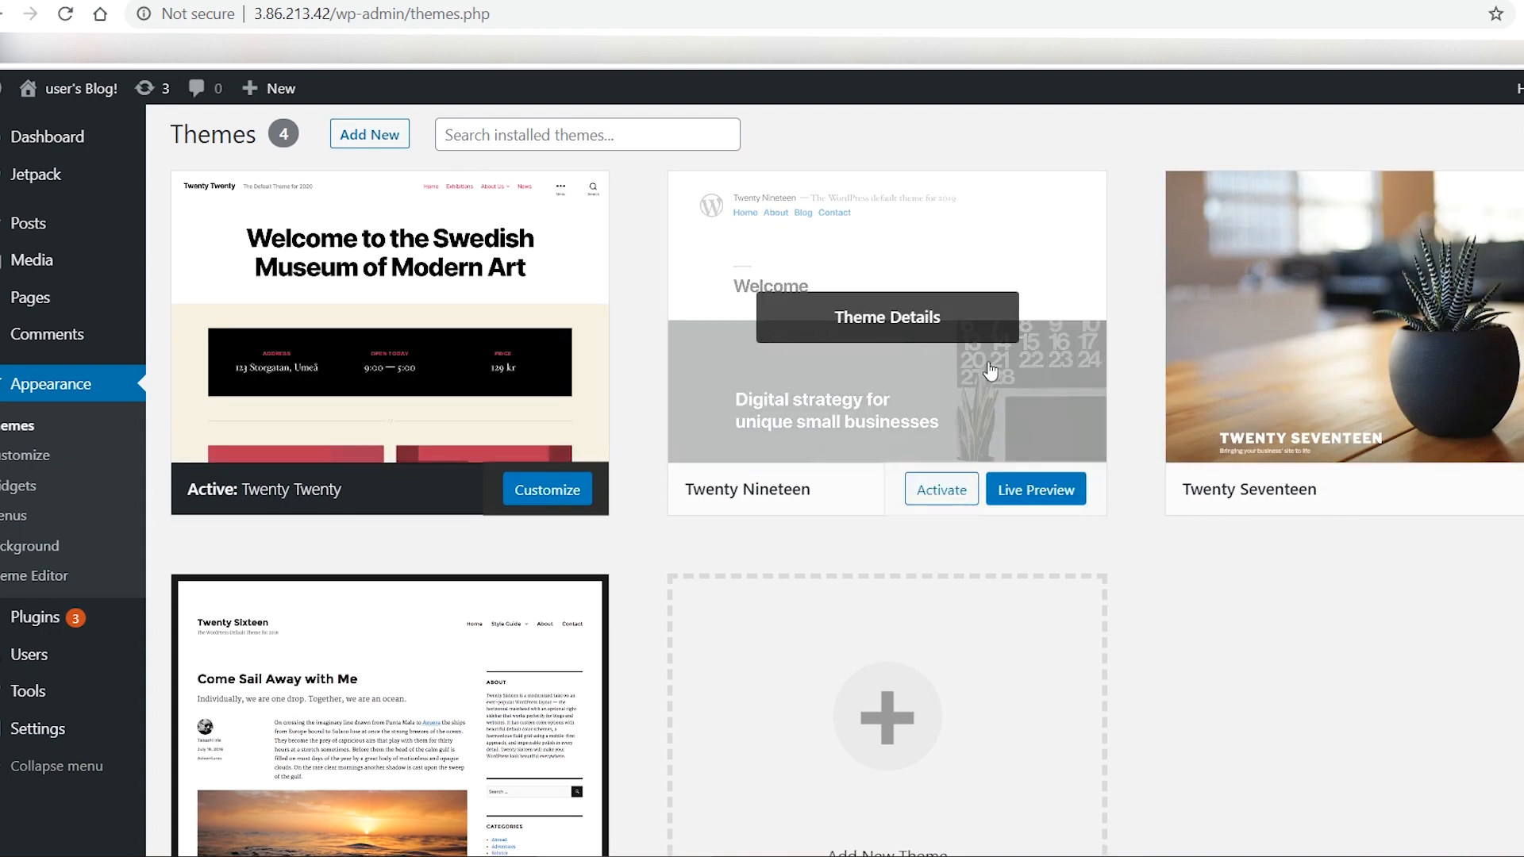
{"action": "mouse_move", "coordinate": [1439, 489]}
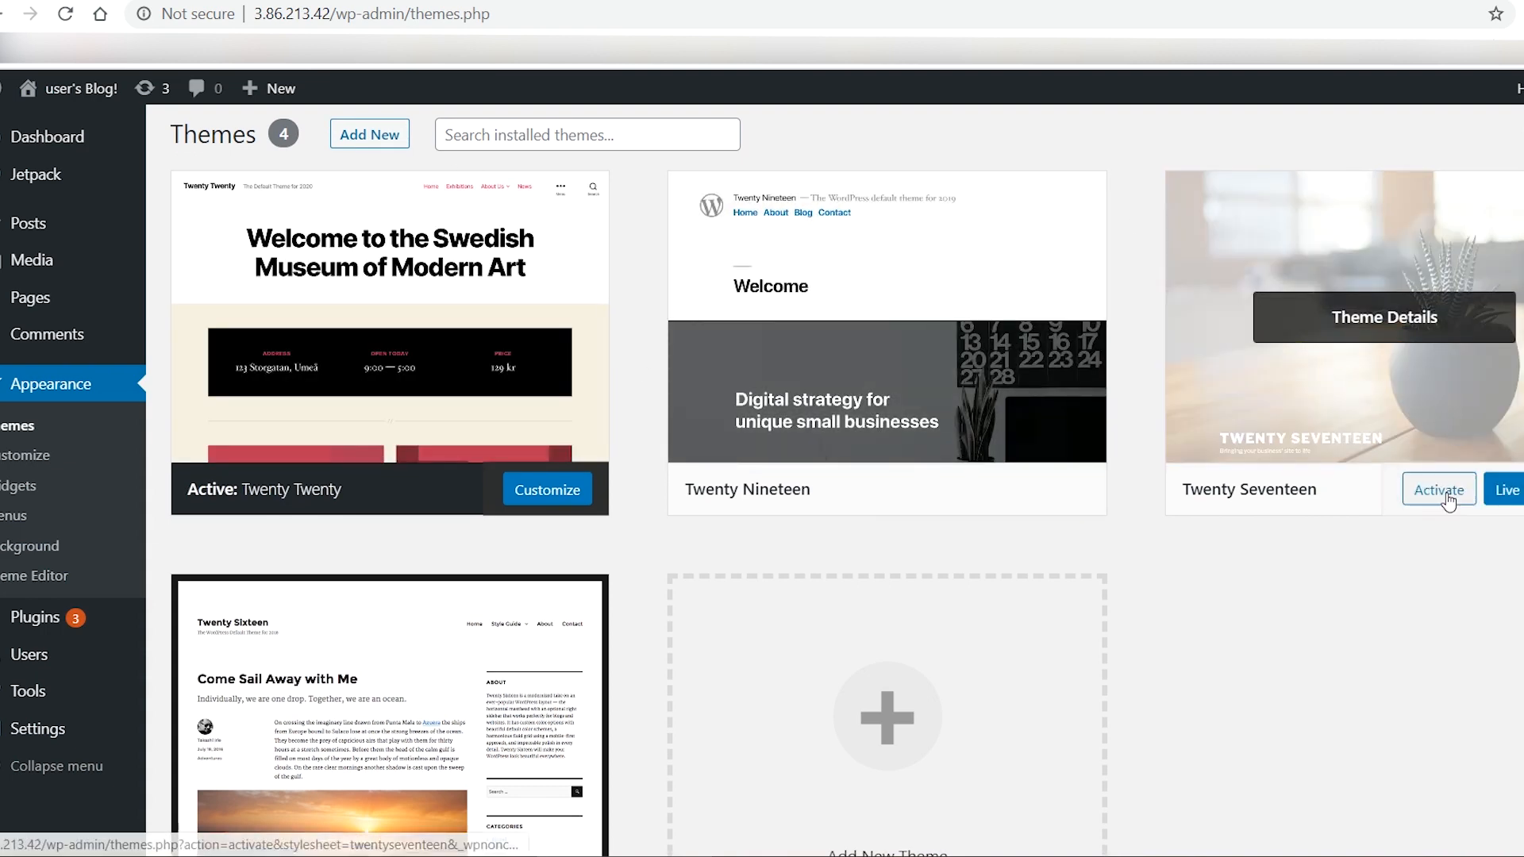
{"action": "left_click", "coordinate": [1439, 489]}
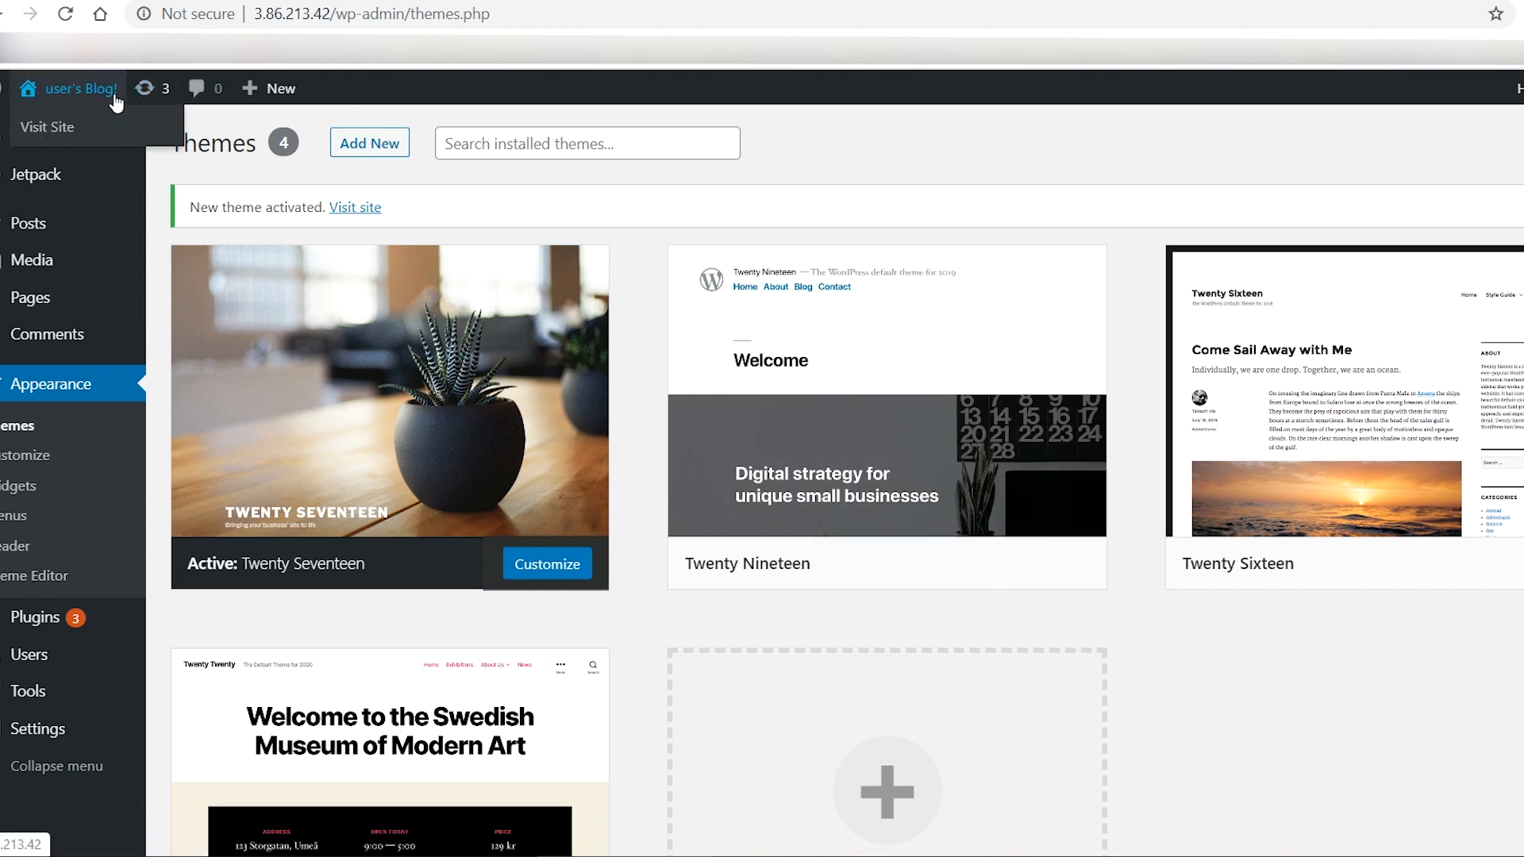
{"action": "left_click", "coordinate": [46, 126]}
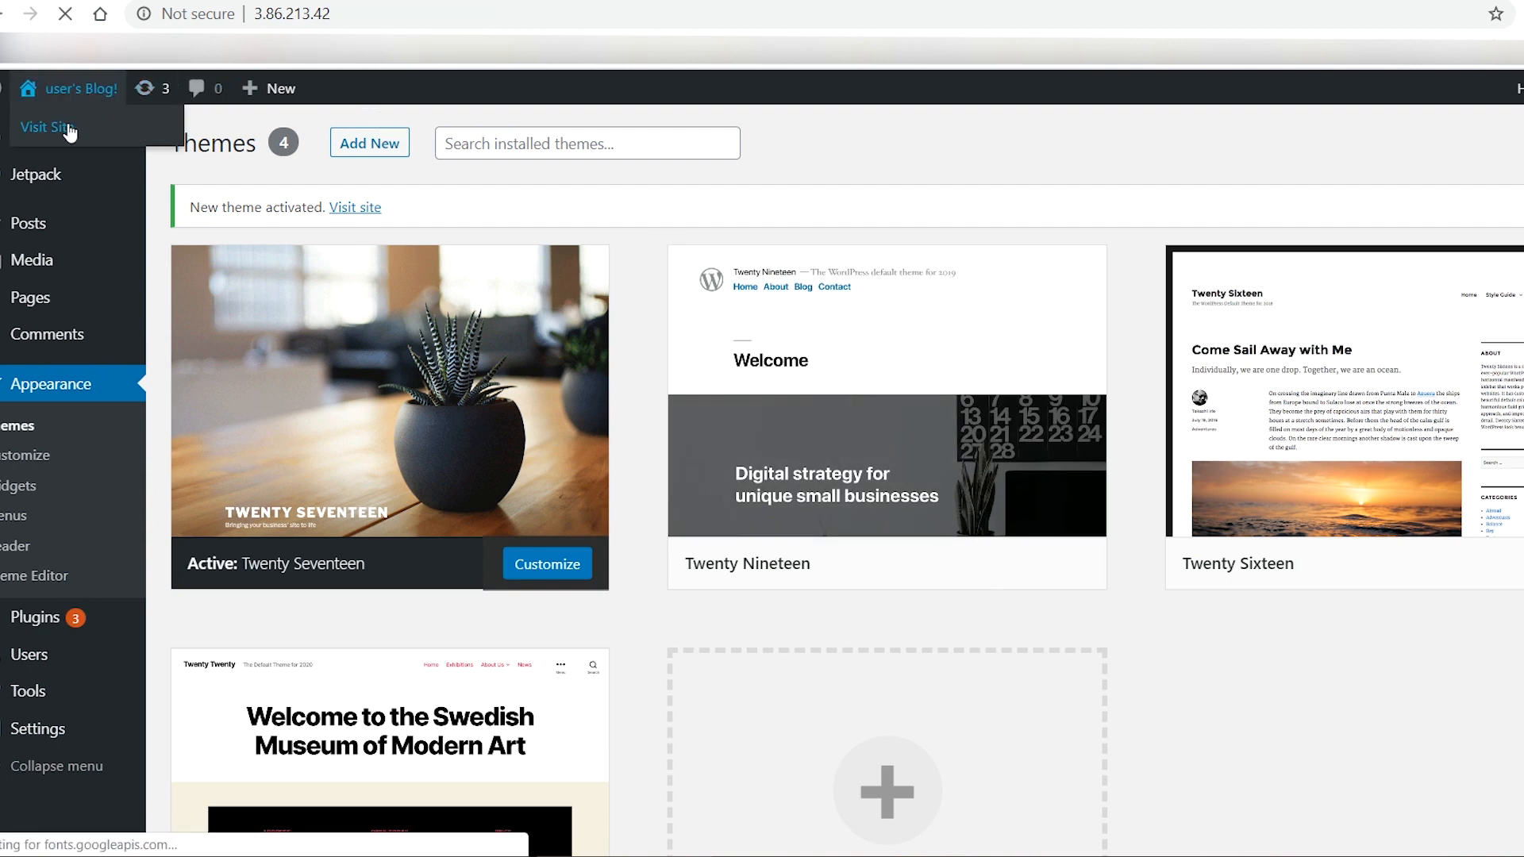
{"action": "left_click", "coordinate": [44, 127]}
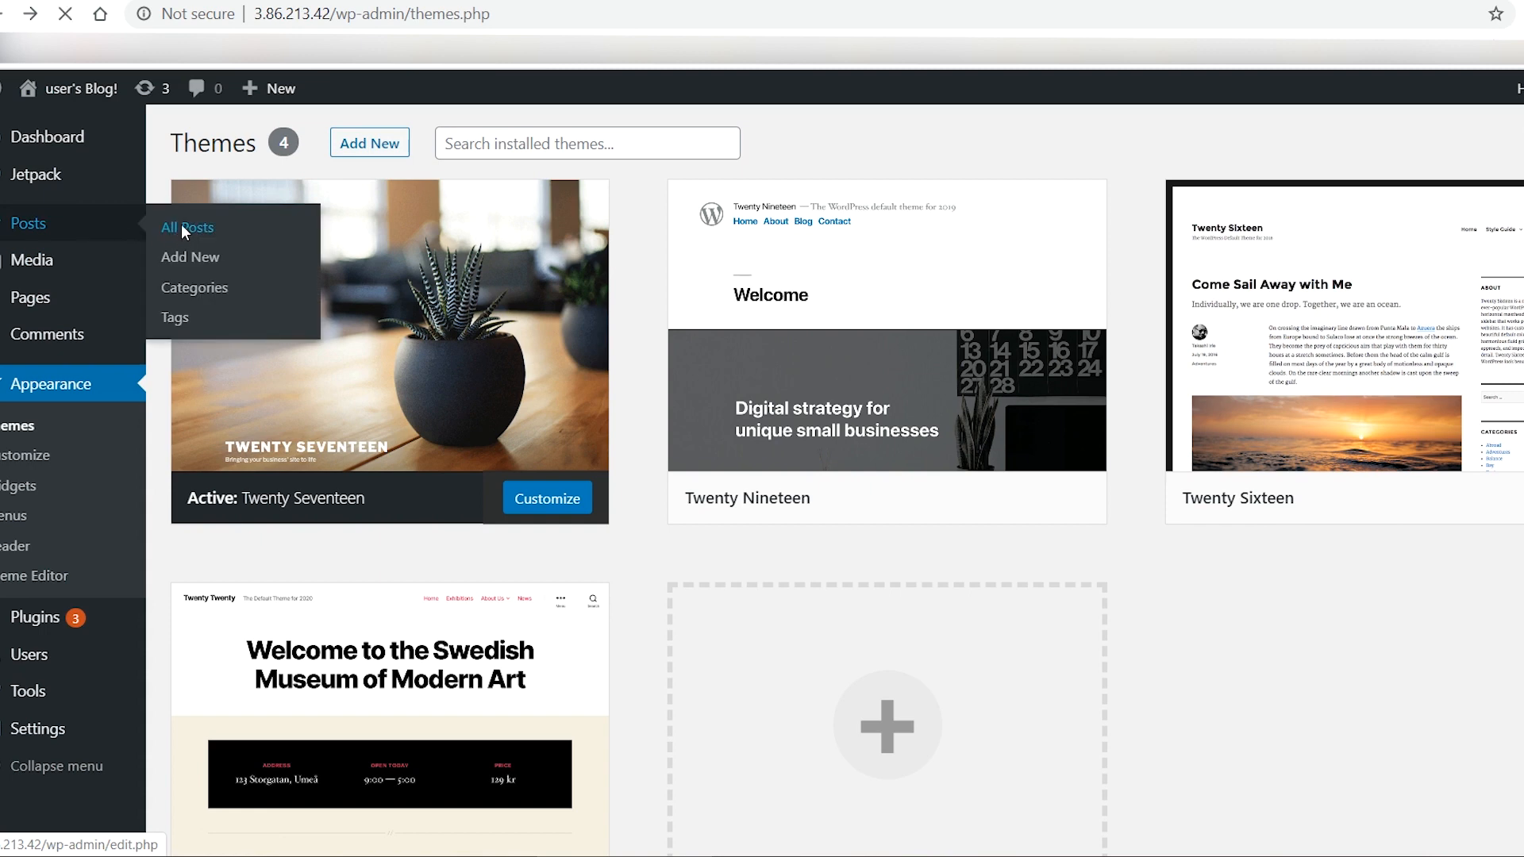
- Open 'Hello world!' from All Posts and dismiss the block editor tip
{"action": "left_click", "coordinate": [188, 228]}
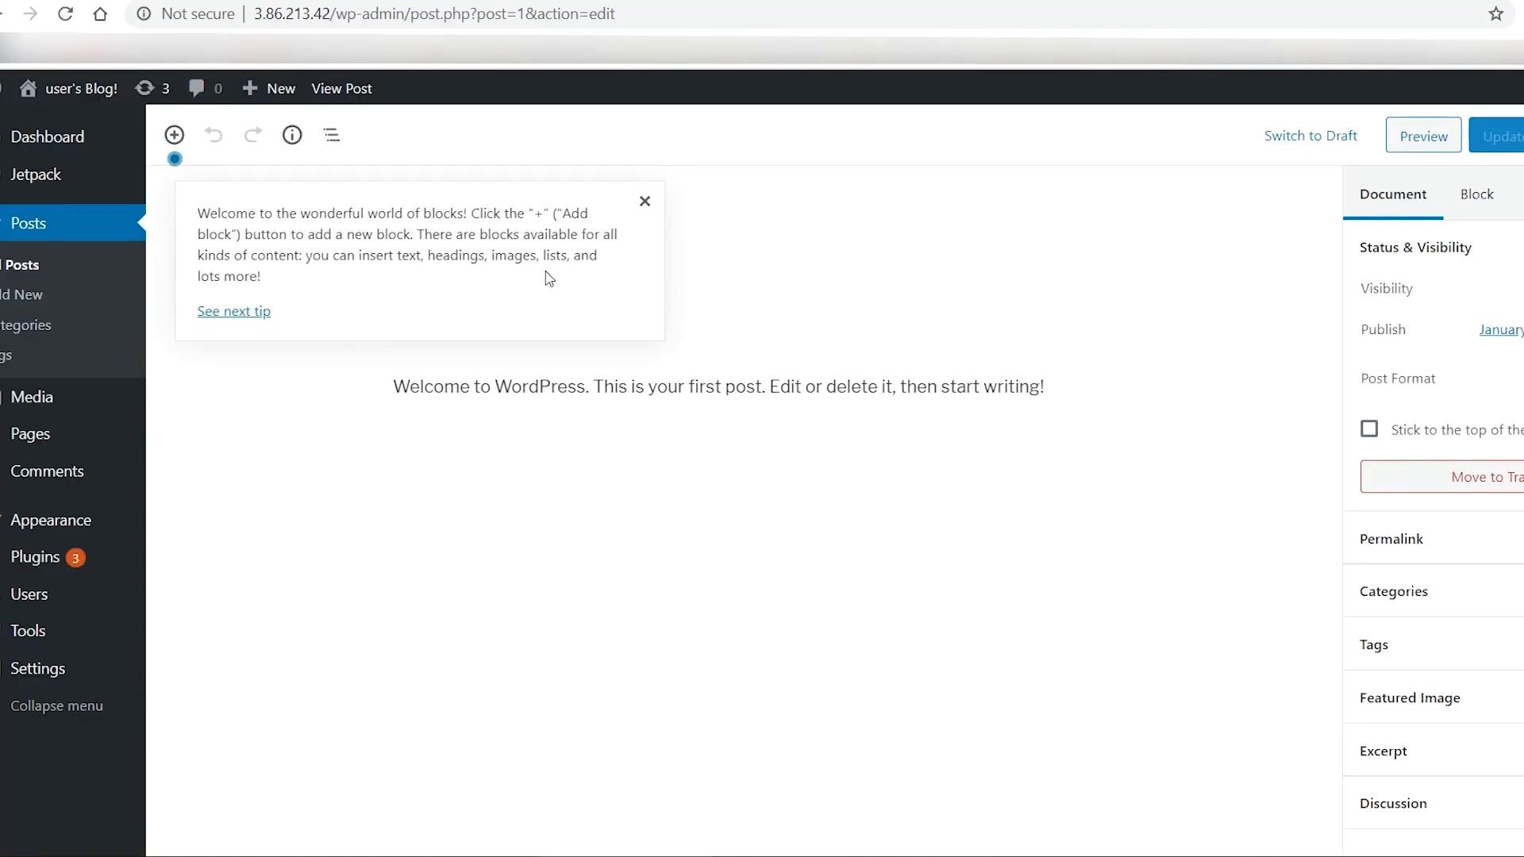
{"action": "mouse_move", "coordinate": [450, 271]}
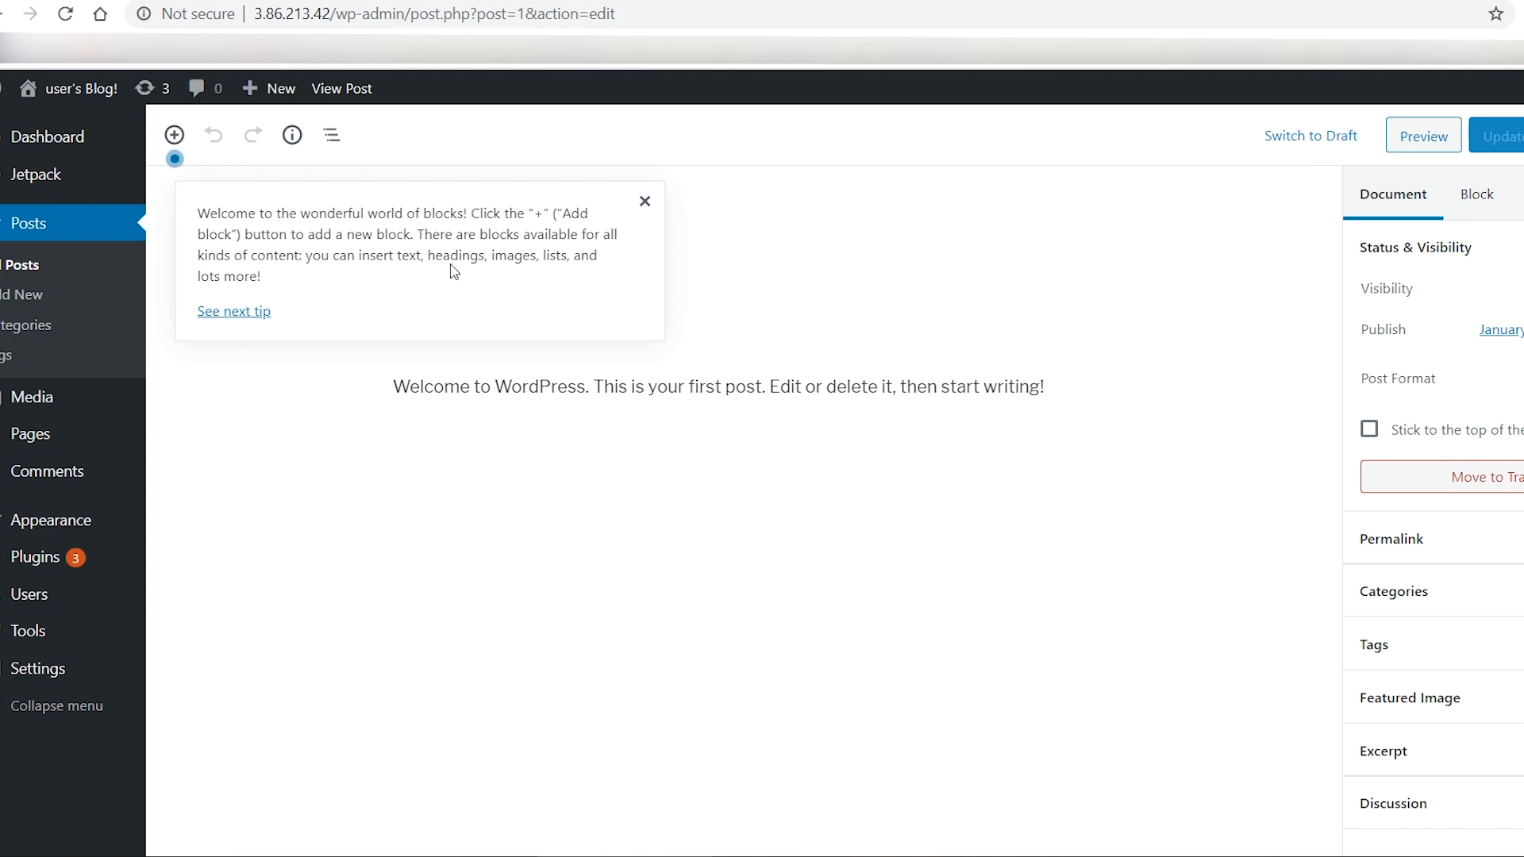
{"action": "mouse_move", "coordinate": [272, 297]}
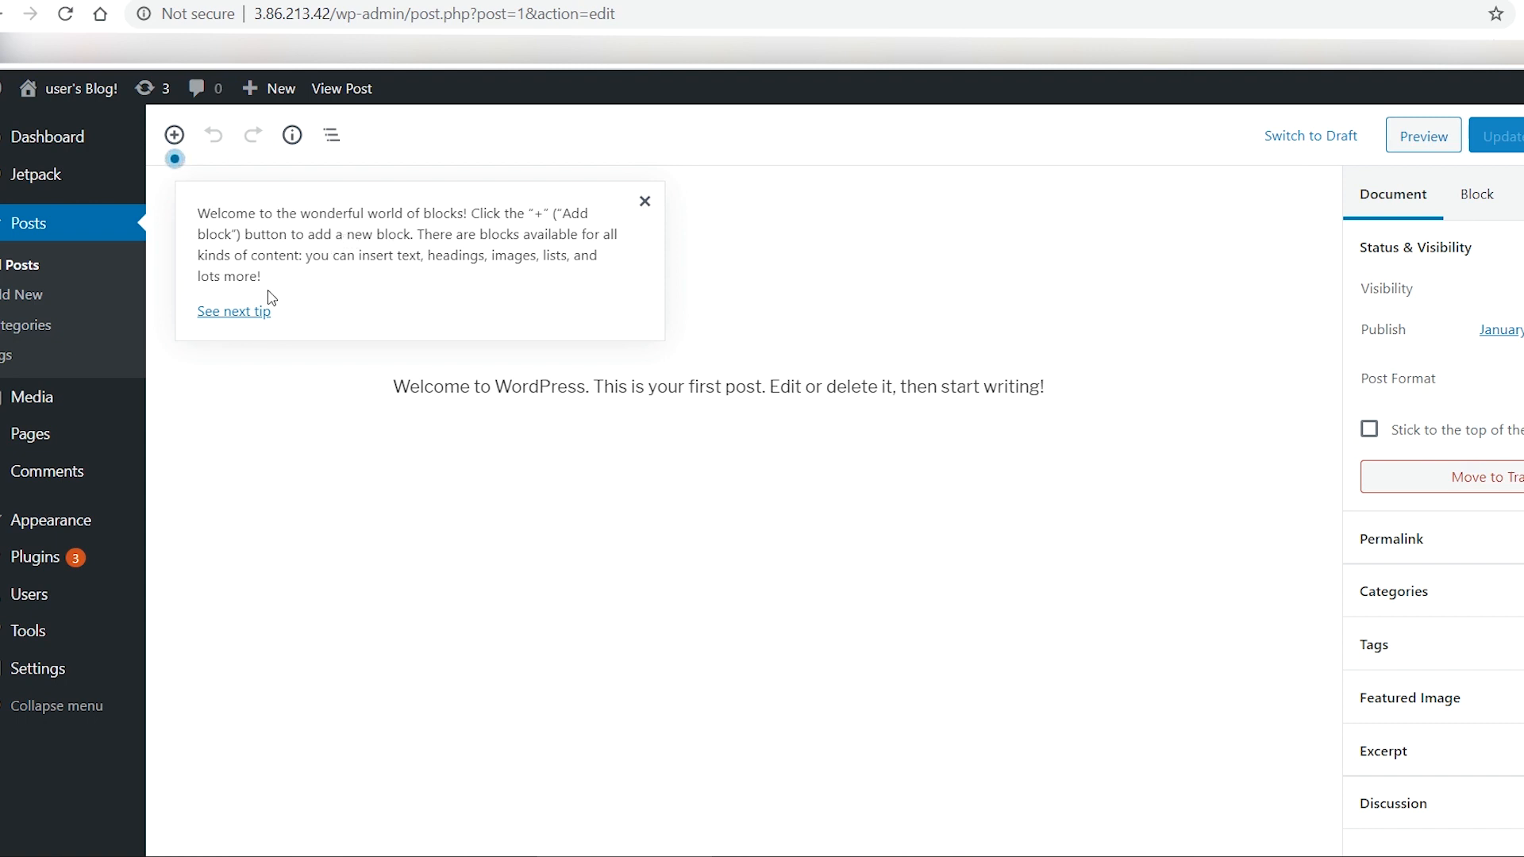
{"action": "left_click", "coordinate": [645, 200]}
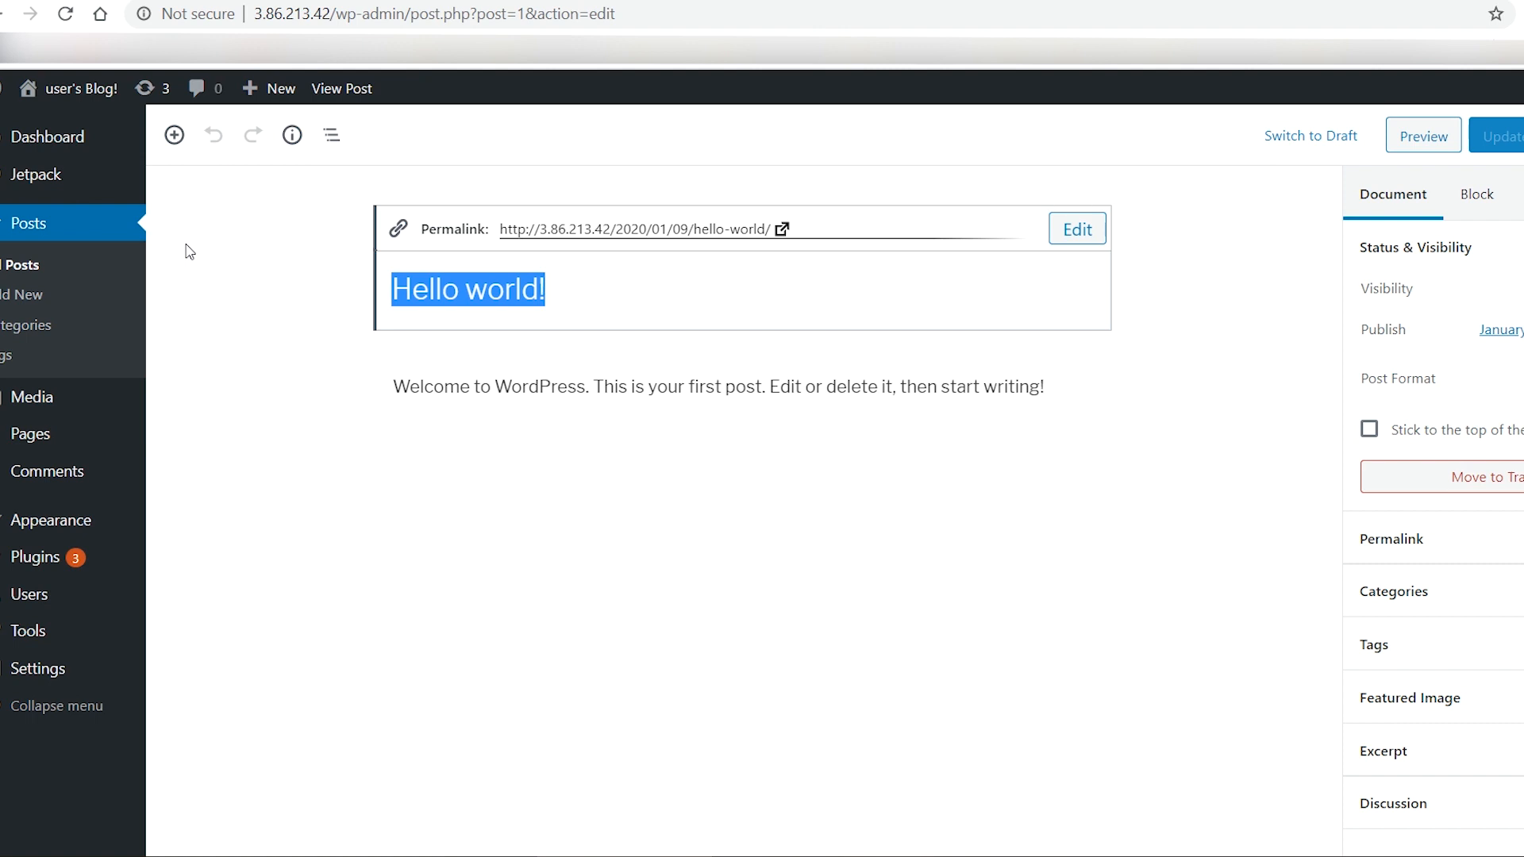
- Retitle the post '1st Post' and write 'Hello, This is my first post…in Amazon AWS'
{"action": "type", "text": "1st Post"}
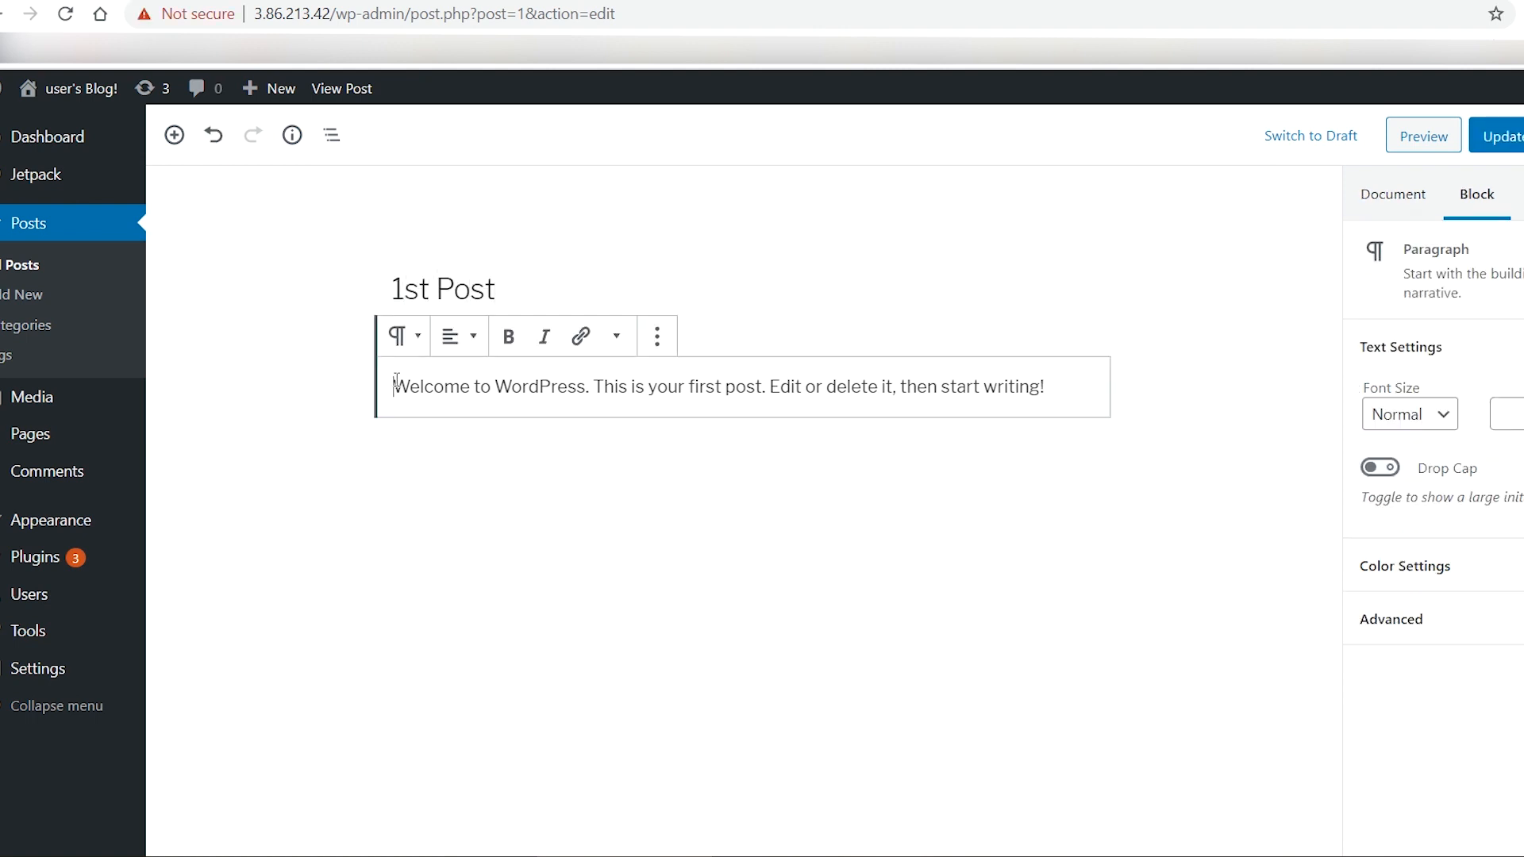
{"action": "type", "text": "Hello, This is"}
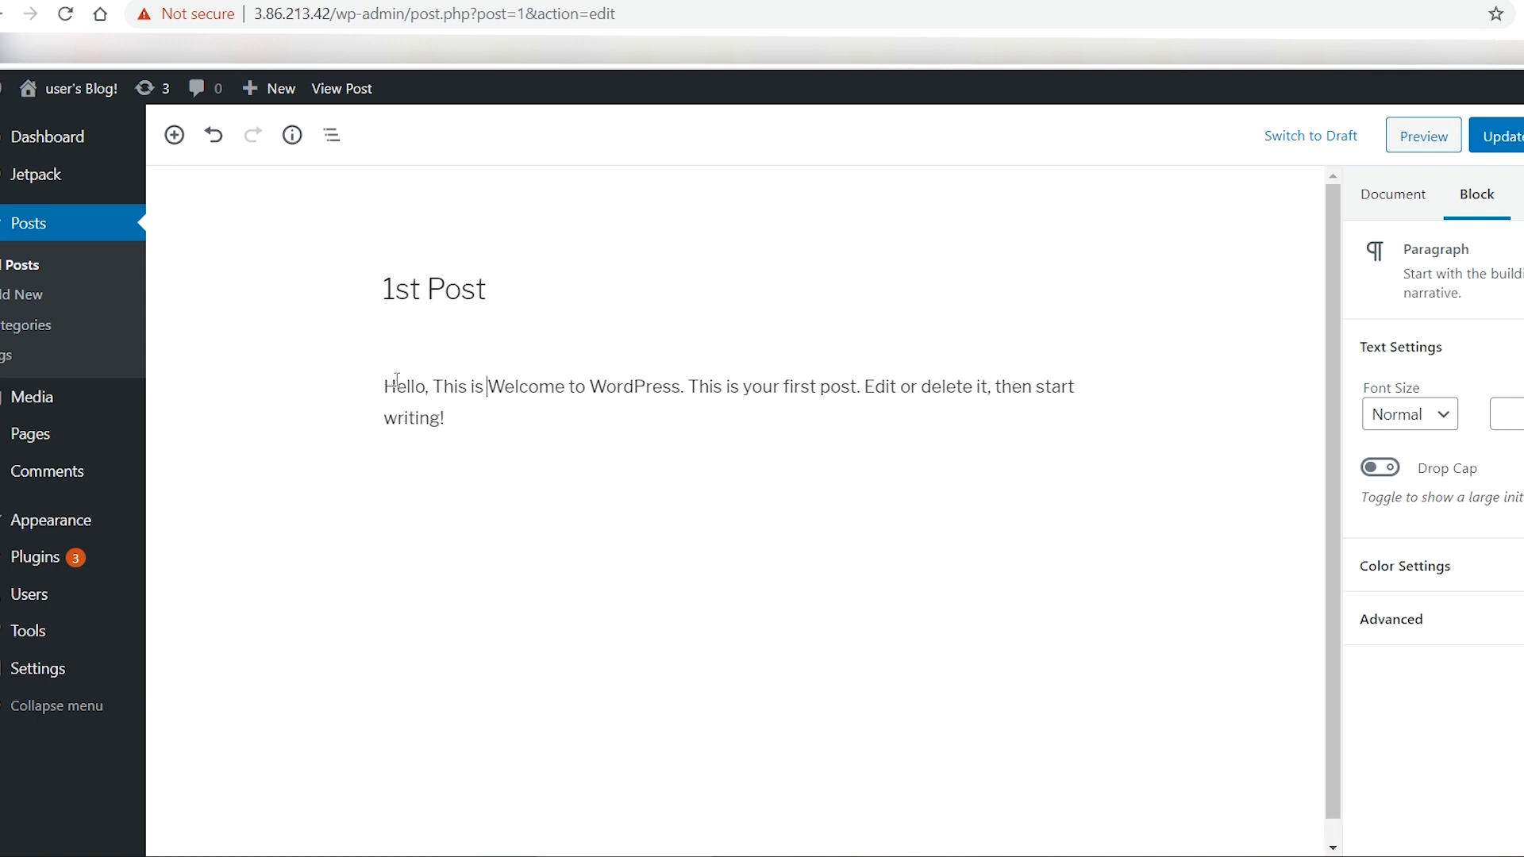
{"action": "type", "text": "my first post at the w"}
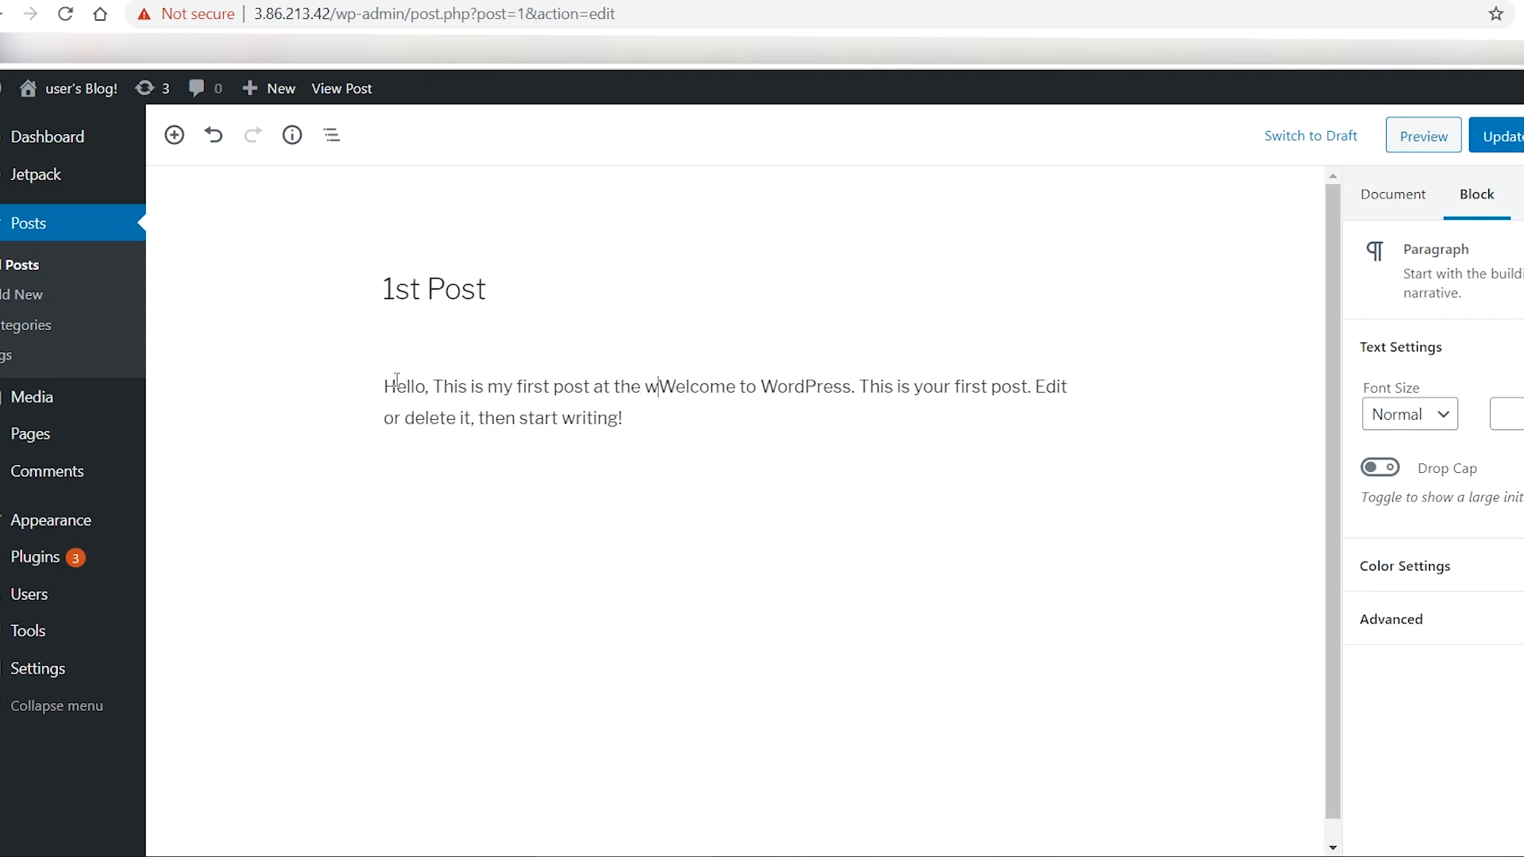
{"action": "type", "text": "ebsite in"}
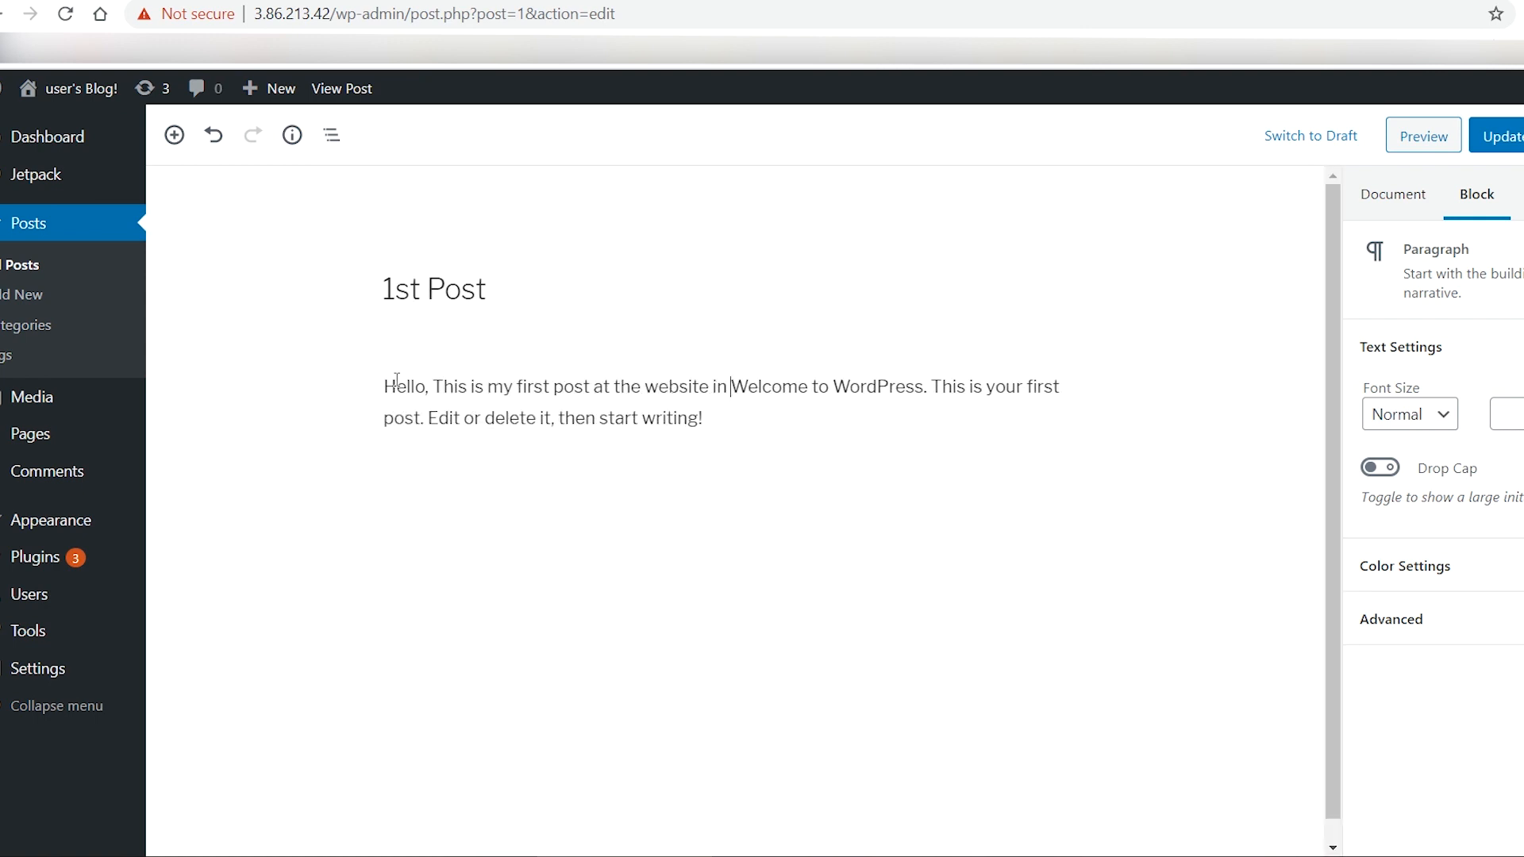
{"action": "type", "text": "an instance"}
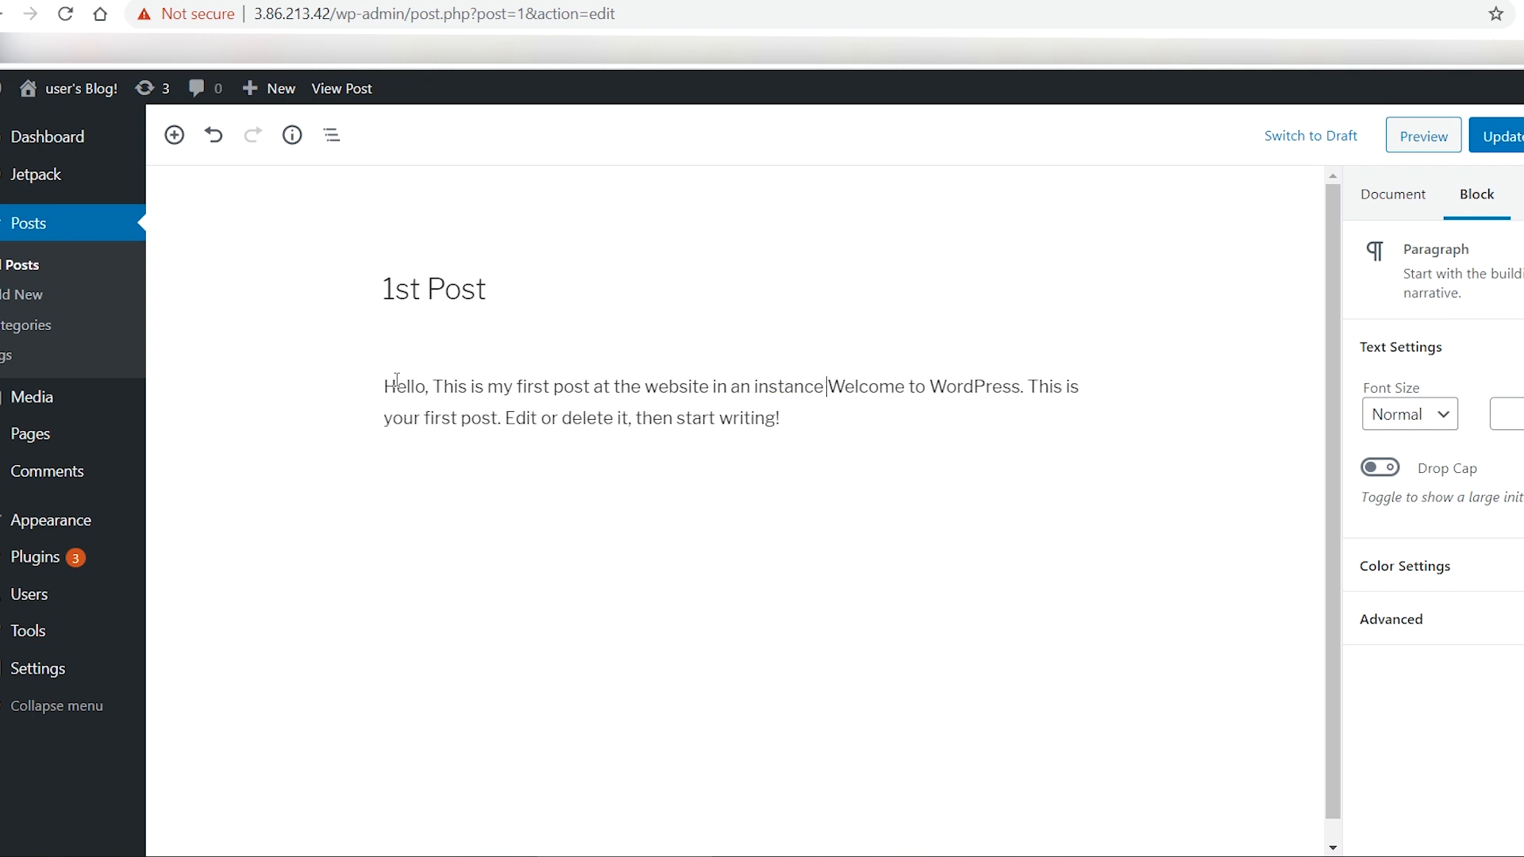
{"action": "type", "text": "in Amazon AWS."}
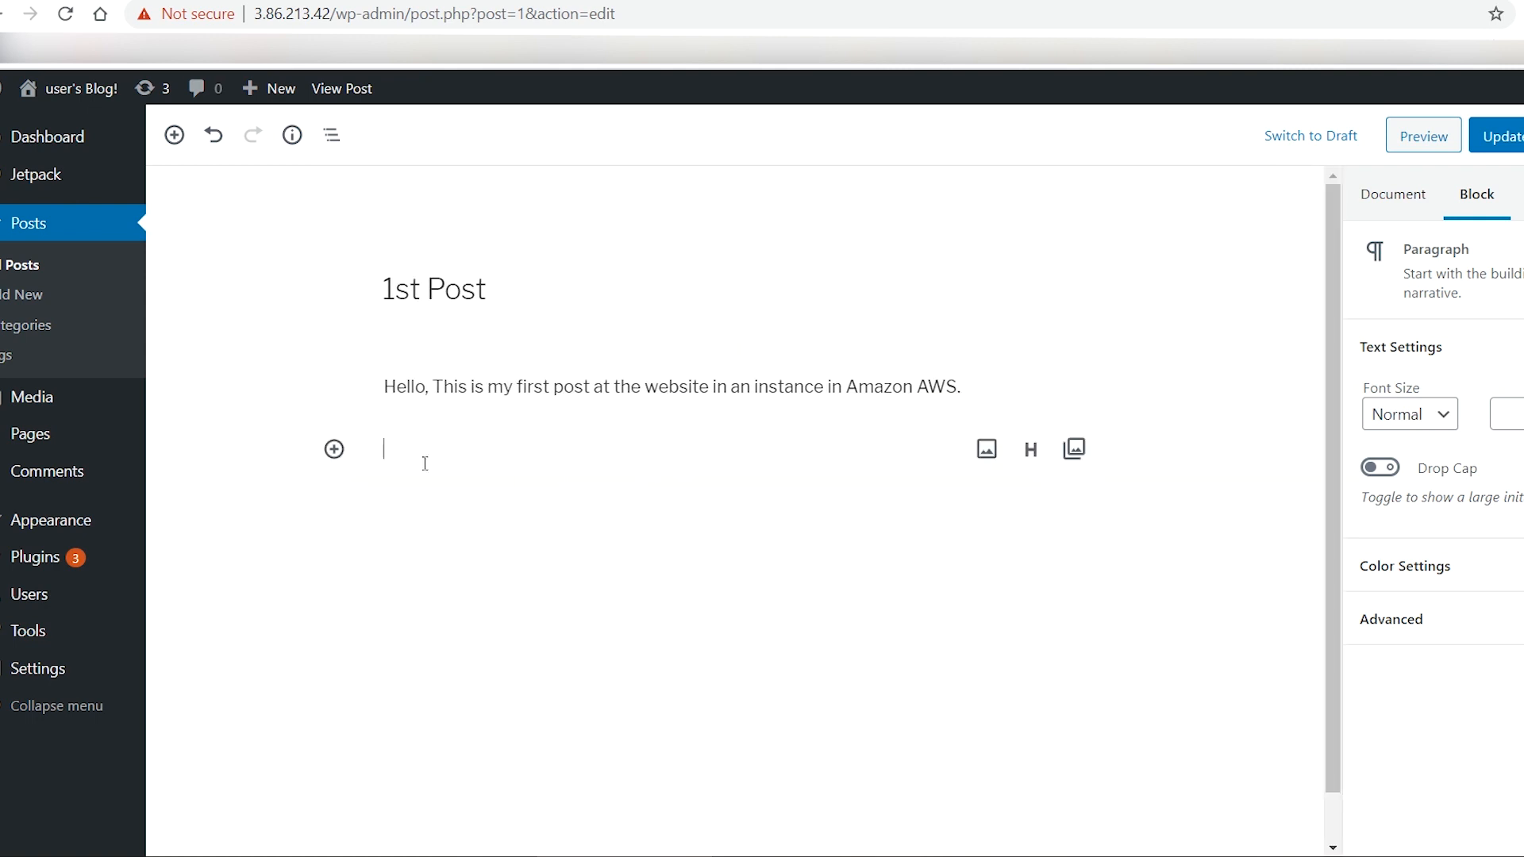
{"action": "mouse_move", "coordinate": [986, 449]}
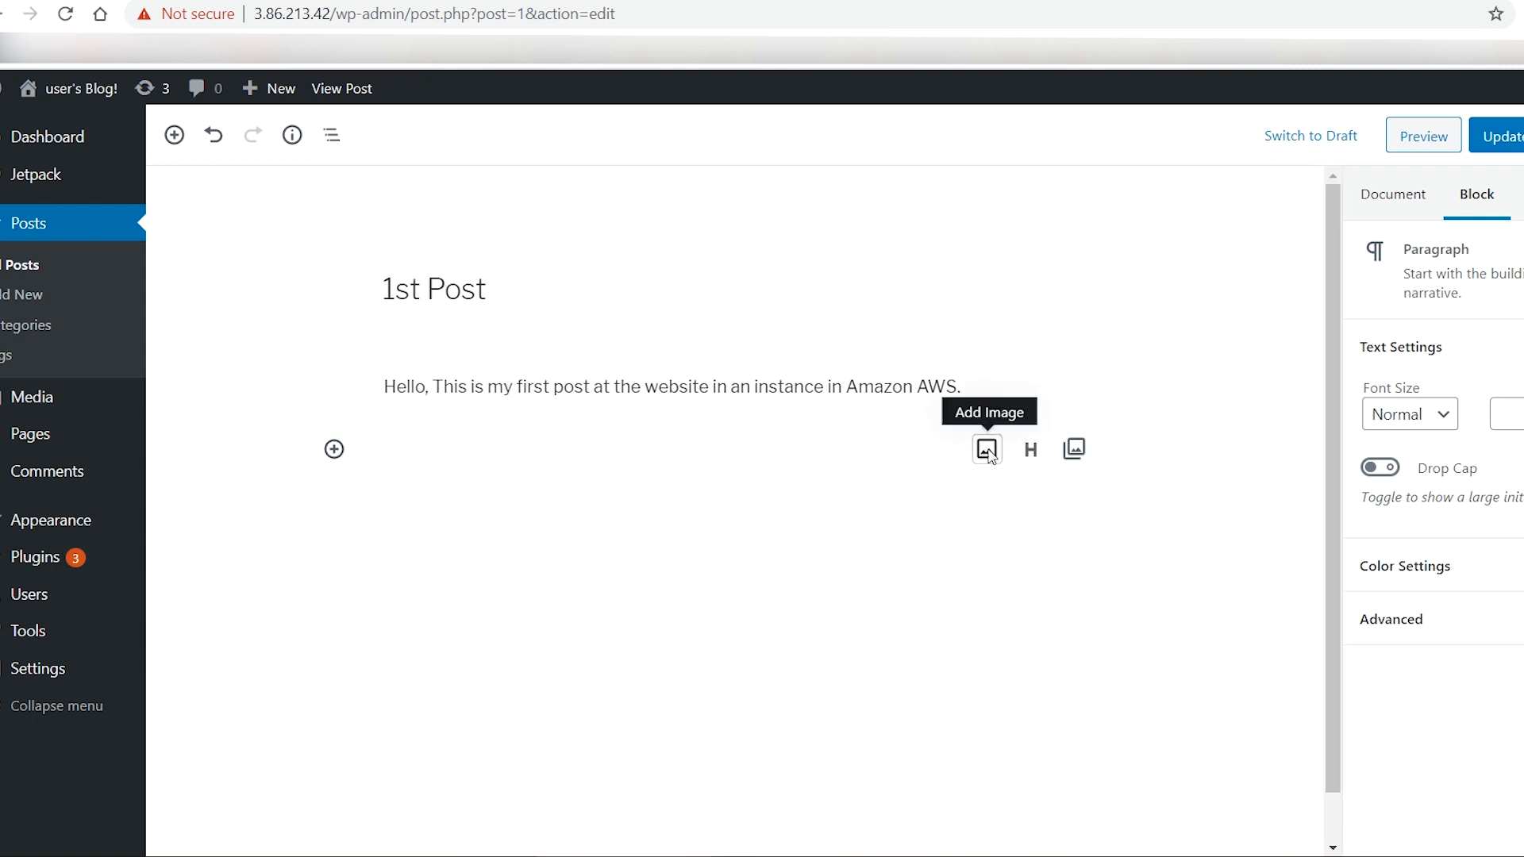
- Upload the AWS Free Tier screenshot into an image block below the paragraph
{"action": "left_click", "coordinate": [987, 450]}
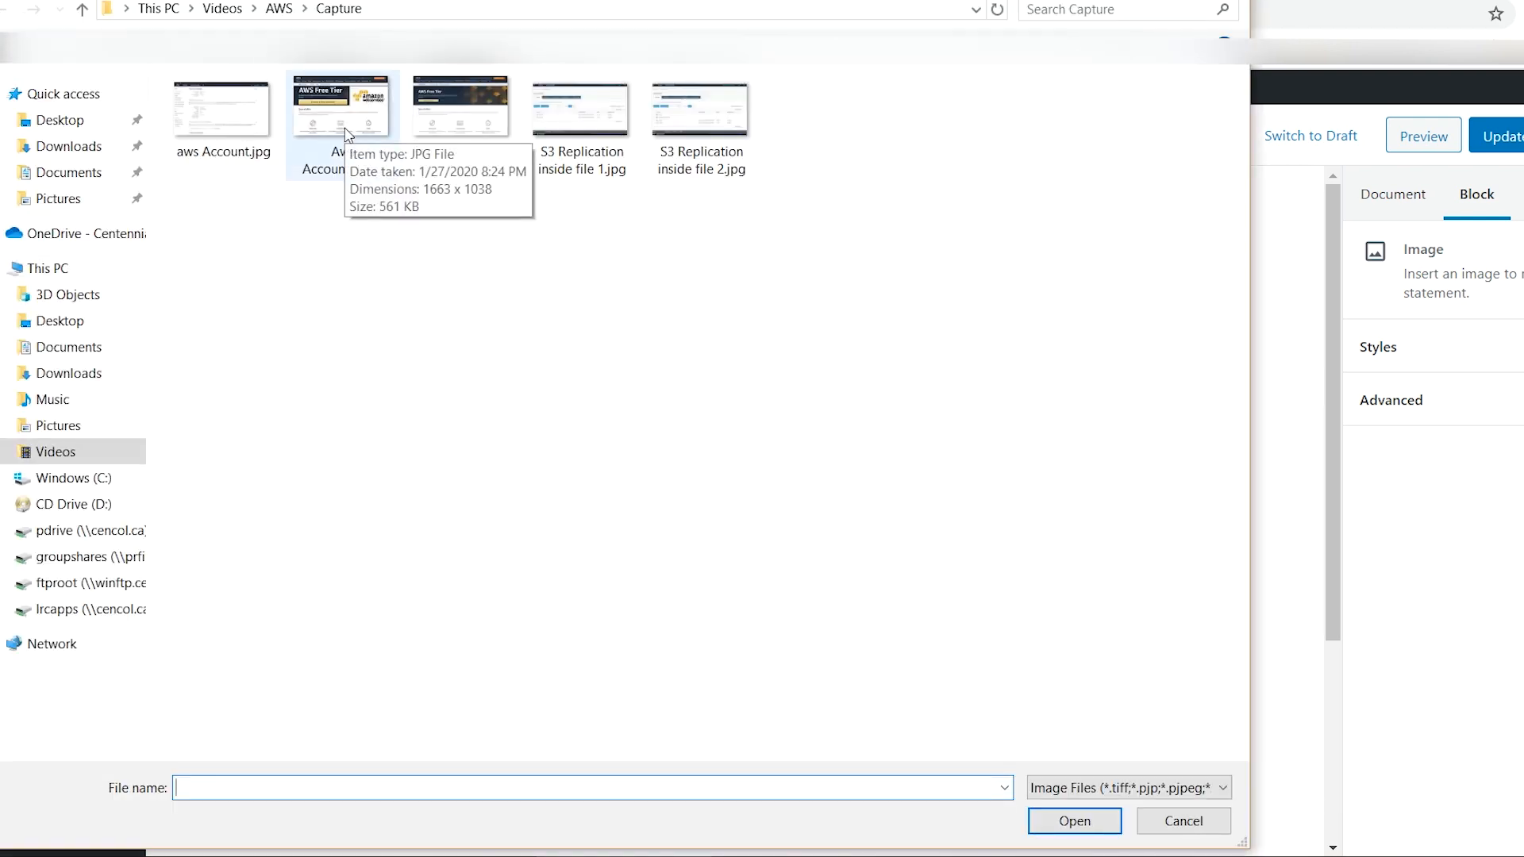
{"action": "left_click", "coordinate": [1073, 820]}
{"action": "type", "text": "You"}
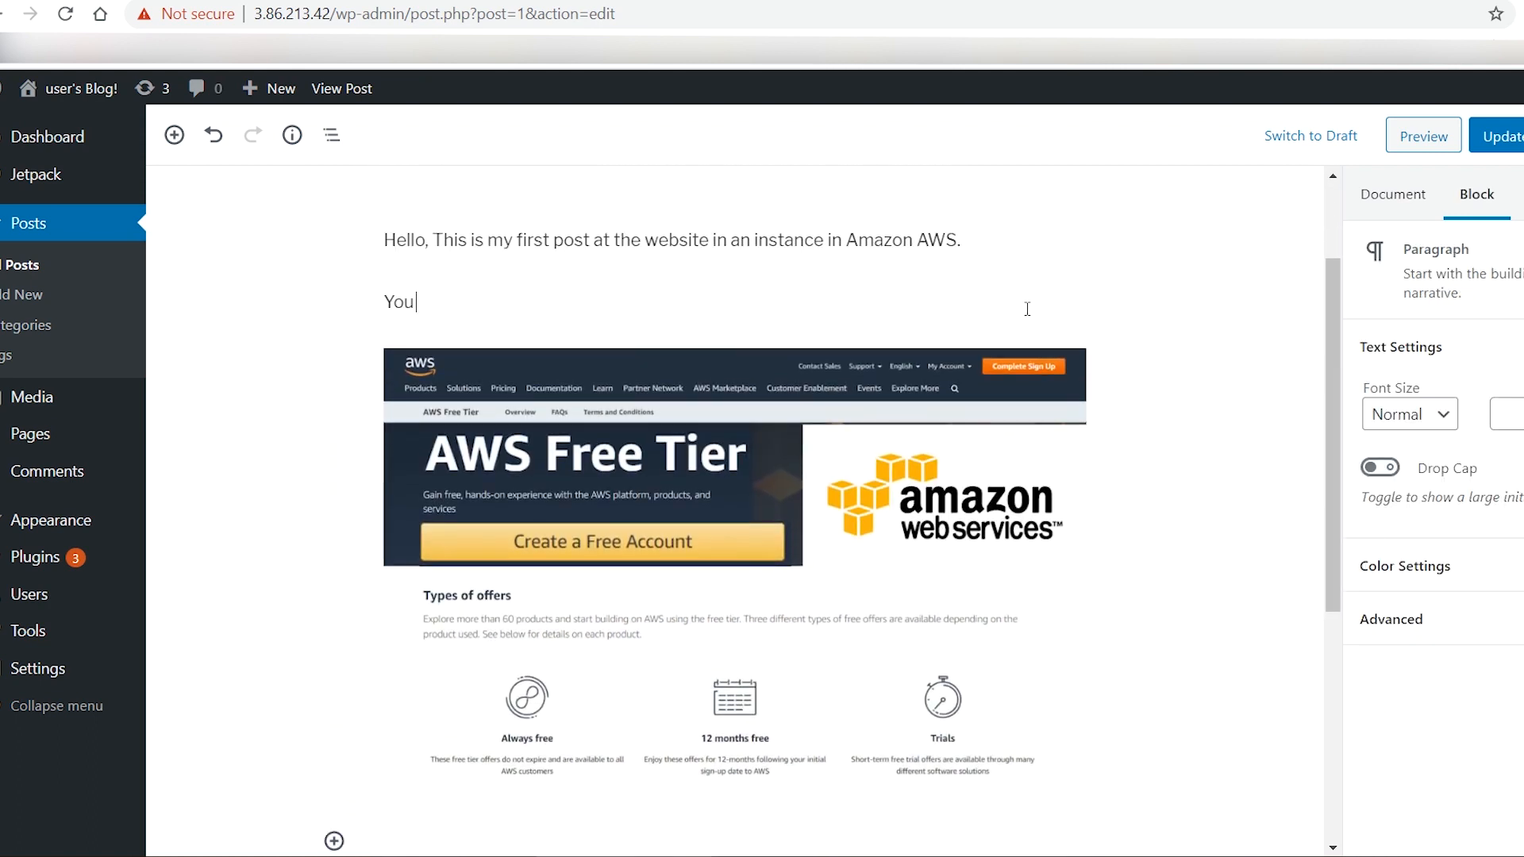
- Type 'You can create an aws account…free for 12 months' plus the video invitation
{"action": "type", "text": "can create an acc"}
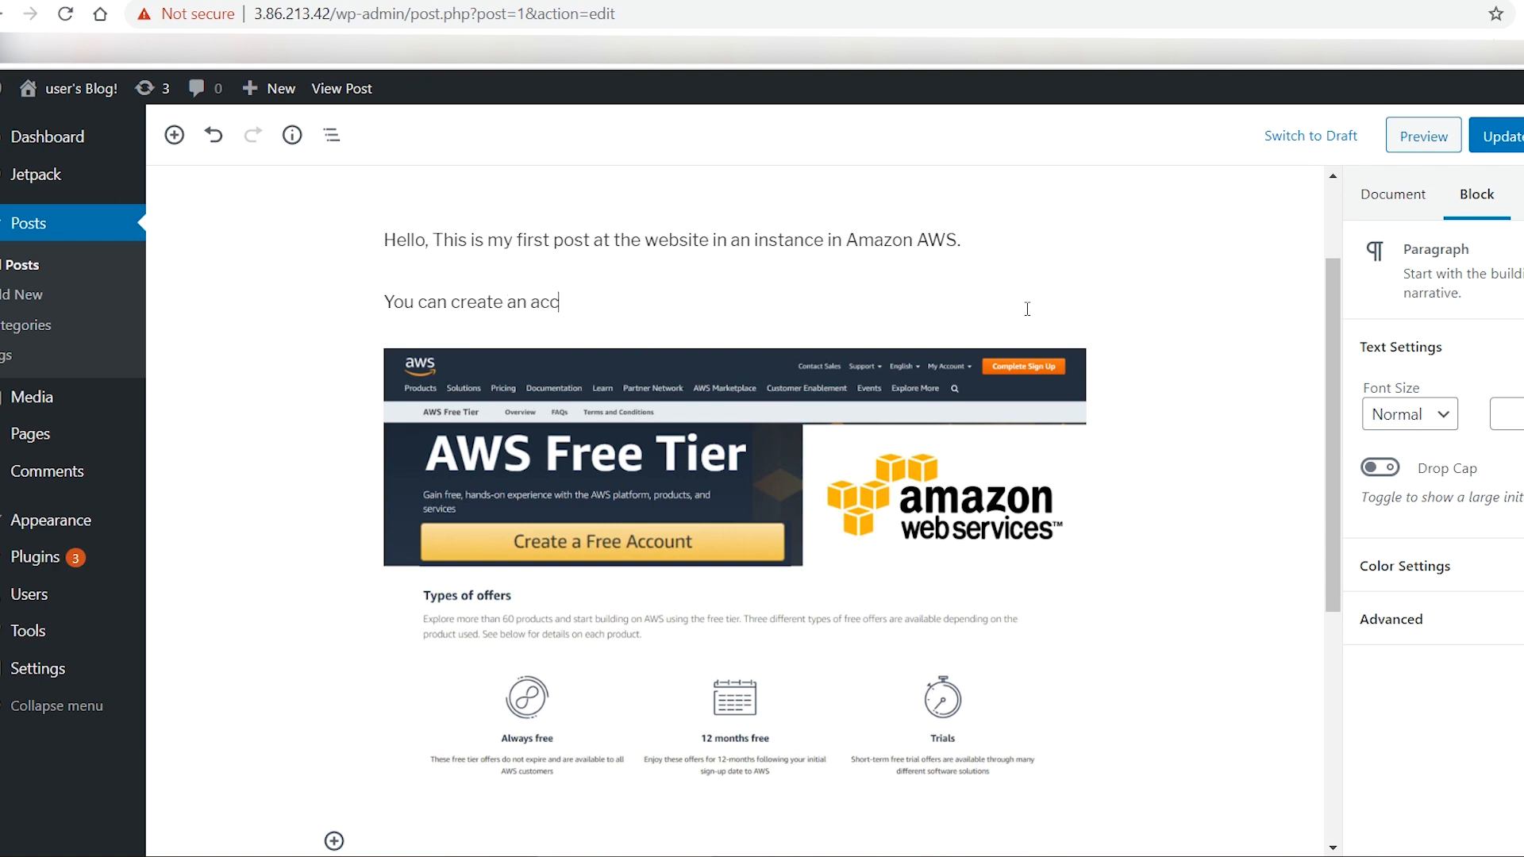
{"action": "type", "text": "ount"}
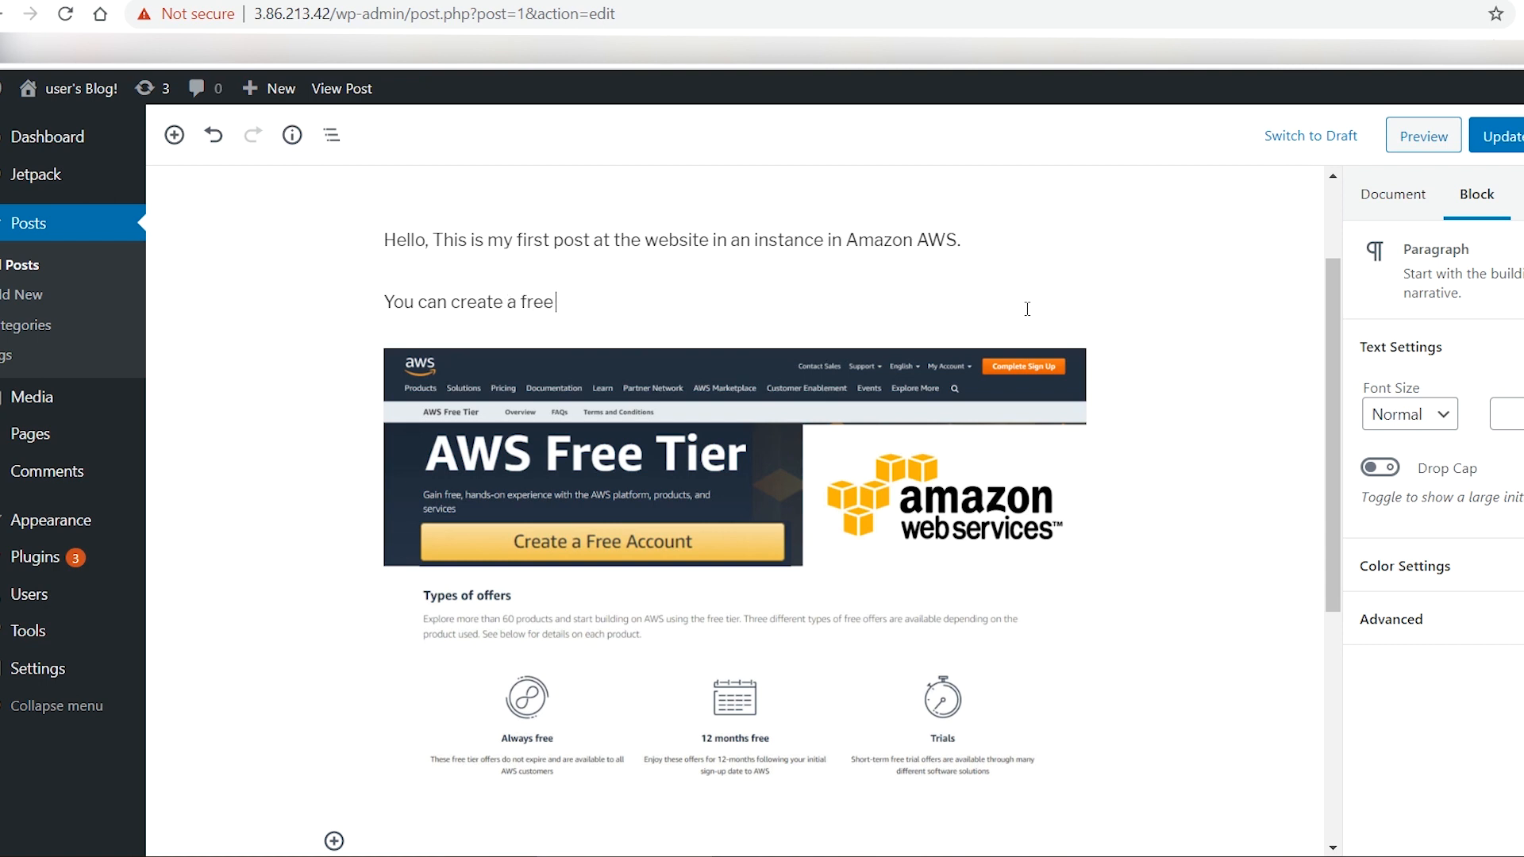
{"action": "type", "text": "aws account"}
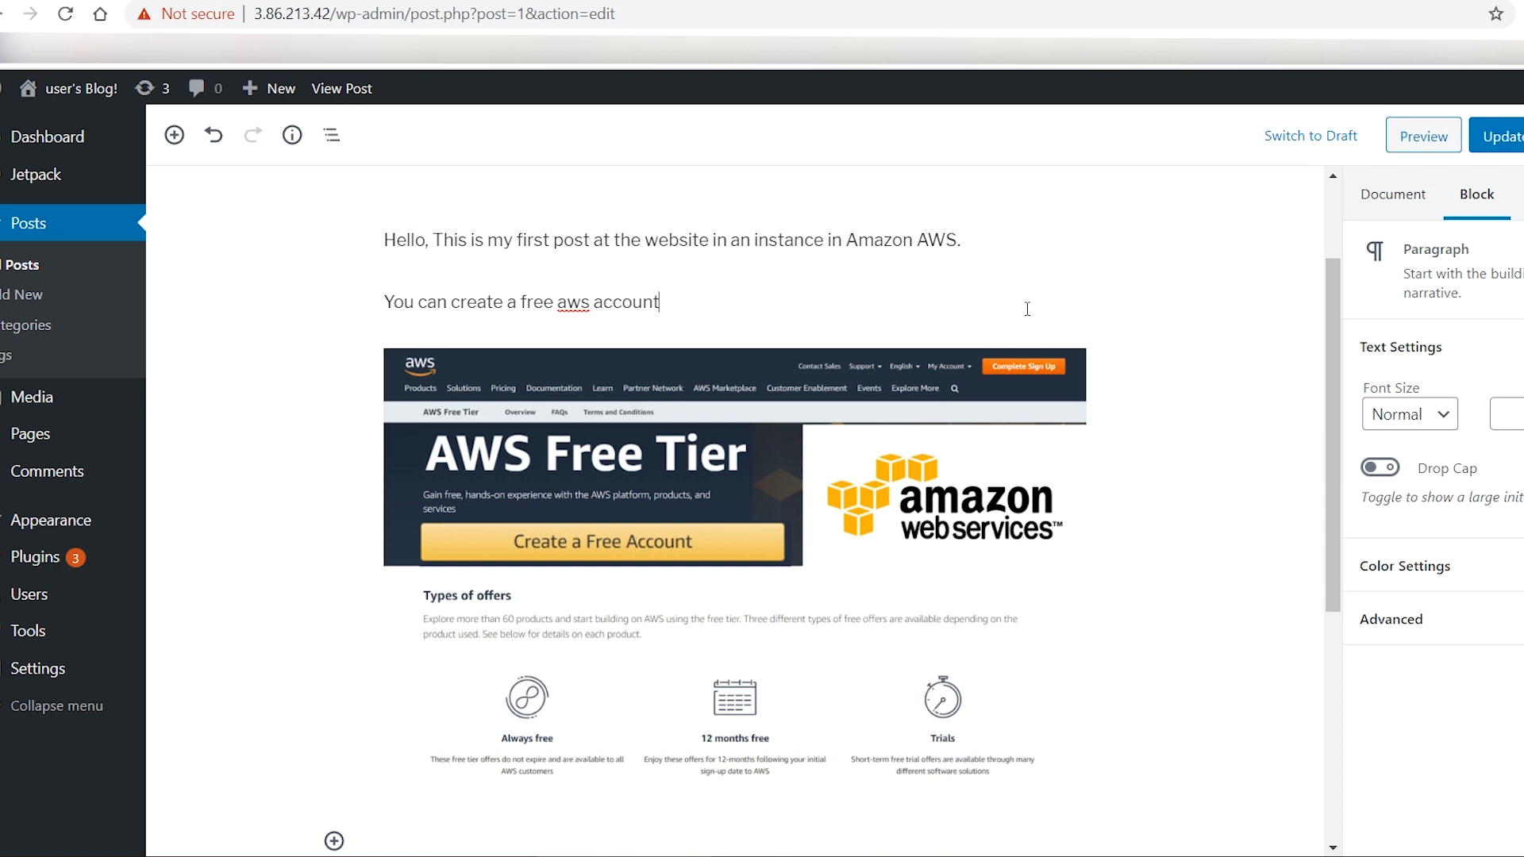
{"action": "type", "text": "that allows"}
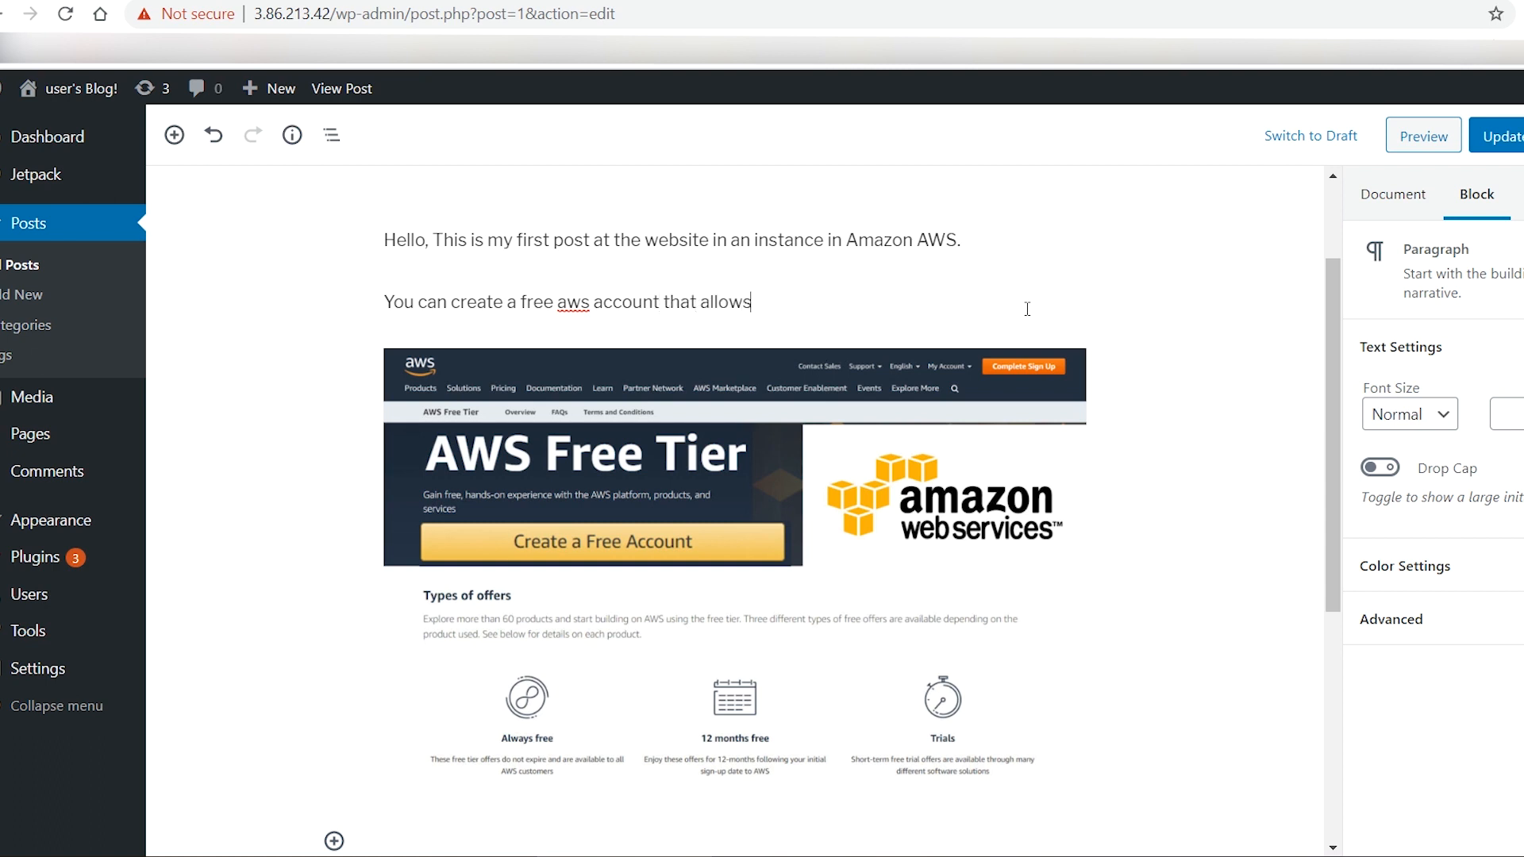
{"action": "type", "text": "you to u"}
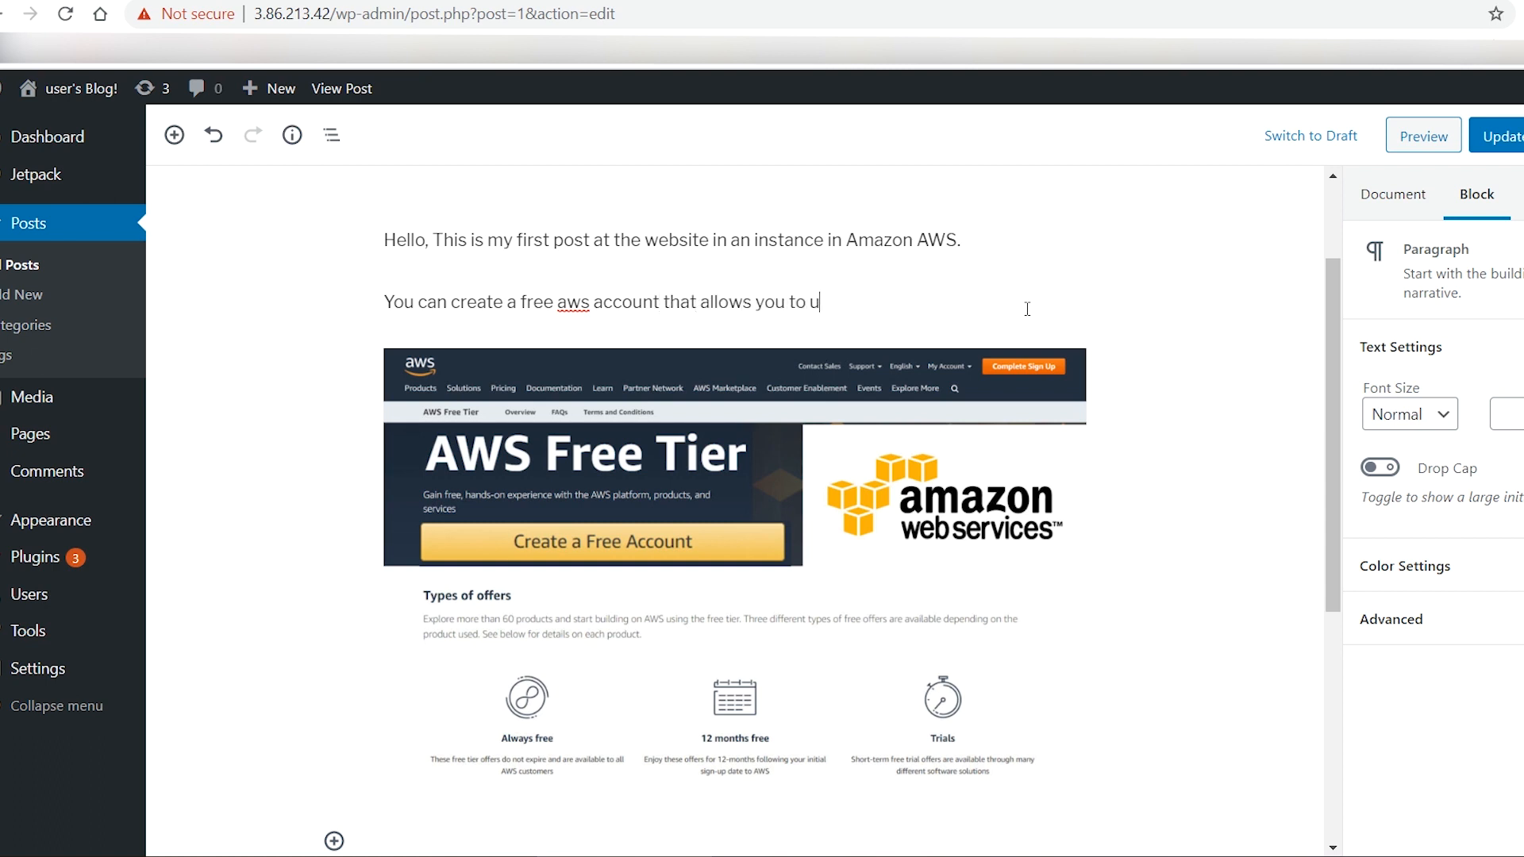
{"action": "type", "text": "se aws resources for"}
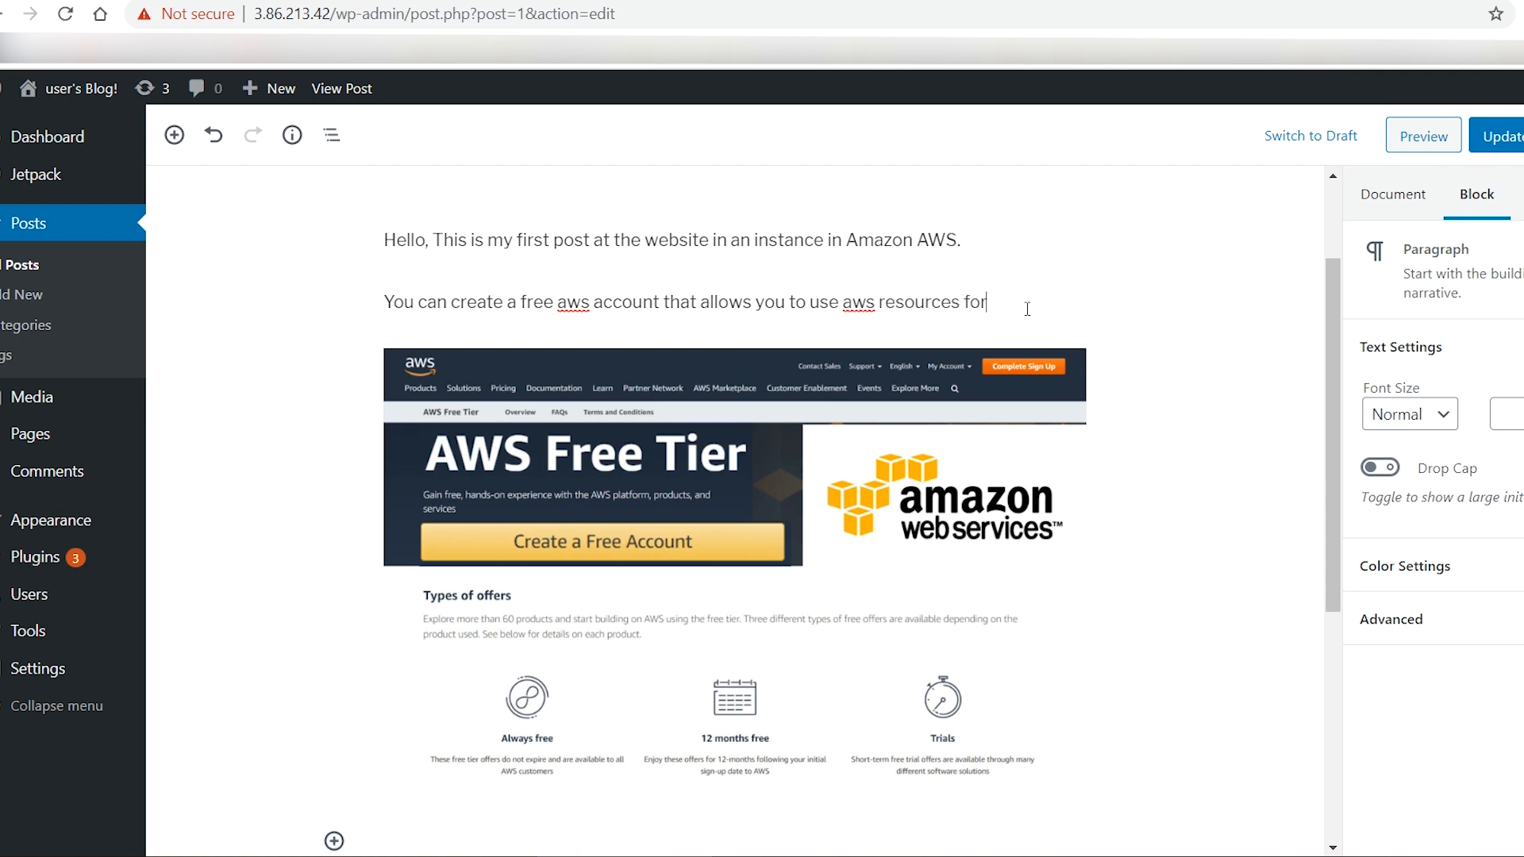
{"action": "type", "text": "free for 12 months"}
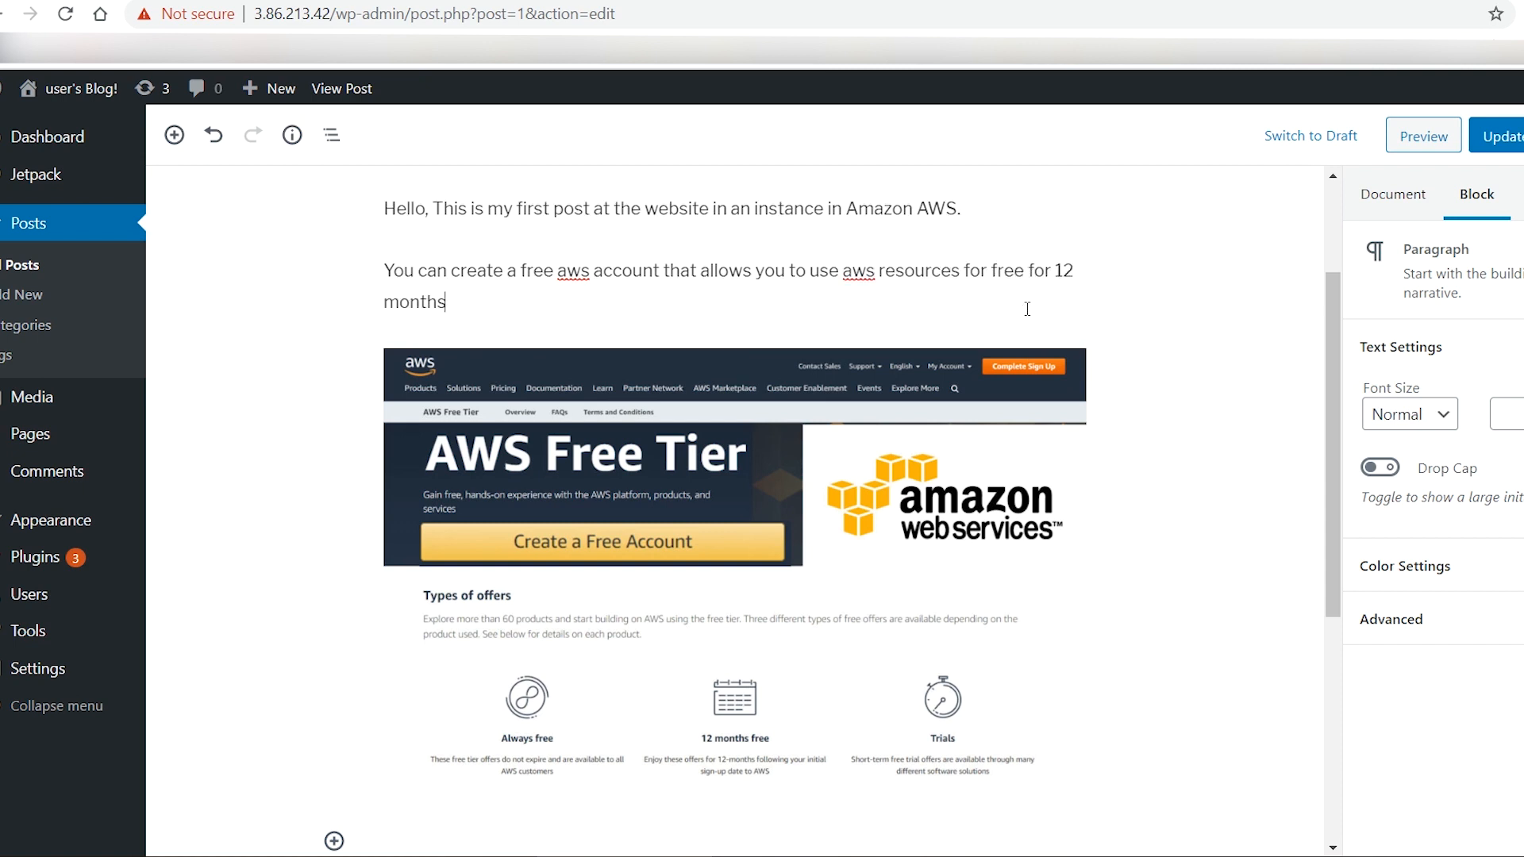
{"action": "type", "text": ". Please click on the lin"}
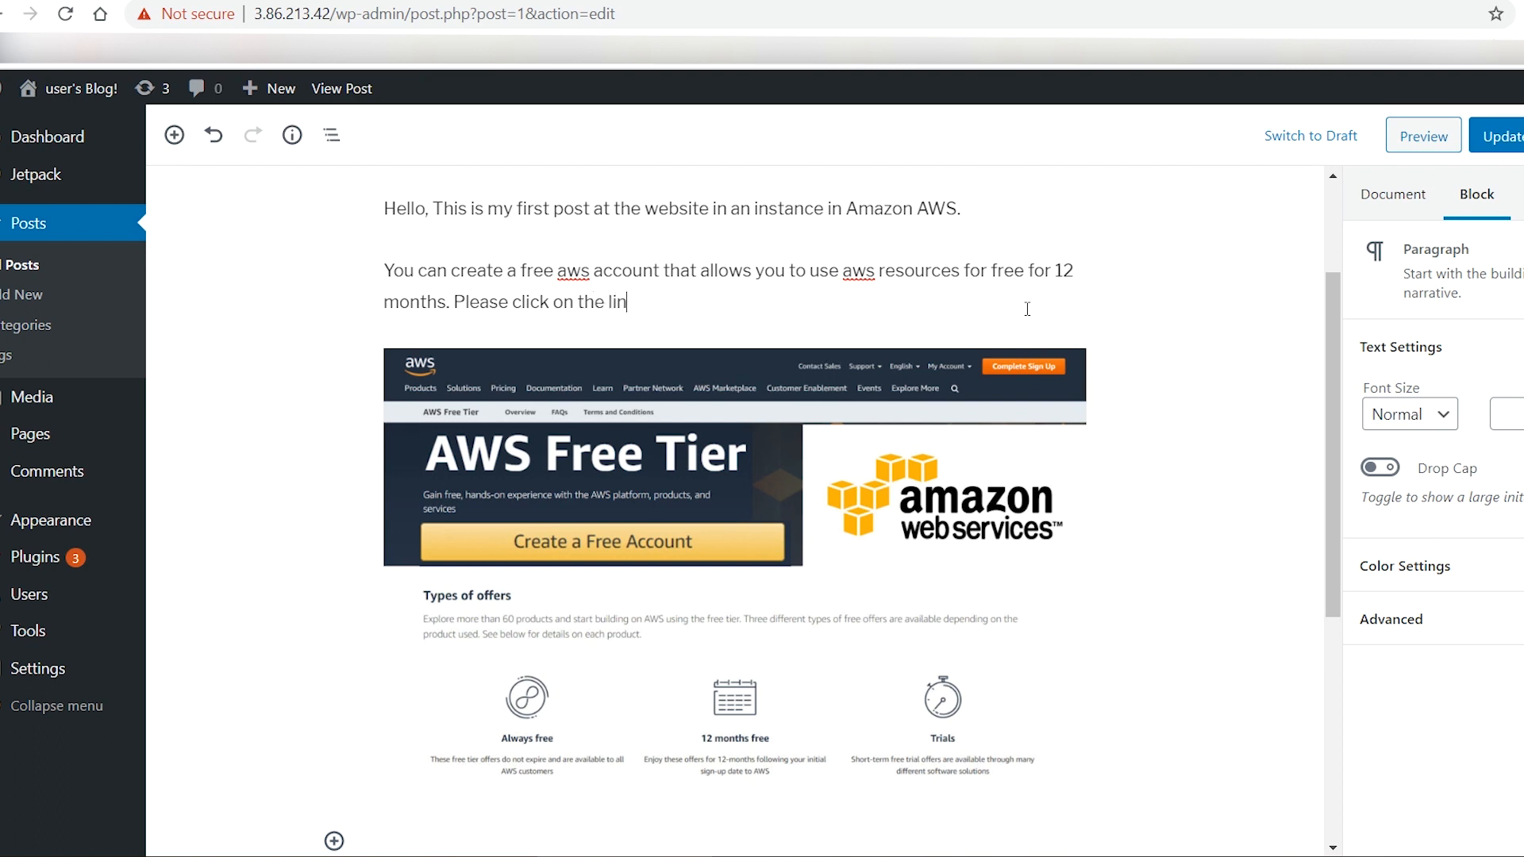
{"action": "type", "text": "k to see a d"}
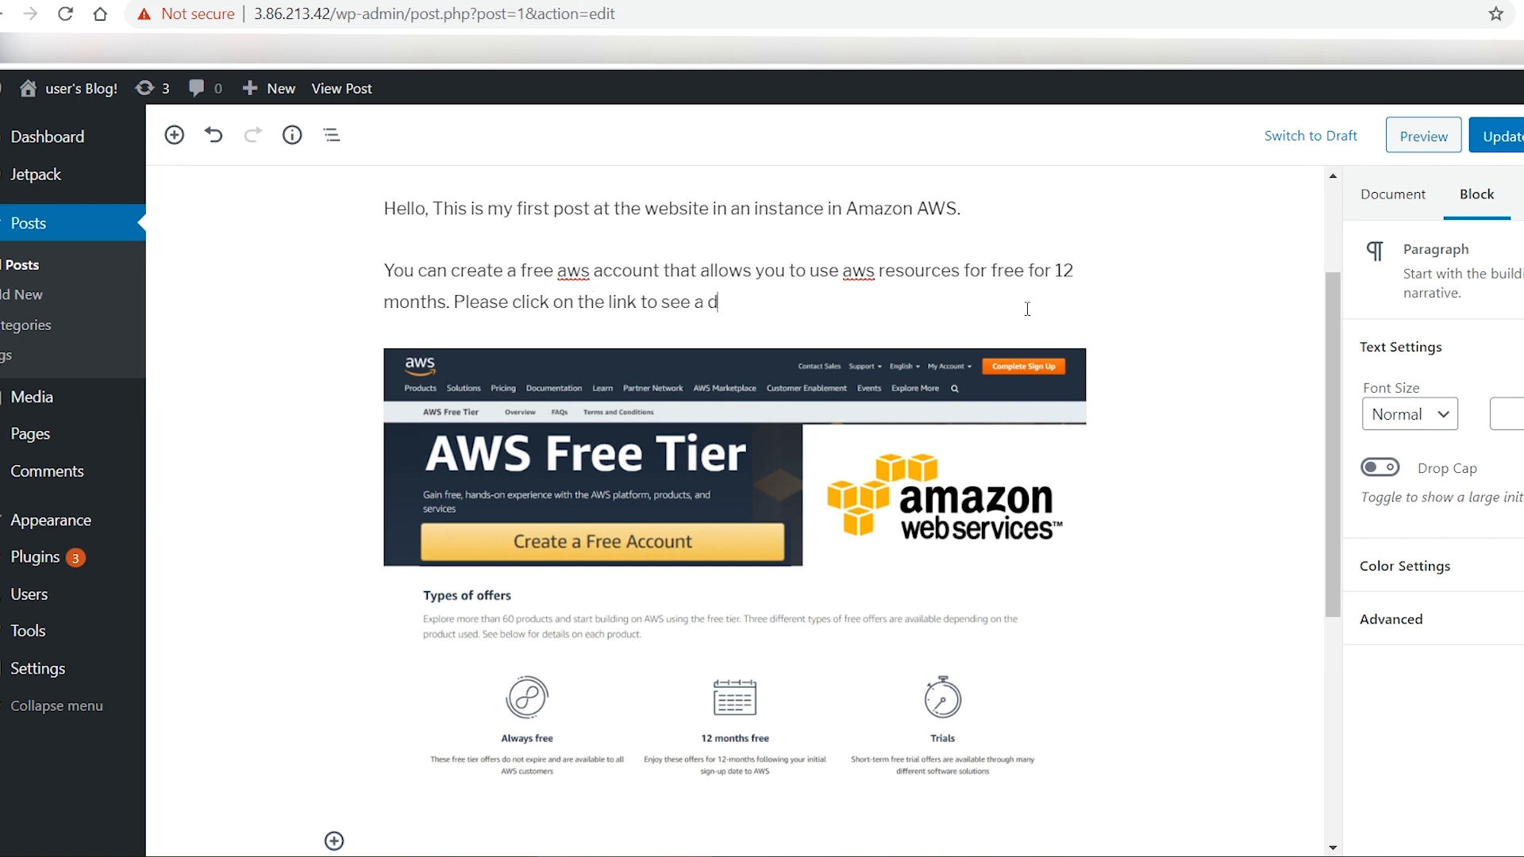
{"action": "type", "text": "ideo"}
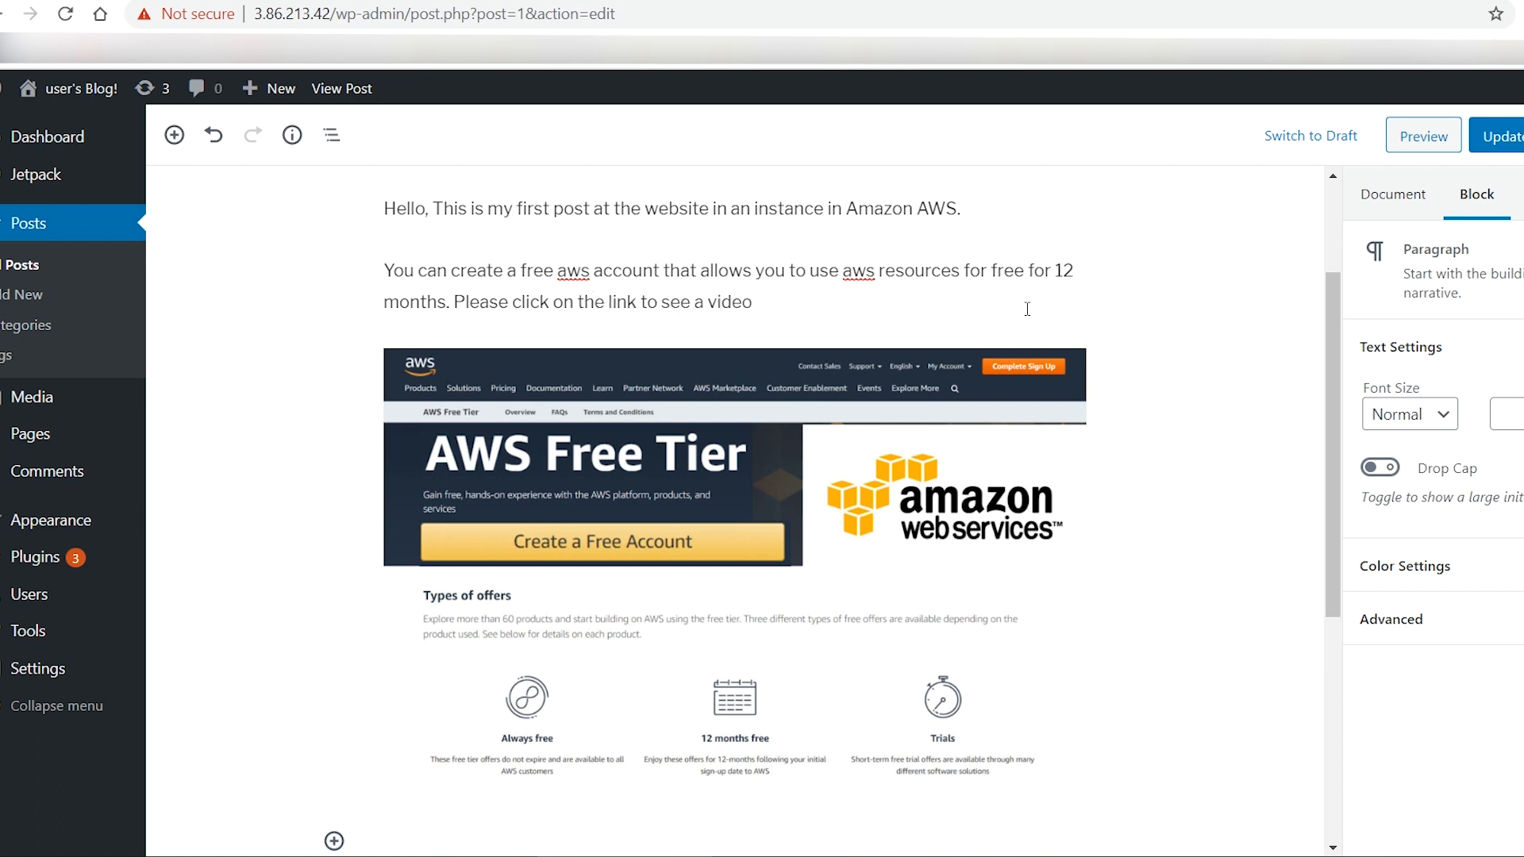
{"action": "type", "text": "on h"}
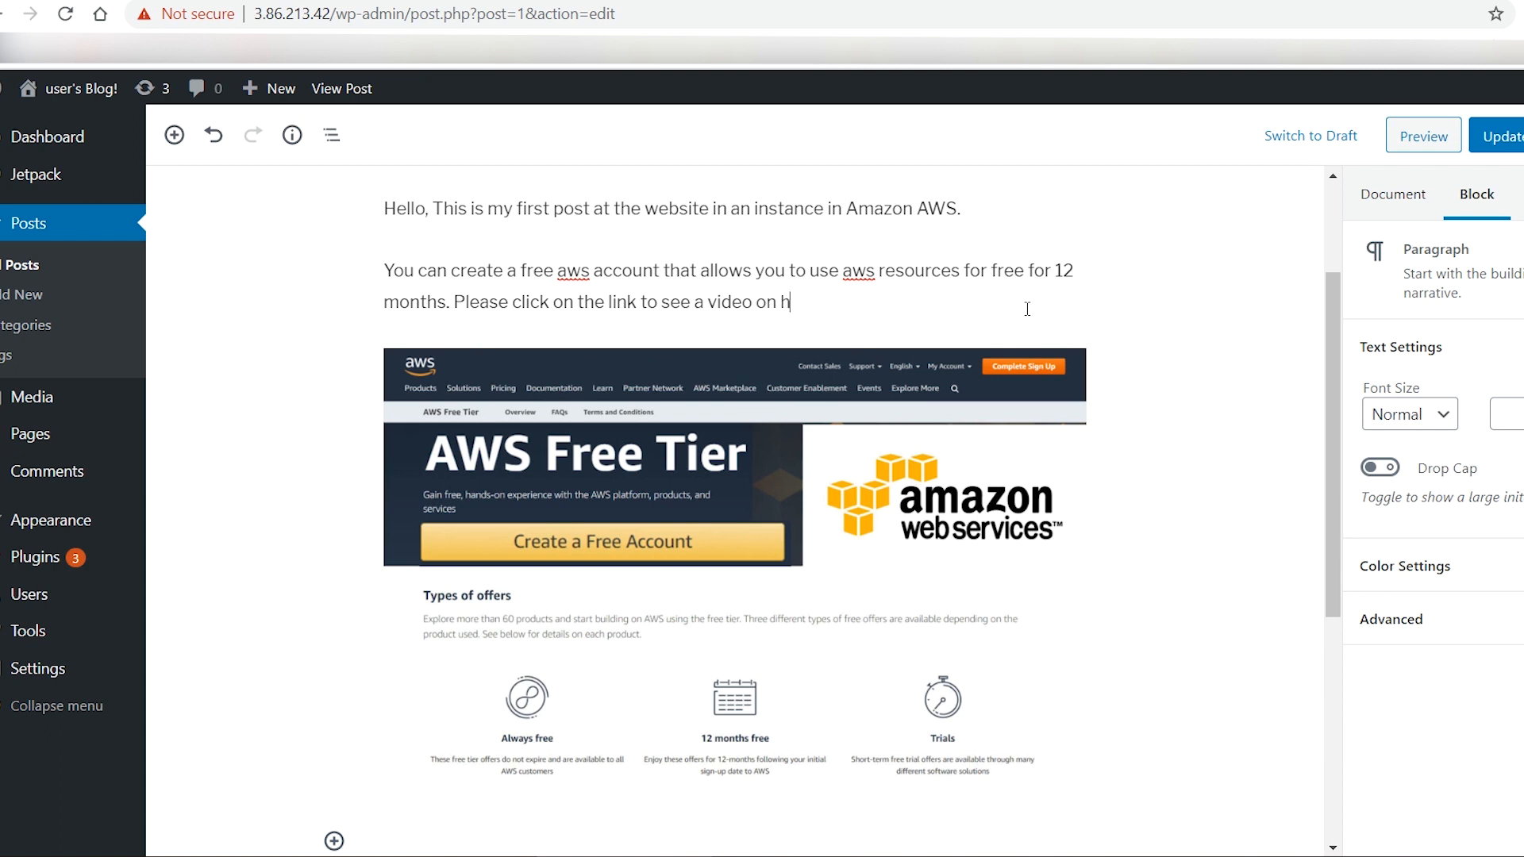
{"action": "type", "text": "ow to create a free"}
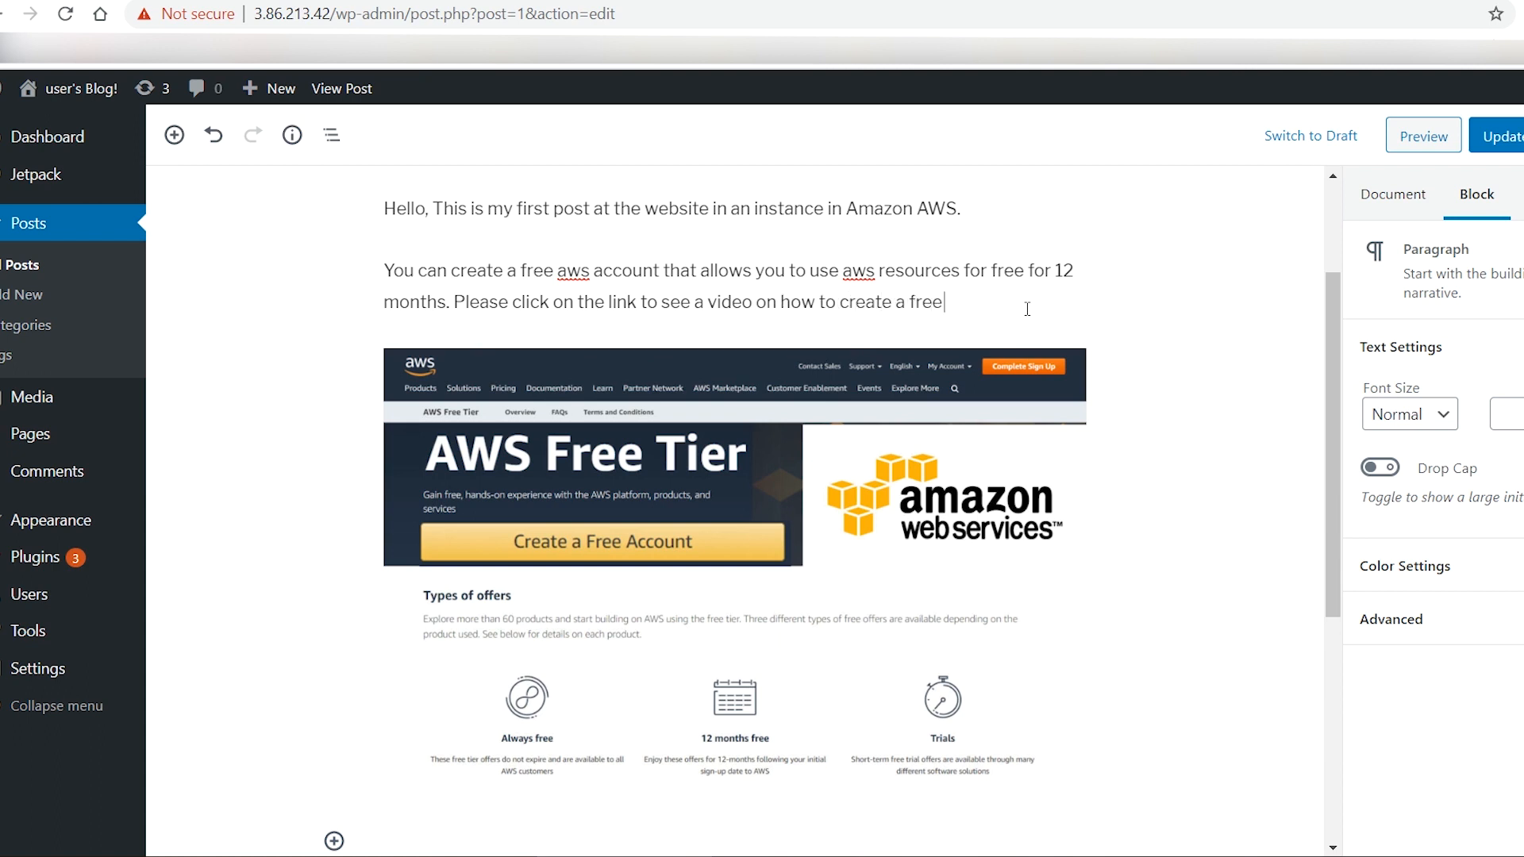
{"action": "type", "text": "account"}
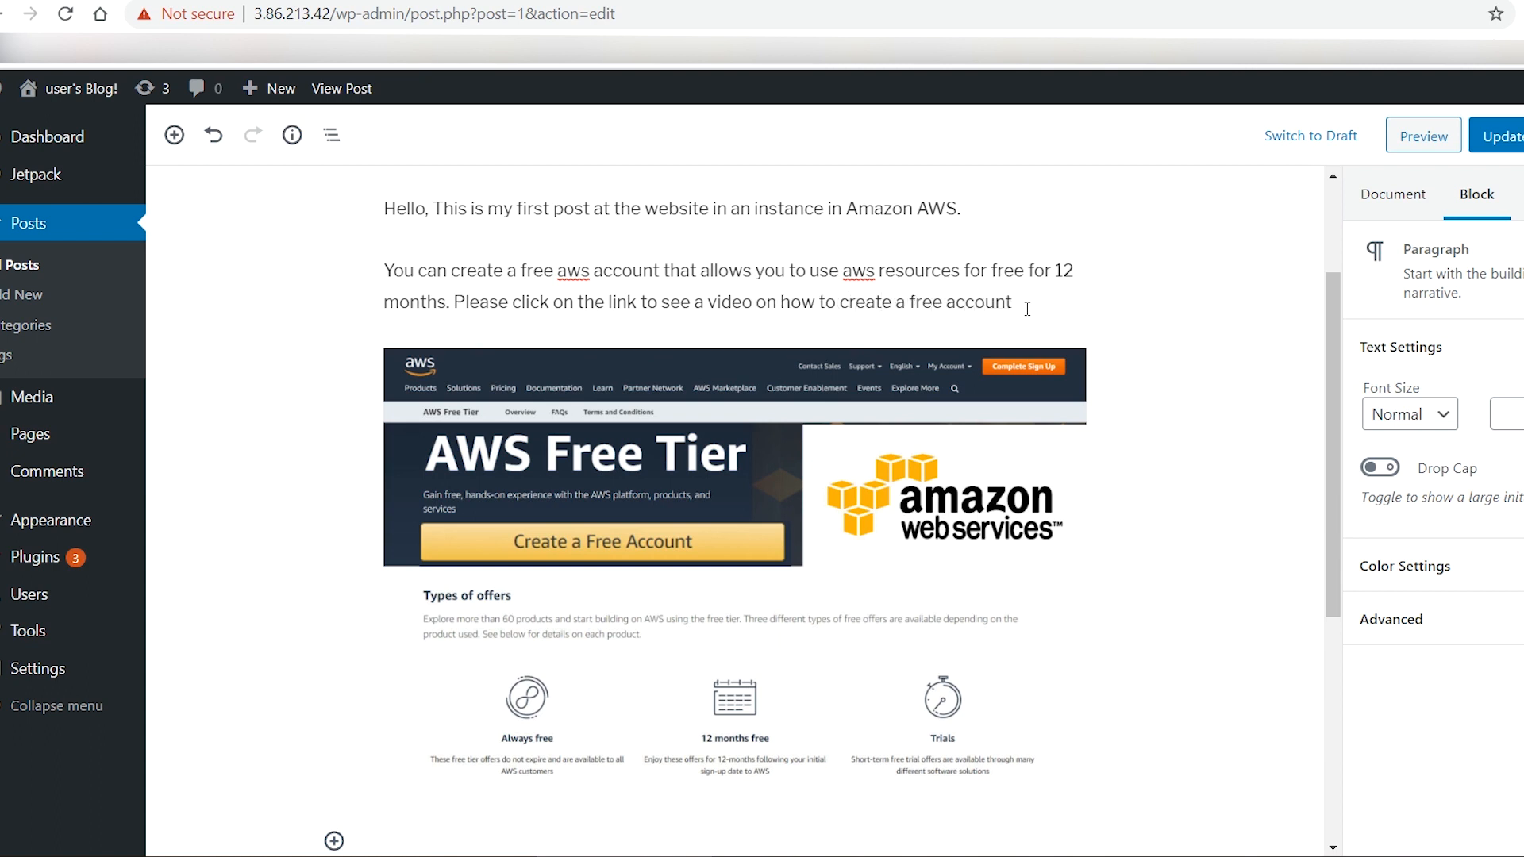
{"action": "type", "text": "aws a"}
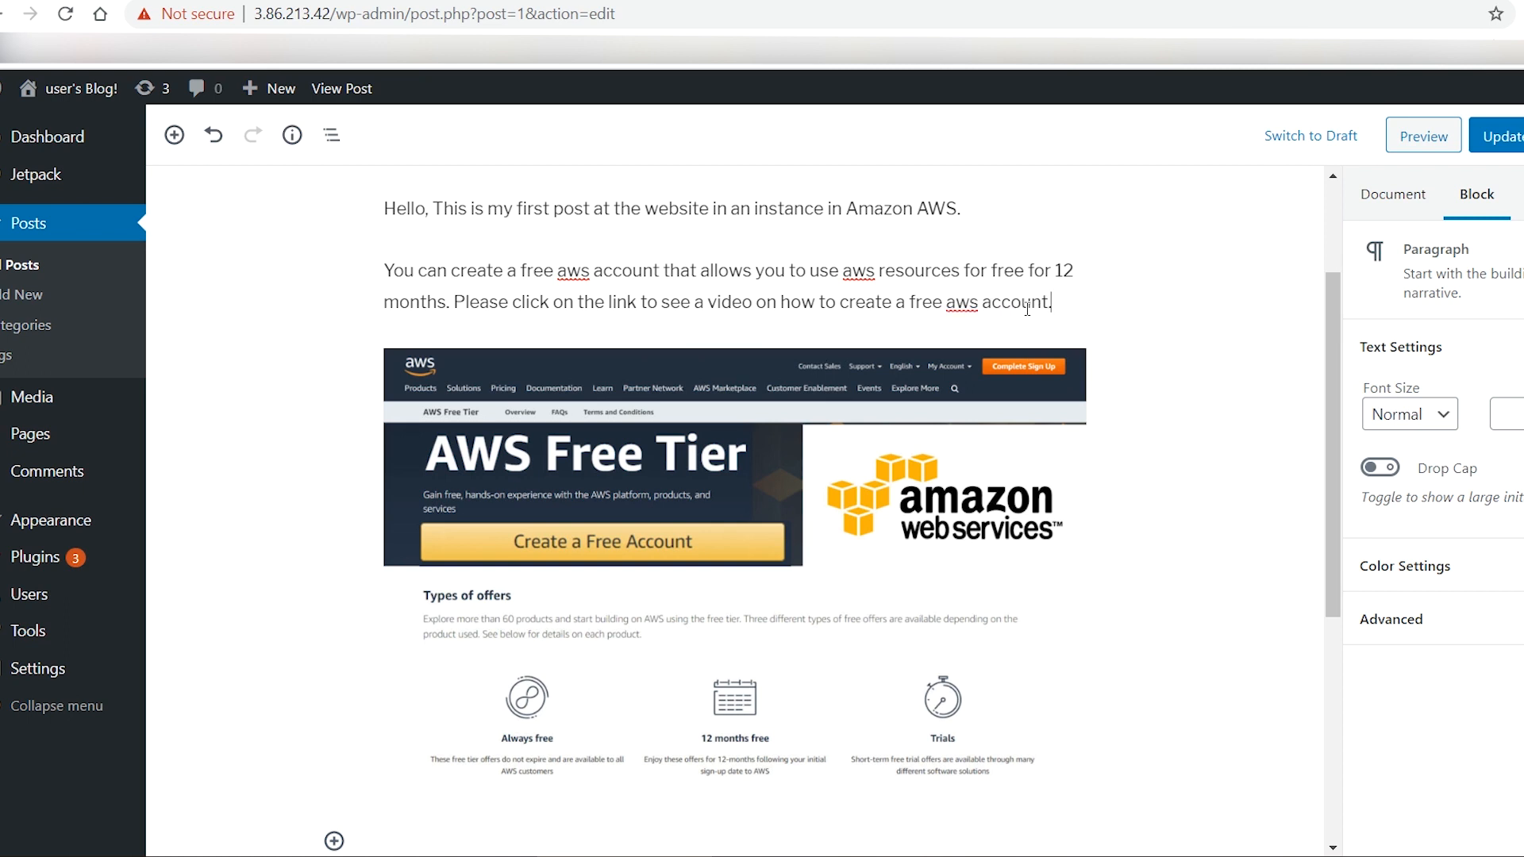
{"action": "left_click", "coordinate": [540, 313]}
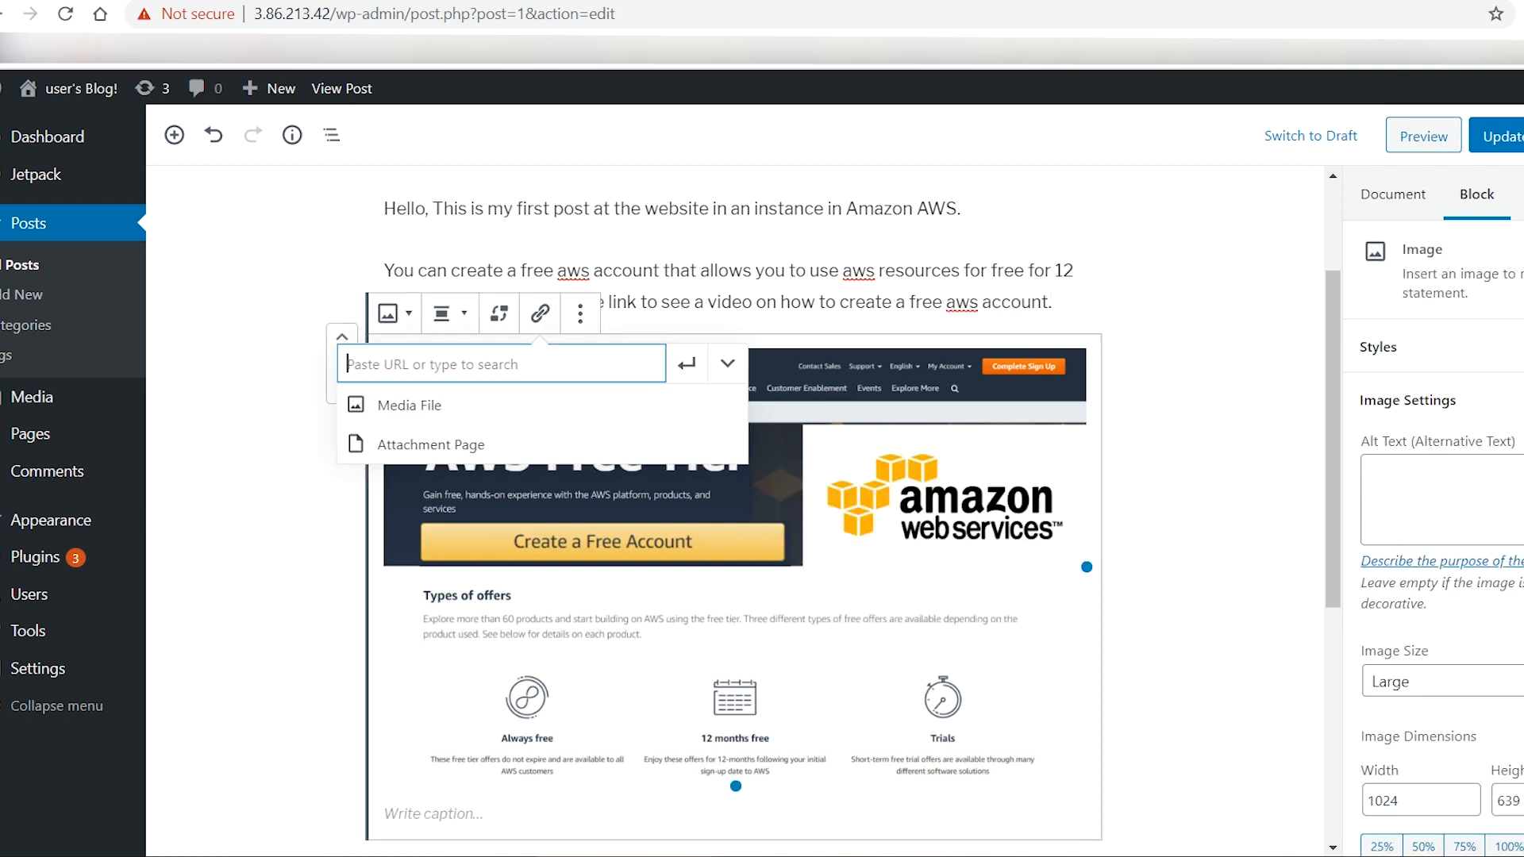
{"action": "type", "text": "https://www.youtube.com/watch?v=uT_lY3pYDUk"}
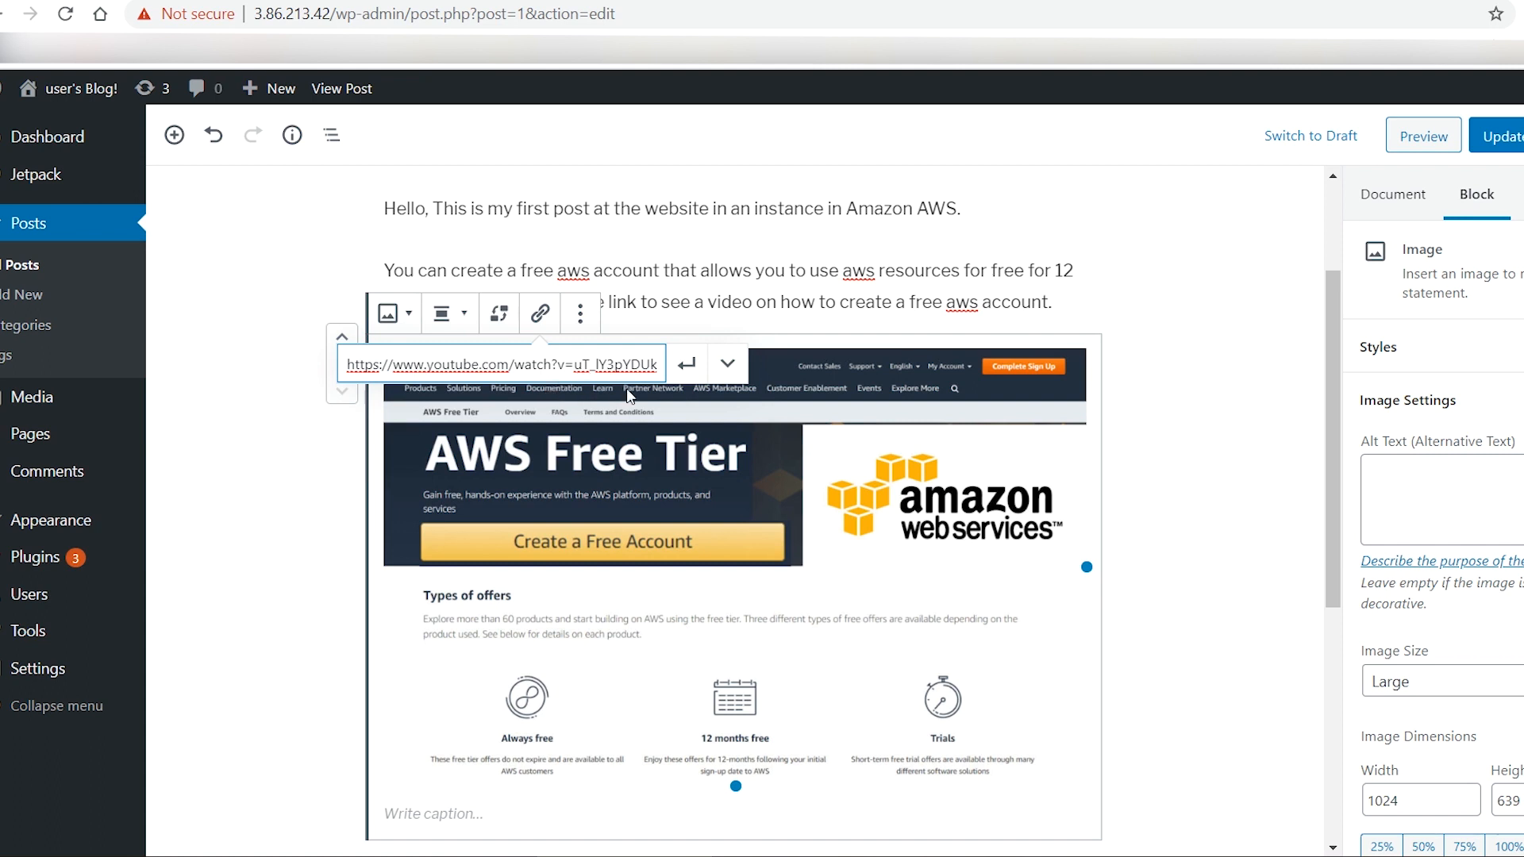
{"action": "left_click", "coordinate": [727, 362]}
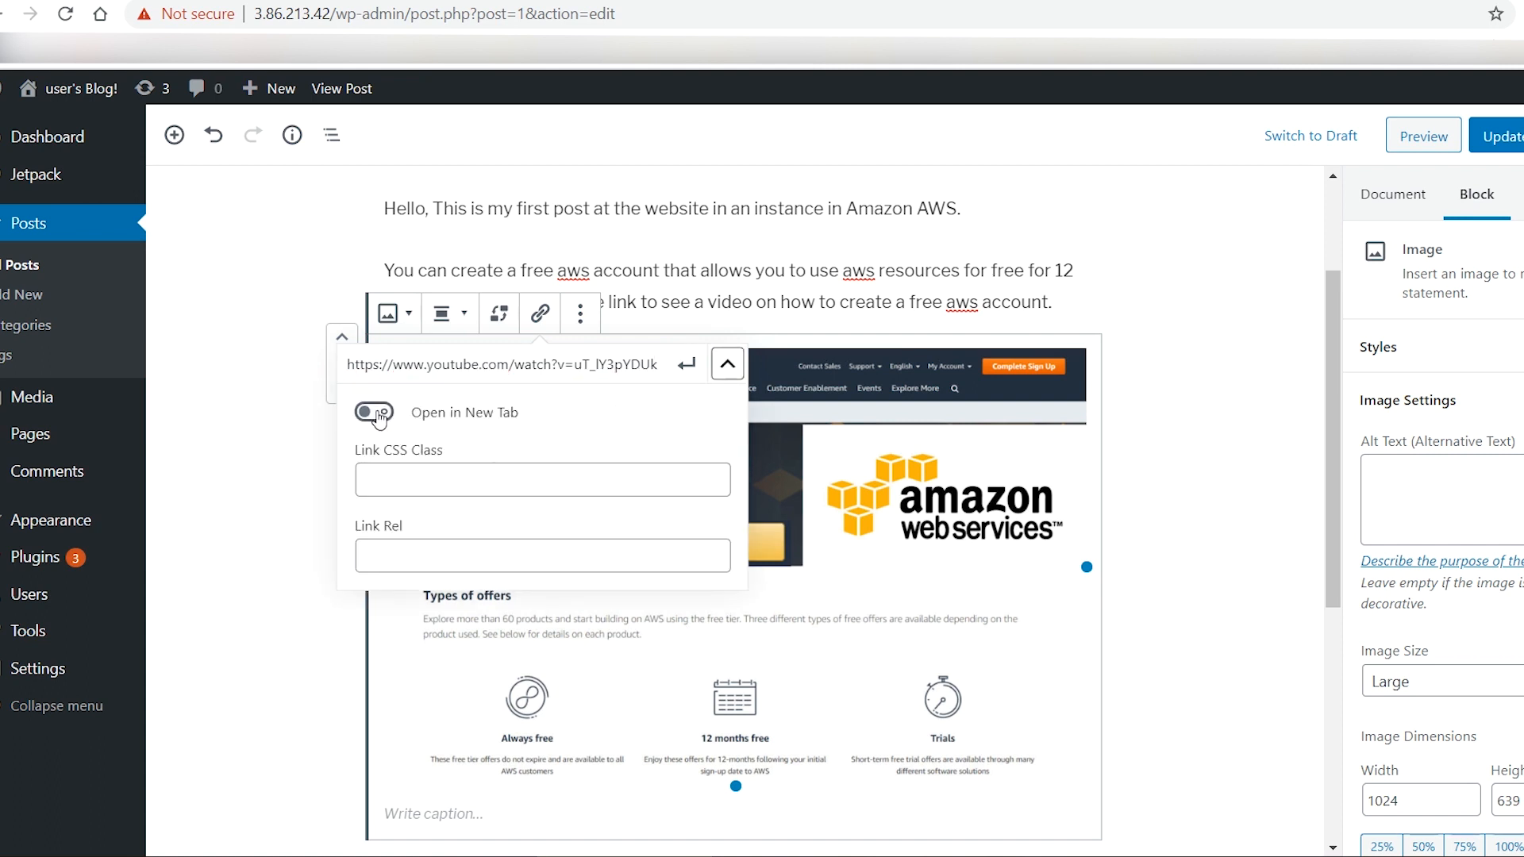
{"action": "left_click", "coordinate": [373, 412]}
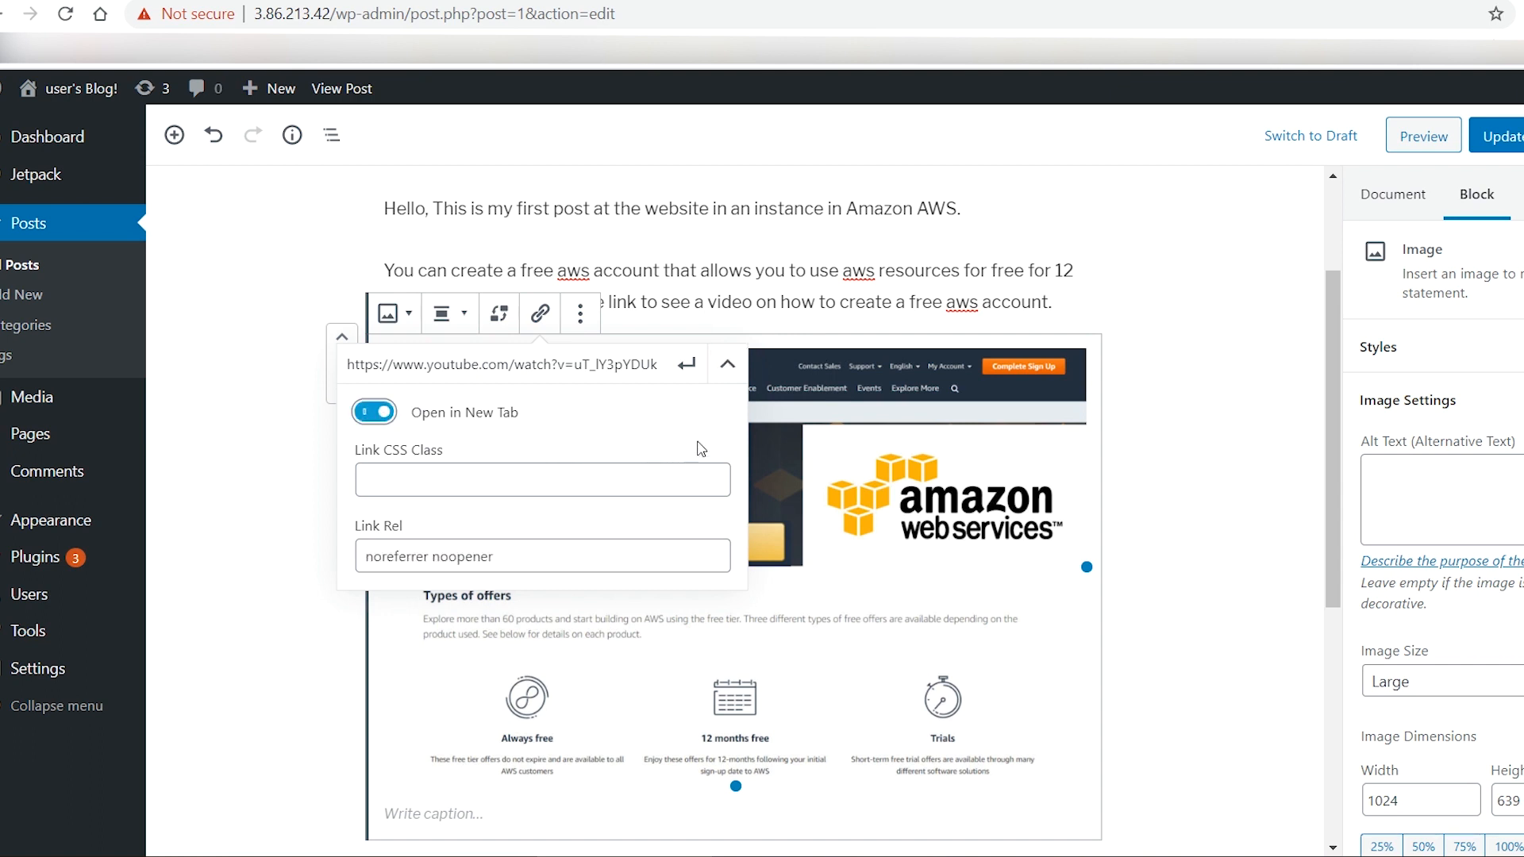
{"action": "left_click", "coordinate": [688, 364]}
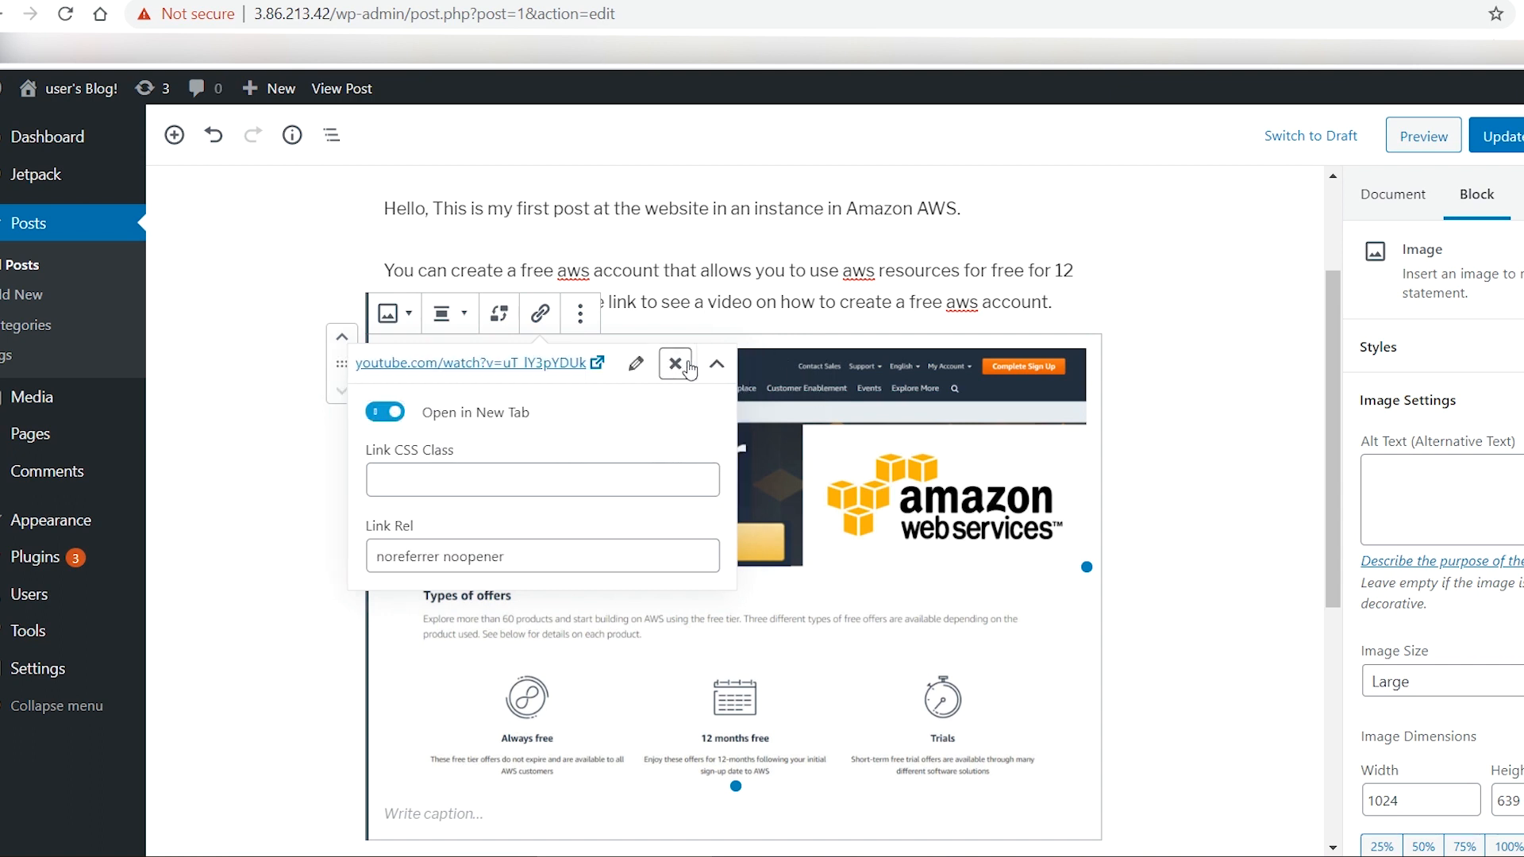
{"action": "mouse_move", "coordinate": [908, 434]}
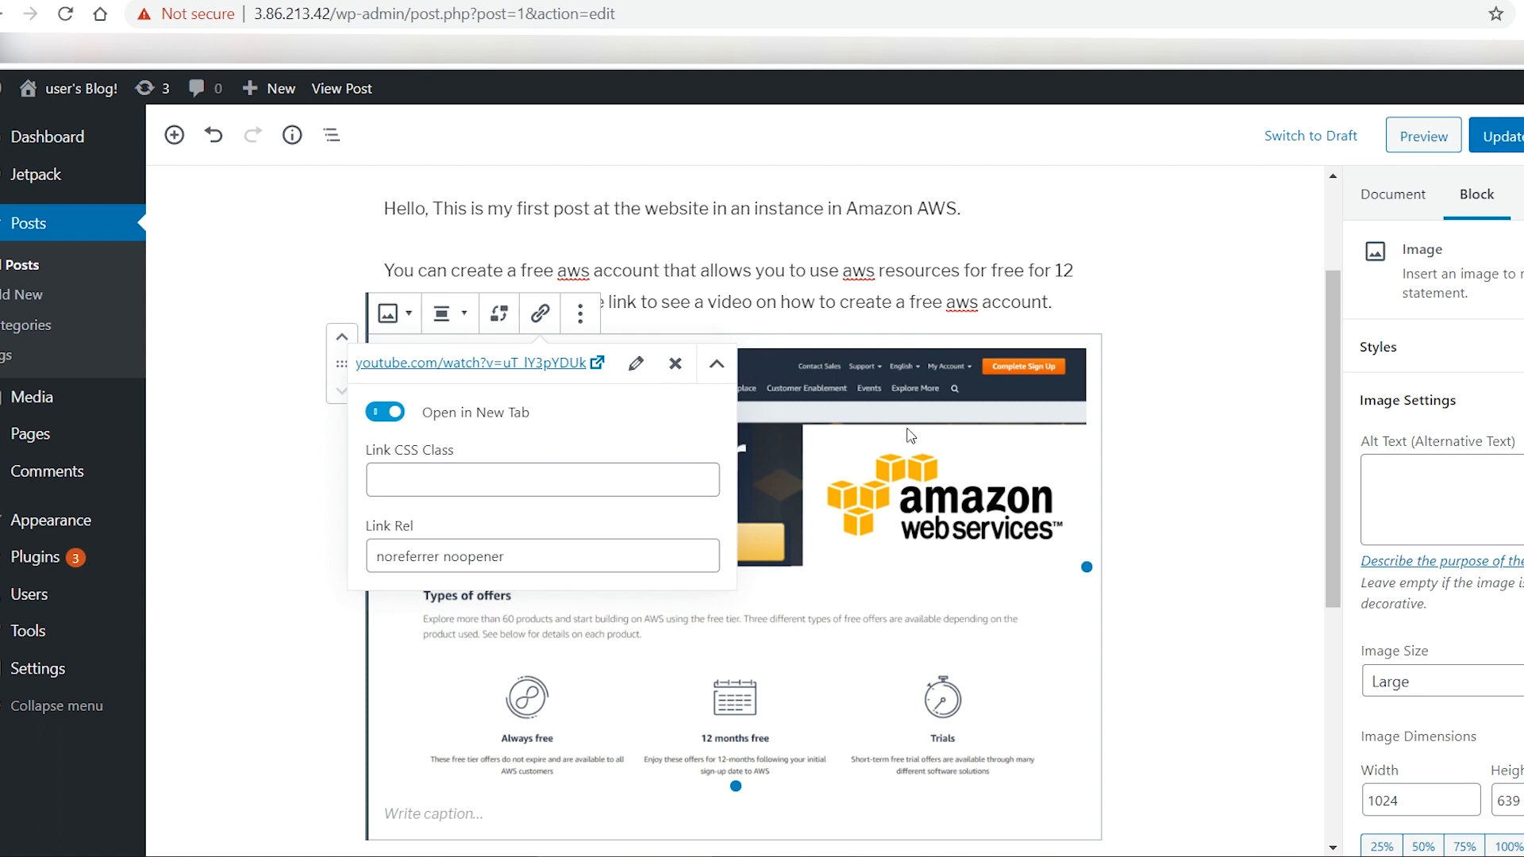
{"action": "mouse_move", "coordinate": [682, 443]}
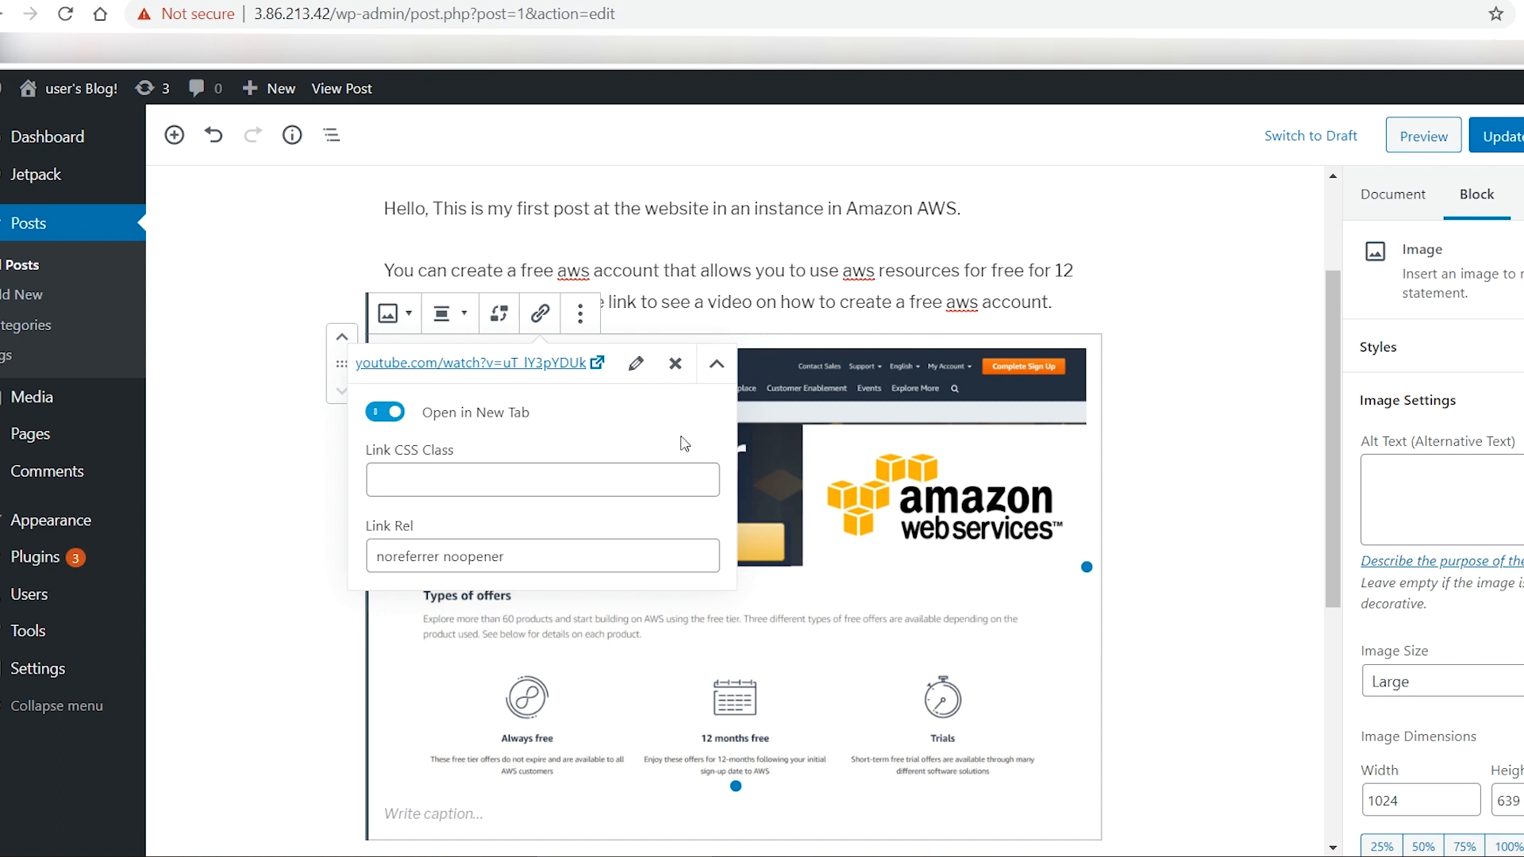
{"action": "mouse_move", "coordinate": [674, 365]}
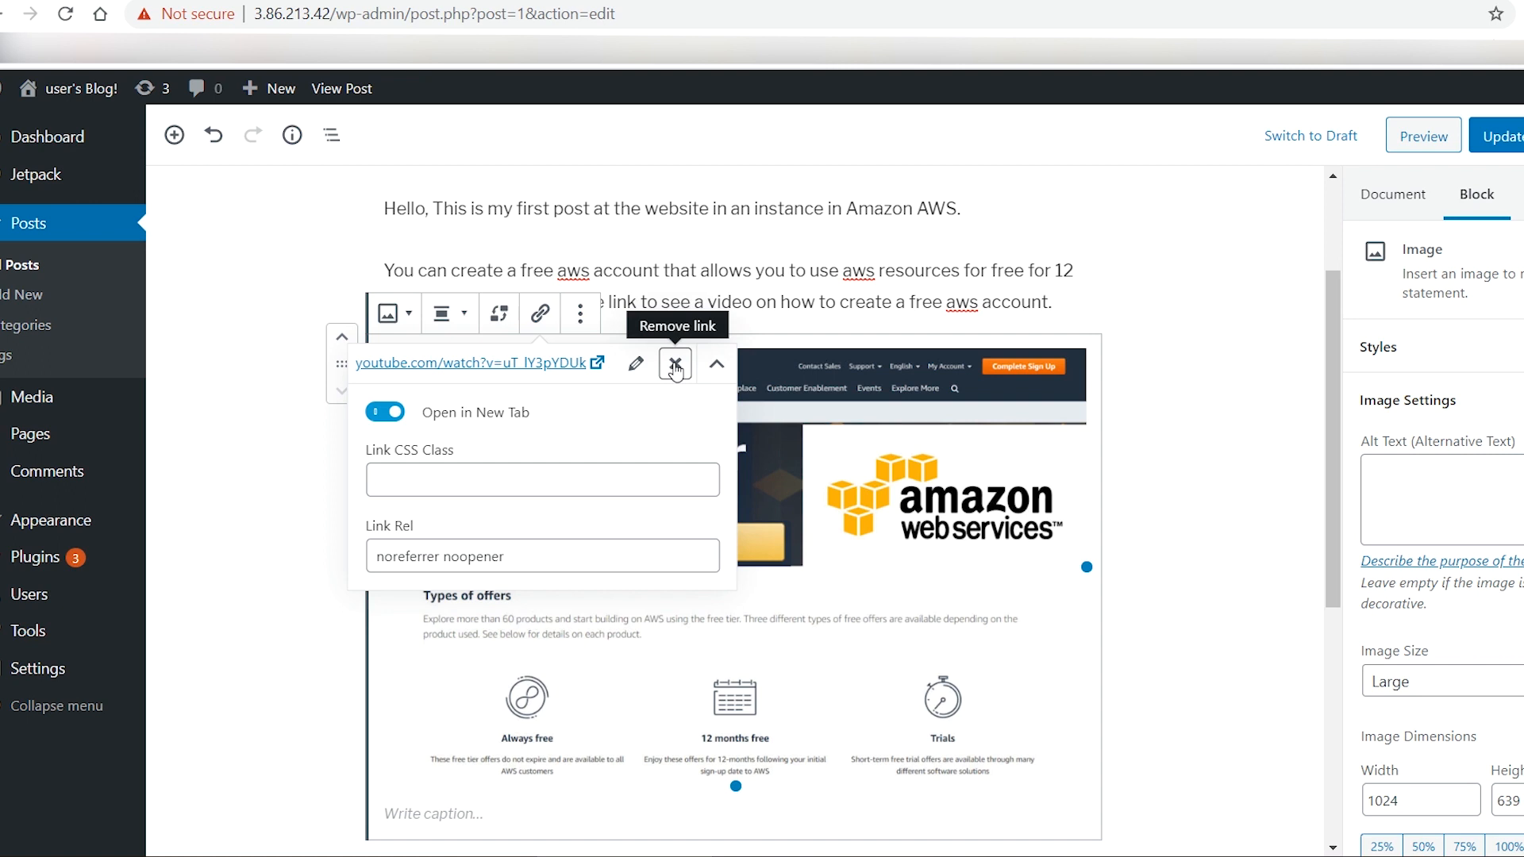
{"action": "mouse_move", "coordinate": [1145, 506]}
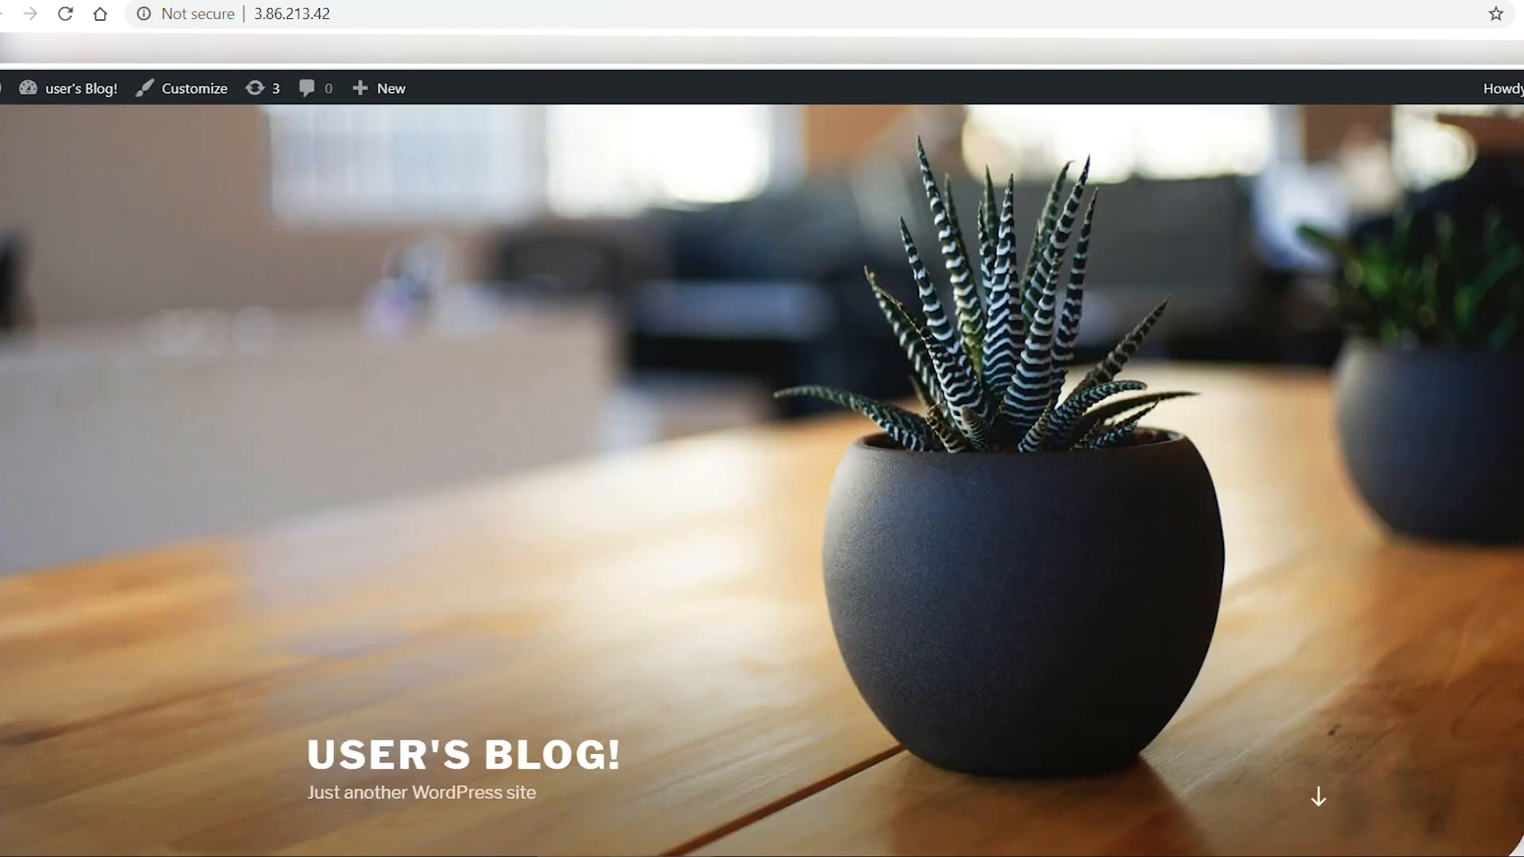
- Reload the live blog and click the post image to open the YouTube video
{"action": "left_click", "coordinate": [65, 13]}
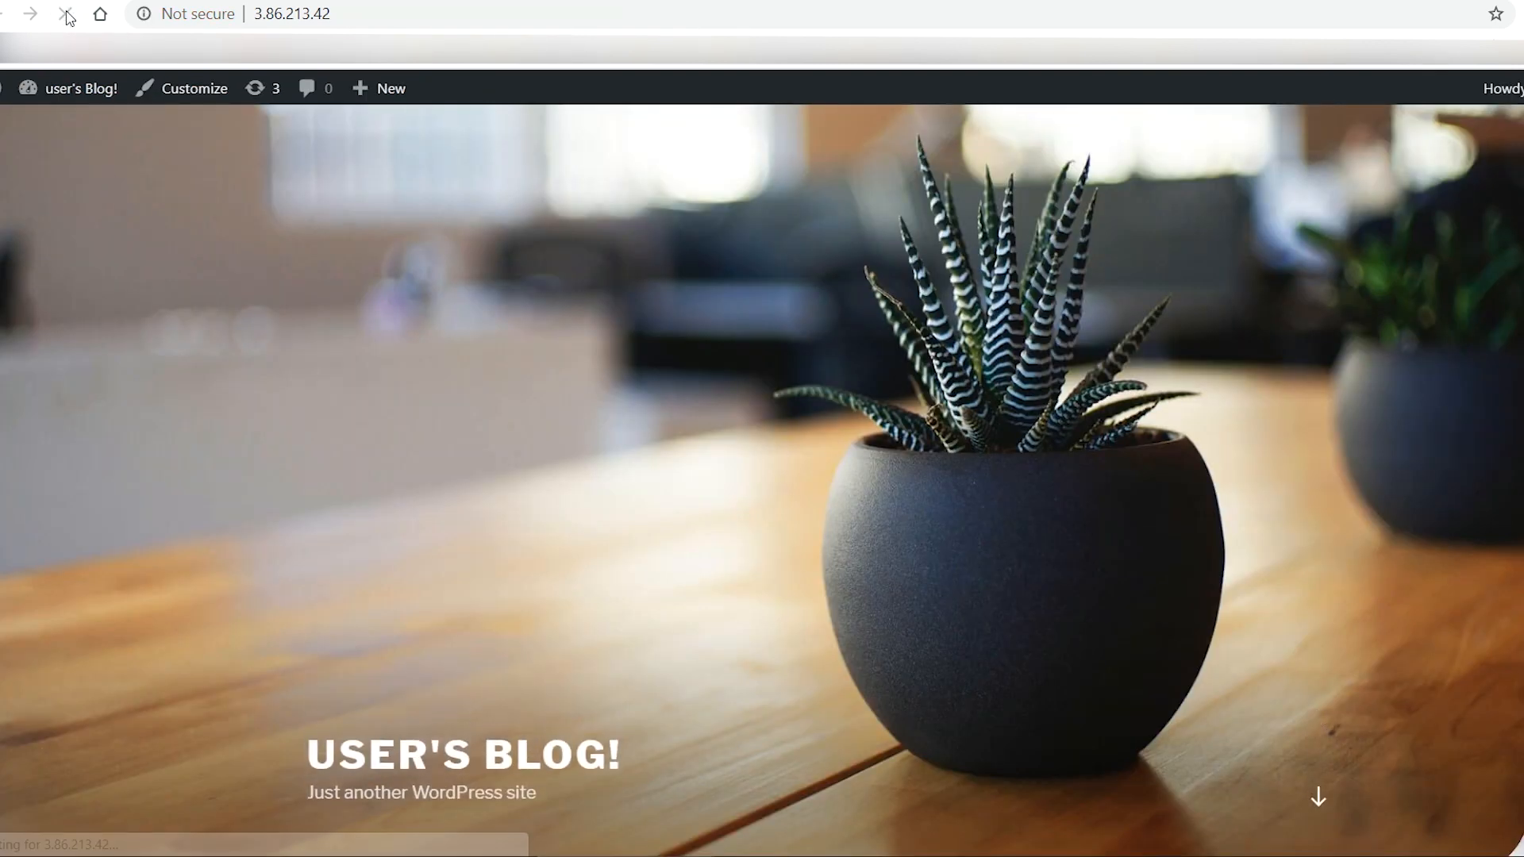
{"action": "scroll", "scroll_direction": "down", "scroll_amount": 3}
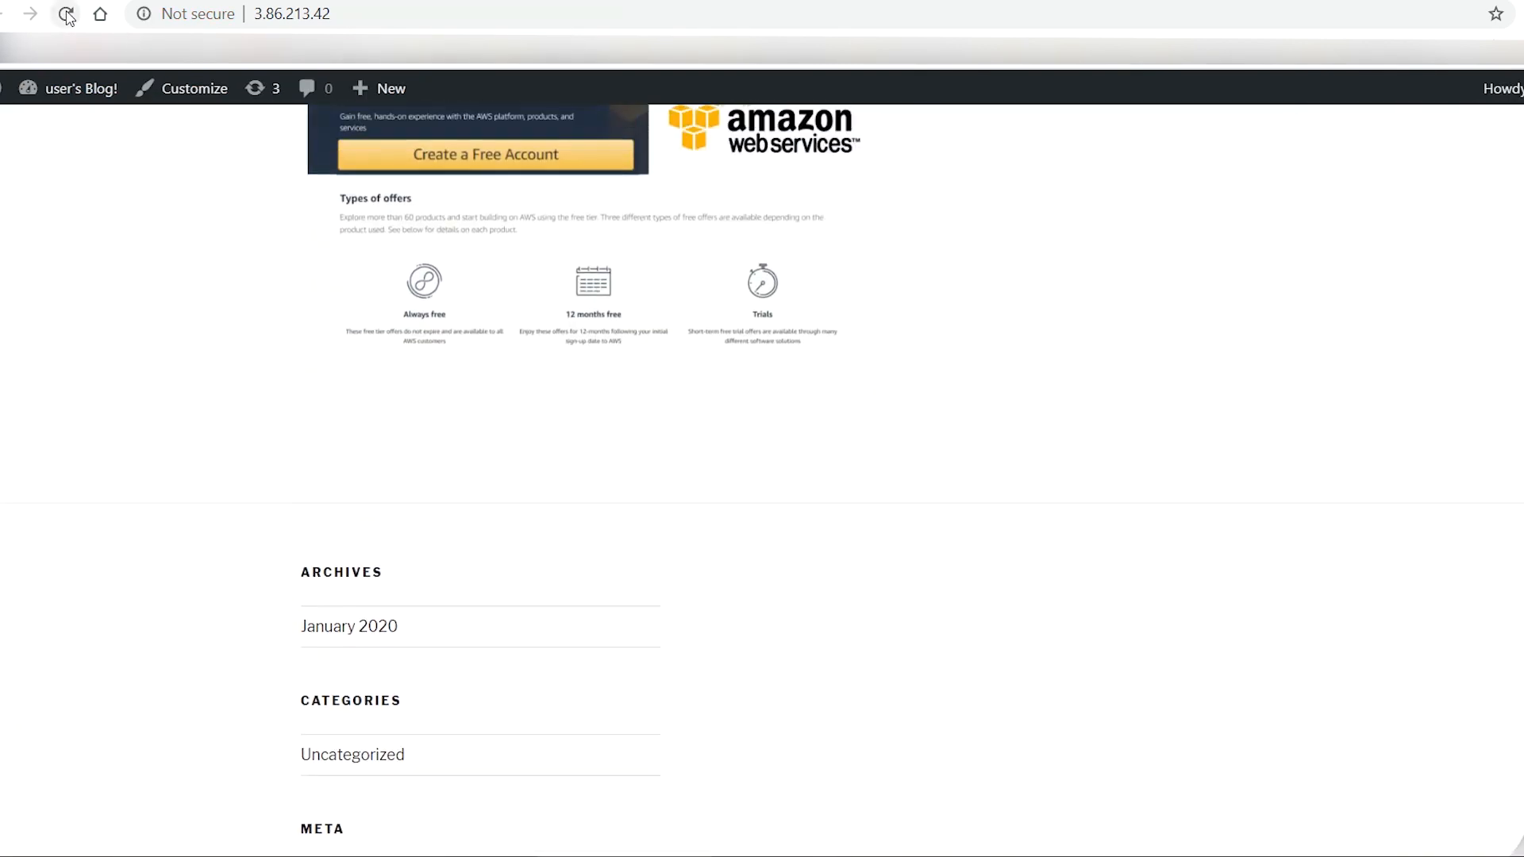
{"action": "scroll", "scroll_direction": "up", "scroll_amount": 3}
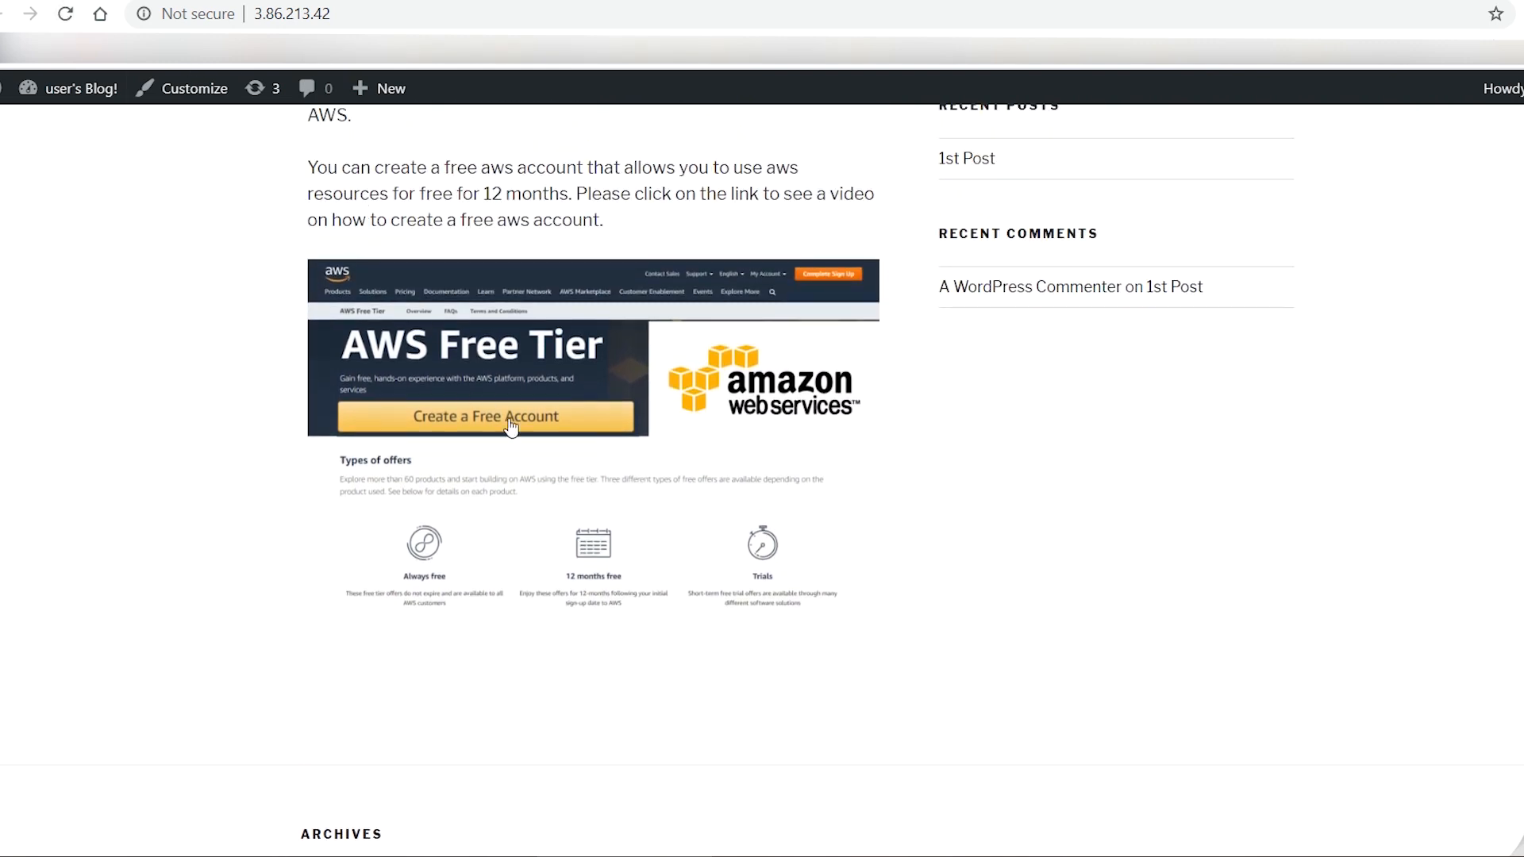
{"action": "left_click", "coordinate": [511, 415]}
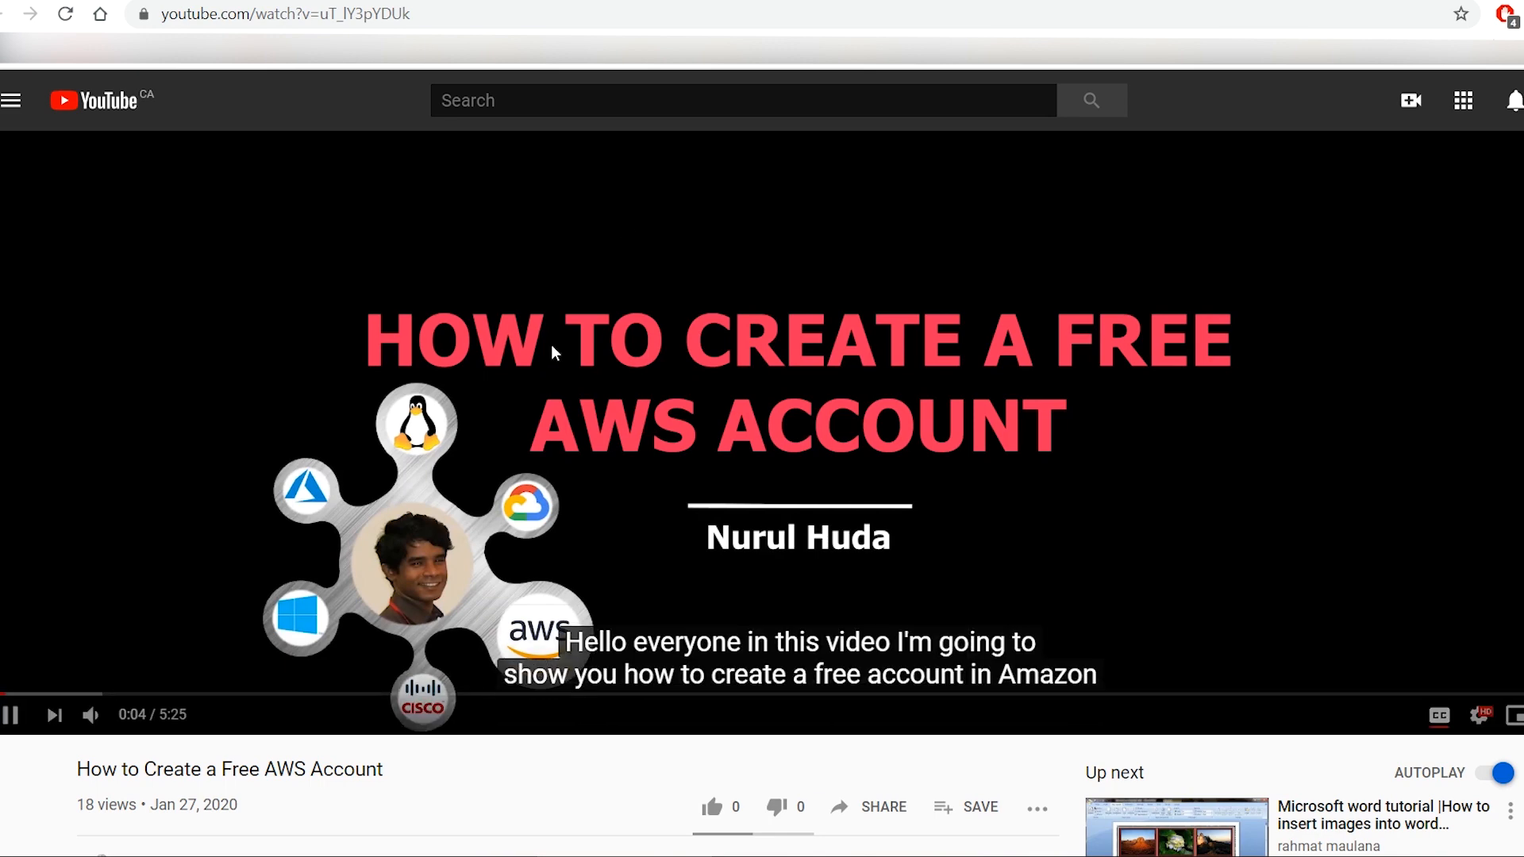
{"action": "mouse_move", "coordinate": [408, 208]}
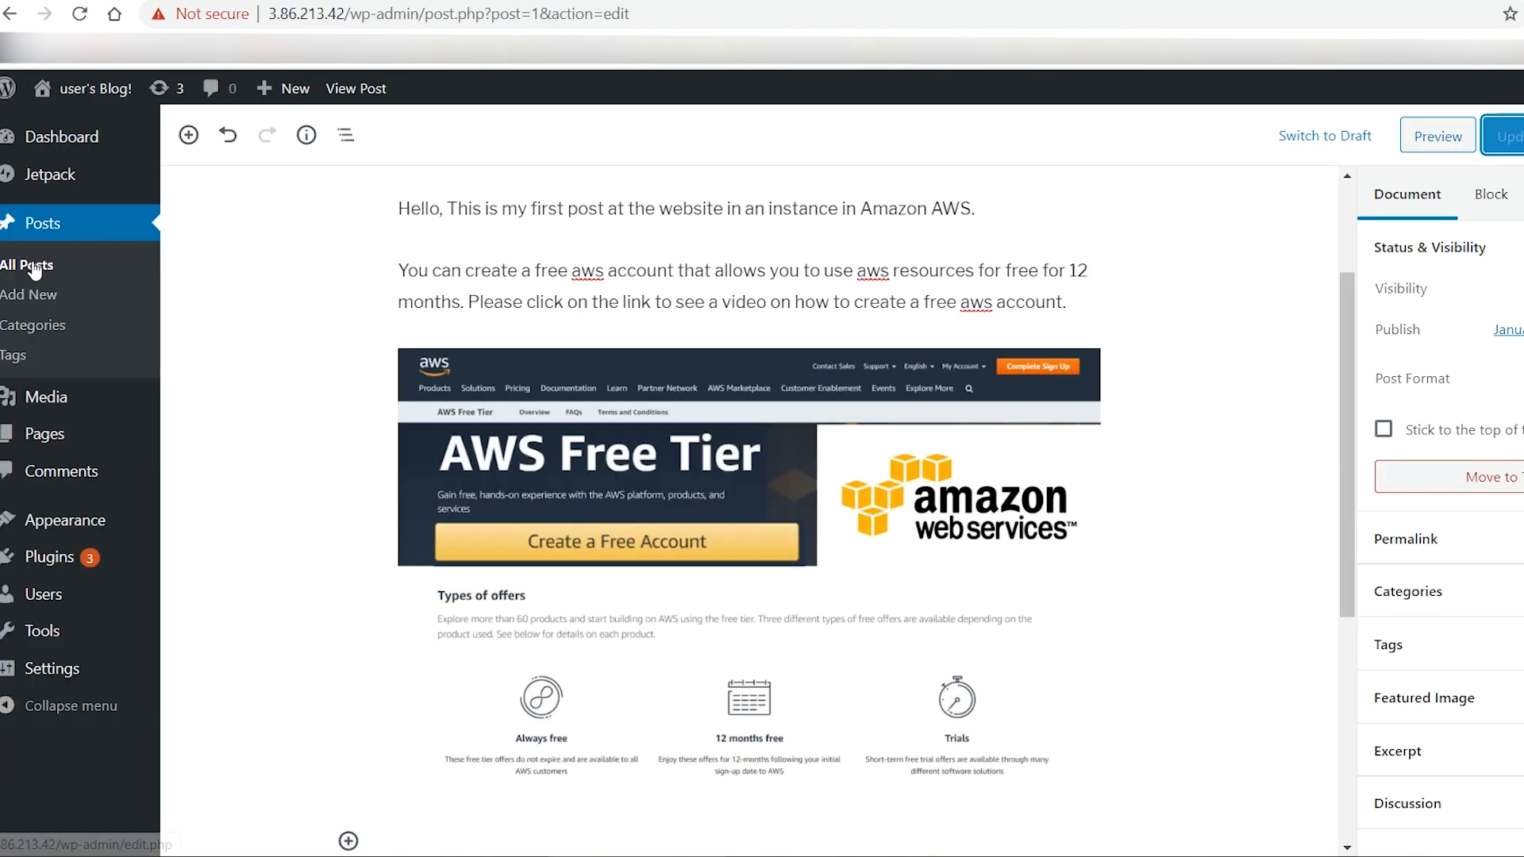
- Create a post titled 'My Bio' reading 'I will add my bio in this post. (Under constructions).'
{"action": "left_click", "coordinate": [29, 294]}
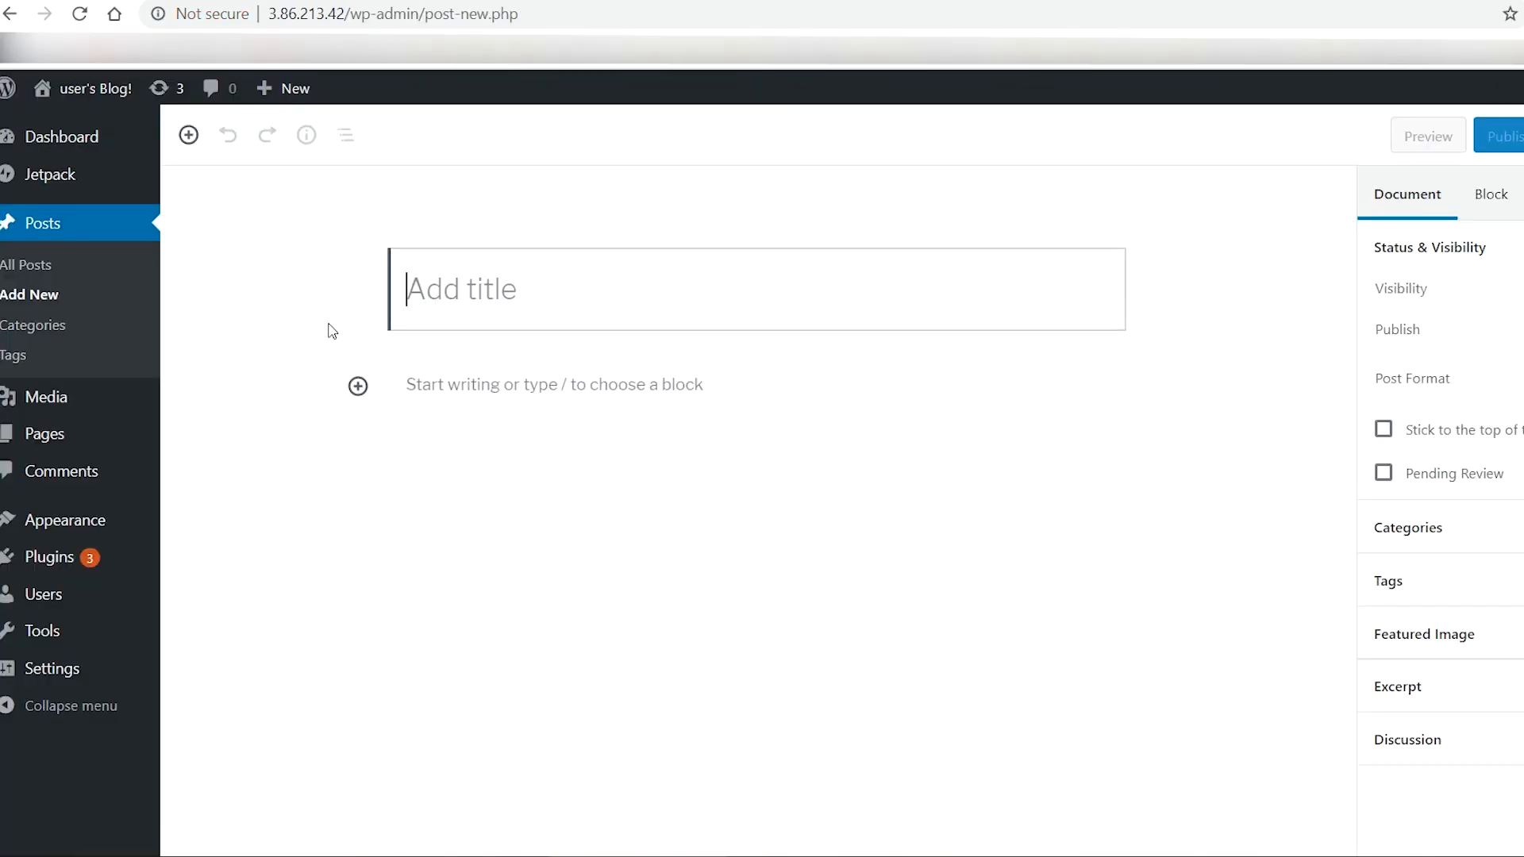
{"action": "type", "text": "My"}
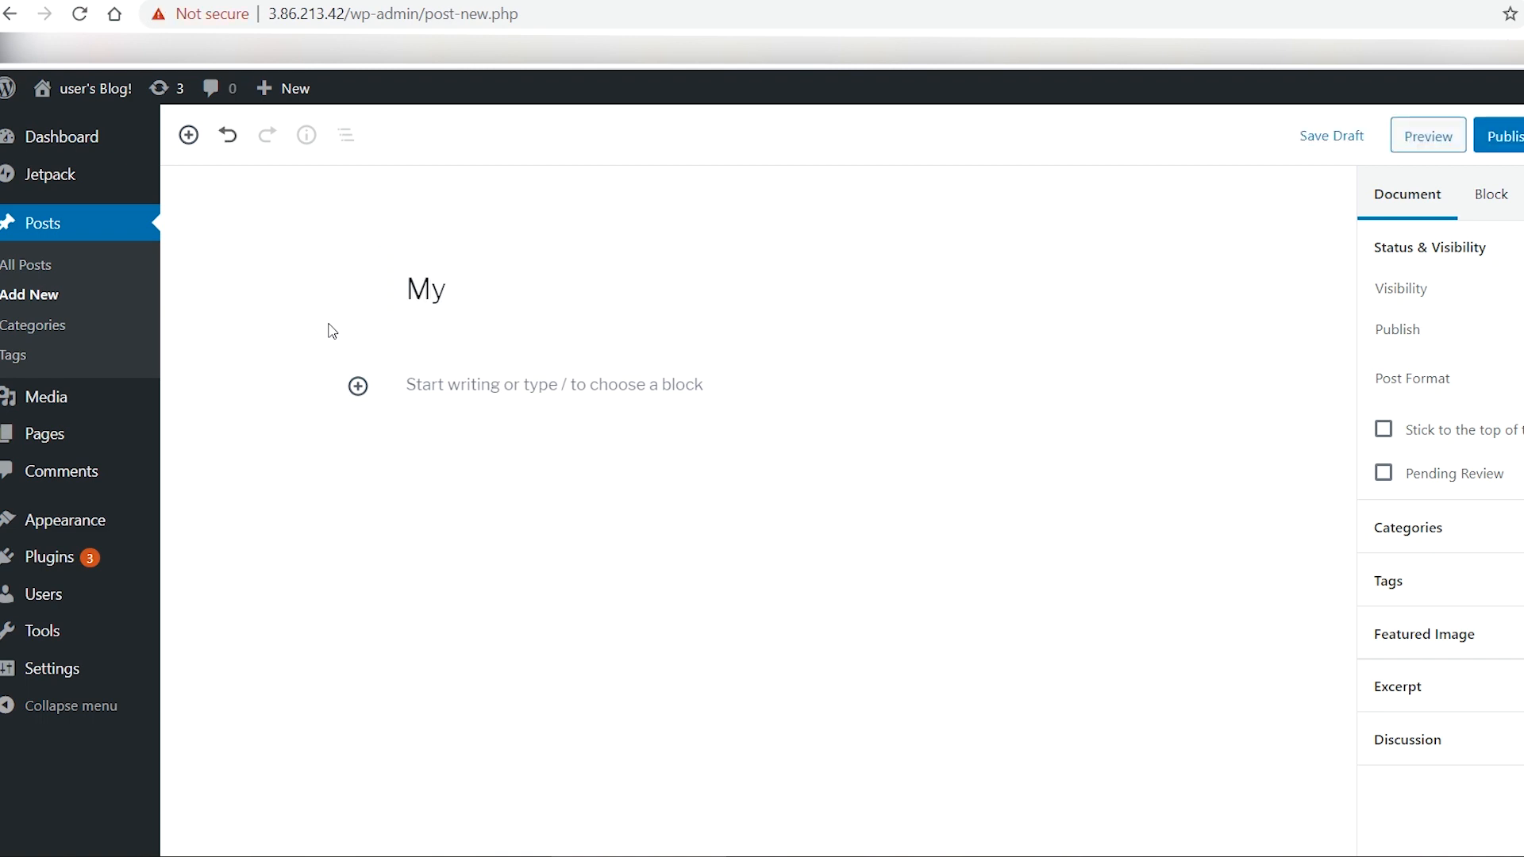
{"action": "type", "text": "B"}
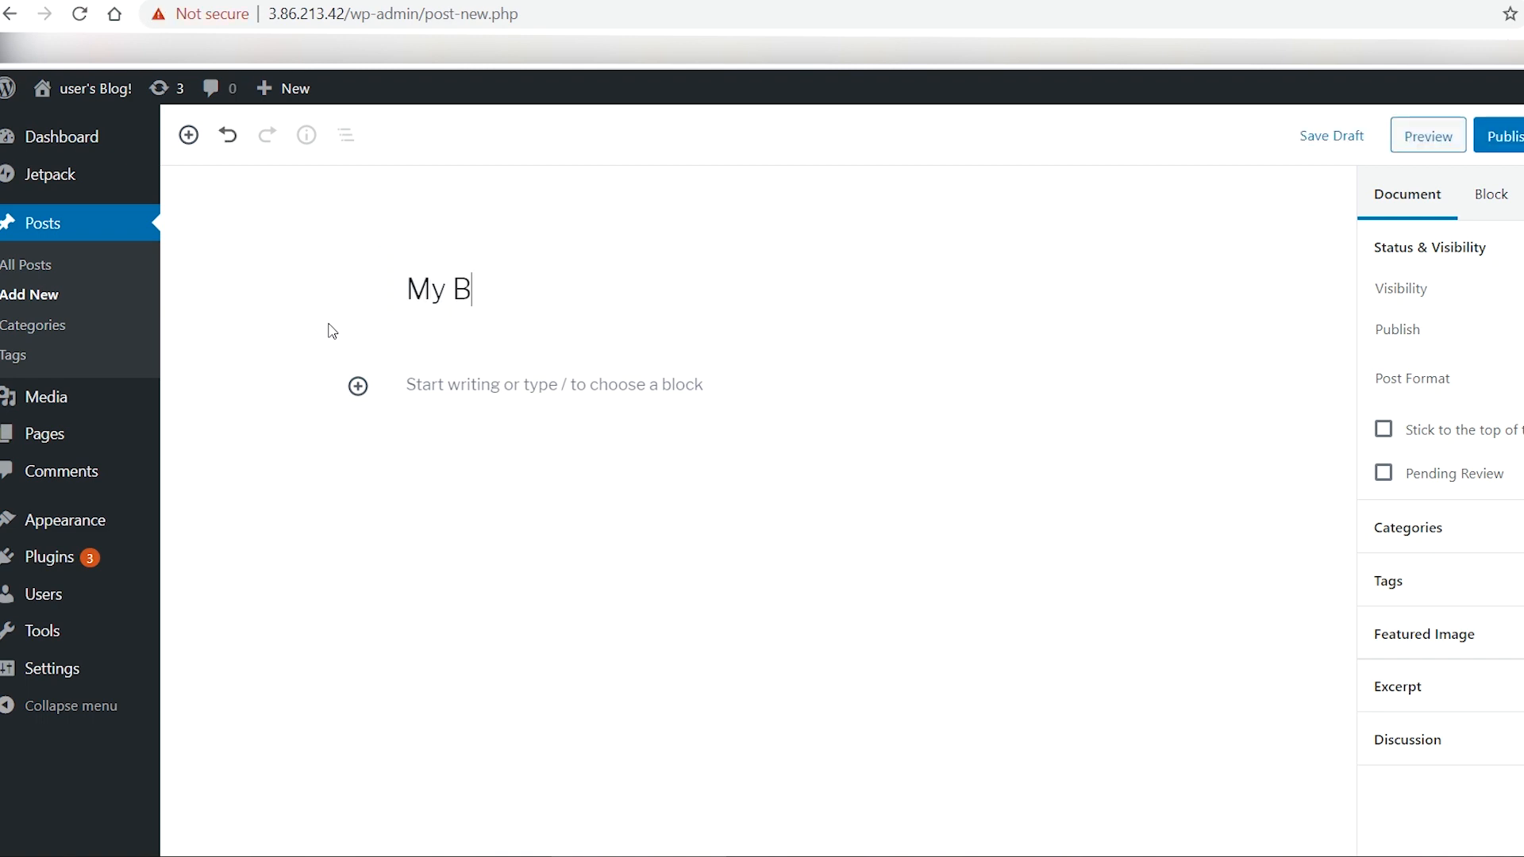
{"action": "type", "text": "io"}
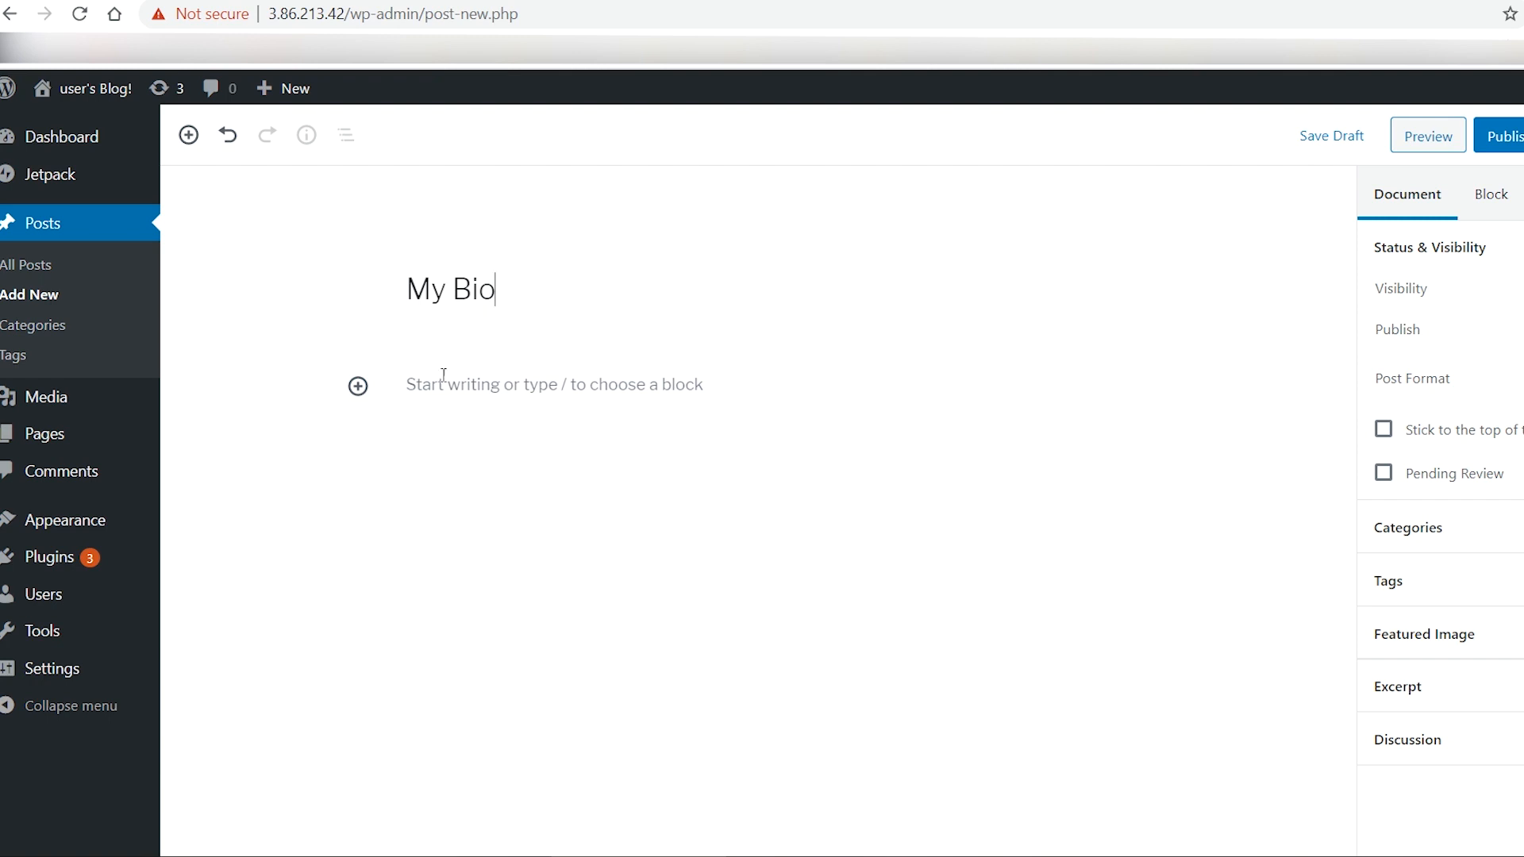
{"action": "type", "text": "I wil"}
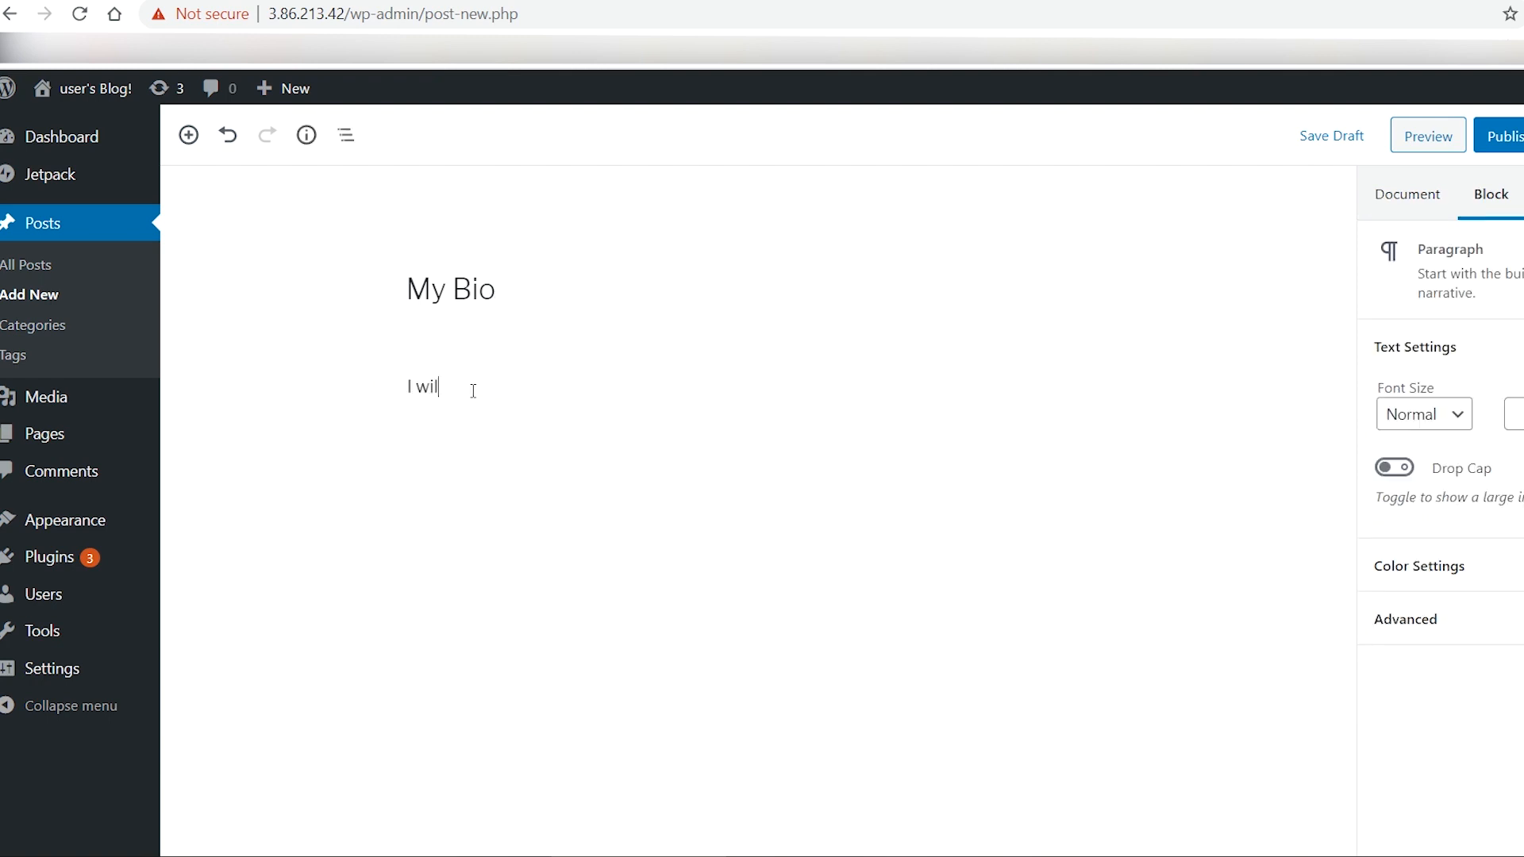
{"action": "type", "text": "l add my bio in th"}
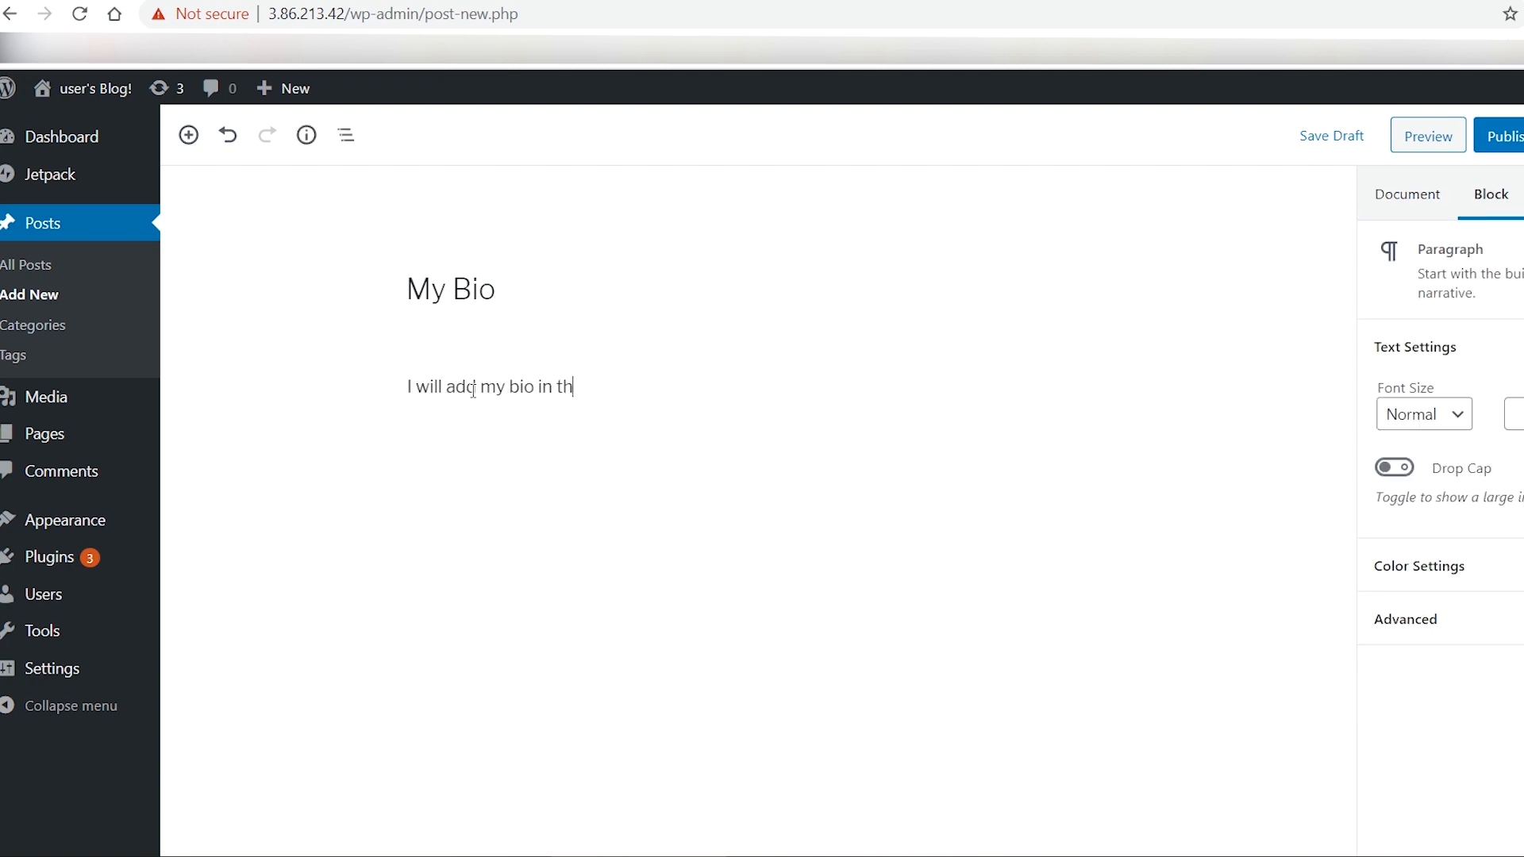
{"action": "type", "text": "is post."}
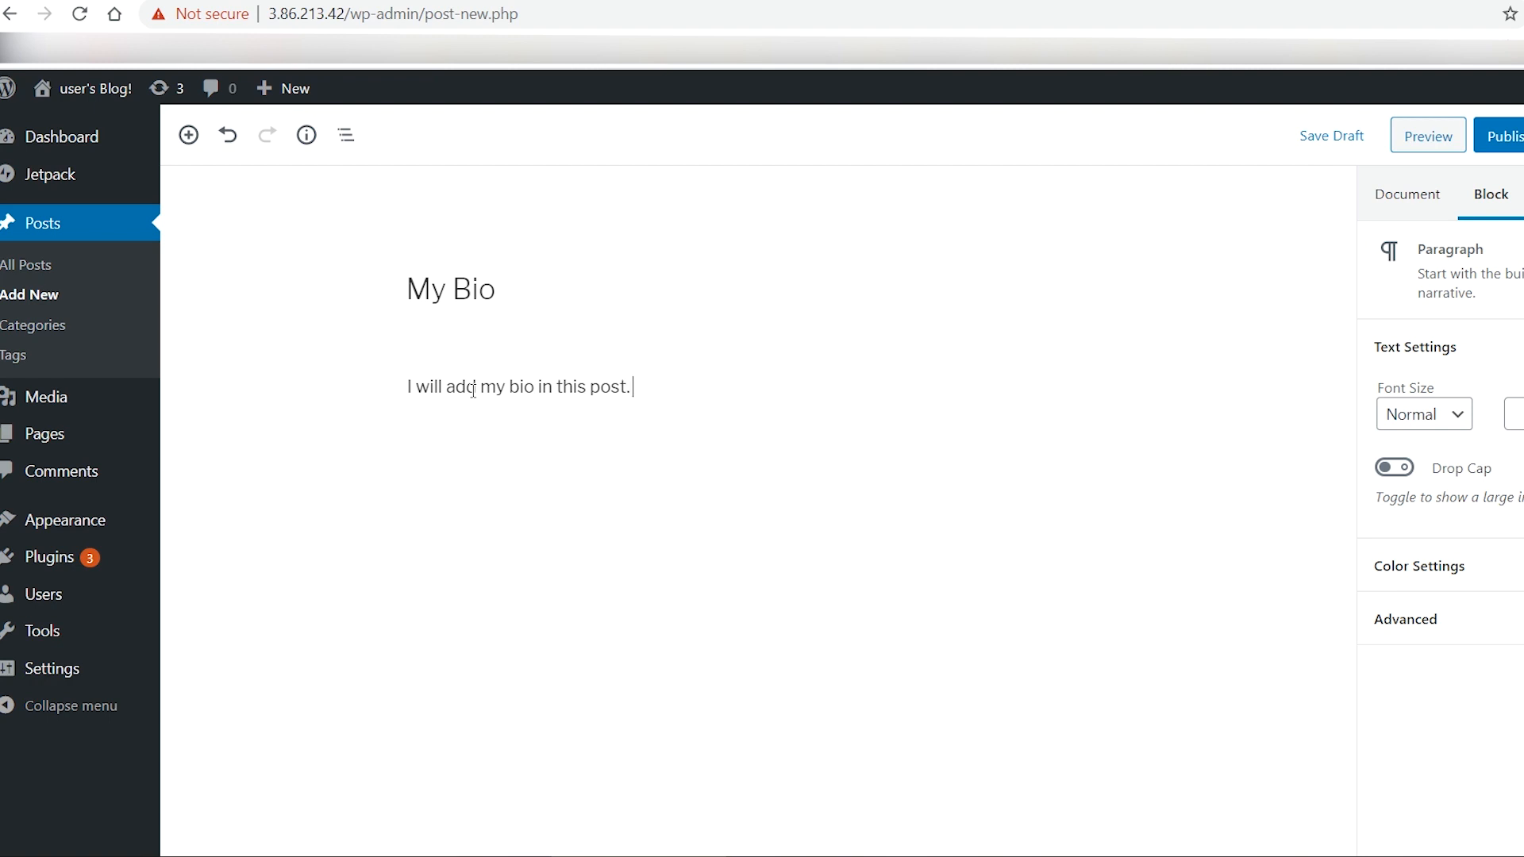
{"action": "type", "text": "(Under constructi"}
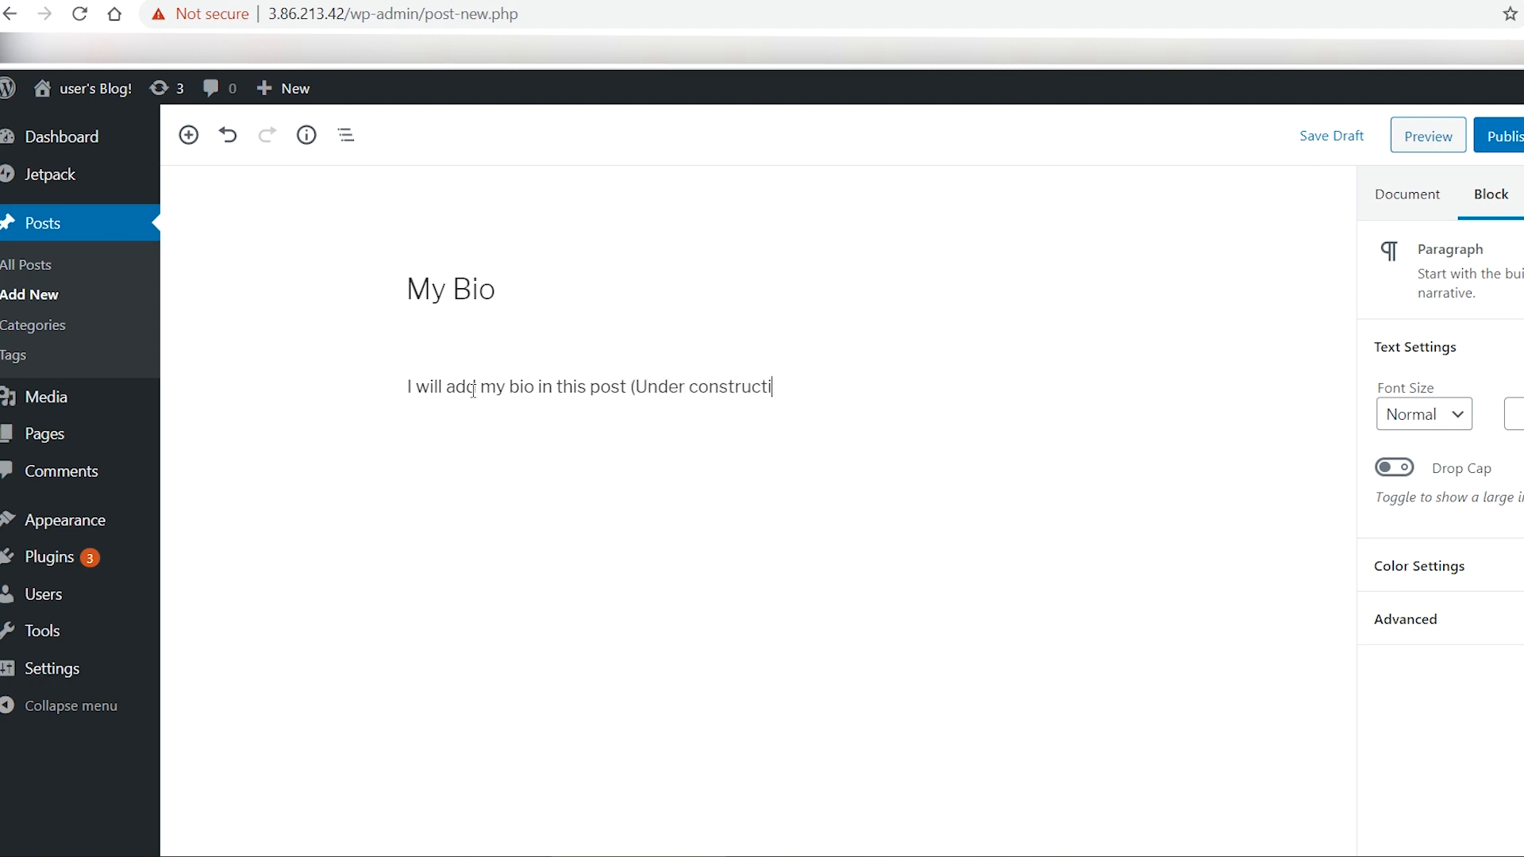
{"action": "type", "text": "ons)."}
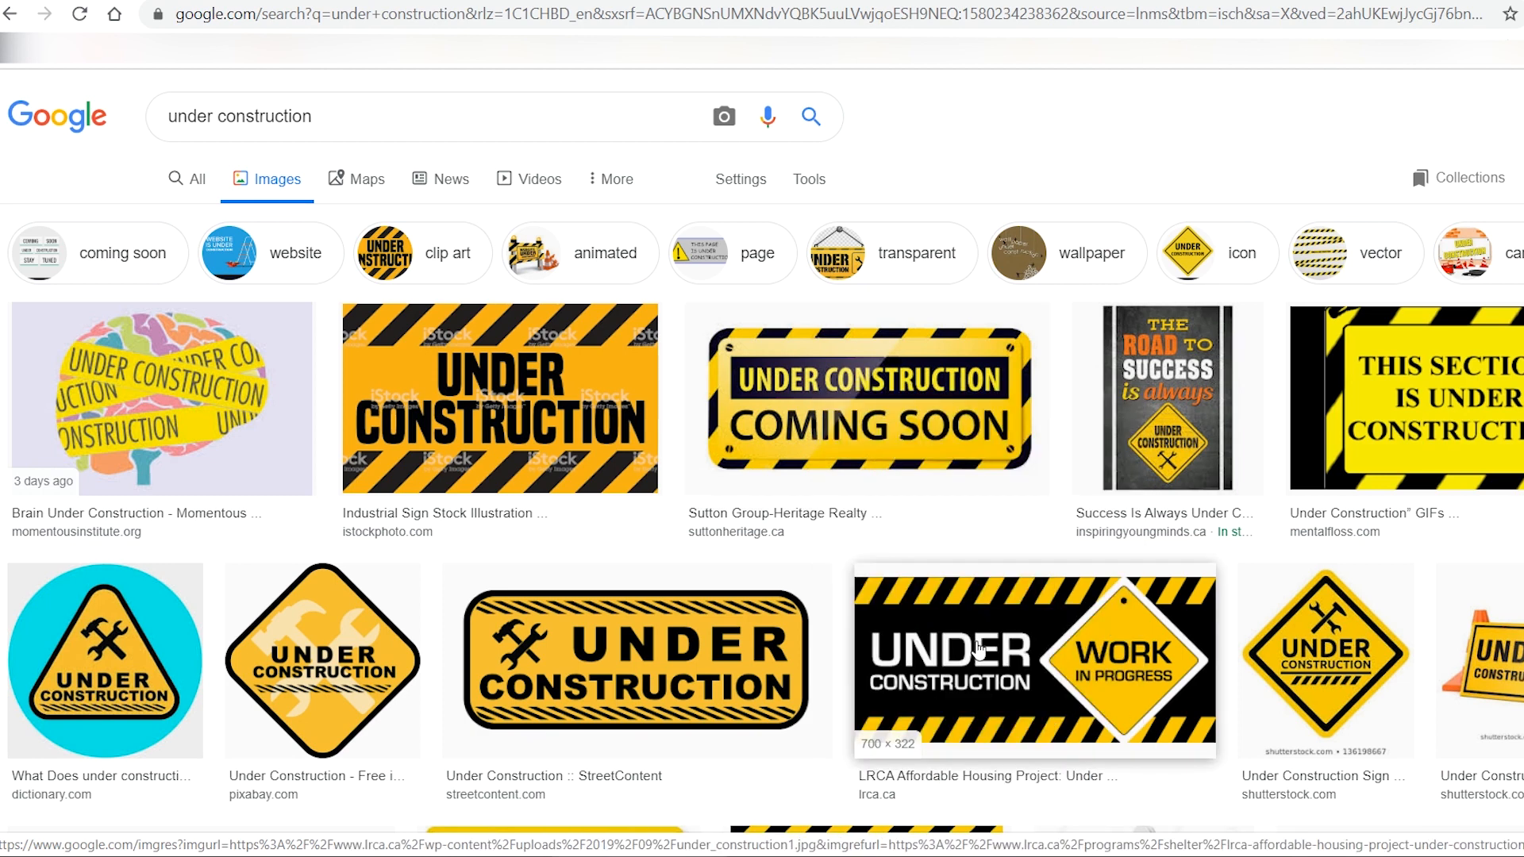
- Save the under-construction sign image as download.jpg and return to the post
{"action": "right_click", "coordinate": [866, 398]}
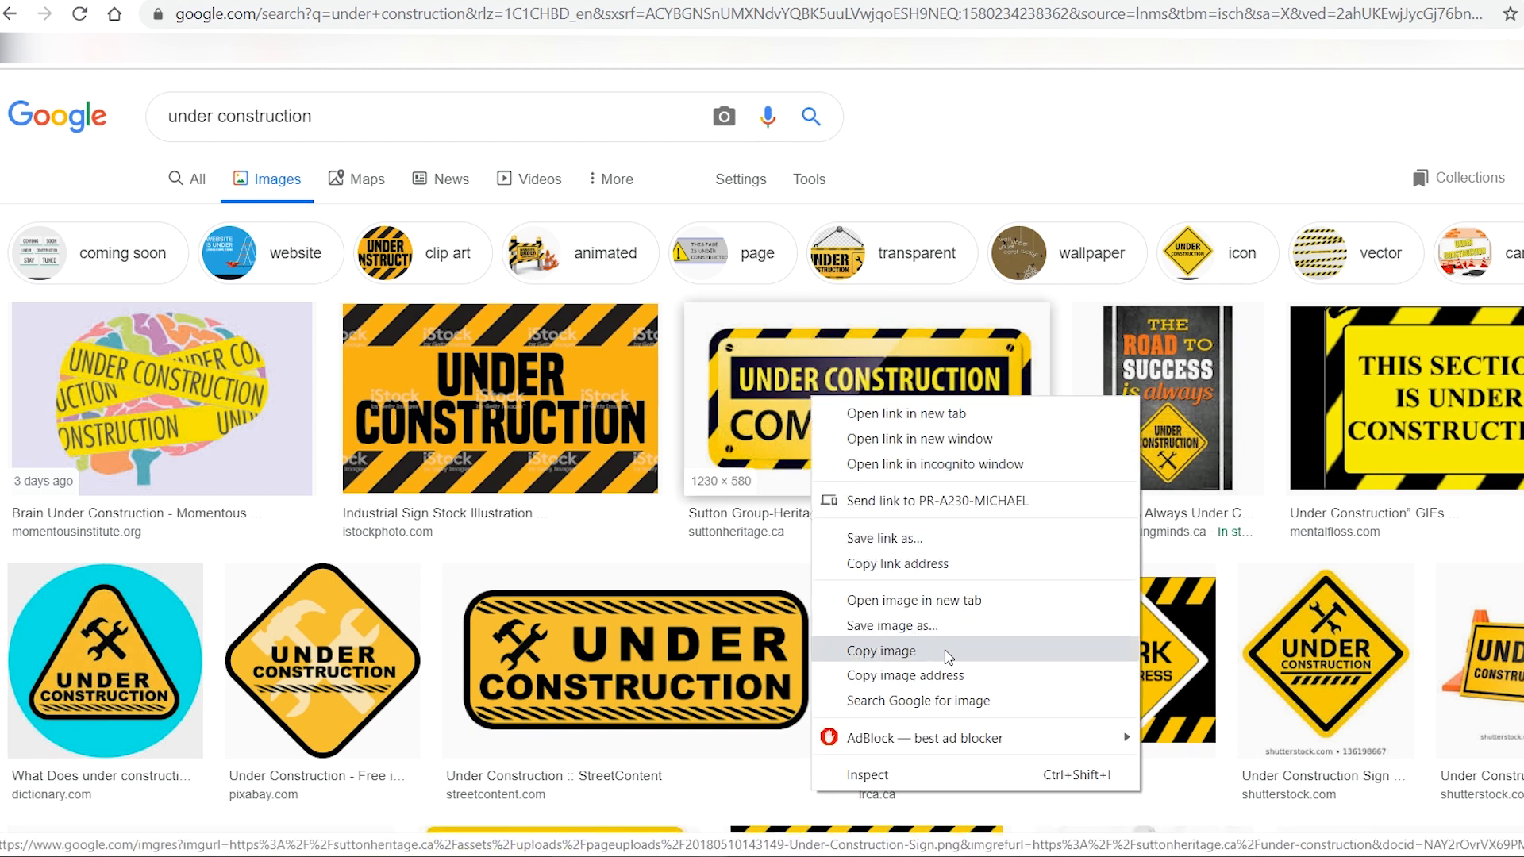
{"action": "left_click", "coordinate": [892, 625]}
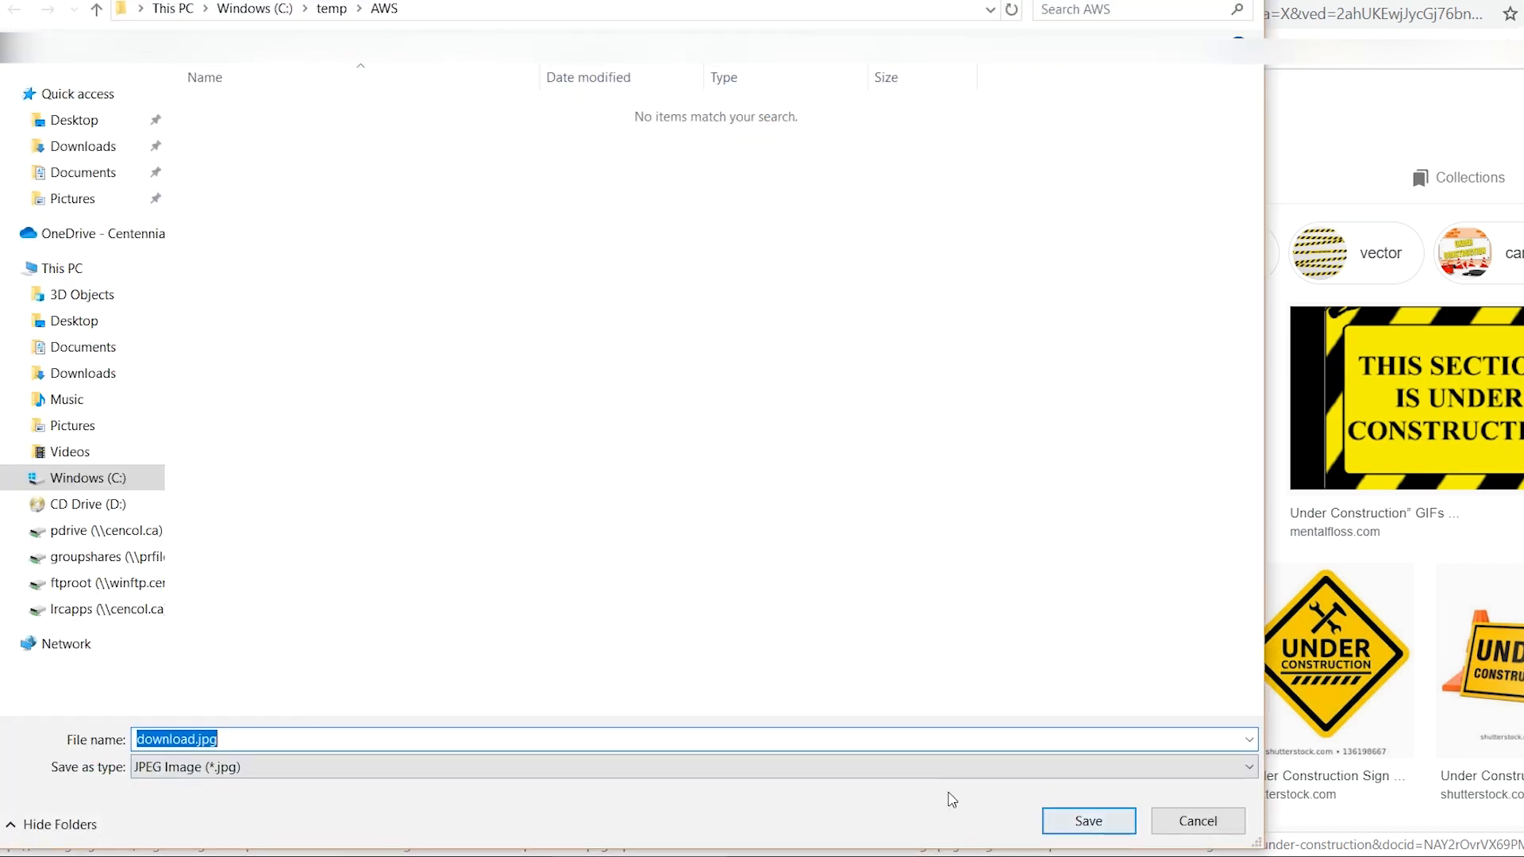
{"action": "left_click", "coordinate": [1087, 820]}
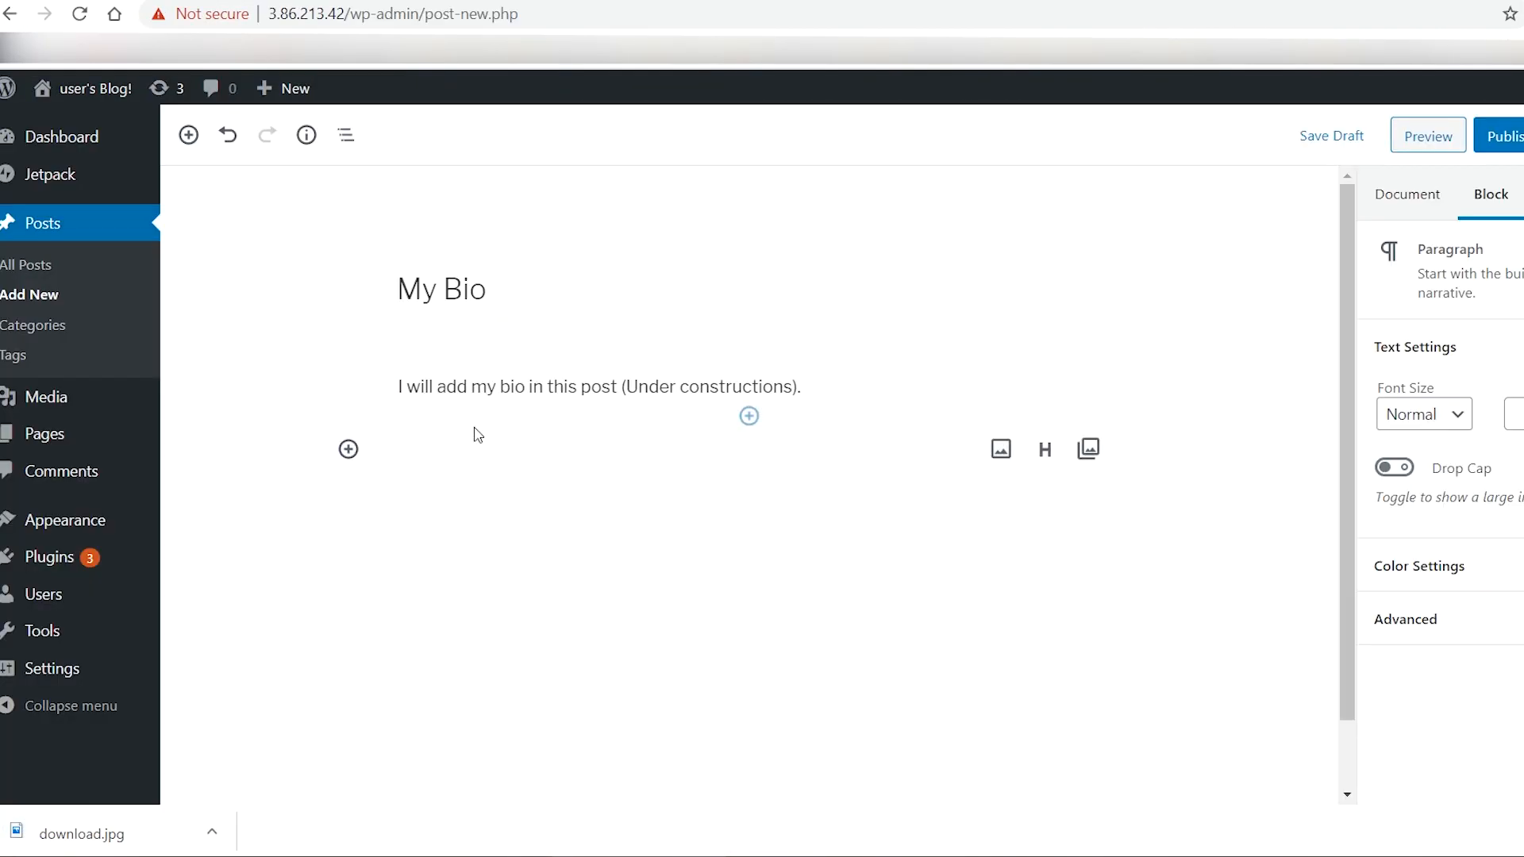
- Add the uploaded download.jpg image below the My Bio paragraph and publish the post
{"action": "left_click", "coordinate": [1001, 449]}
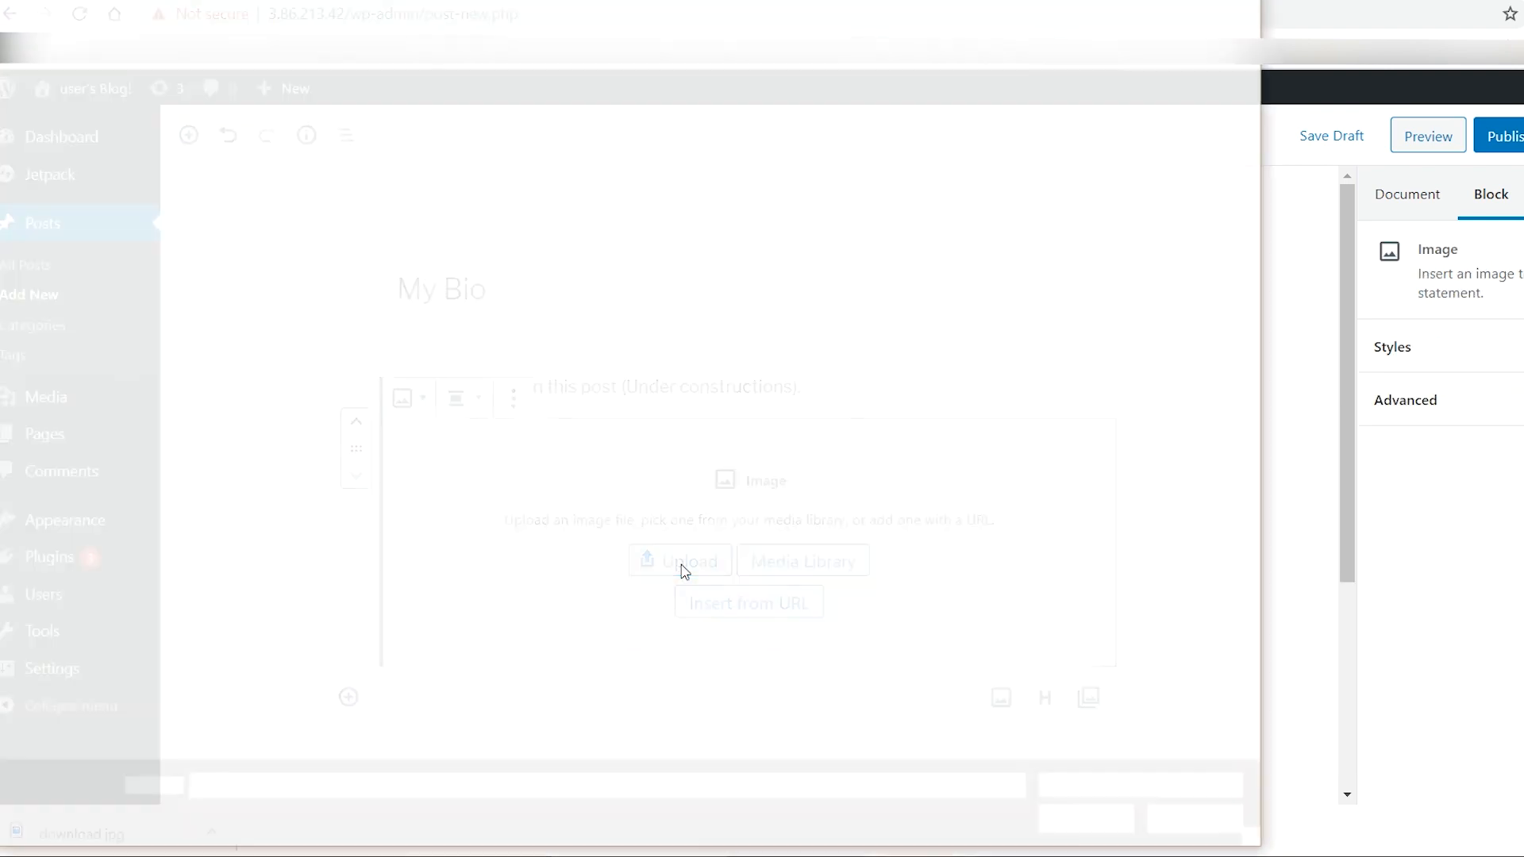
{"action": "left_click", "coordinate": [681, 561]}
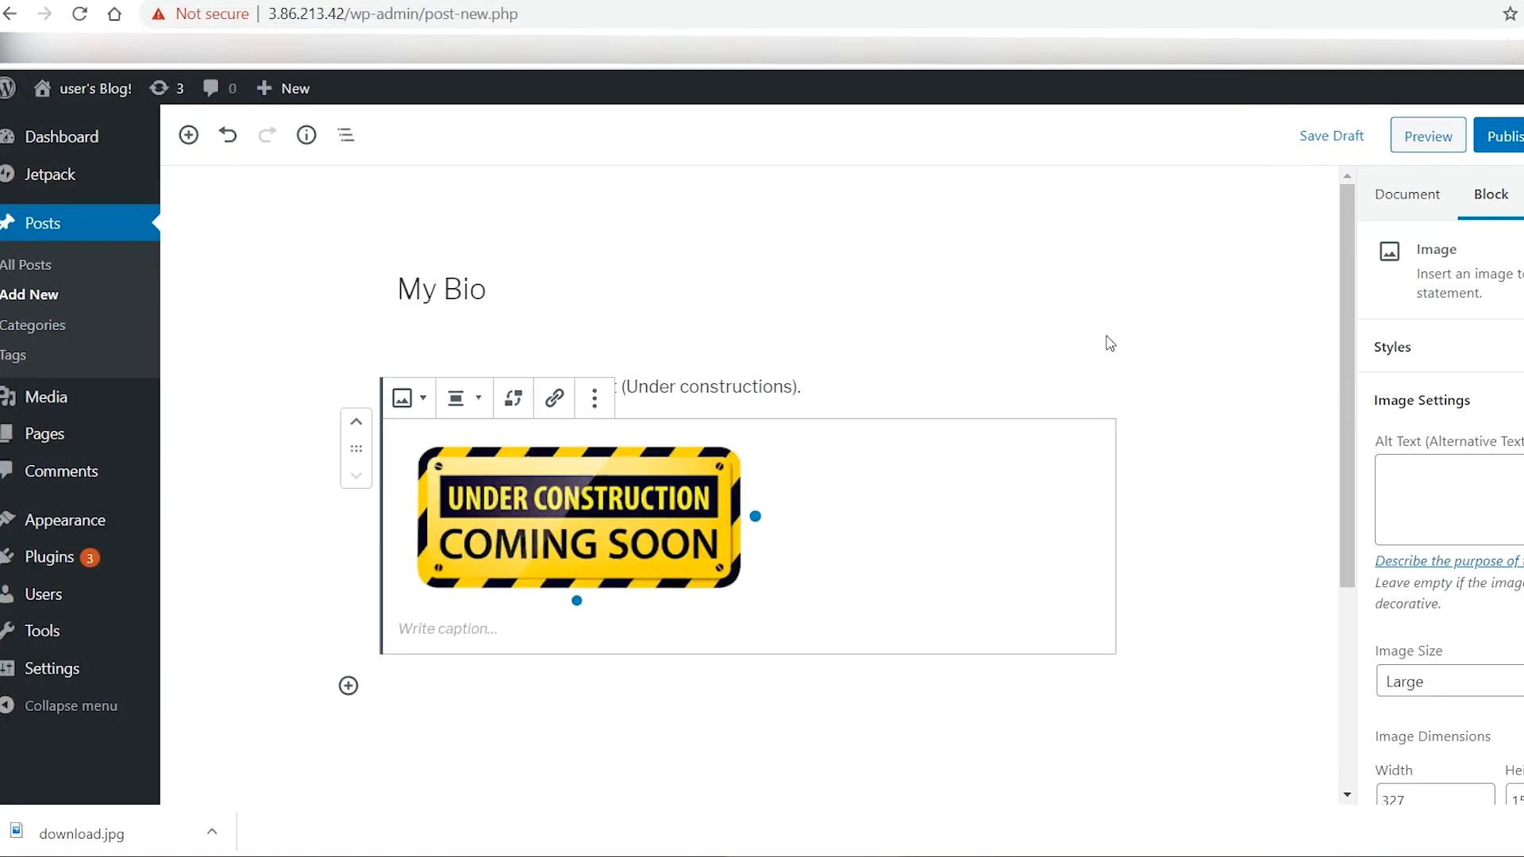
{"action": "left_click", "coordinate": [1511, 135]}
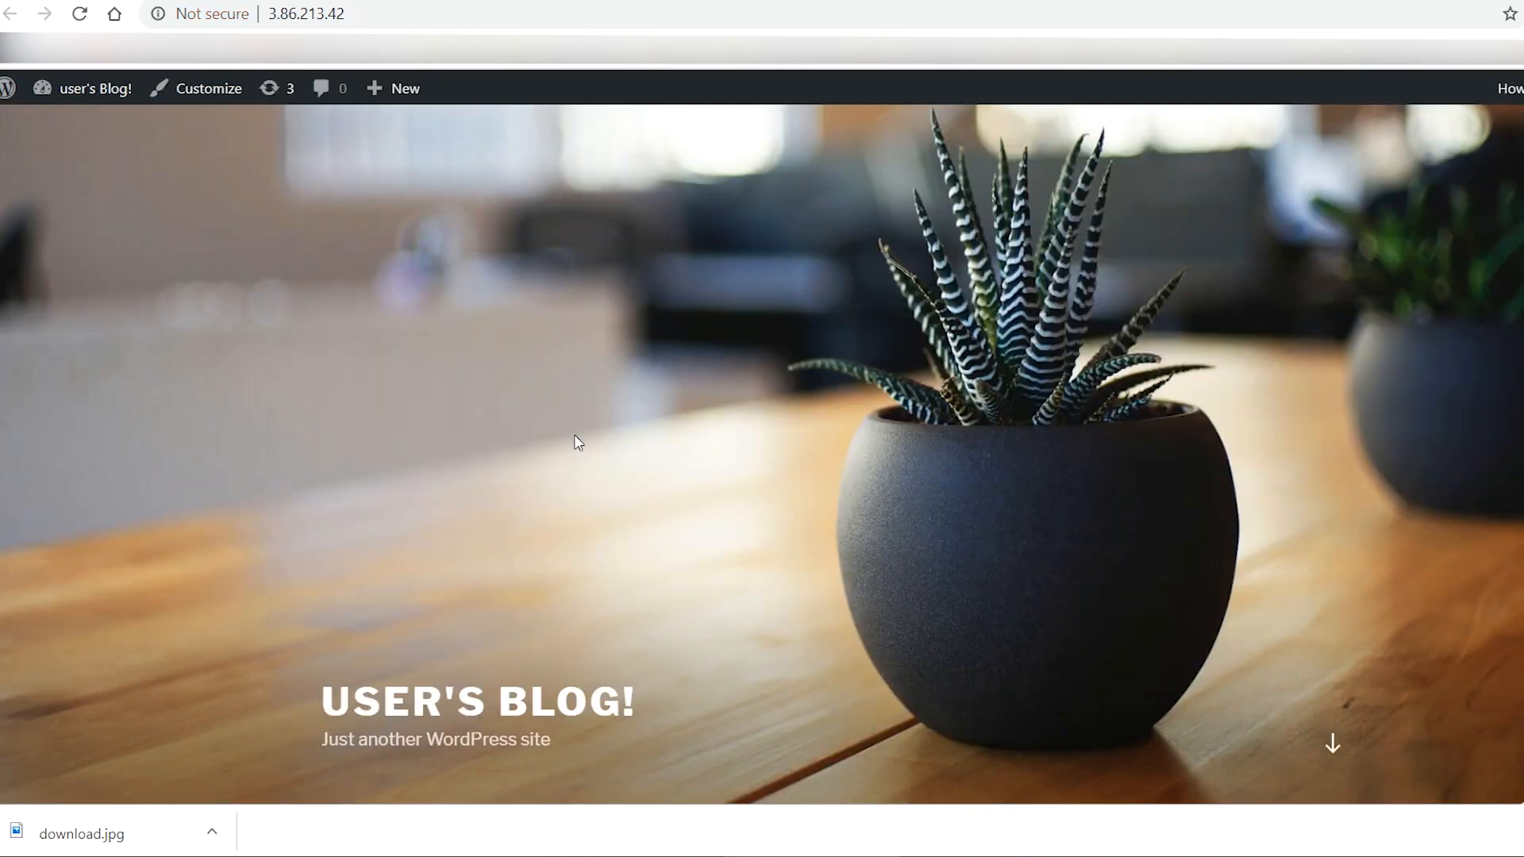
- Scroll the live site to see the My Bio post with its image, then enter the Customizer
{"action": "scroll", "scroll_direction": "down", "scroll_amount": 3}
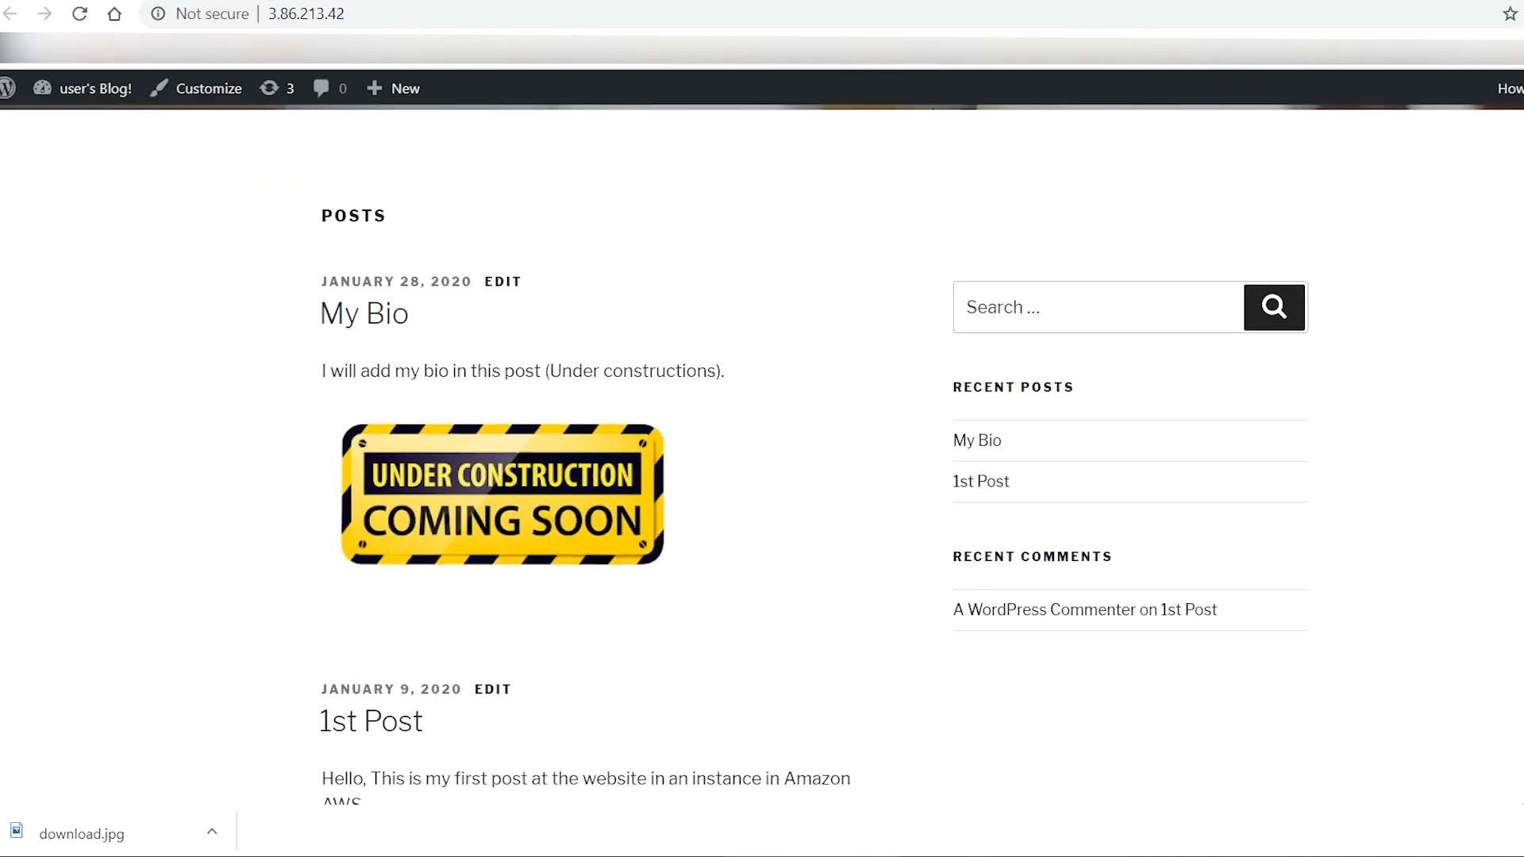
{"action": "scroll", "scroll_direction": "down", "scroll_amount": 3}
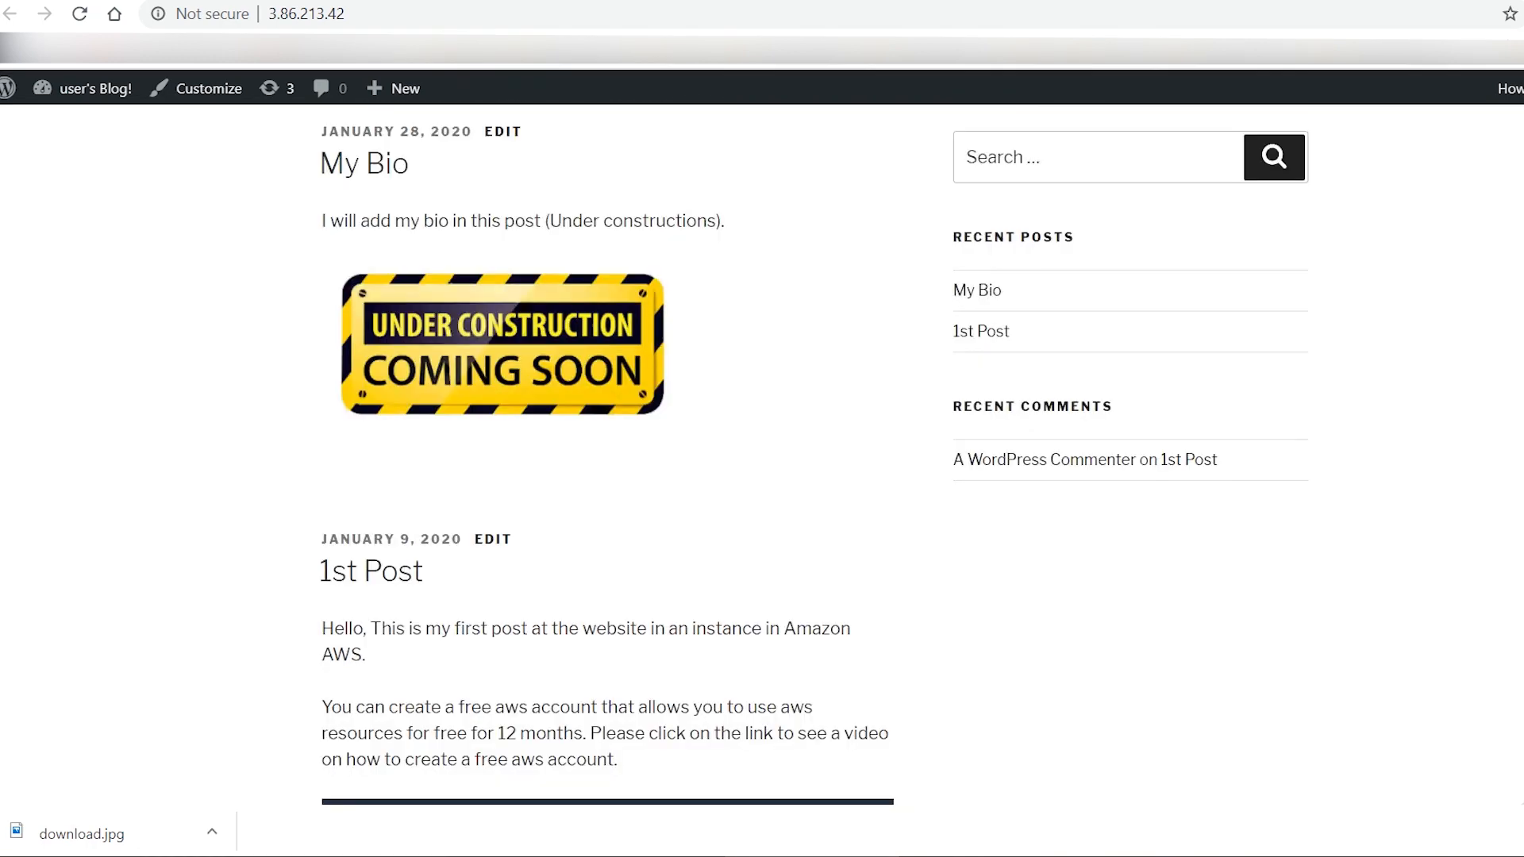
{"action": "left_click", "coordinate": [92, 88]}
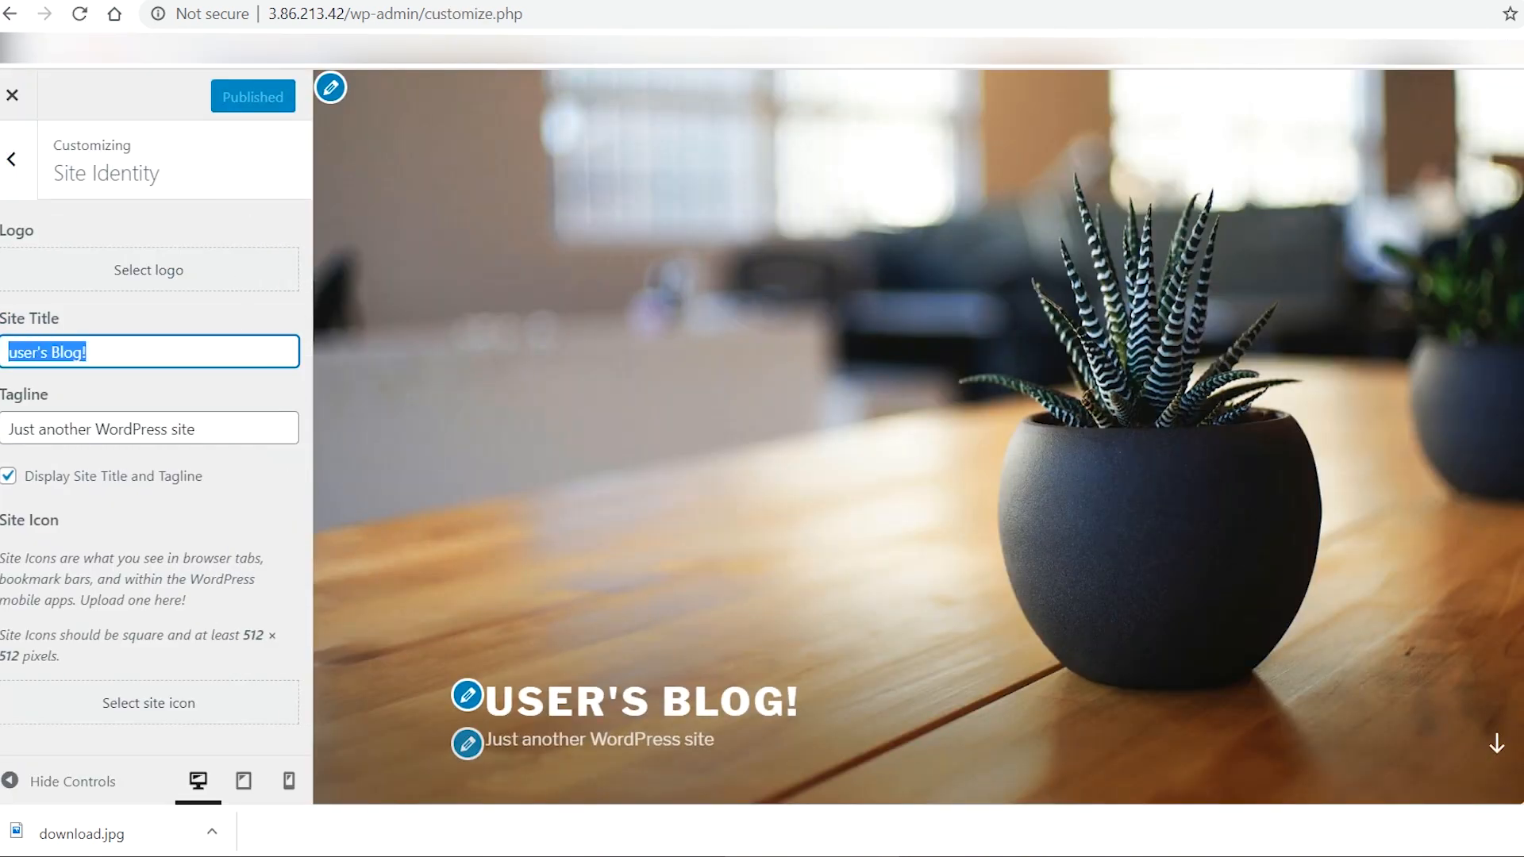
- Set the site title to "Nurl's Home Page" and tagline to "Supported by WordPress and AWS", then publish
{"action": "type", "text": "Nurl's"}
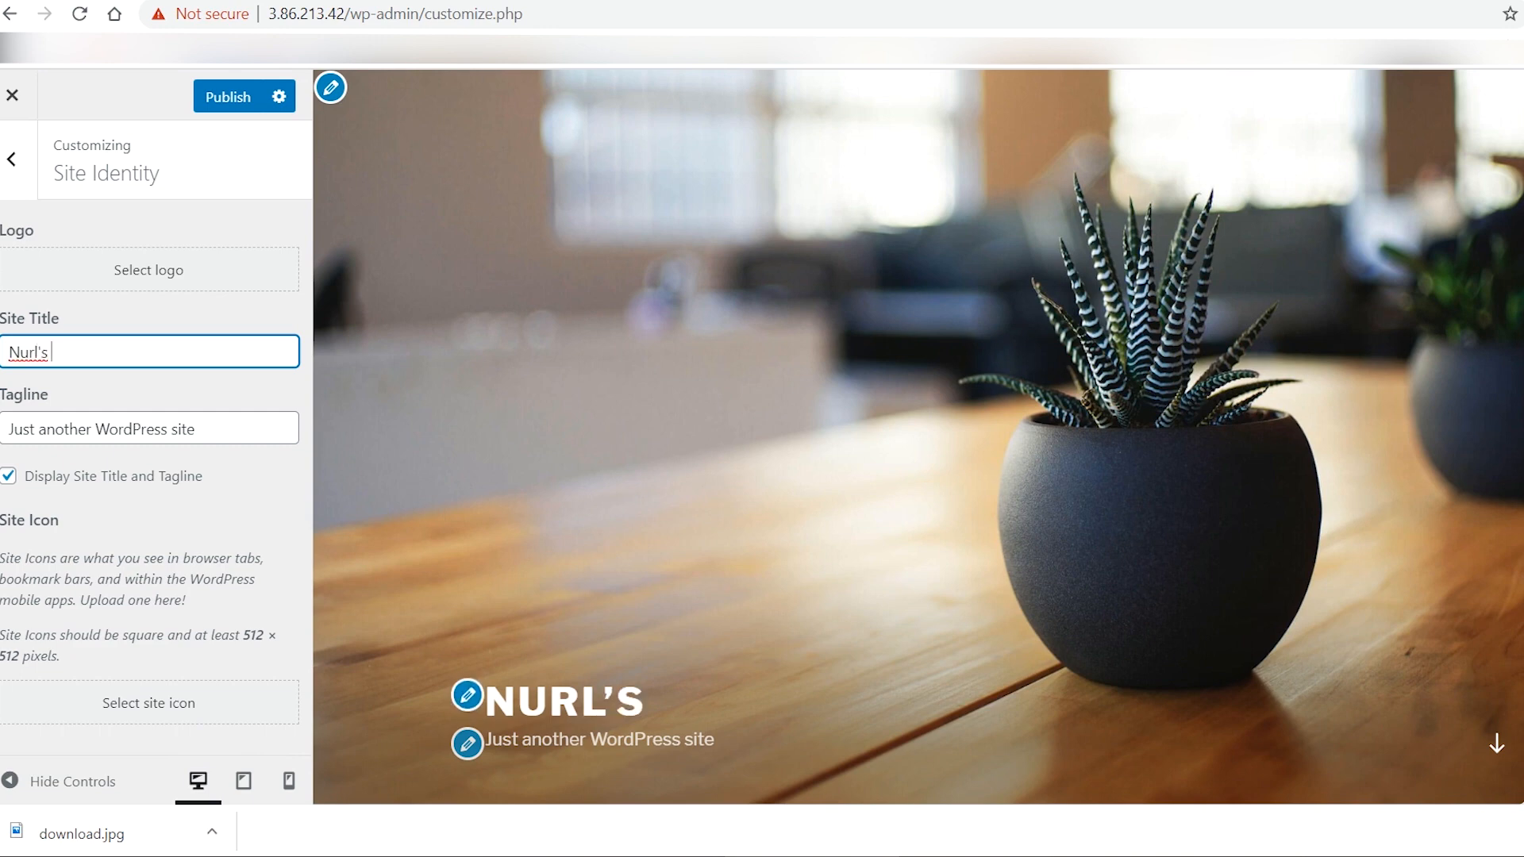
{"action": "type", "text": "Home Page"}
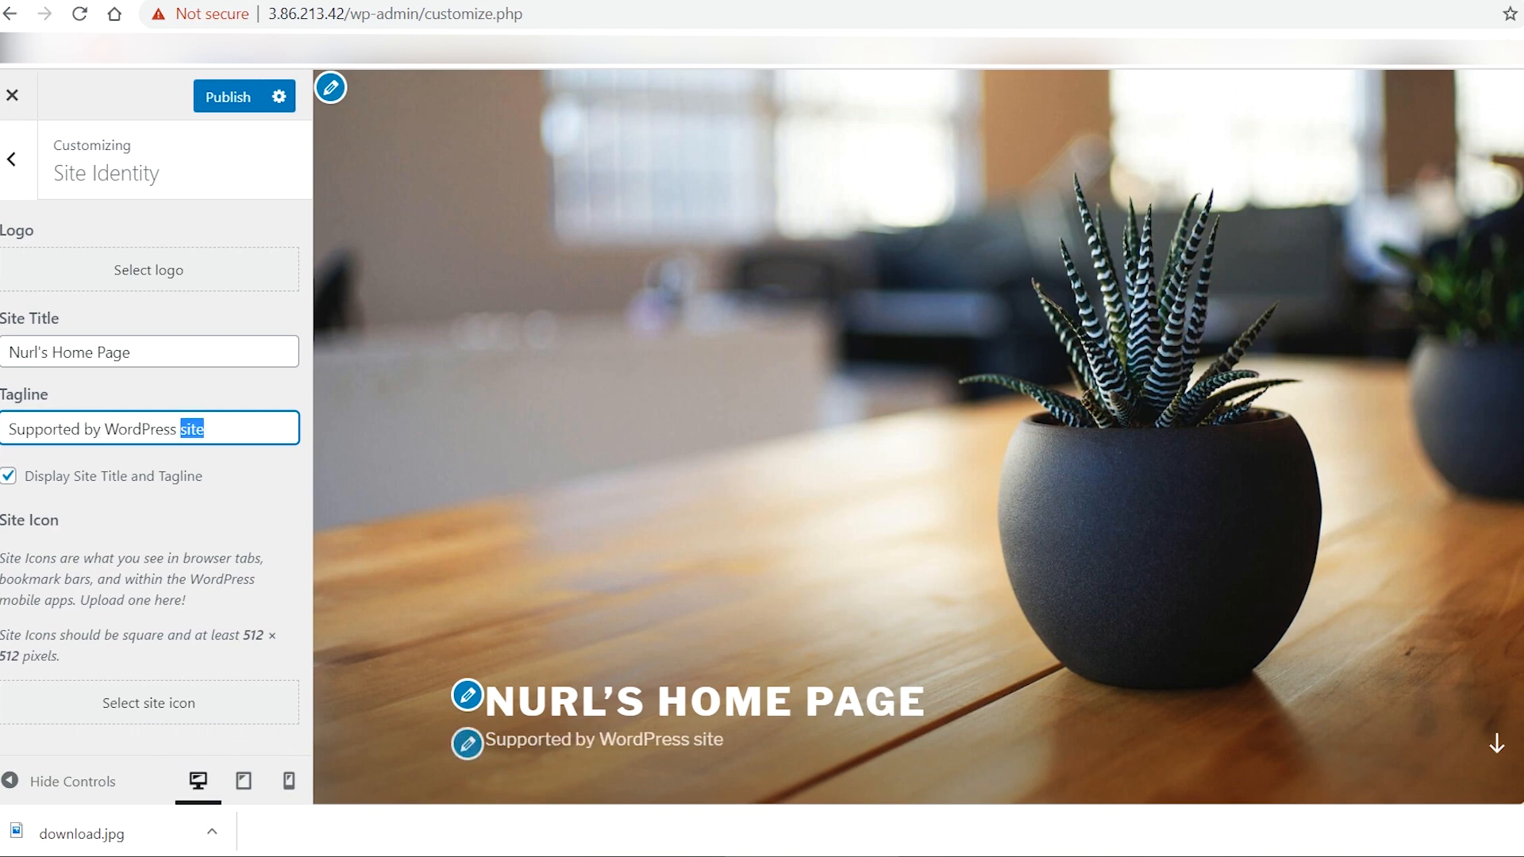
{"action": "type", "text": "and AWS"}
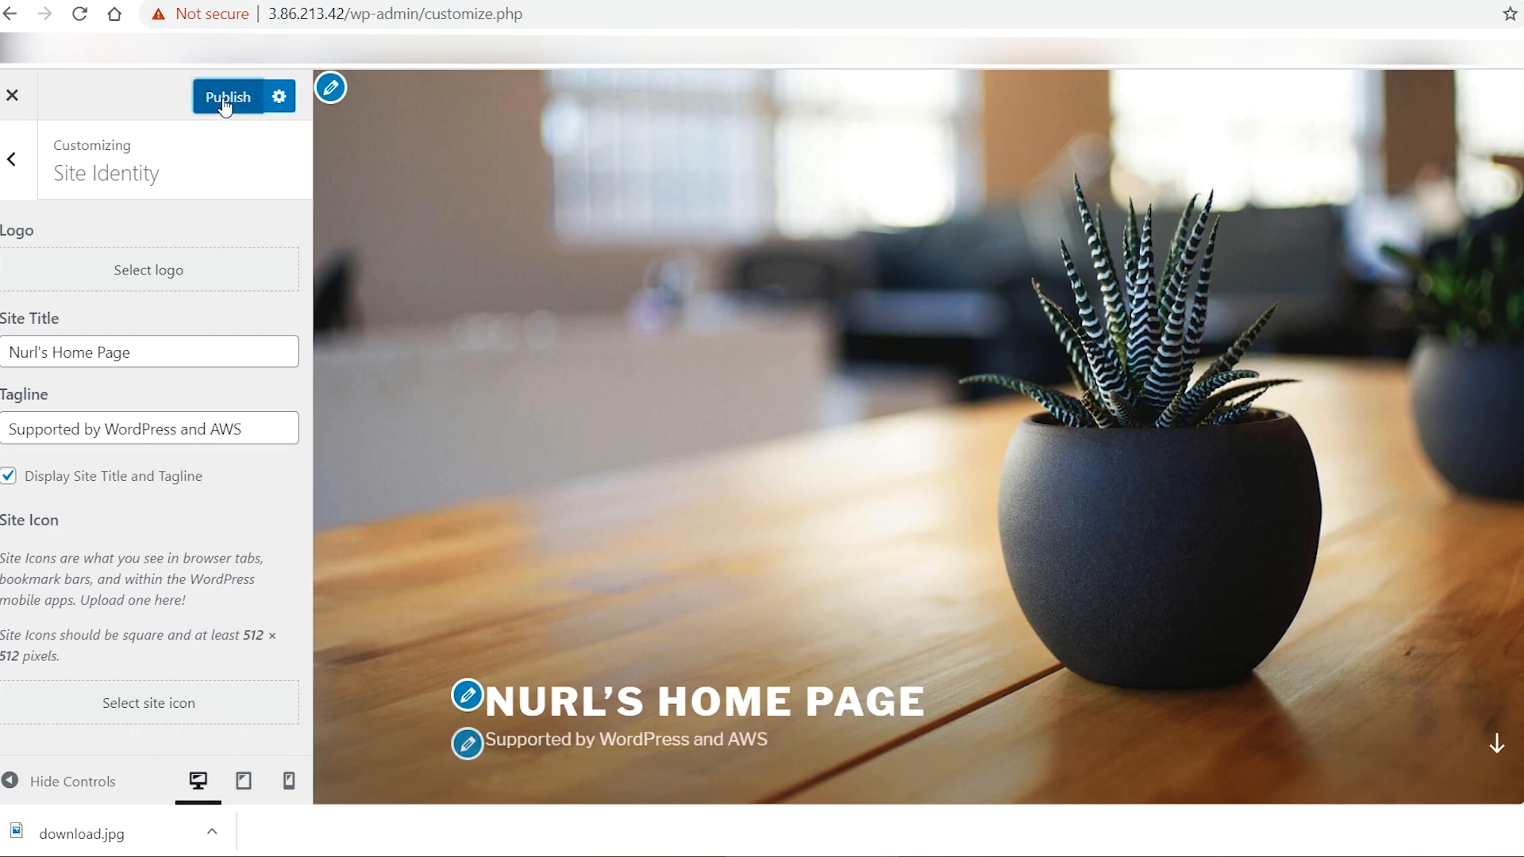
{"action": "left_click", "coordinate": [228, 96]}
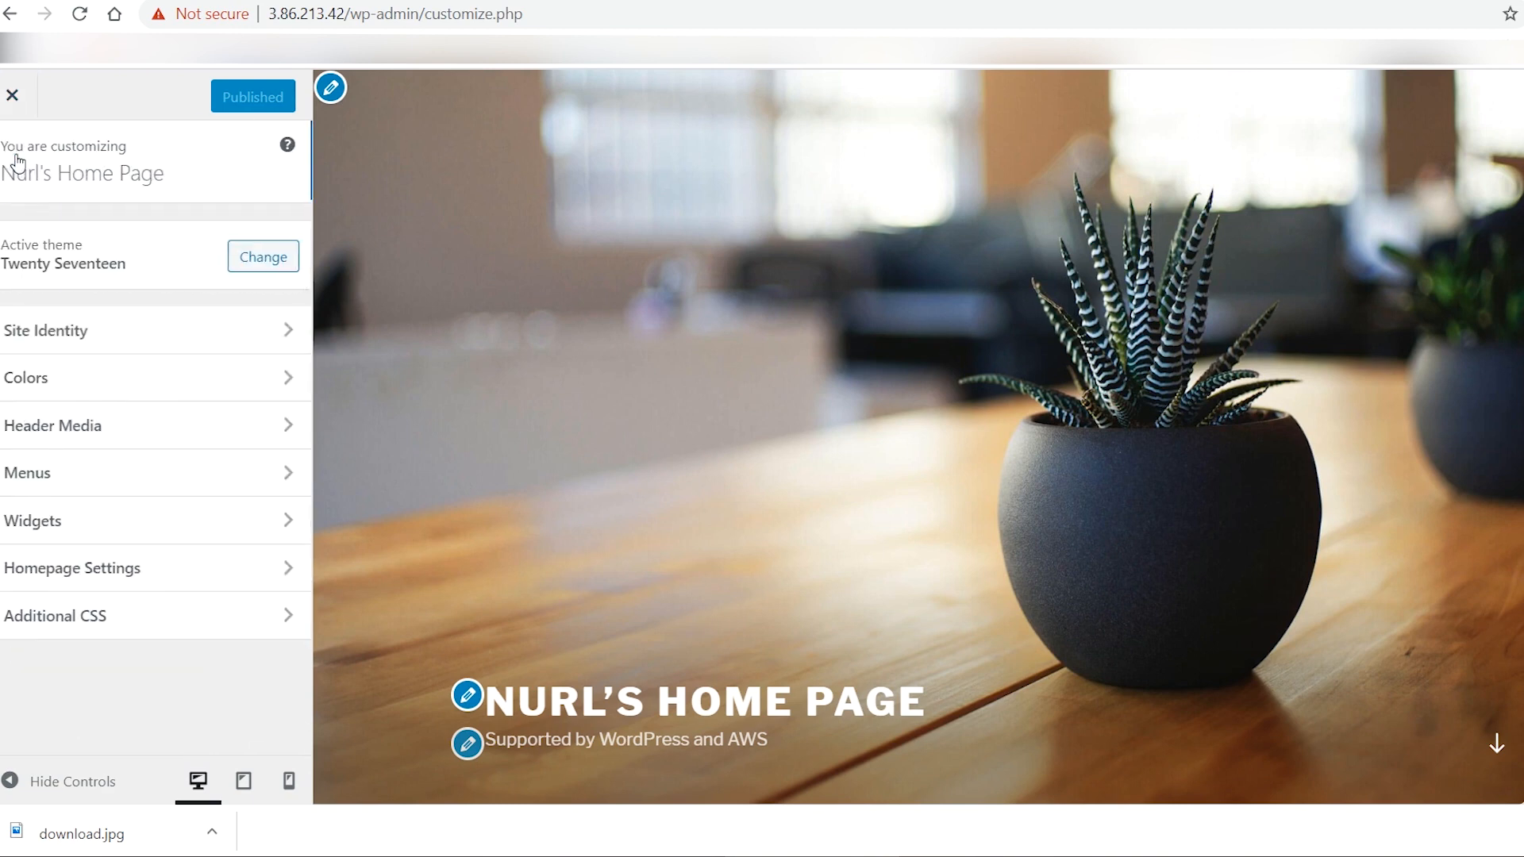
{"action": "mouse_move", "coordinate": [16, 200]}
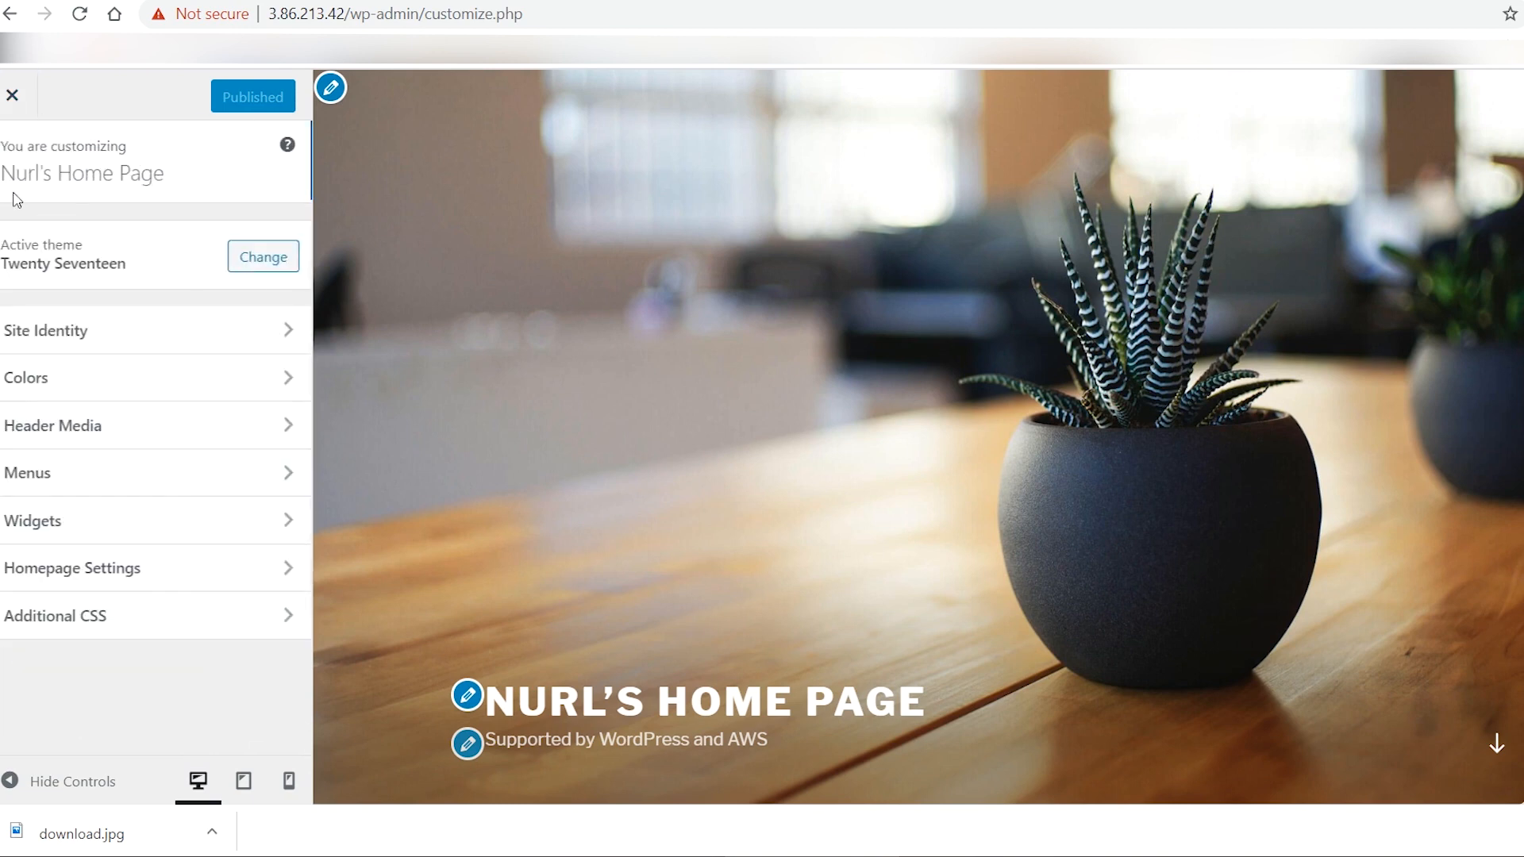
- Set the homepage to the static Sample Page, publish it, and close the Customizer
{"action": "left_click", "coordinate": [72, 568]}
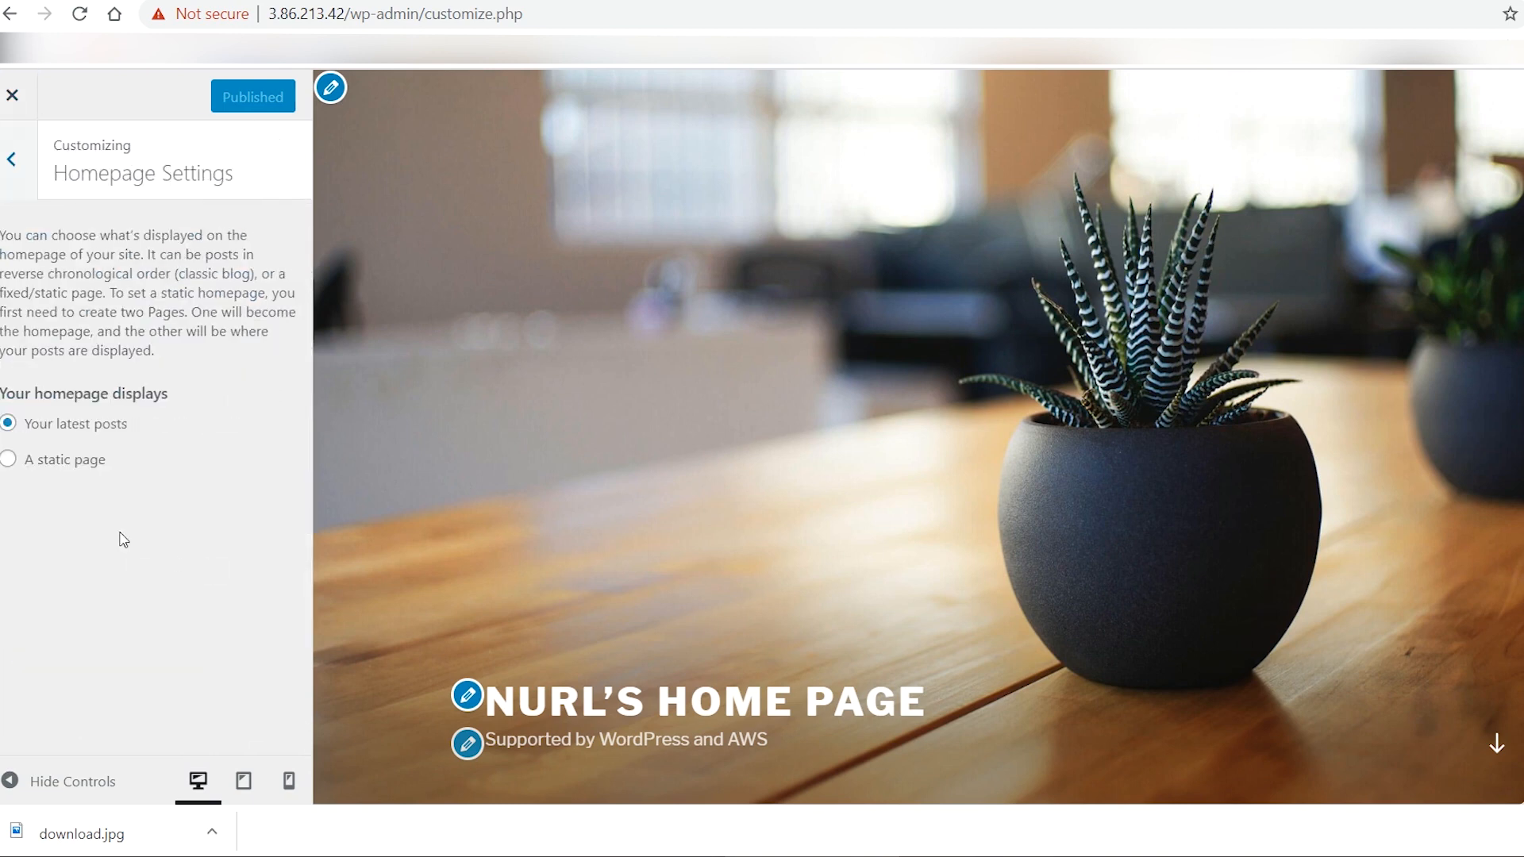
{"action": "left_click", "coordinate": [8, 459]}
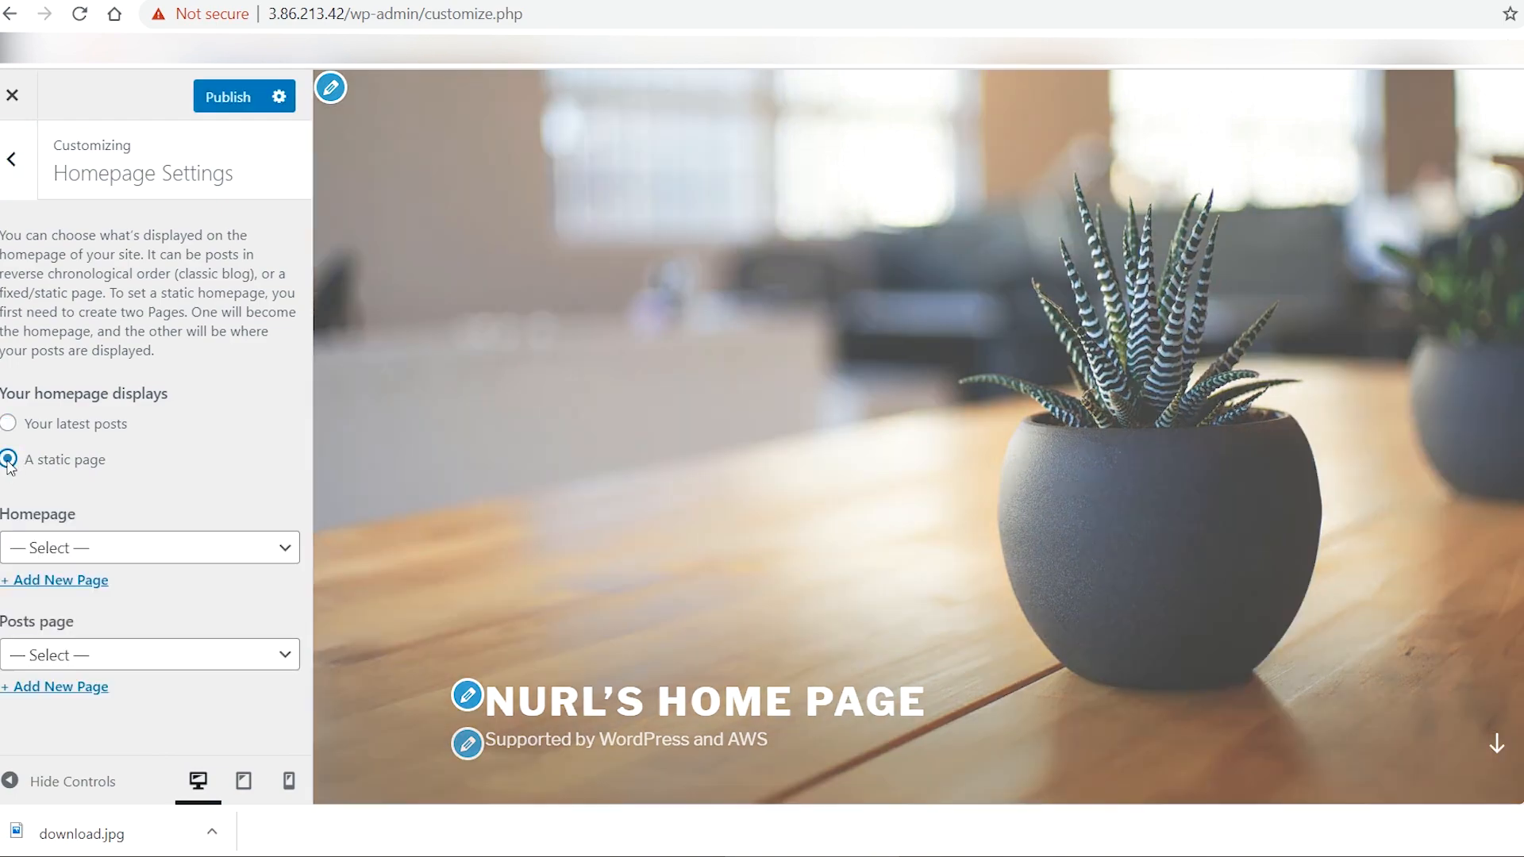
{"action": "left_click", "coordinate": [150, 547]}
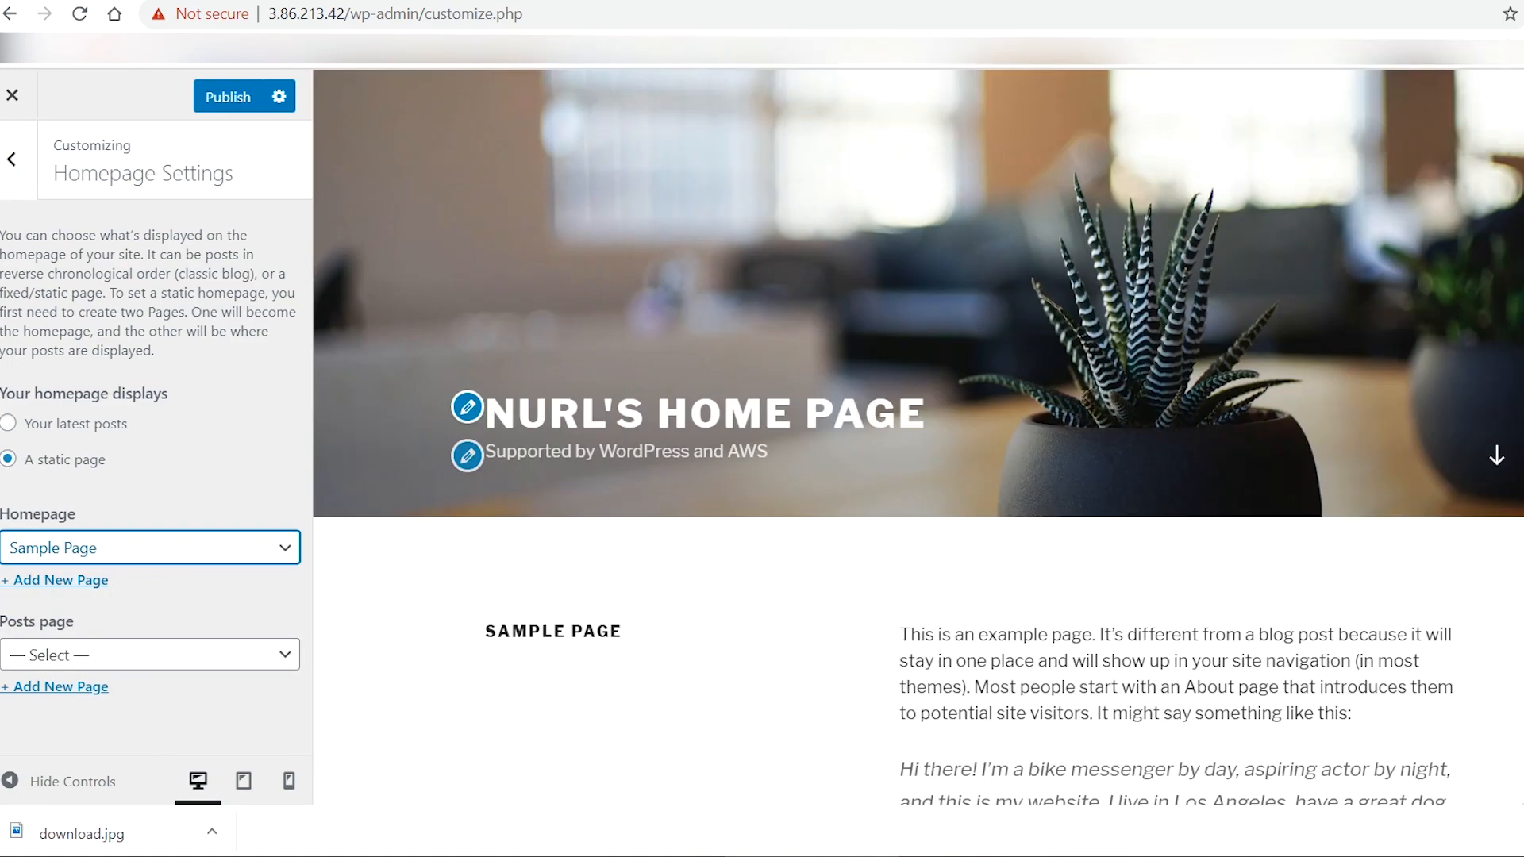
{"action": "left_click", "coordinate": [151, 655]}
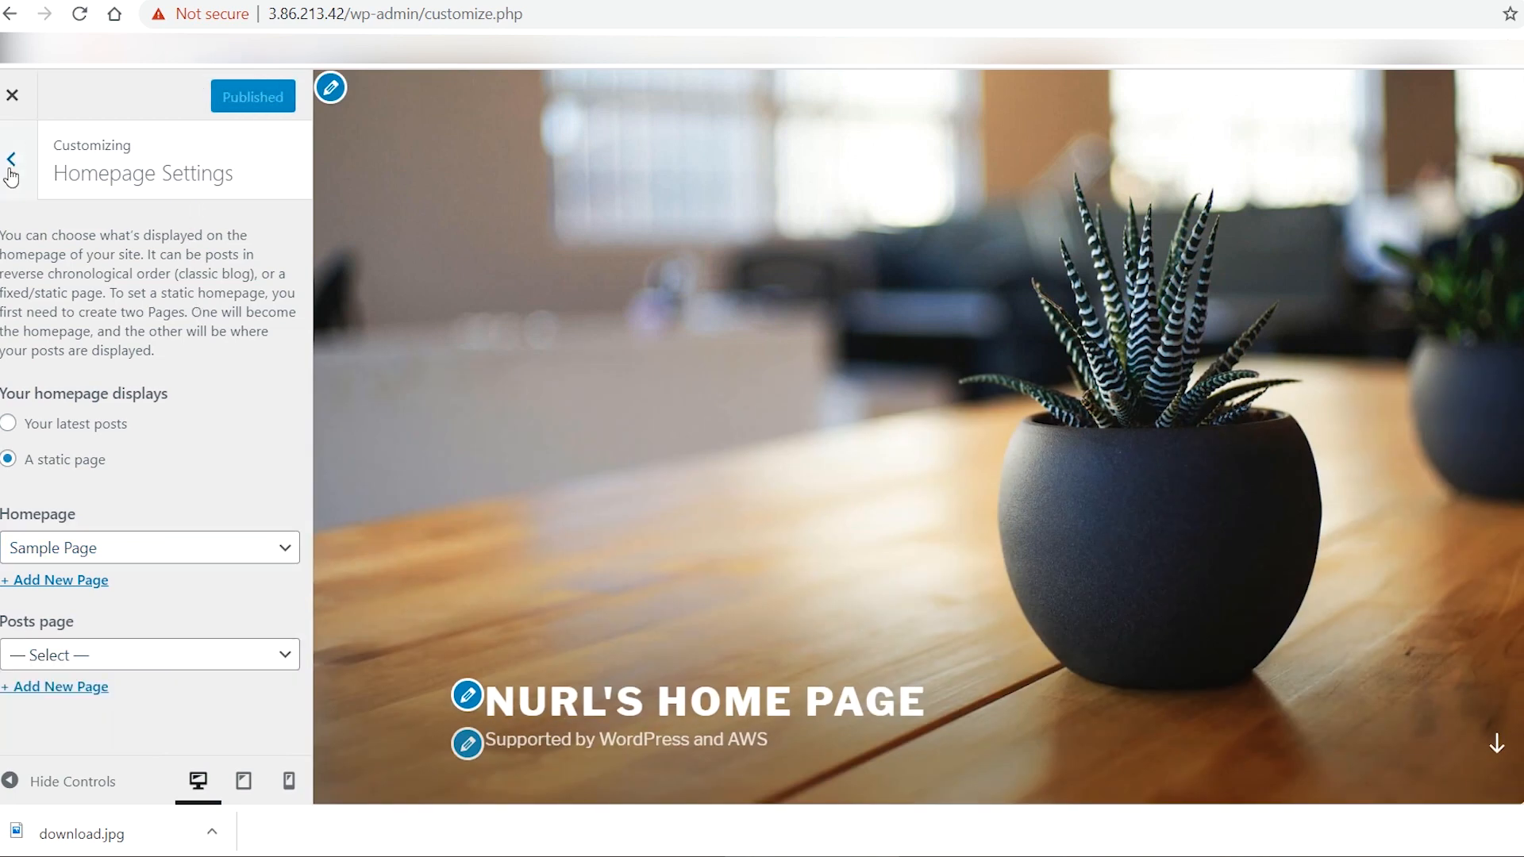
{"action": "left_click", "coordinate": [9, 159]}
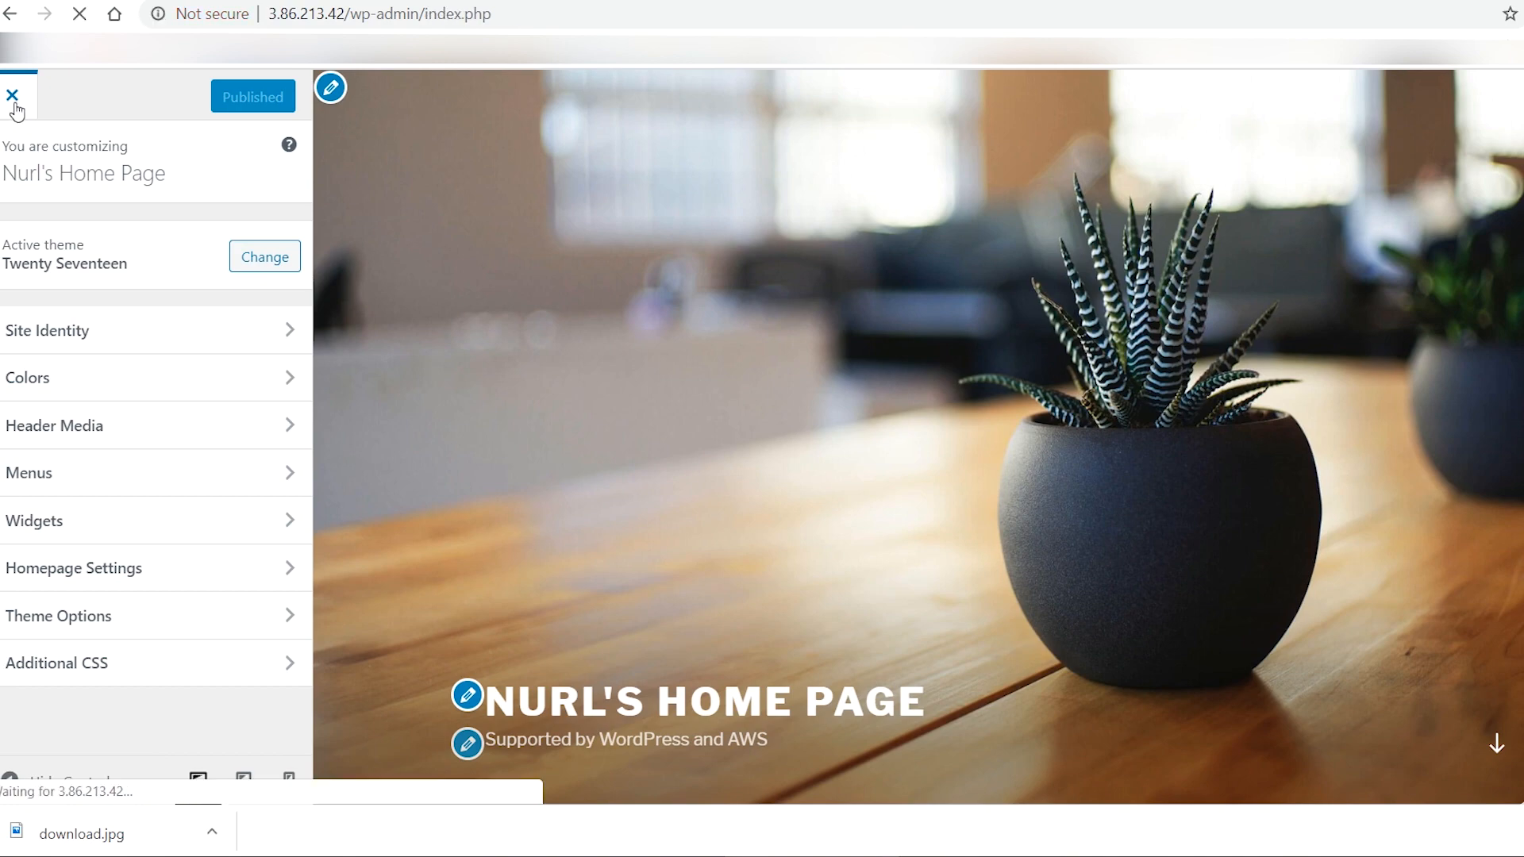
{"action": "left_click", "coordinate": [13, 96]}
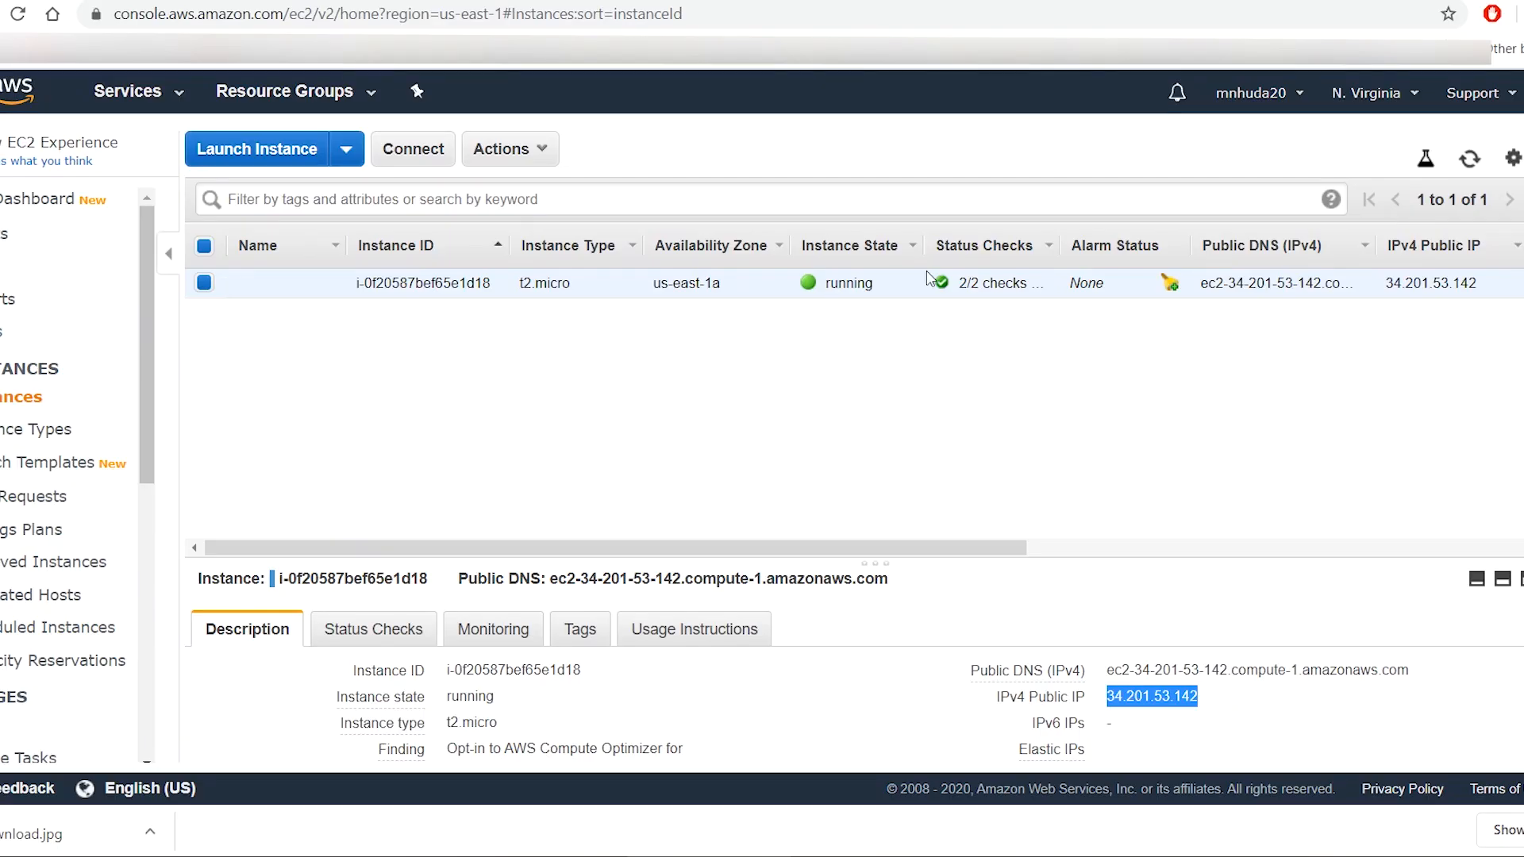
- Terminate the selected t2.micro instance from the Actions menu and confirm
{"action": "left_click", "coordinate": [502, 148]}
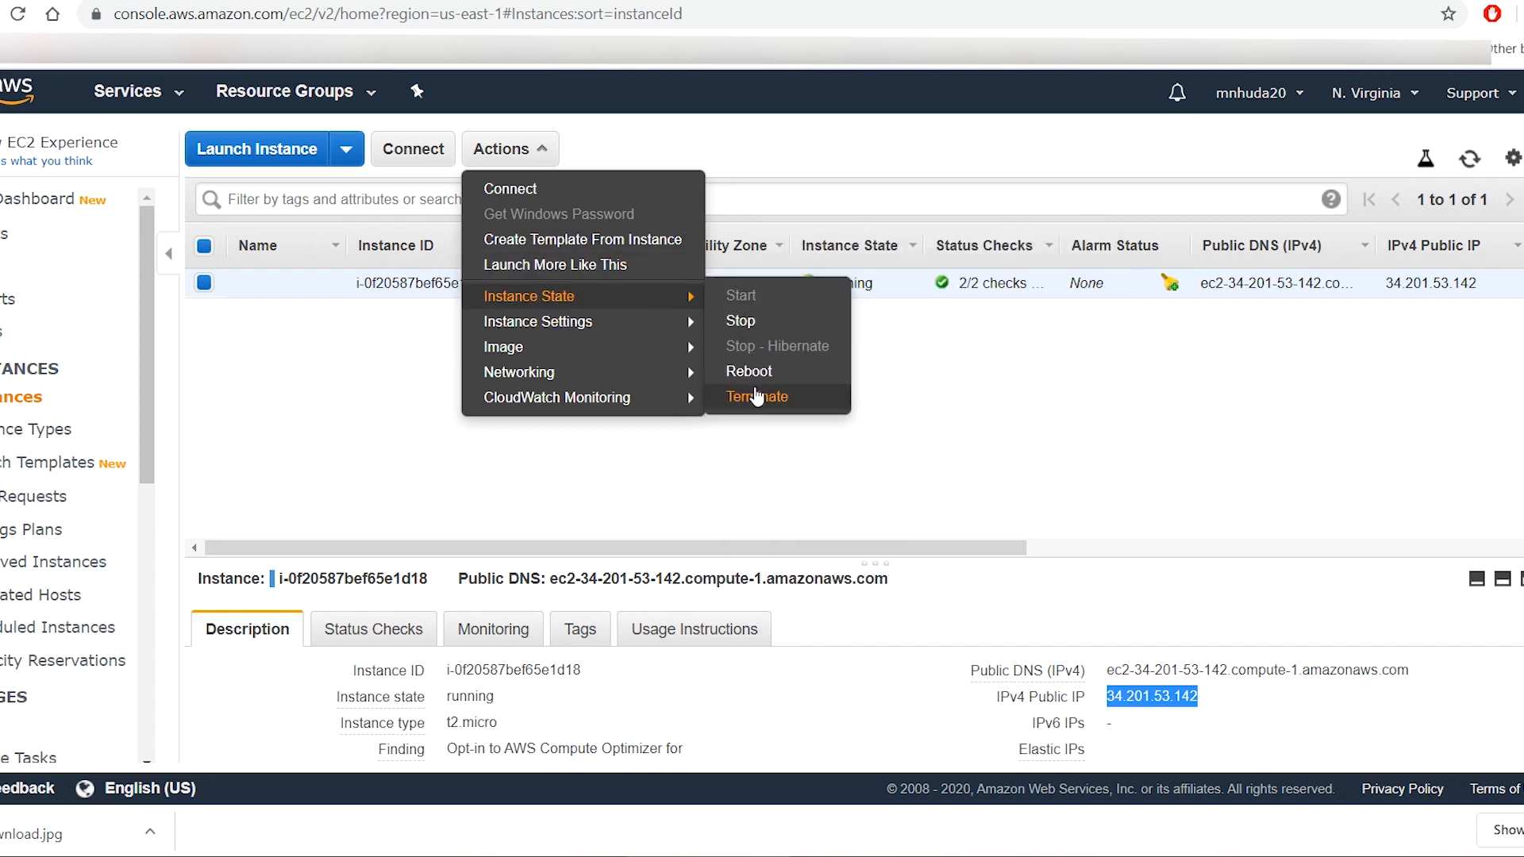
{"action": "left_click", "coordinate": [756, 396]}
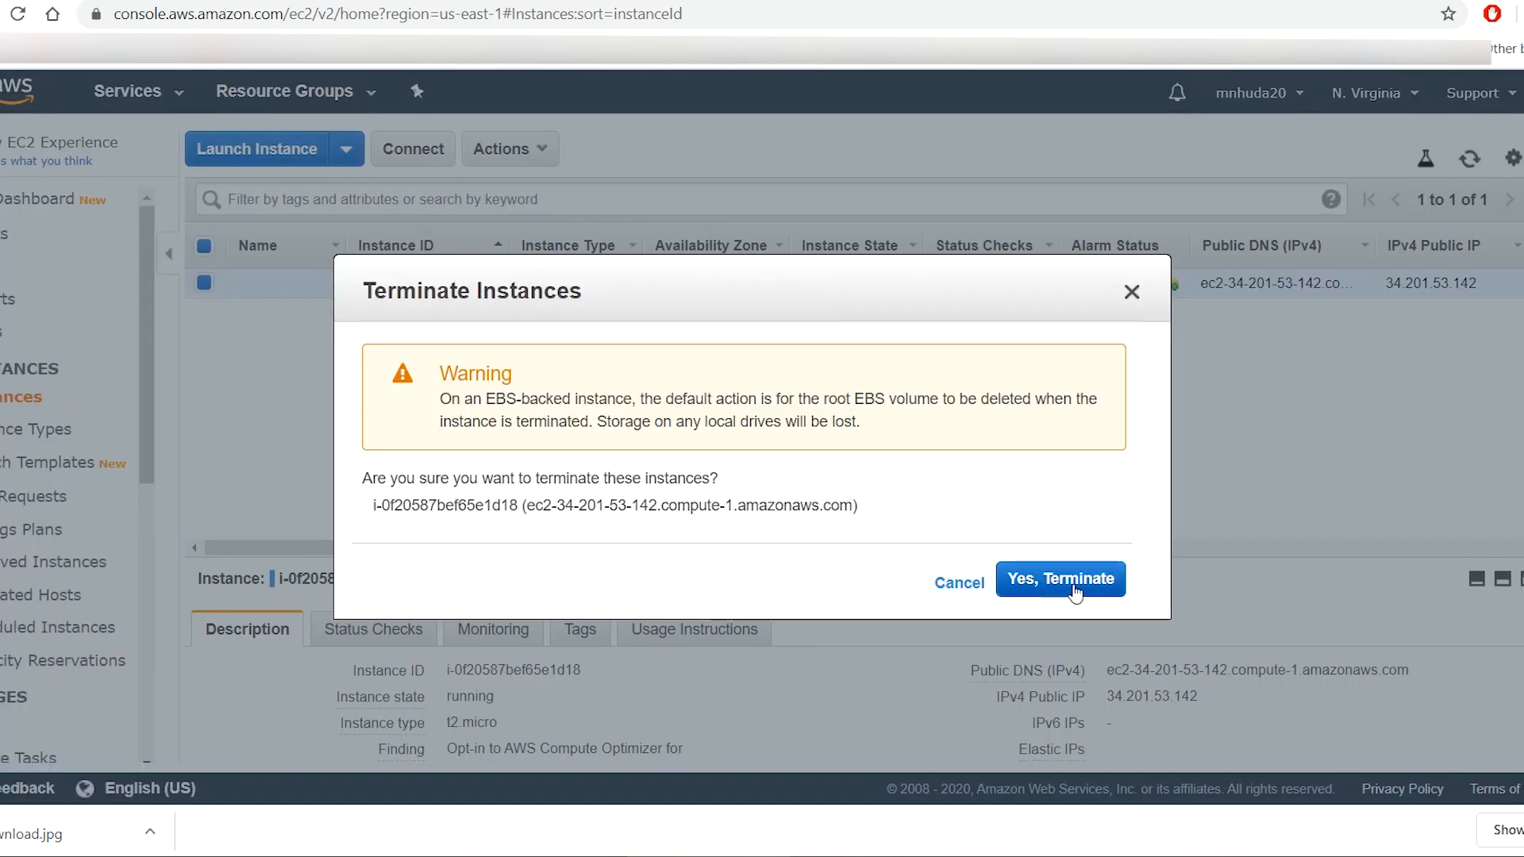
{"action": "left_click", "coordinate": [1061, 578]}
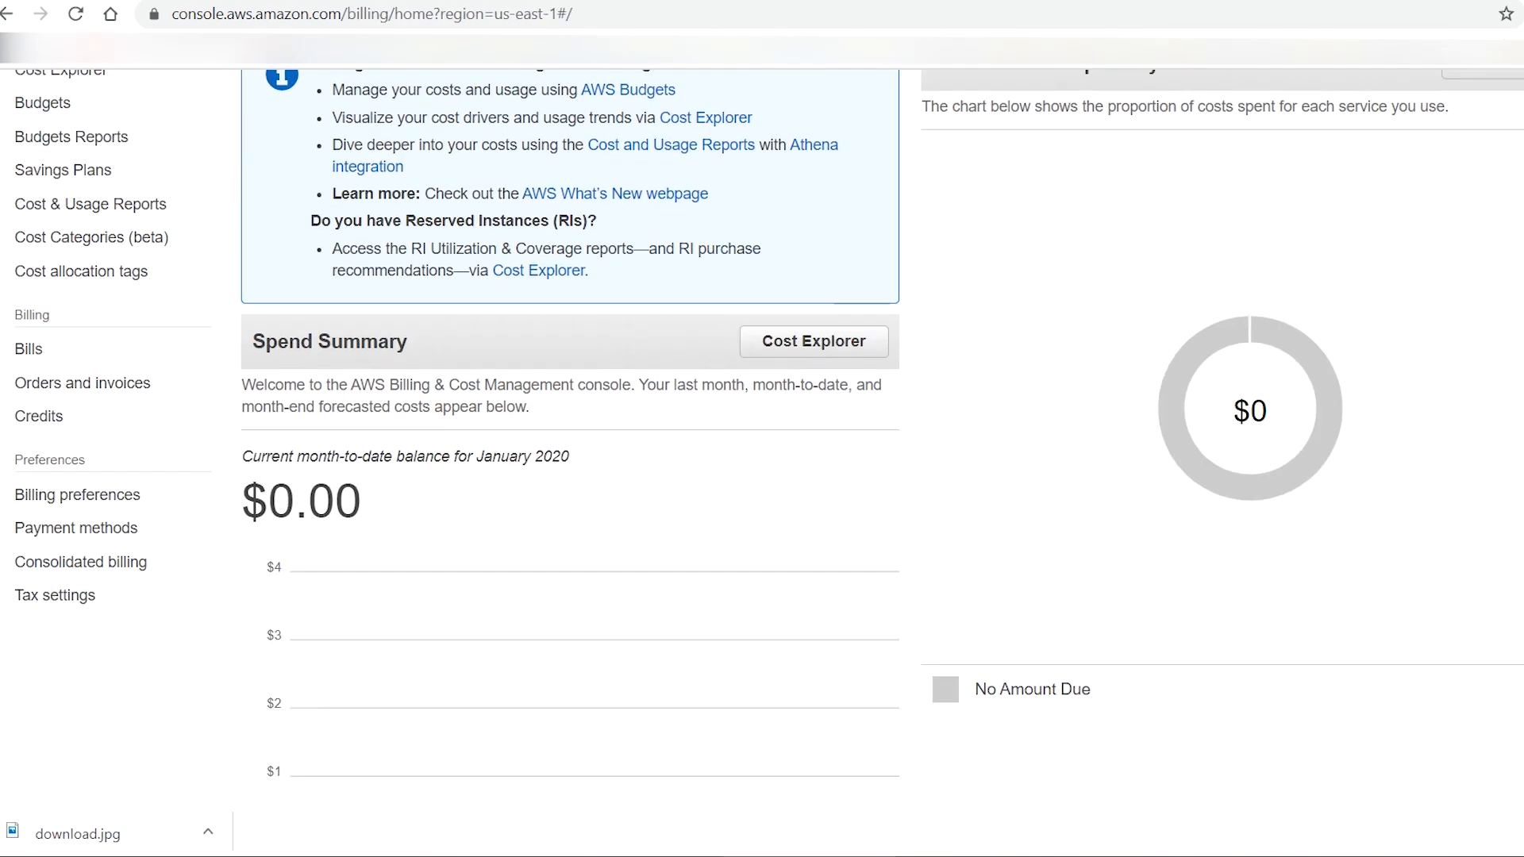
- Check the $0.00 billing dashboard, go to Console Home, and sign out of AWS
{"action": "scroll", "scroll_direction": "down", "scroll_amount": 3}
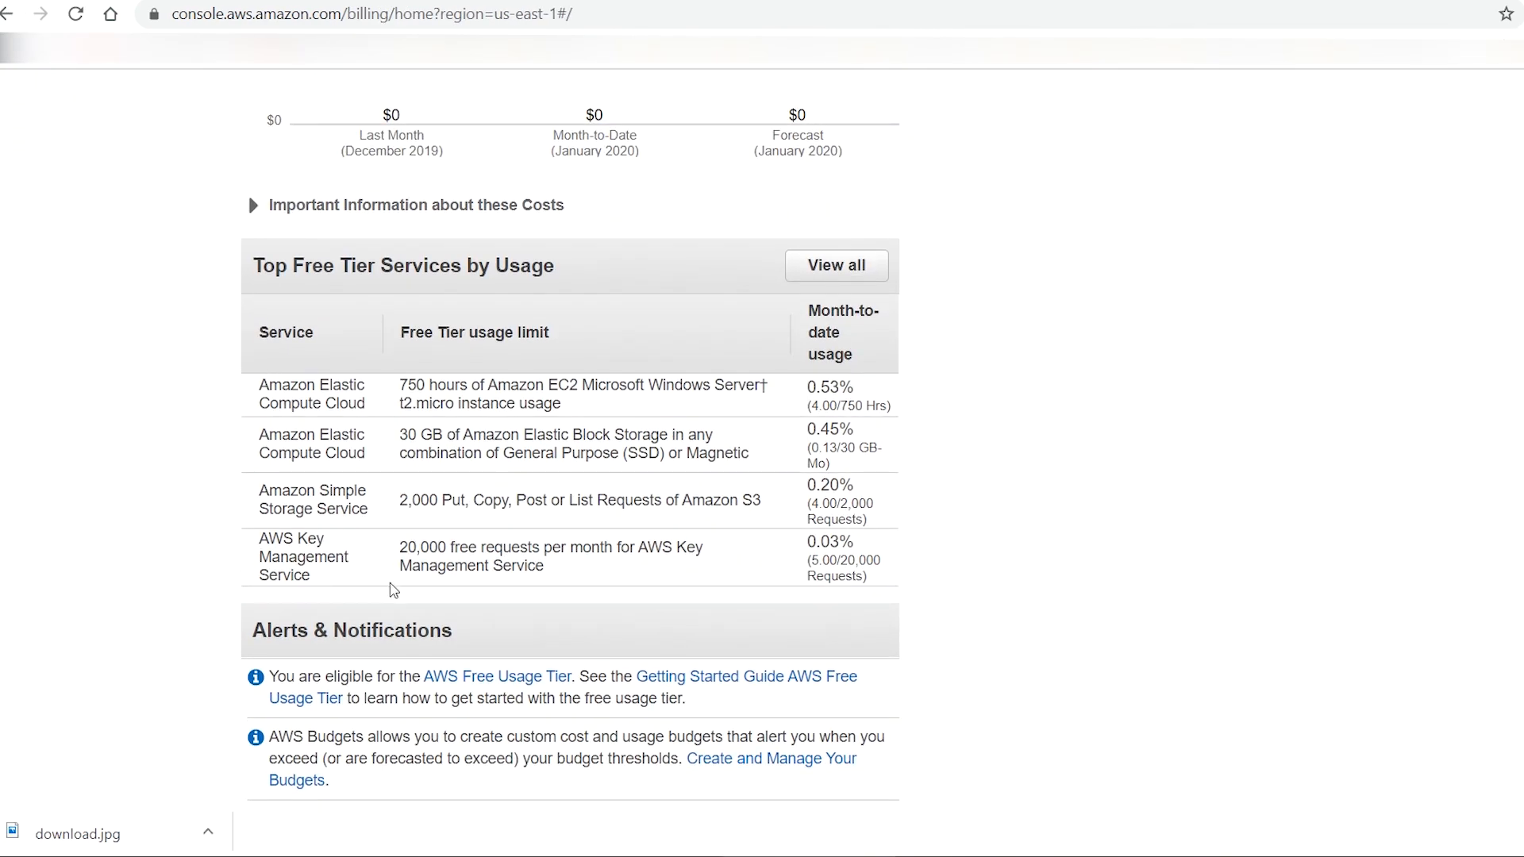
{"action": "left_click", "coordinate": [185, 90]}
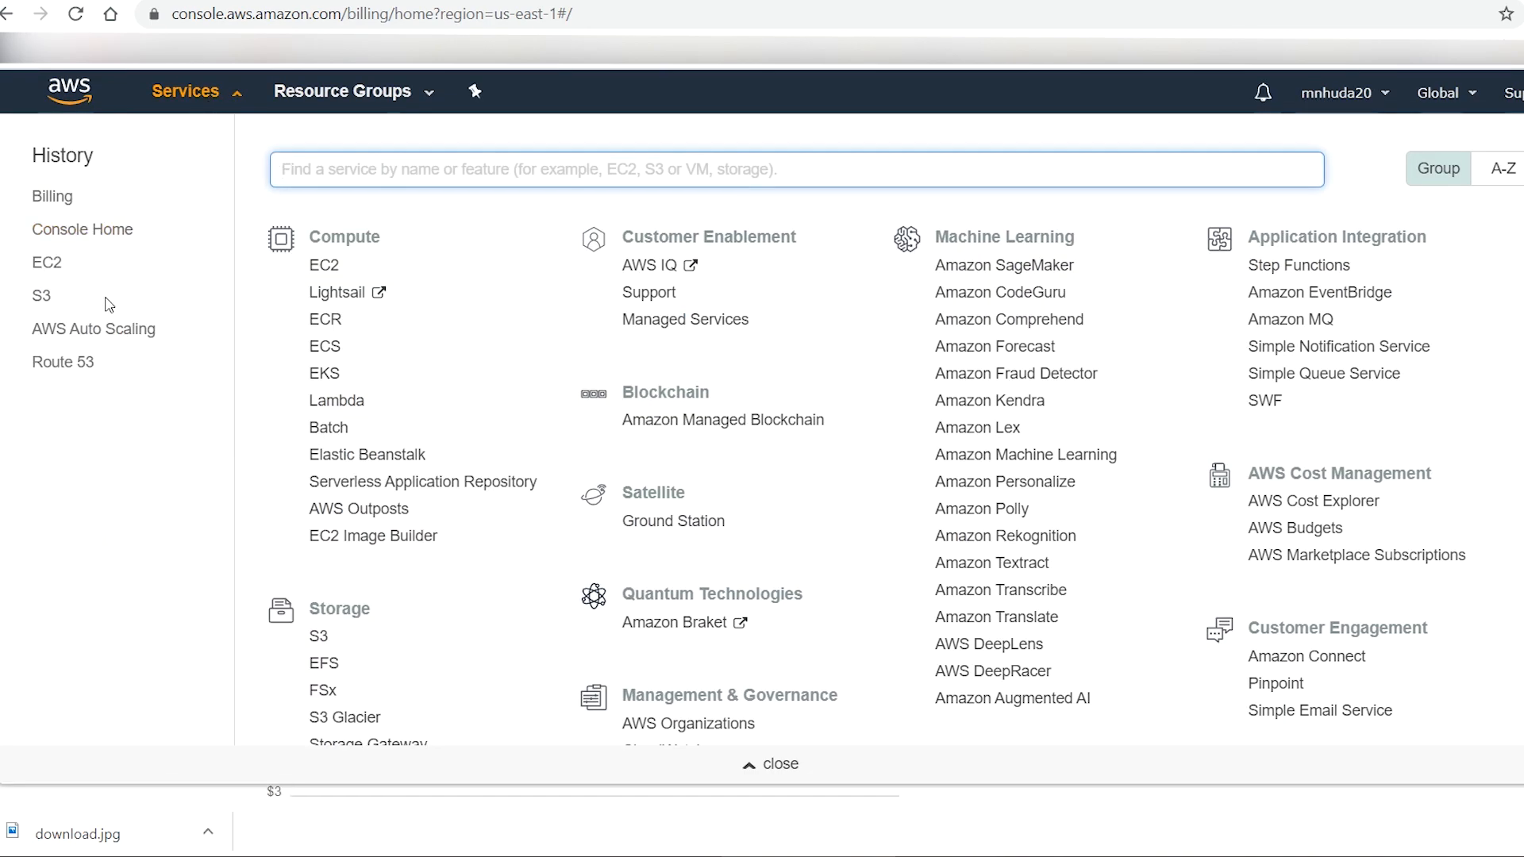
{"action": "left_click", "coordinate": [83, 230]}
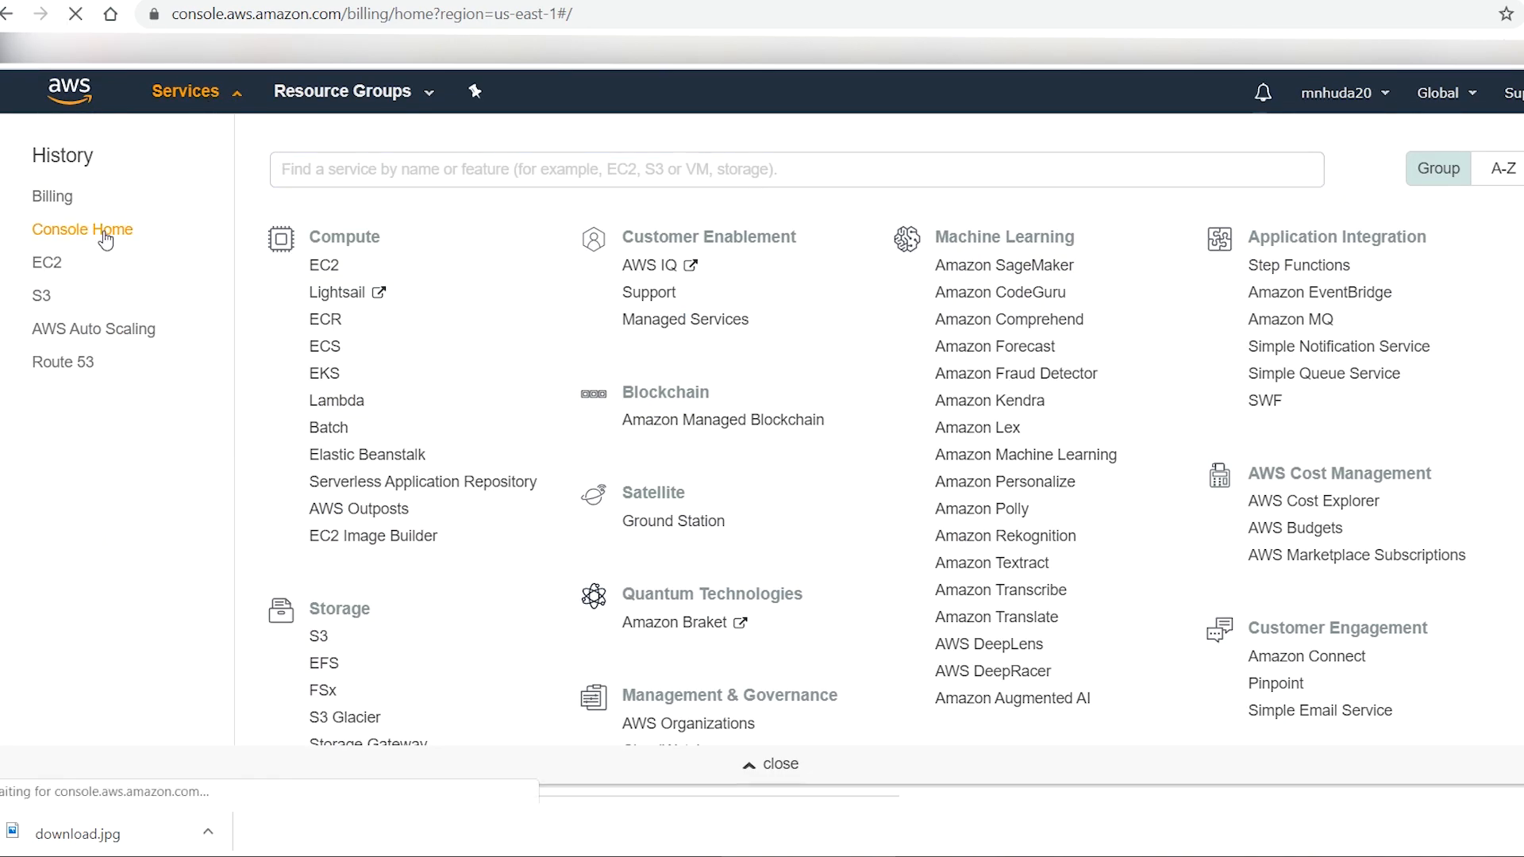
{"action": "left_click", "coordinate": [82, 229]}
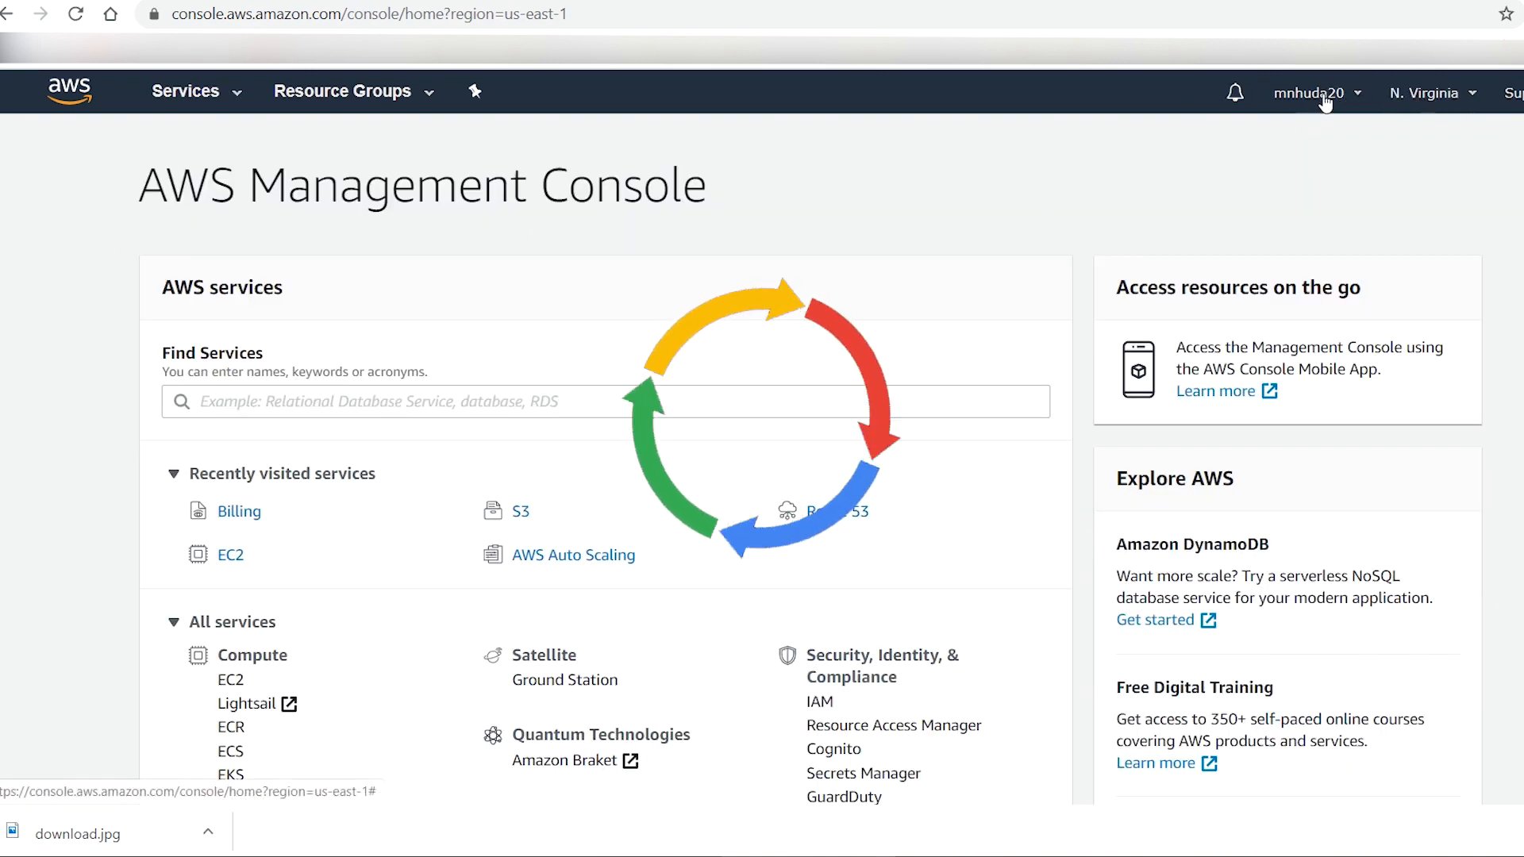
{"action": "left_click", "coordinate": [1311, 91]}
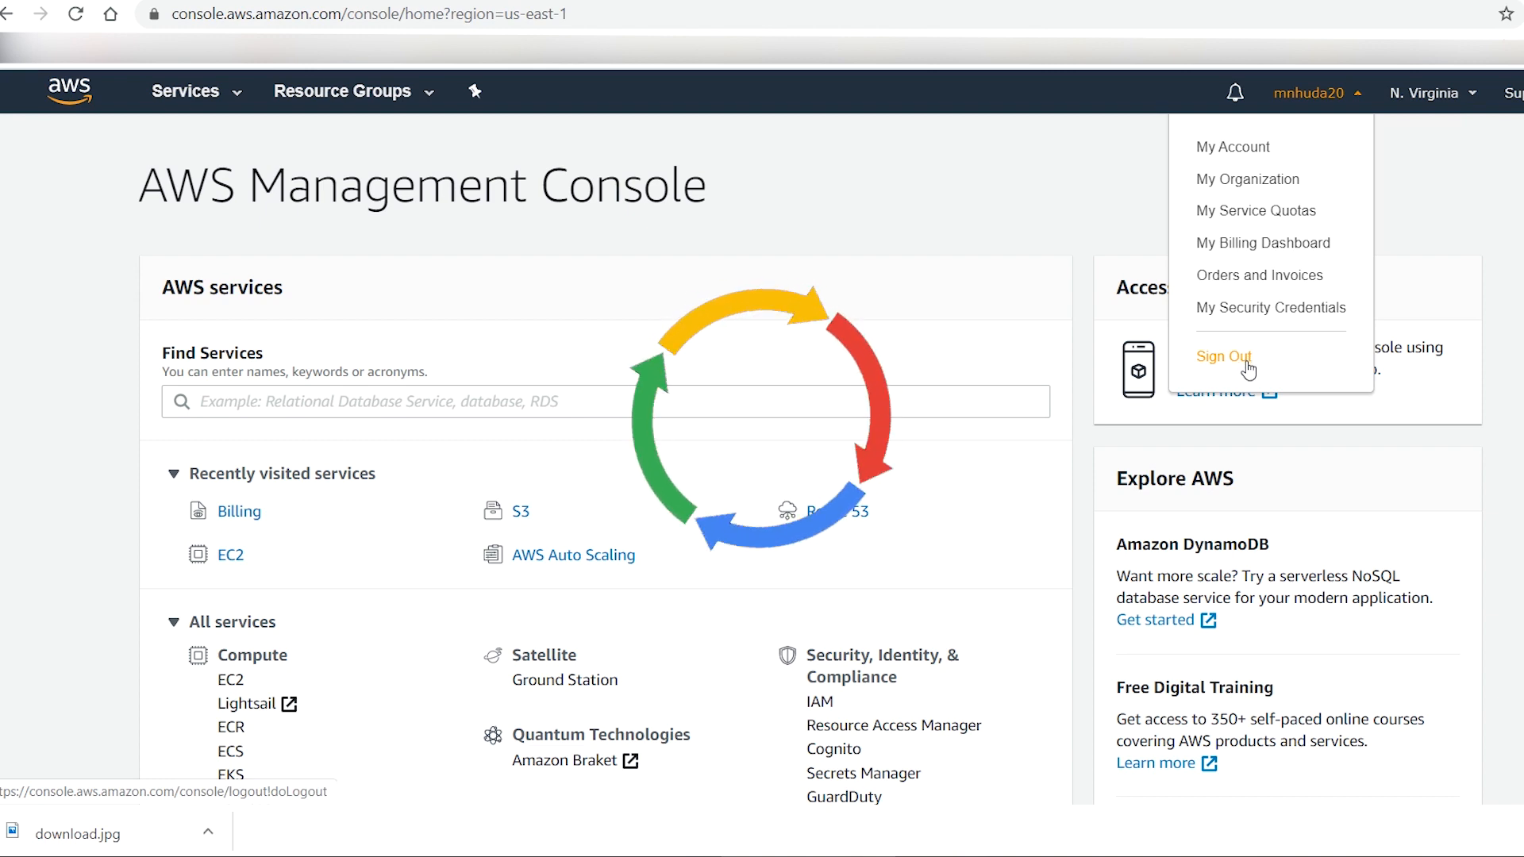
{"action": "left_click", "coordinate": [1223, 356]}
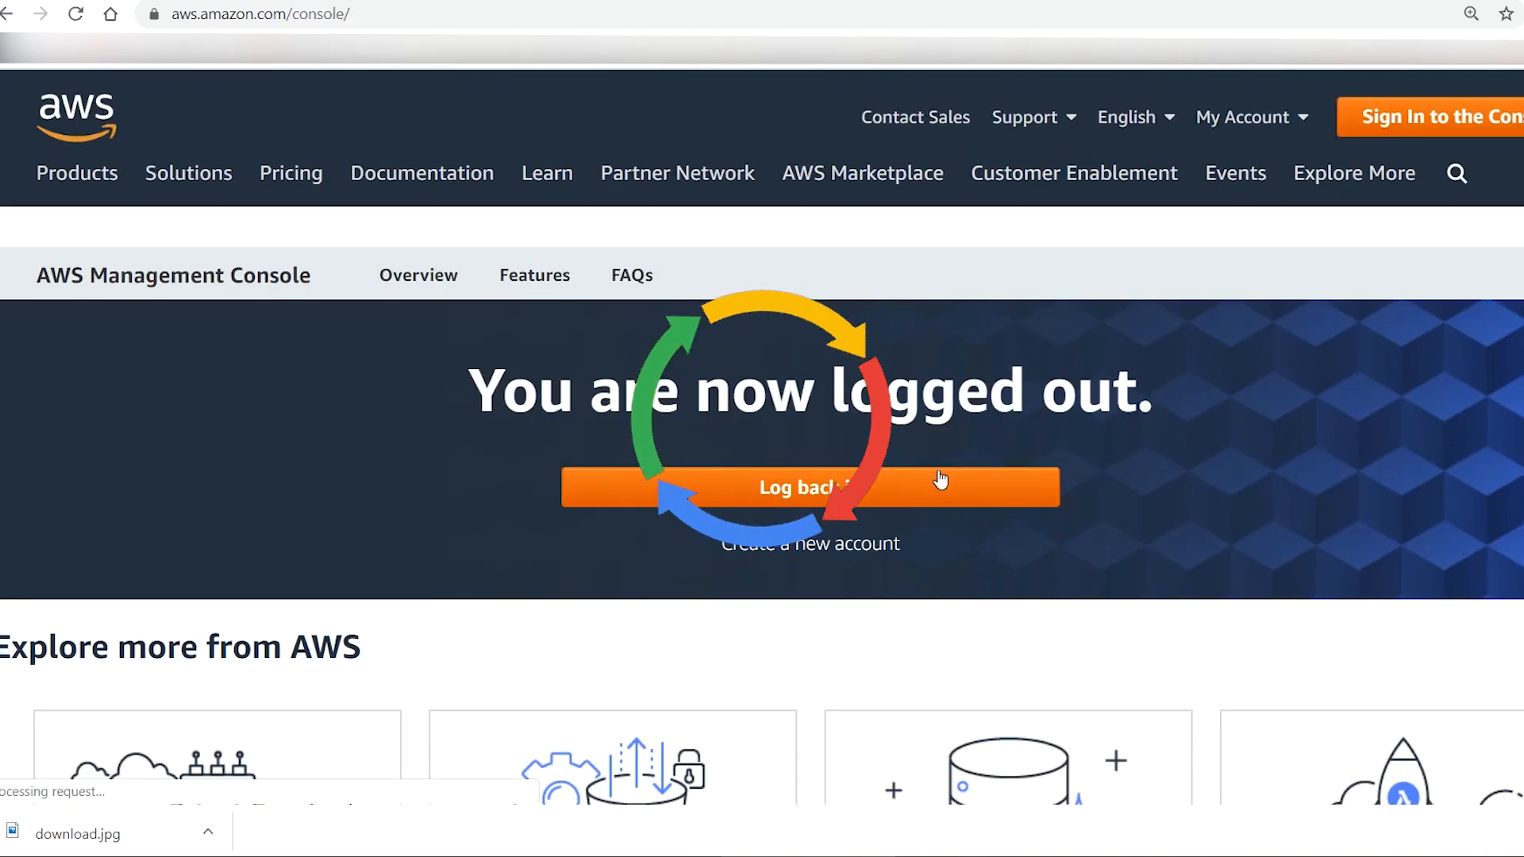